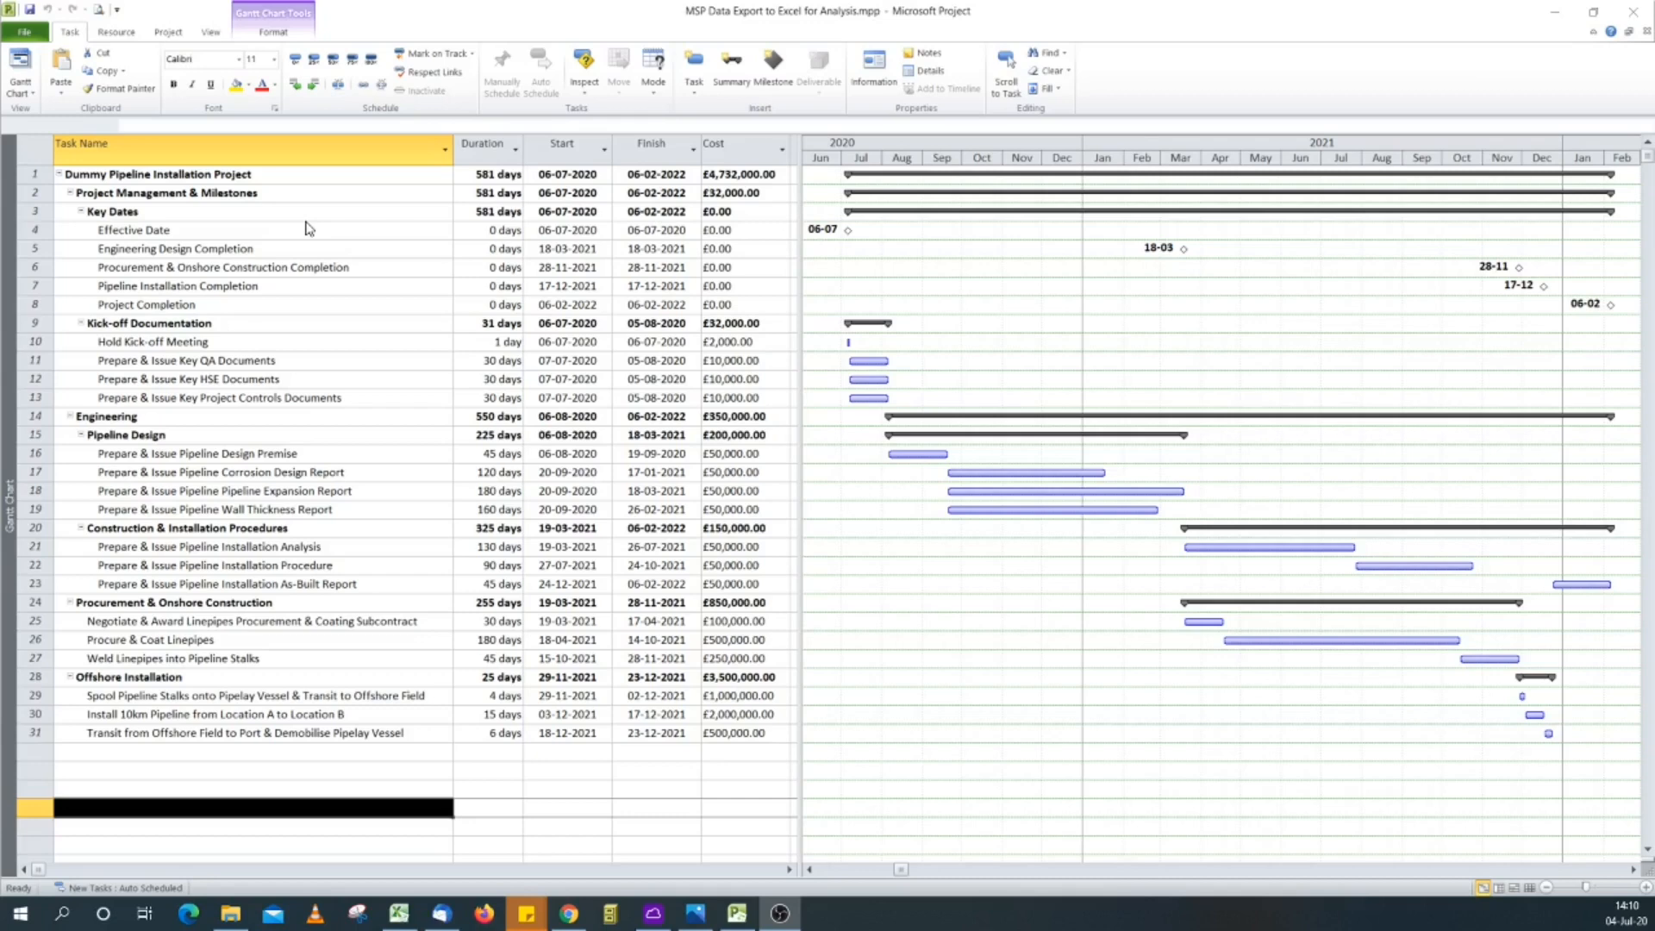
{"action": "mouse_move", "coordinate": [364, 262]}
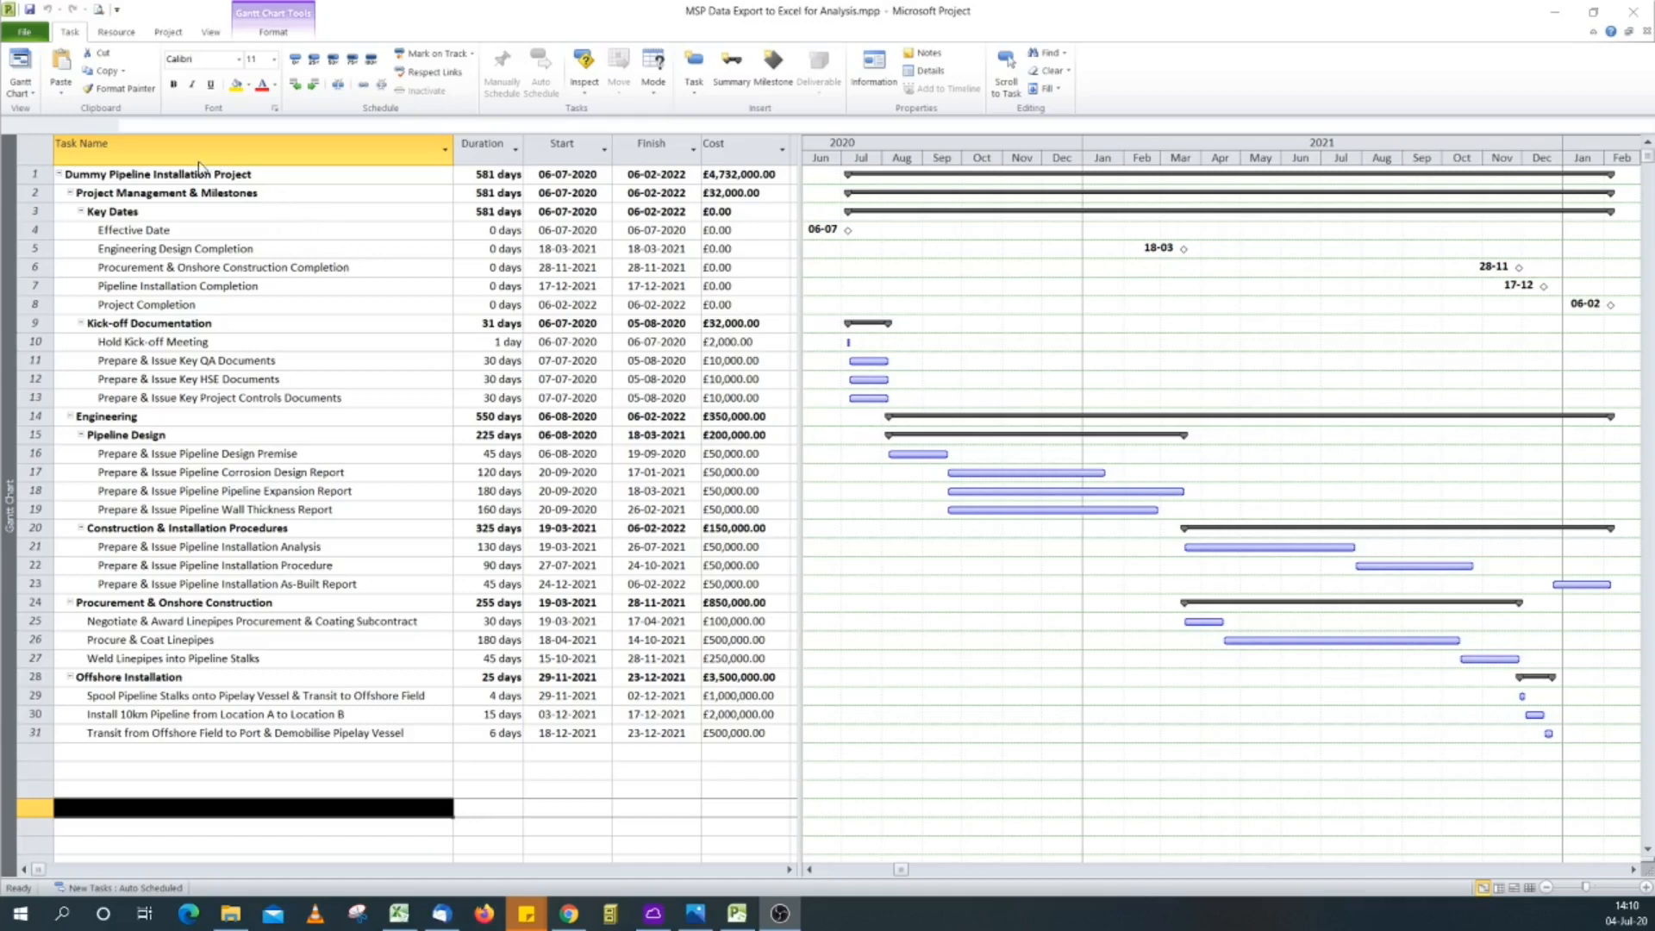
{"action": "mouse_move", "coordinate": [239, 197]}
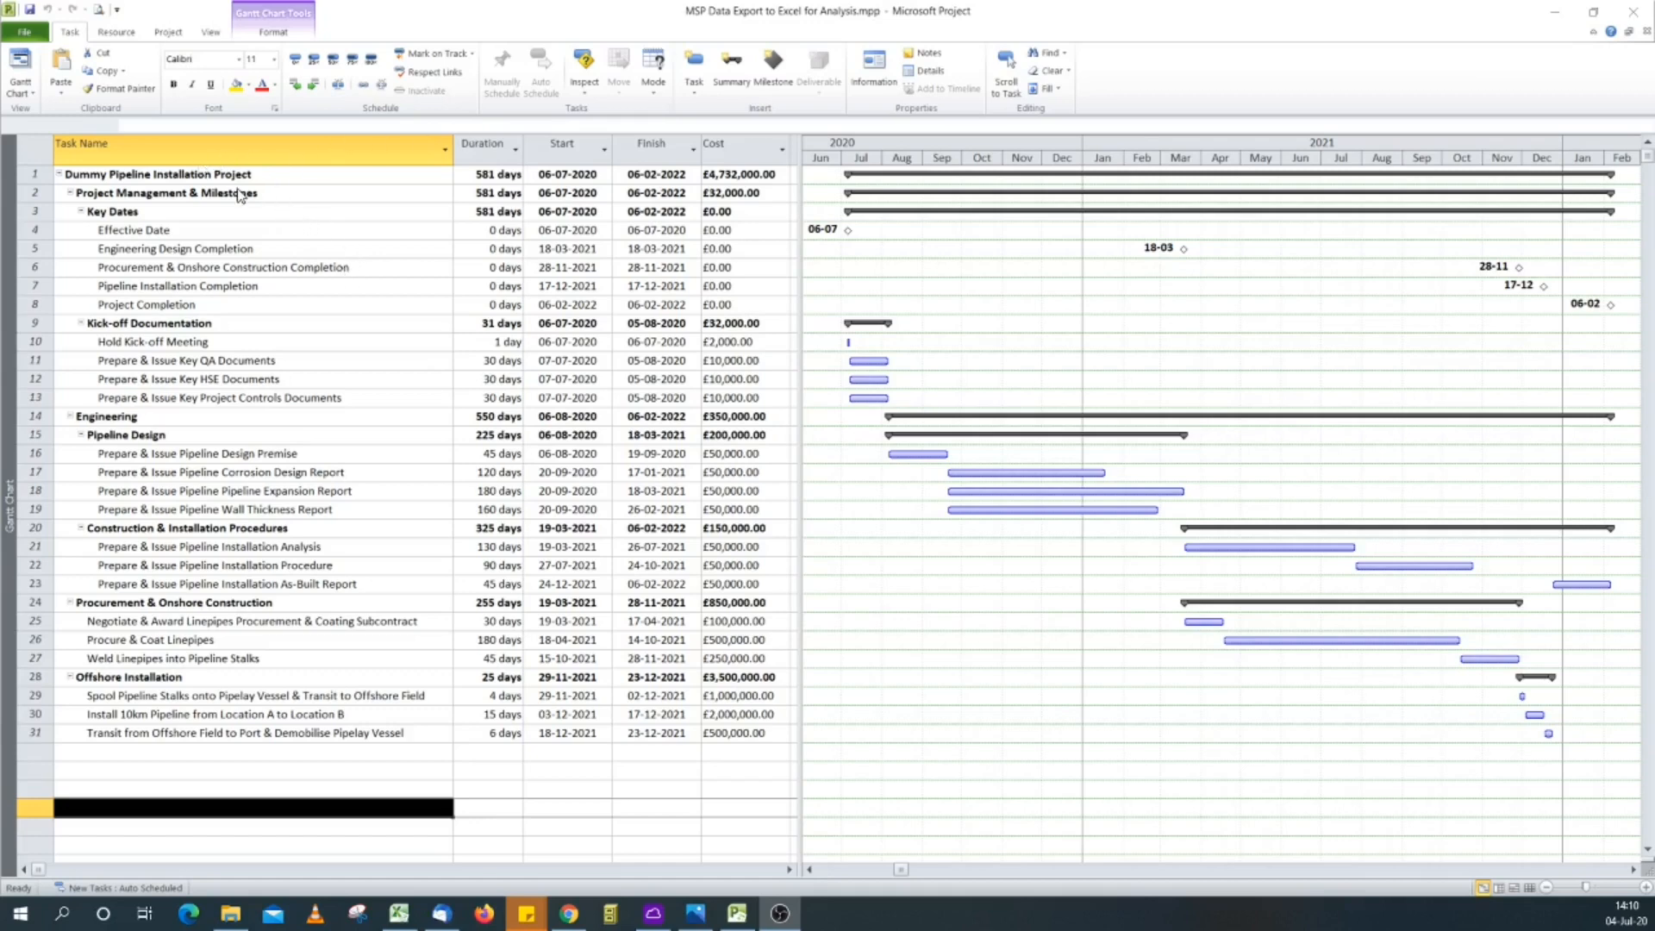
{"action": "mouse_move", "coordinate": [383, 198]}
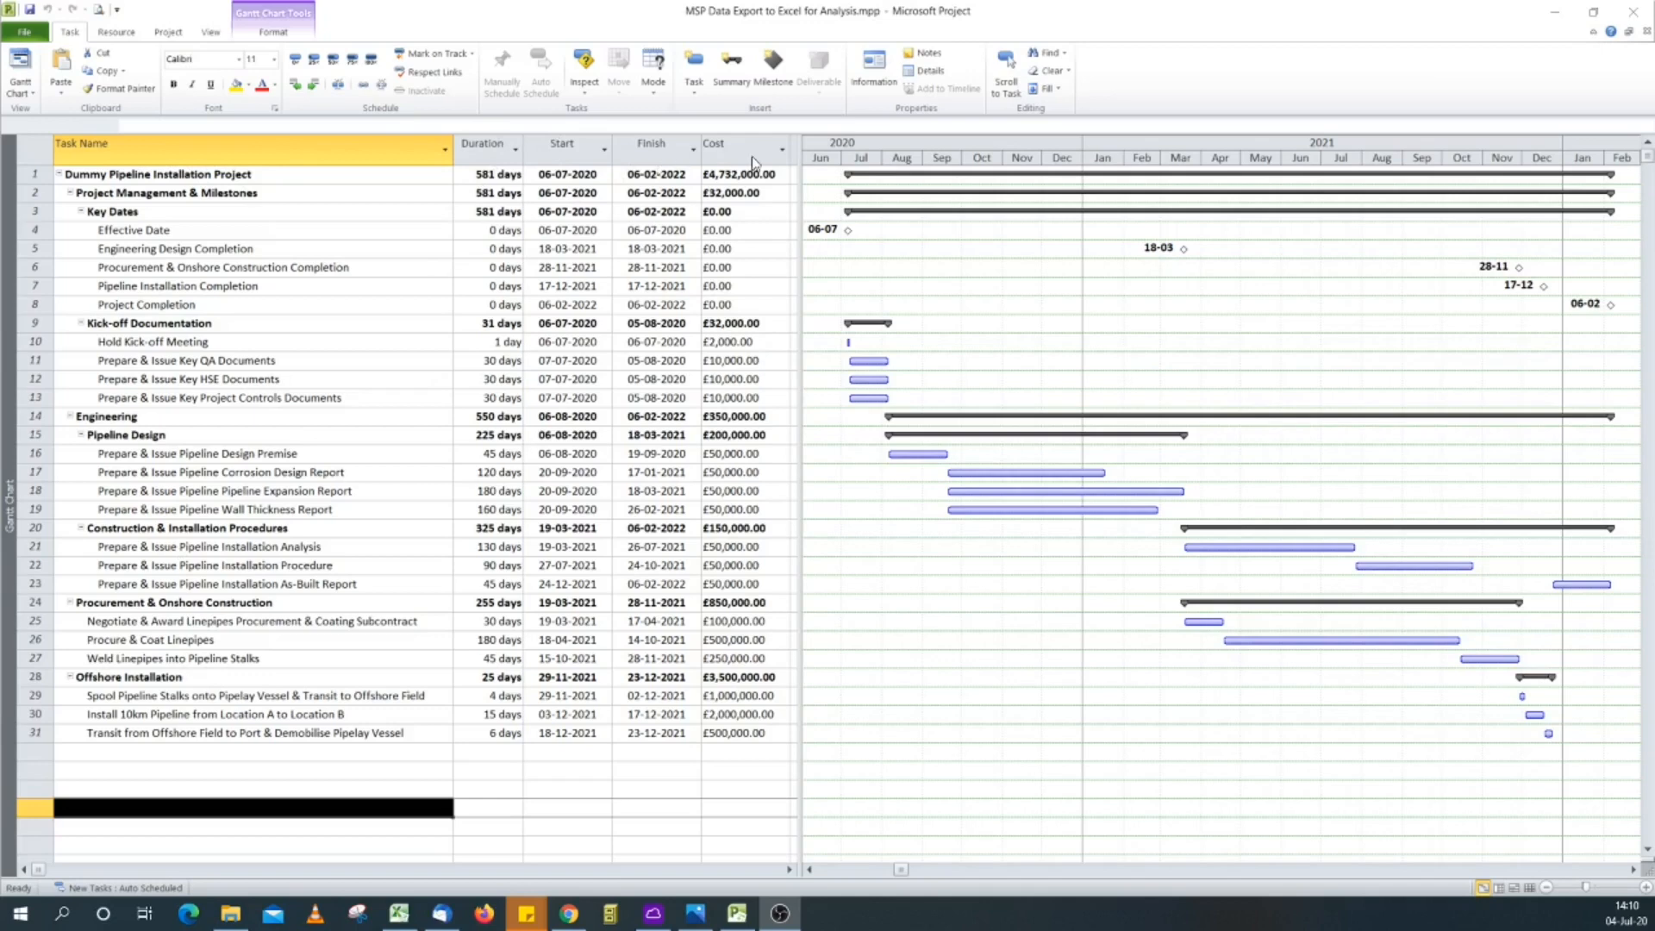
{"action": "mouse_move", "coordinate": [86, 81]}
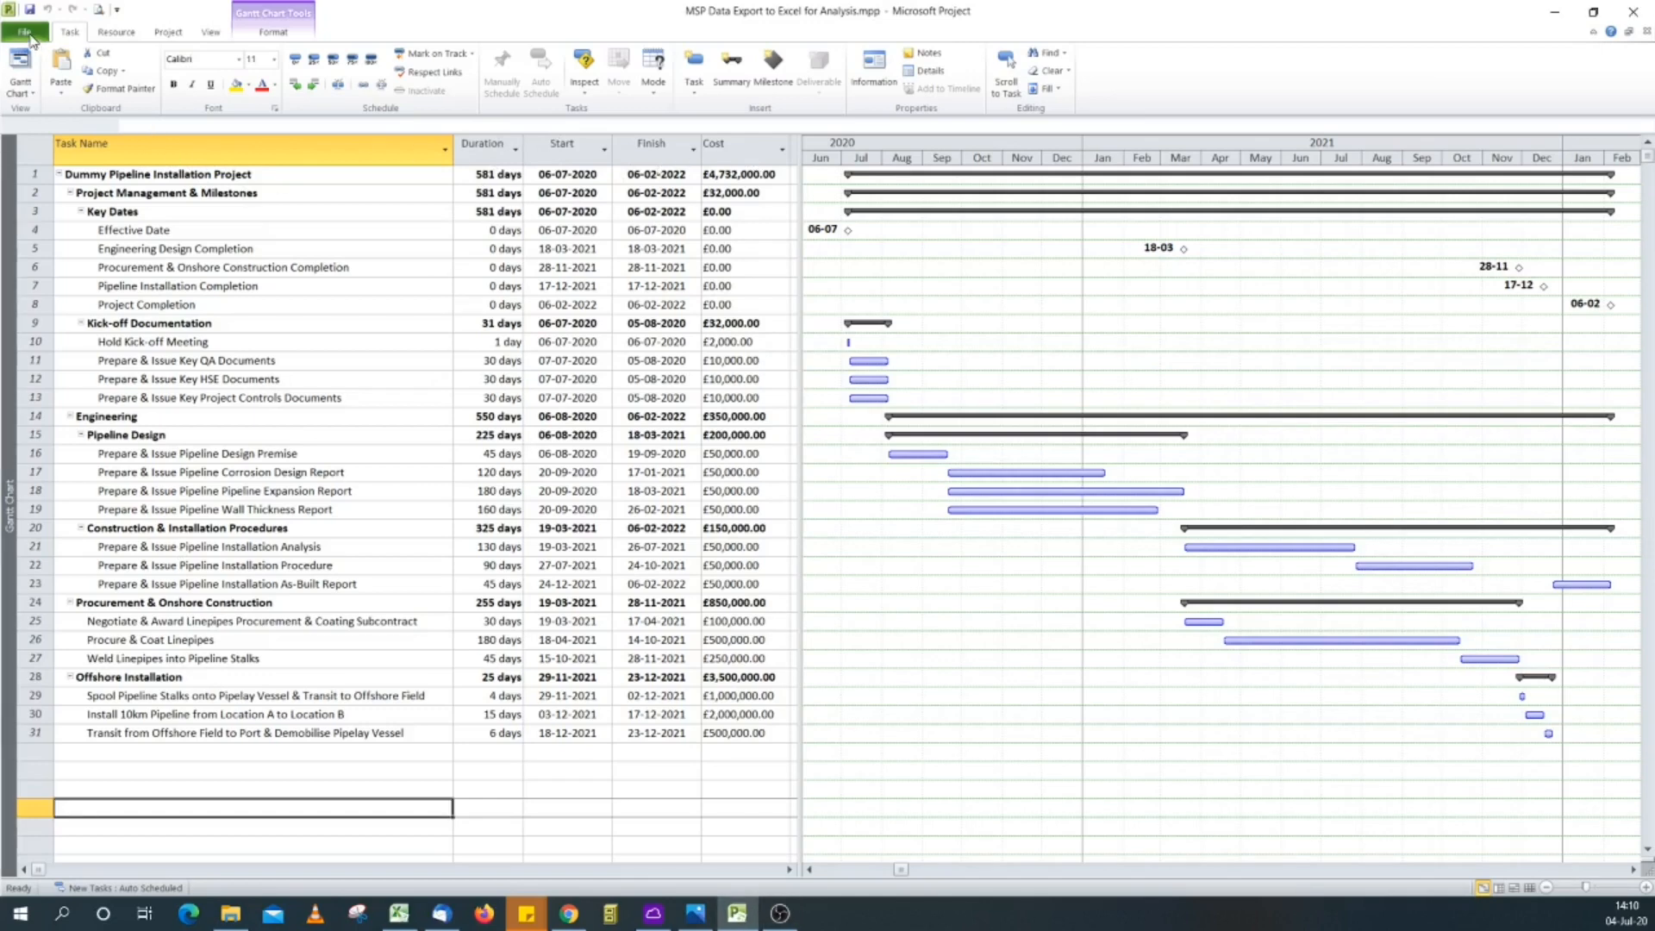
Step: Save the project as an Excel Workbook (*.xlsx), launching the Export Wizard welcome page
{"action": "left_click", "coordinate": [24, 31]}
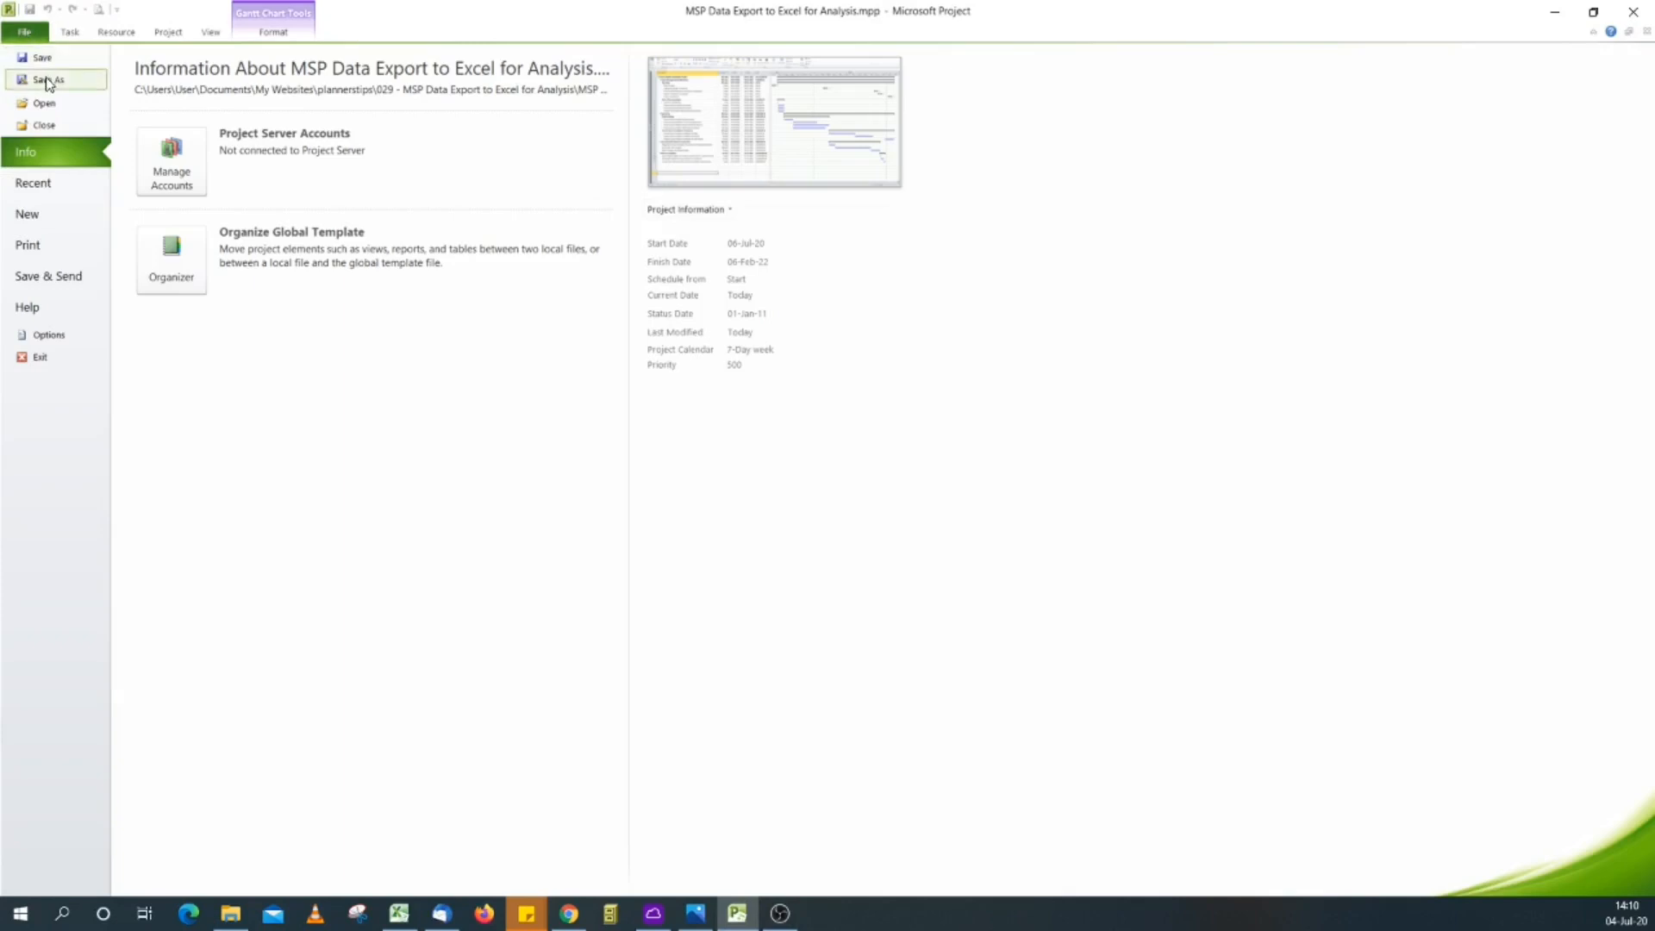
{"action": "left_click", "coordinate": [48, 79]}
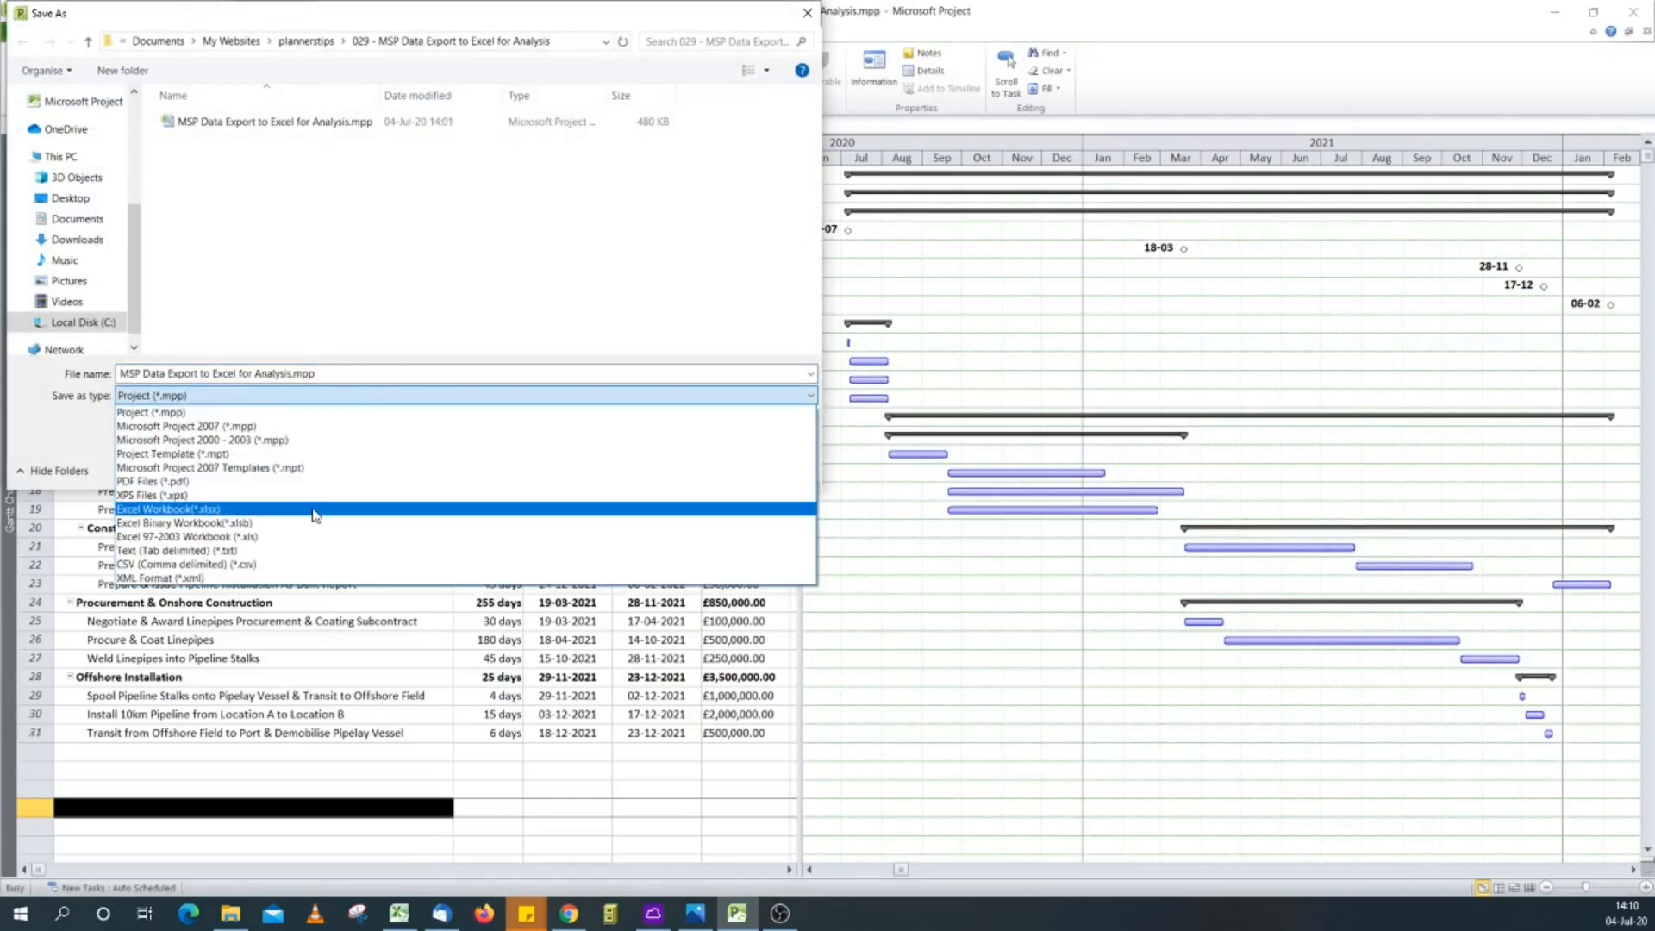
{"action": "left_click", "coordinate": [167, 509]}
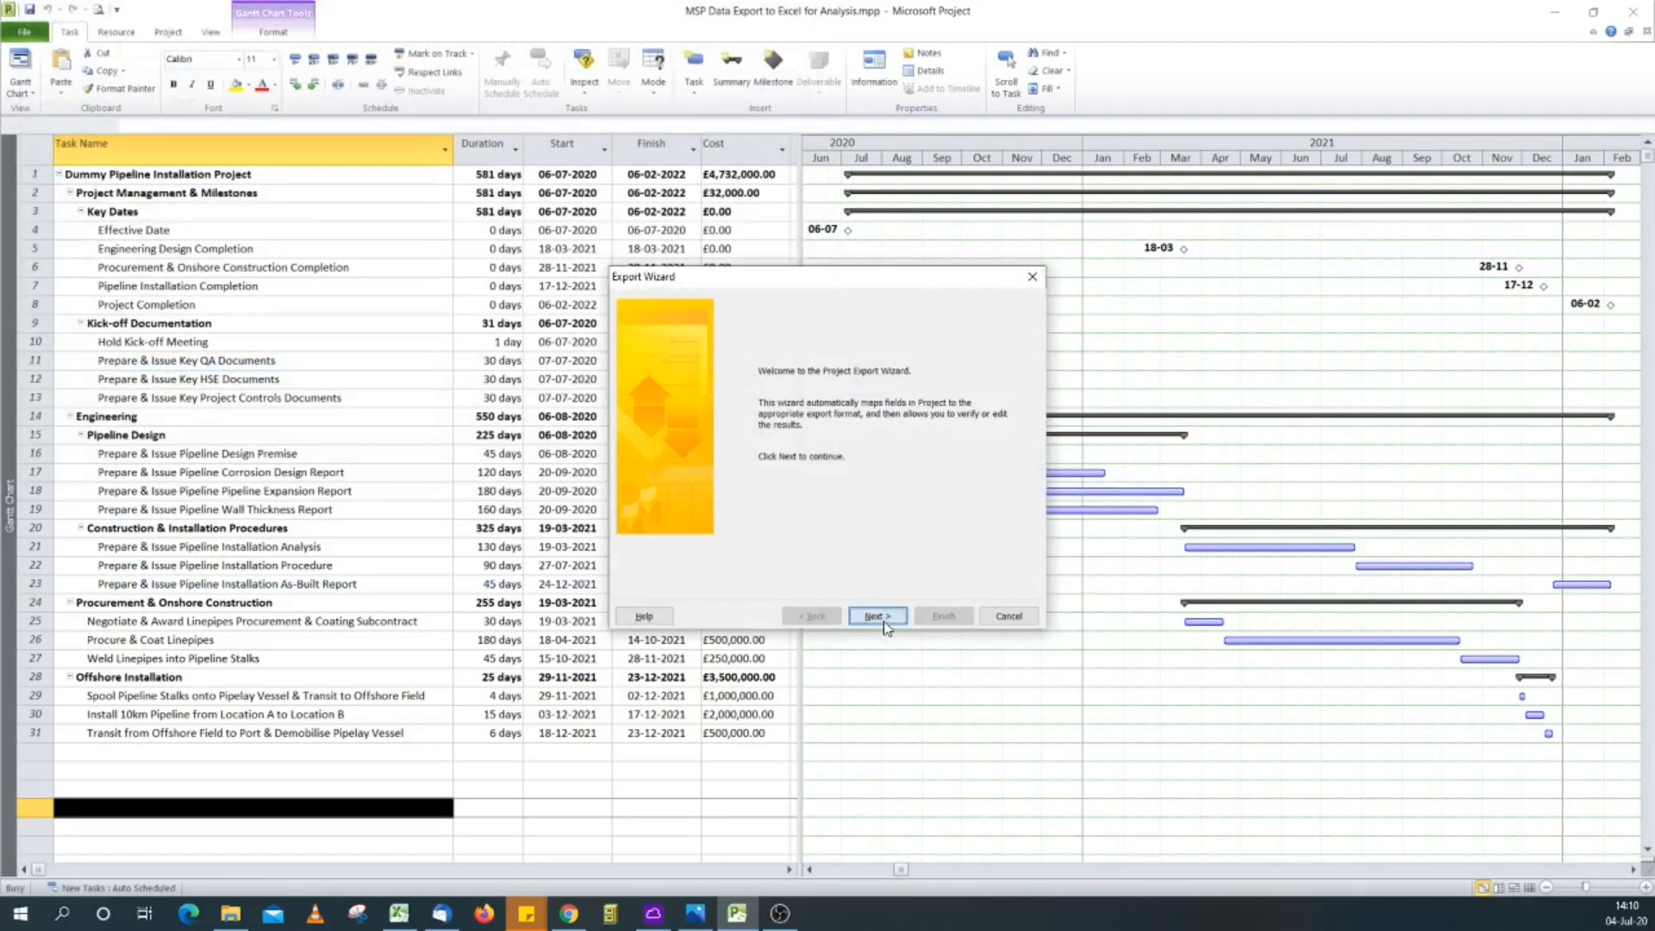
Step: Choose Selected Data, a new map and Tasks, reaching the task field mapping page
{"action": "left_click", "coordinate": [875, 615]}
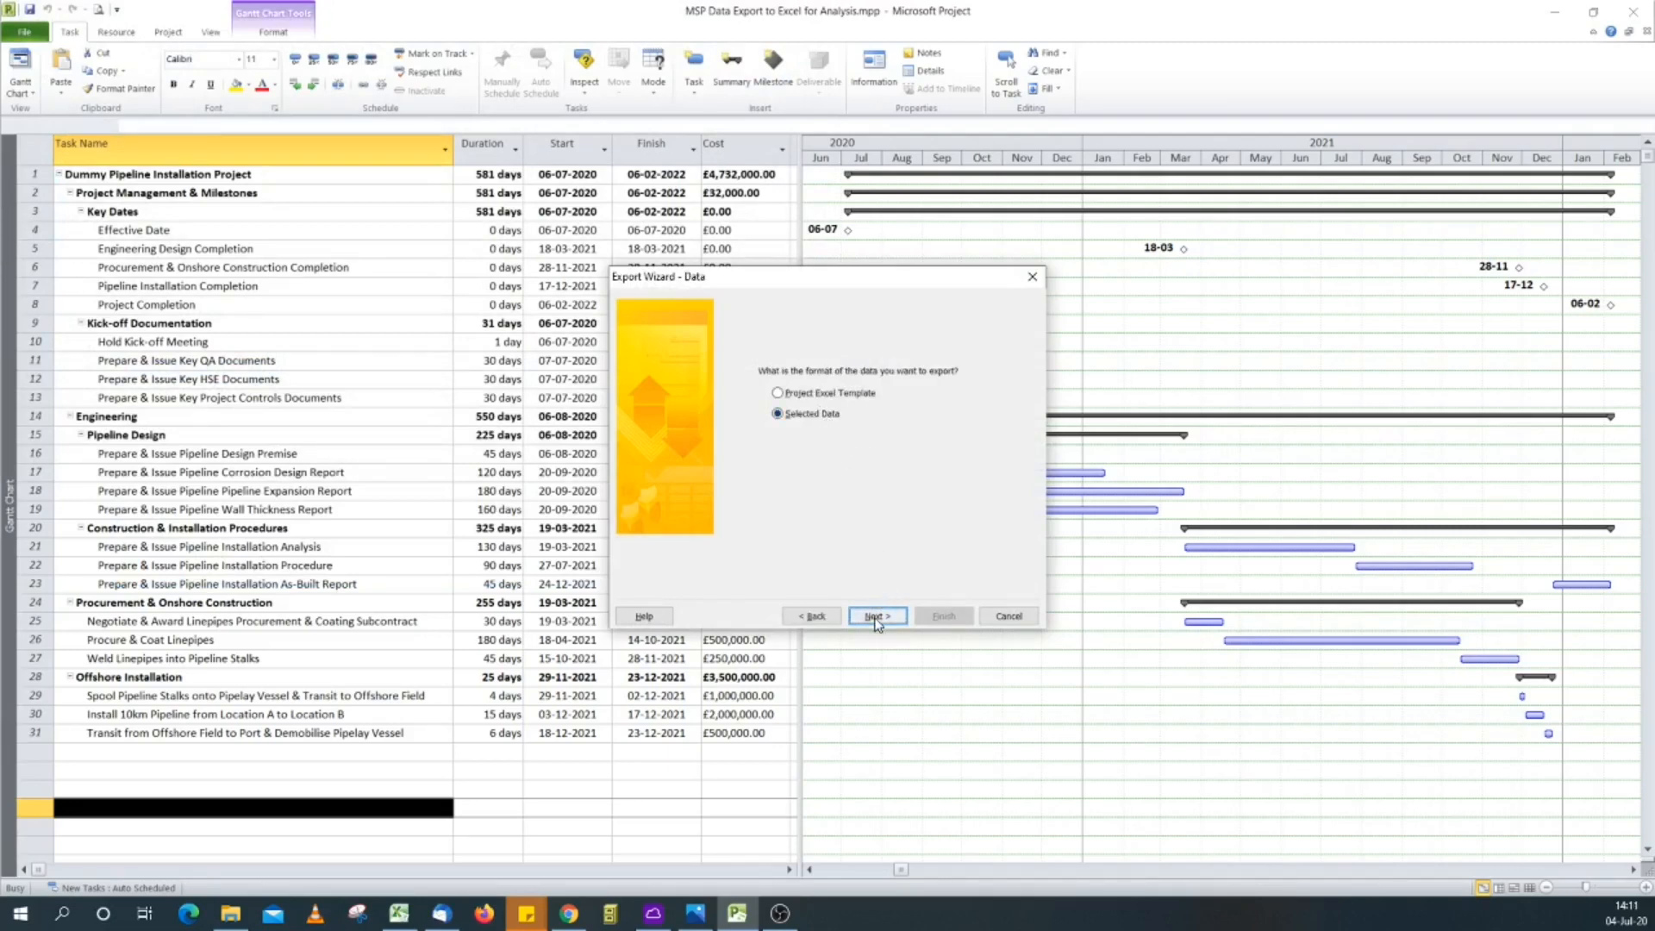
{"action": "left_click", "coordinate": [876, 615]}
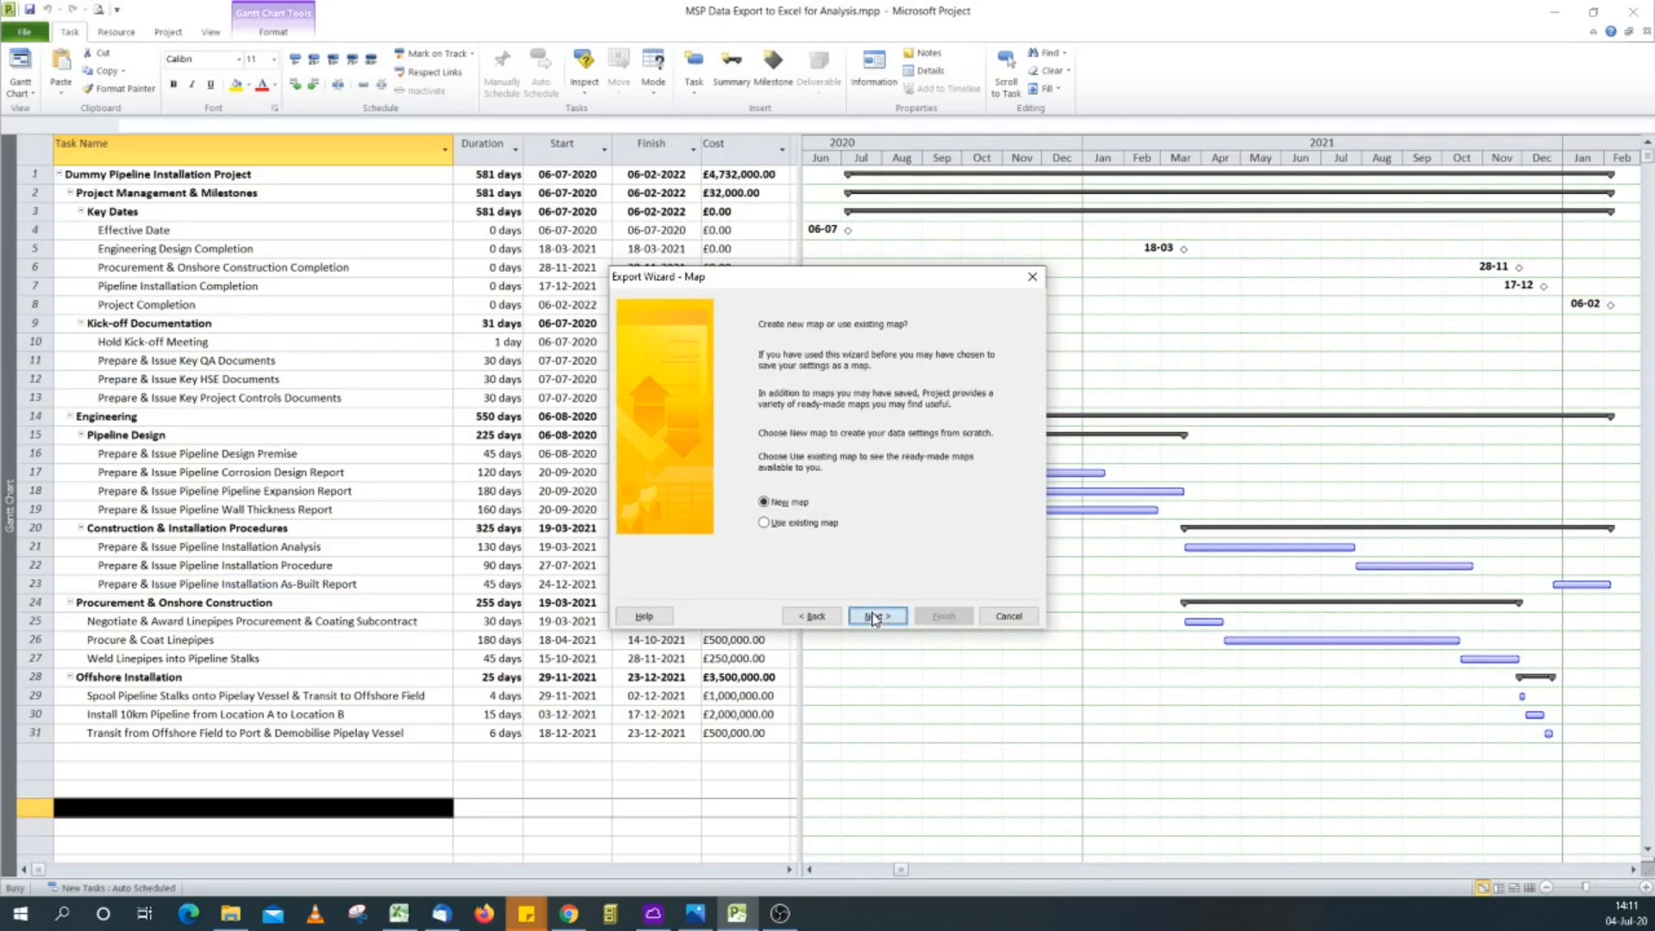
{"action": "left_click", "coordinate": [876, 615]}
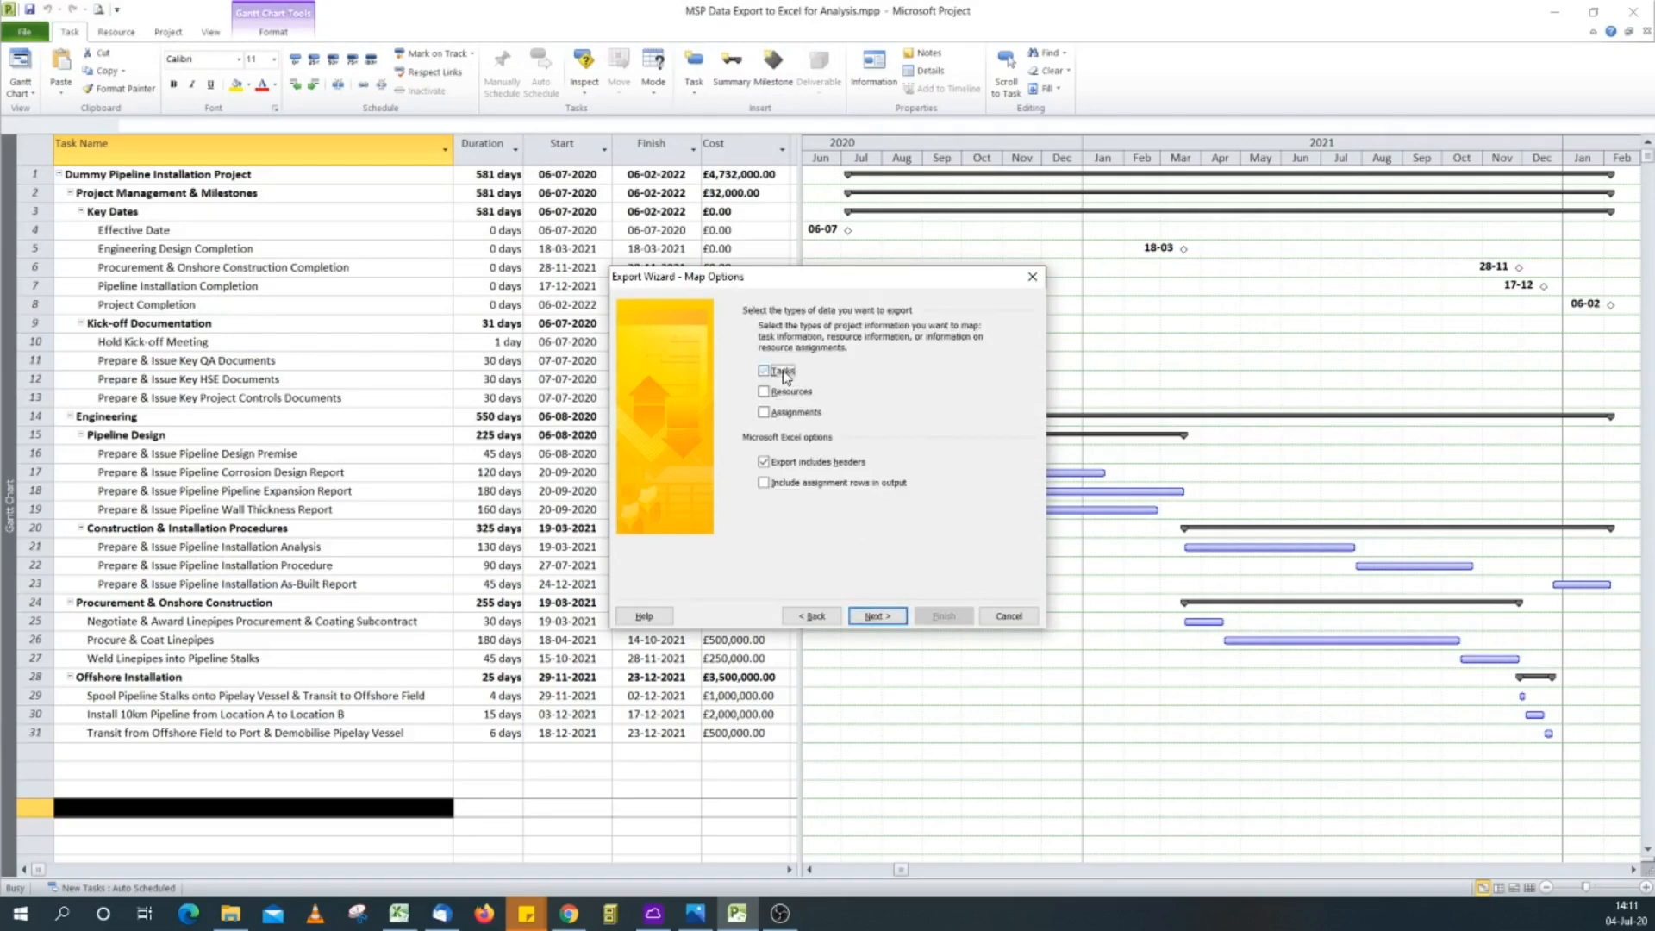
{"action": "left_click", "coordinate": [764, 370]}
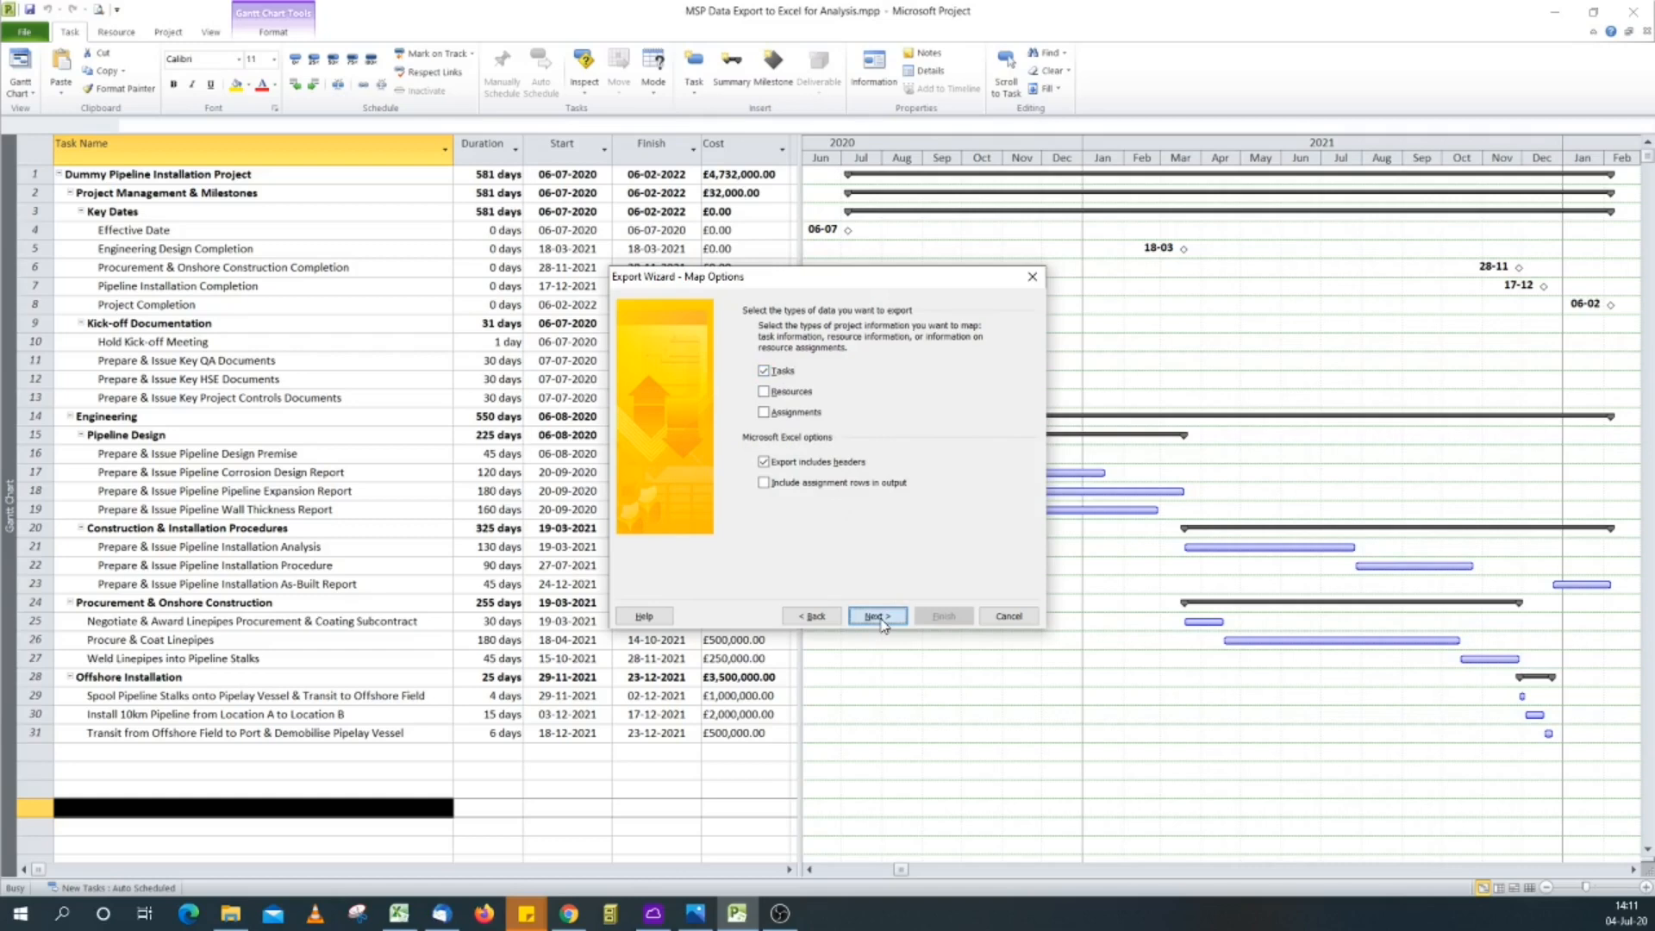
{"action": "left_click", "coordinate": [875, 615]}
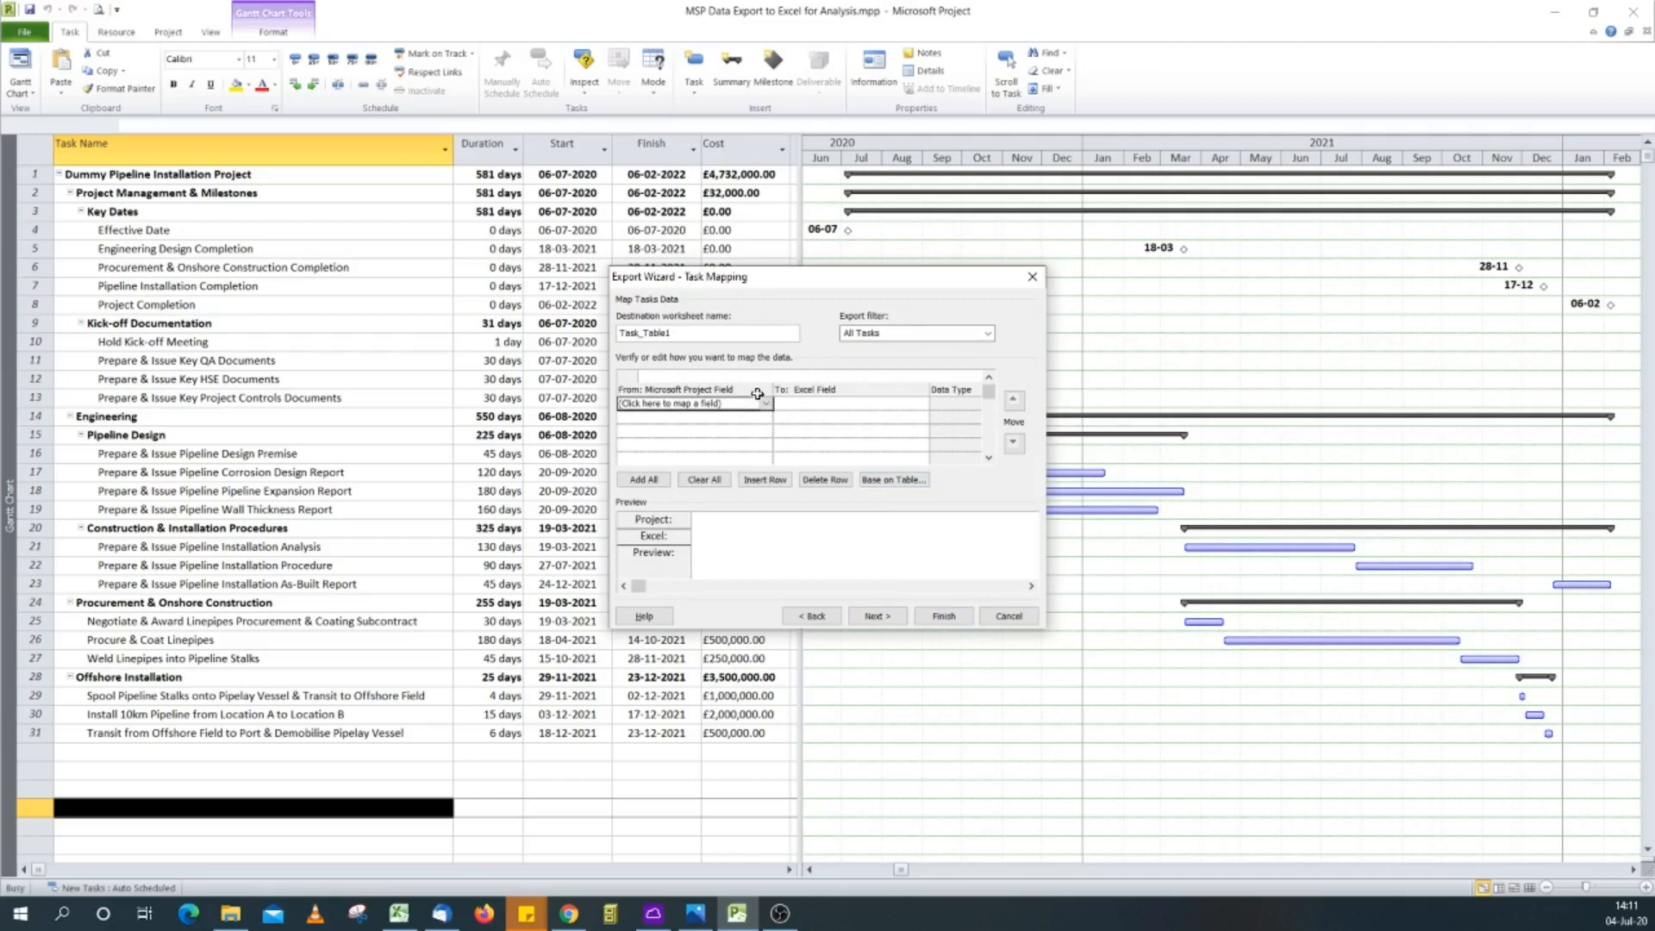
Step: Map Name, Duration, Start, Finish and Cost, then finish the export to Excel
{"action": "left_click", "coordinate": [686, 404]}
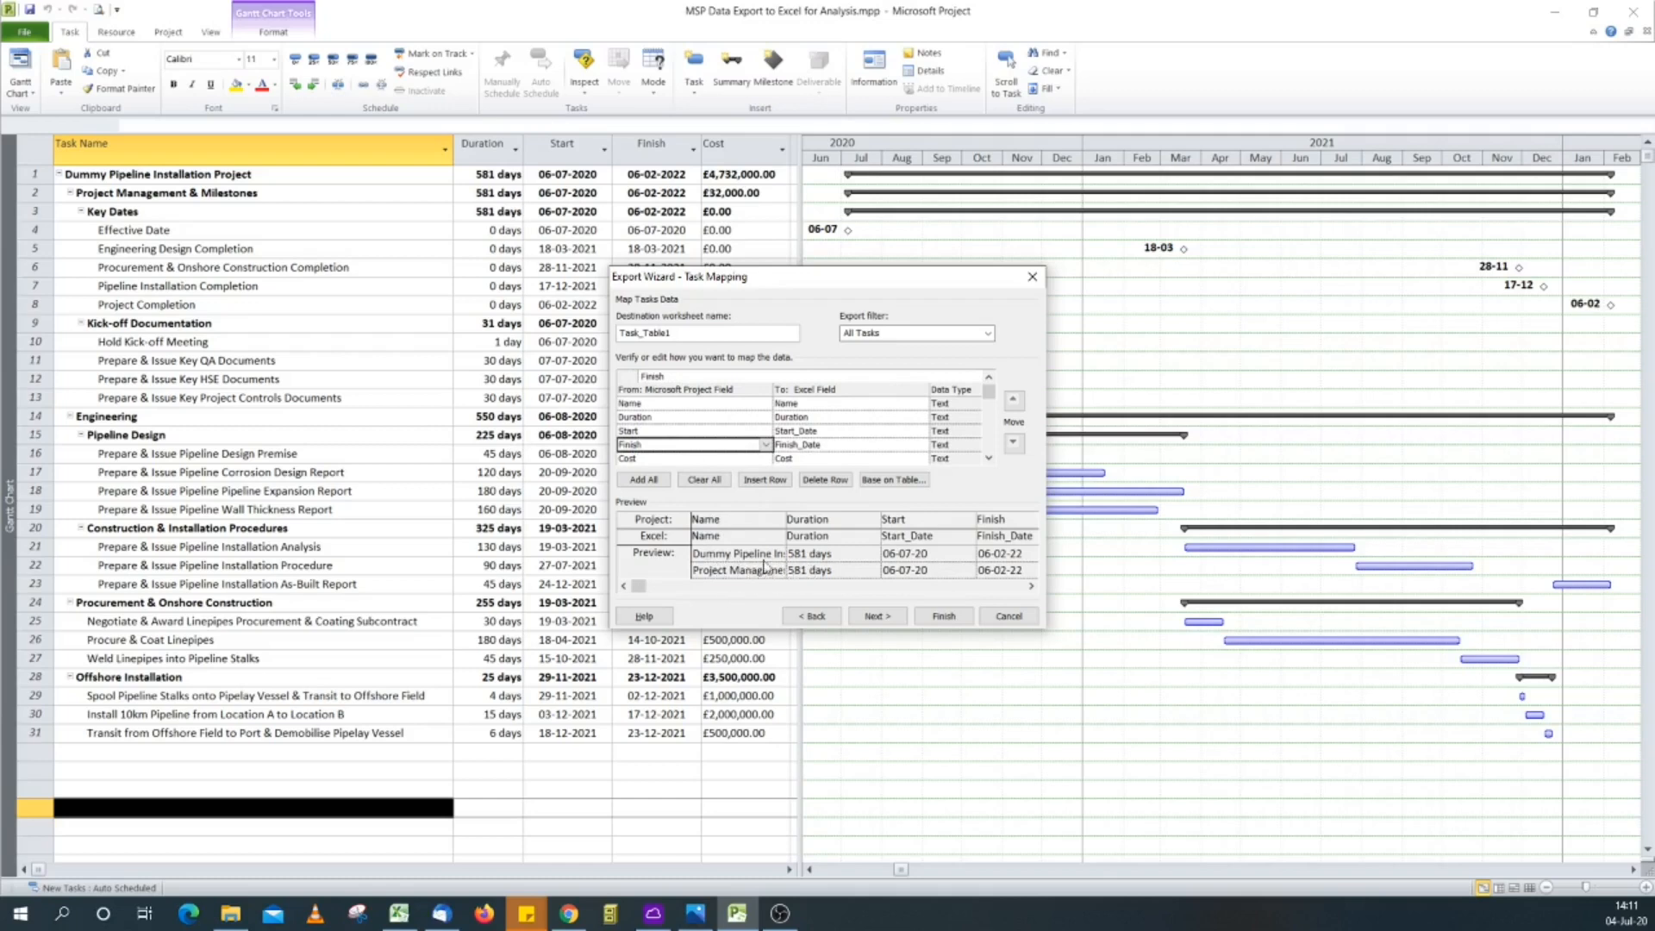
{"action": "mouse_move", "coordinate": [750, 553]}
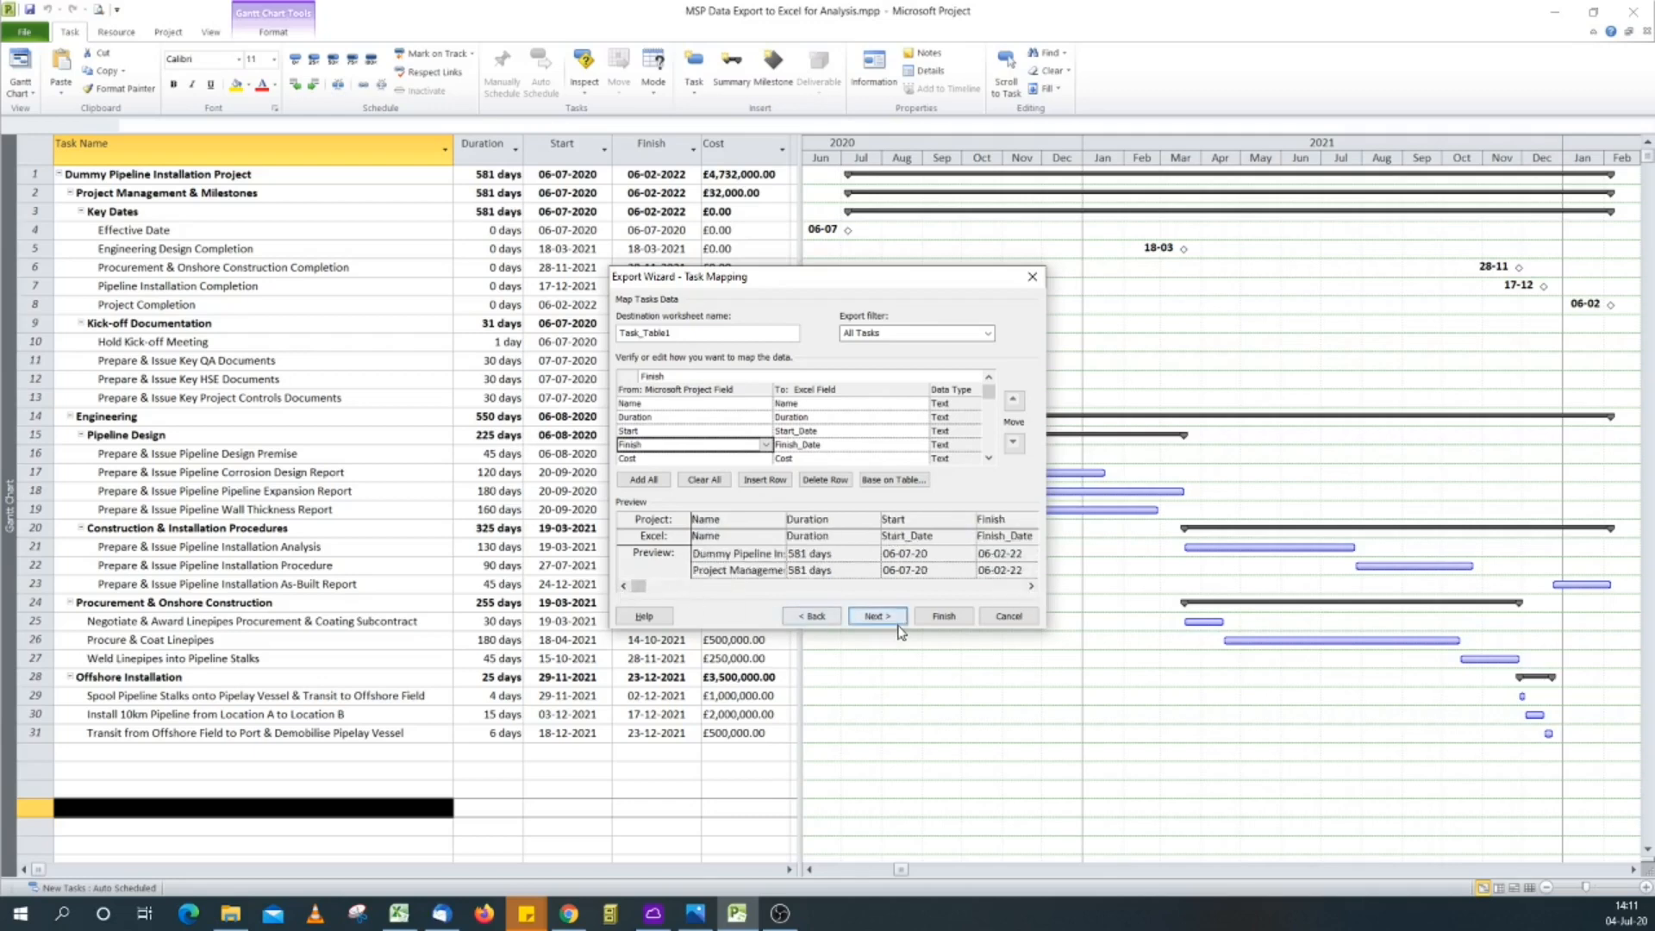
{"action": "left_click", "coordinate": [876, 616]}
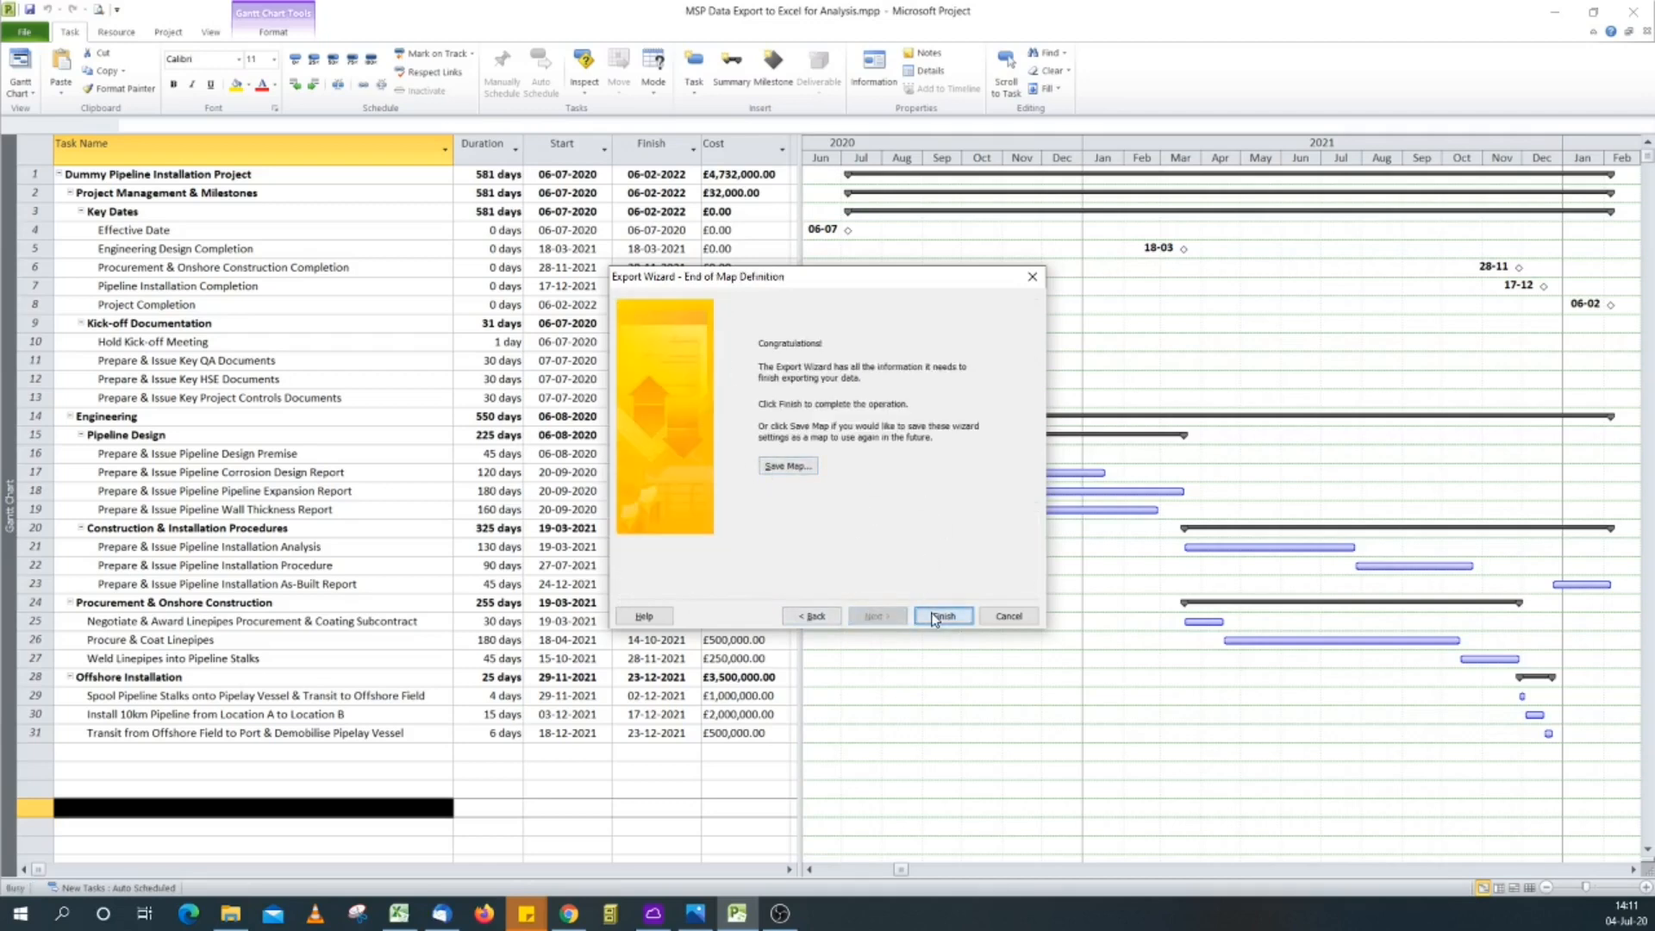
{"action": "left_click", "coordinate": [941, 615]}
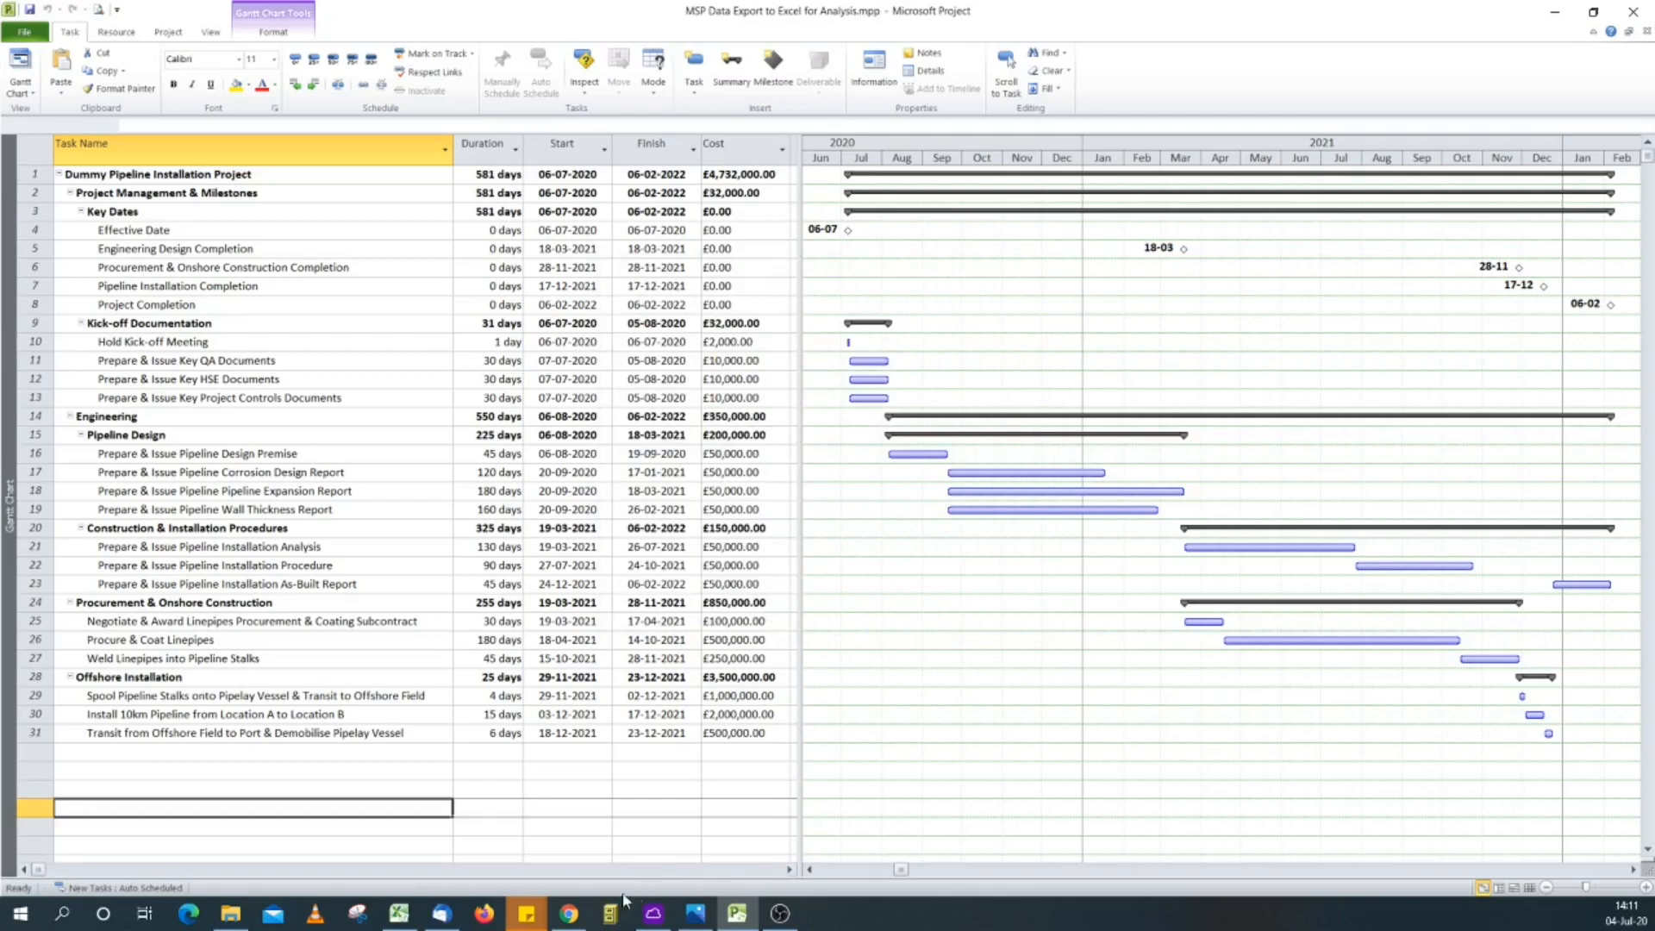
{"action": "mouse_move", "coordinate": [229, 914]}
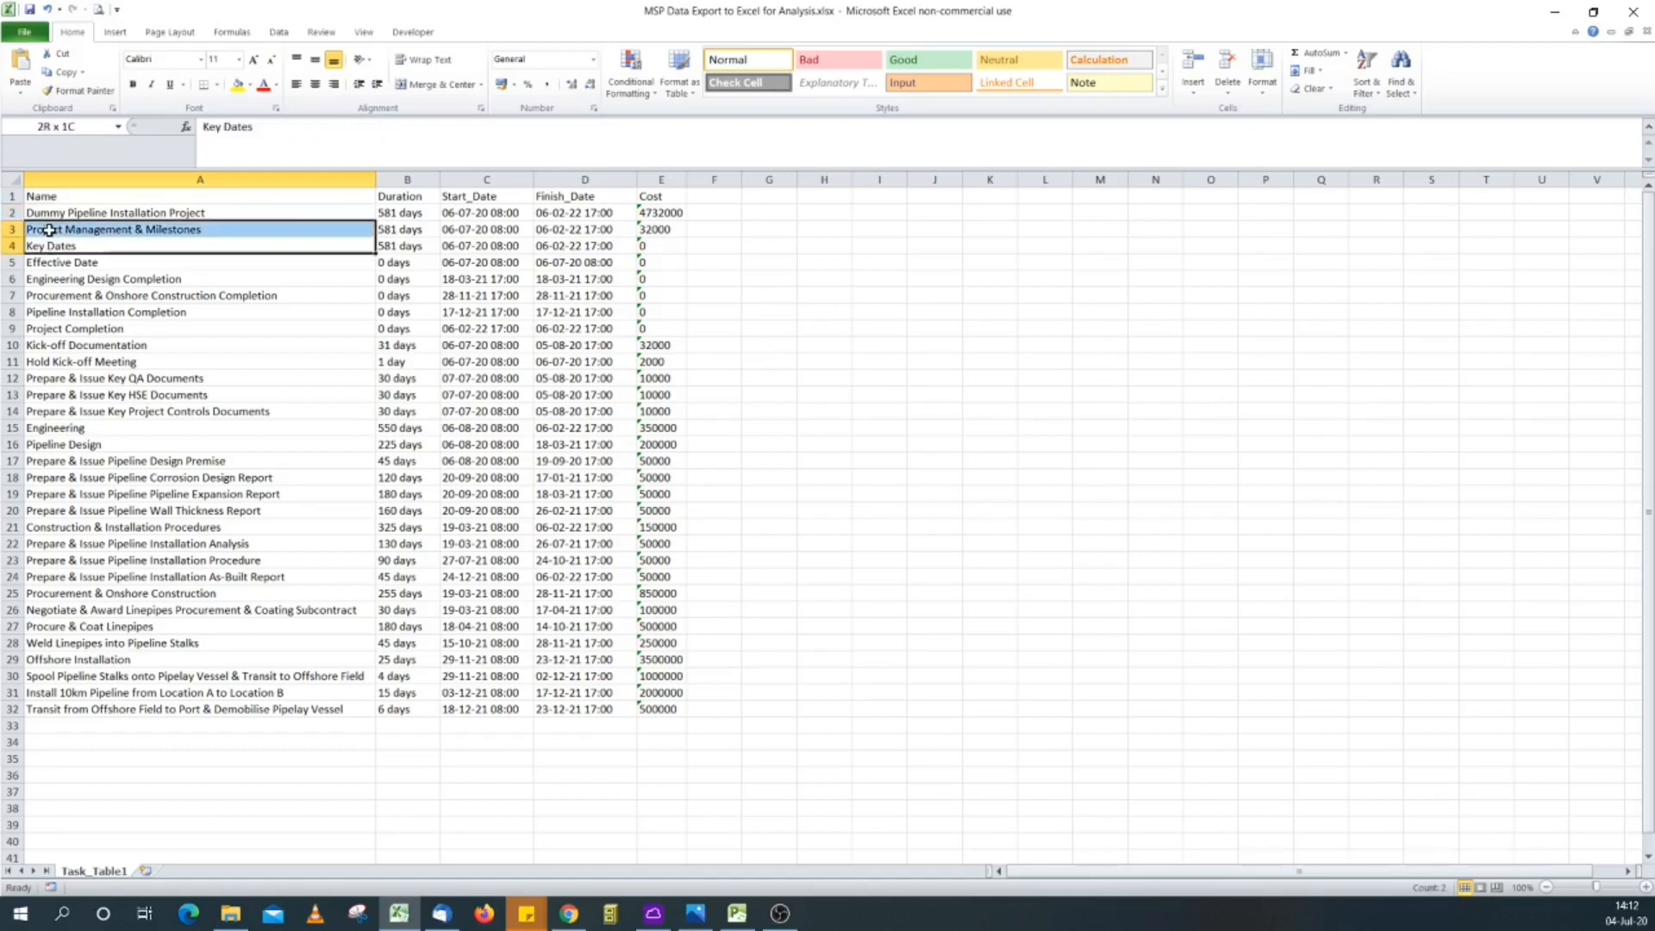
Step: Inspect the exported Task_Table1 sheet and select the Duration column
{"action": "left_click", "coordinate": [50, 245]}
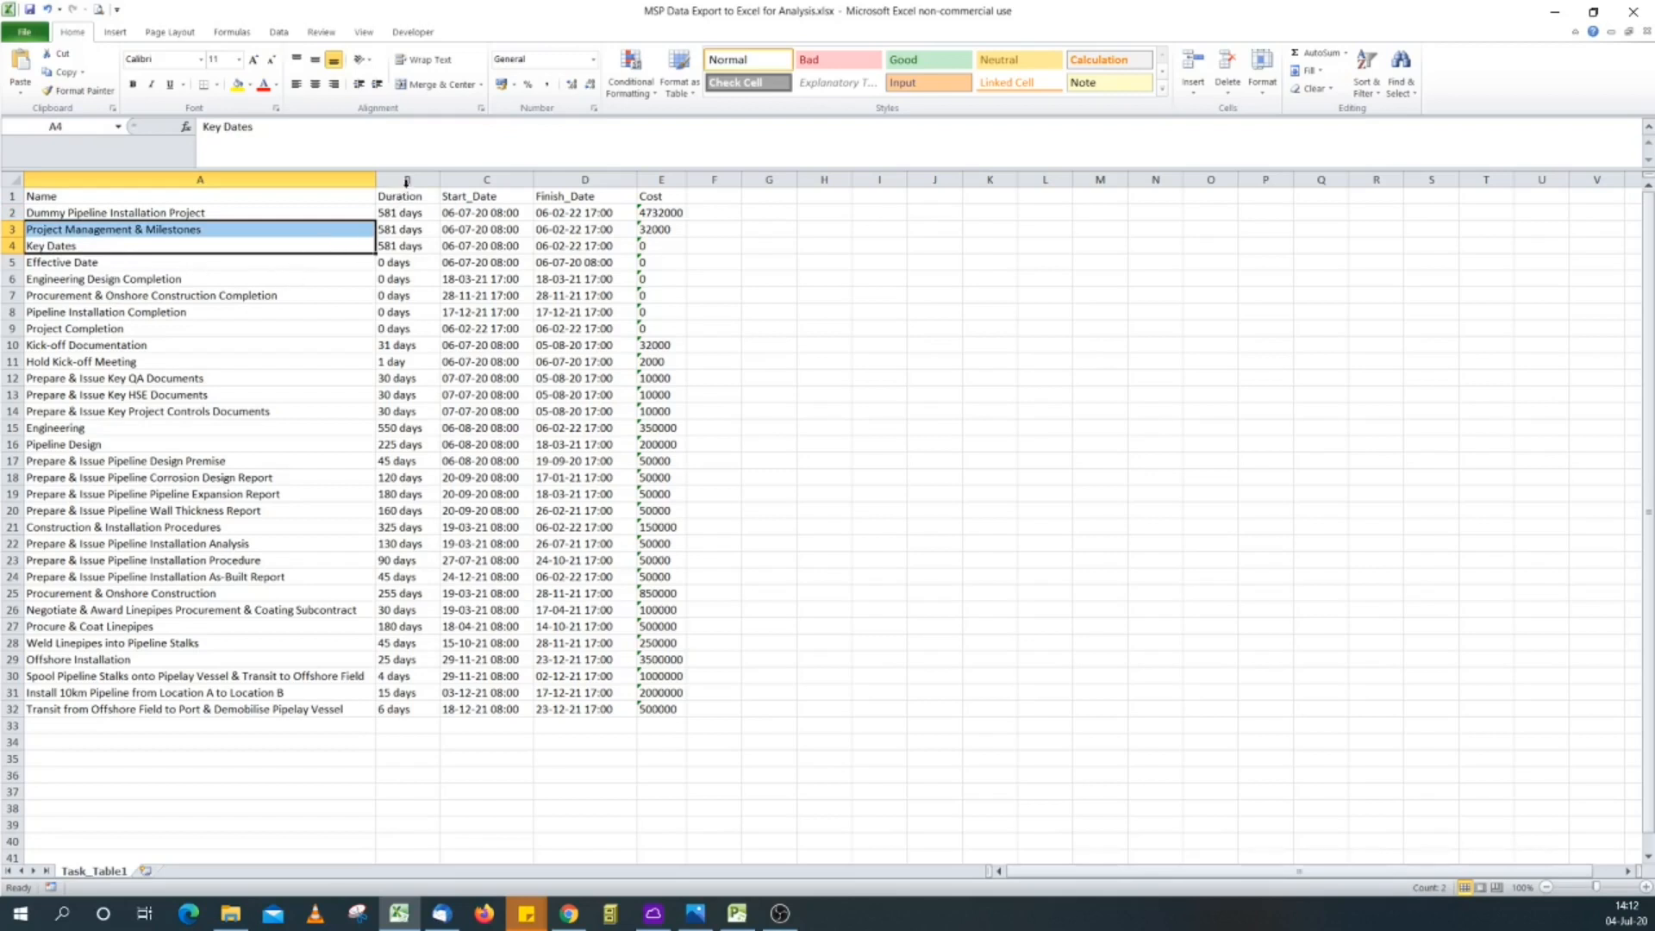
{"action": "left_click", "coordinate": [407, 180]}
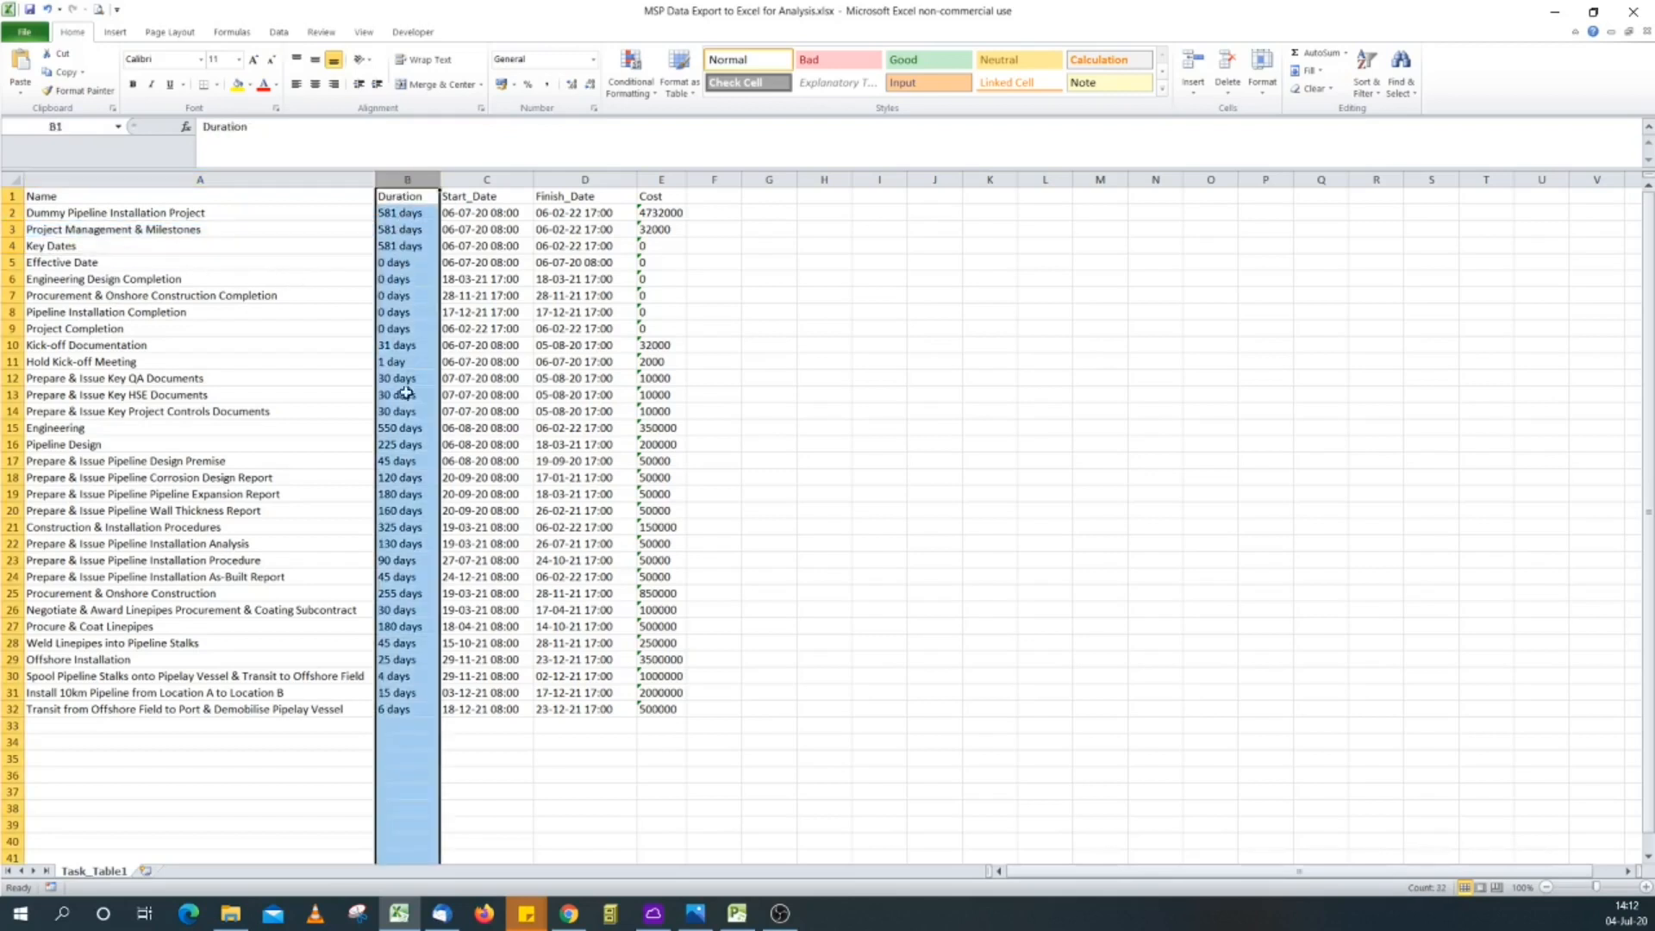
{"action": "mouse_move", "coordinate": [412, 711]}
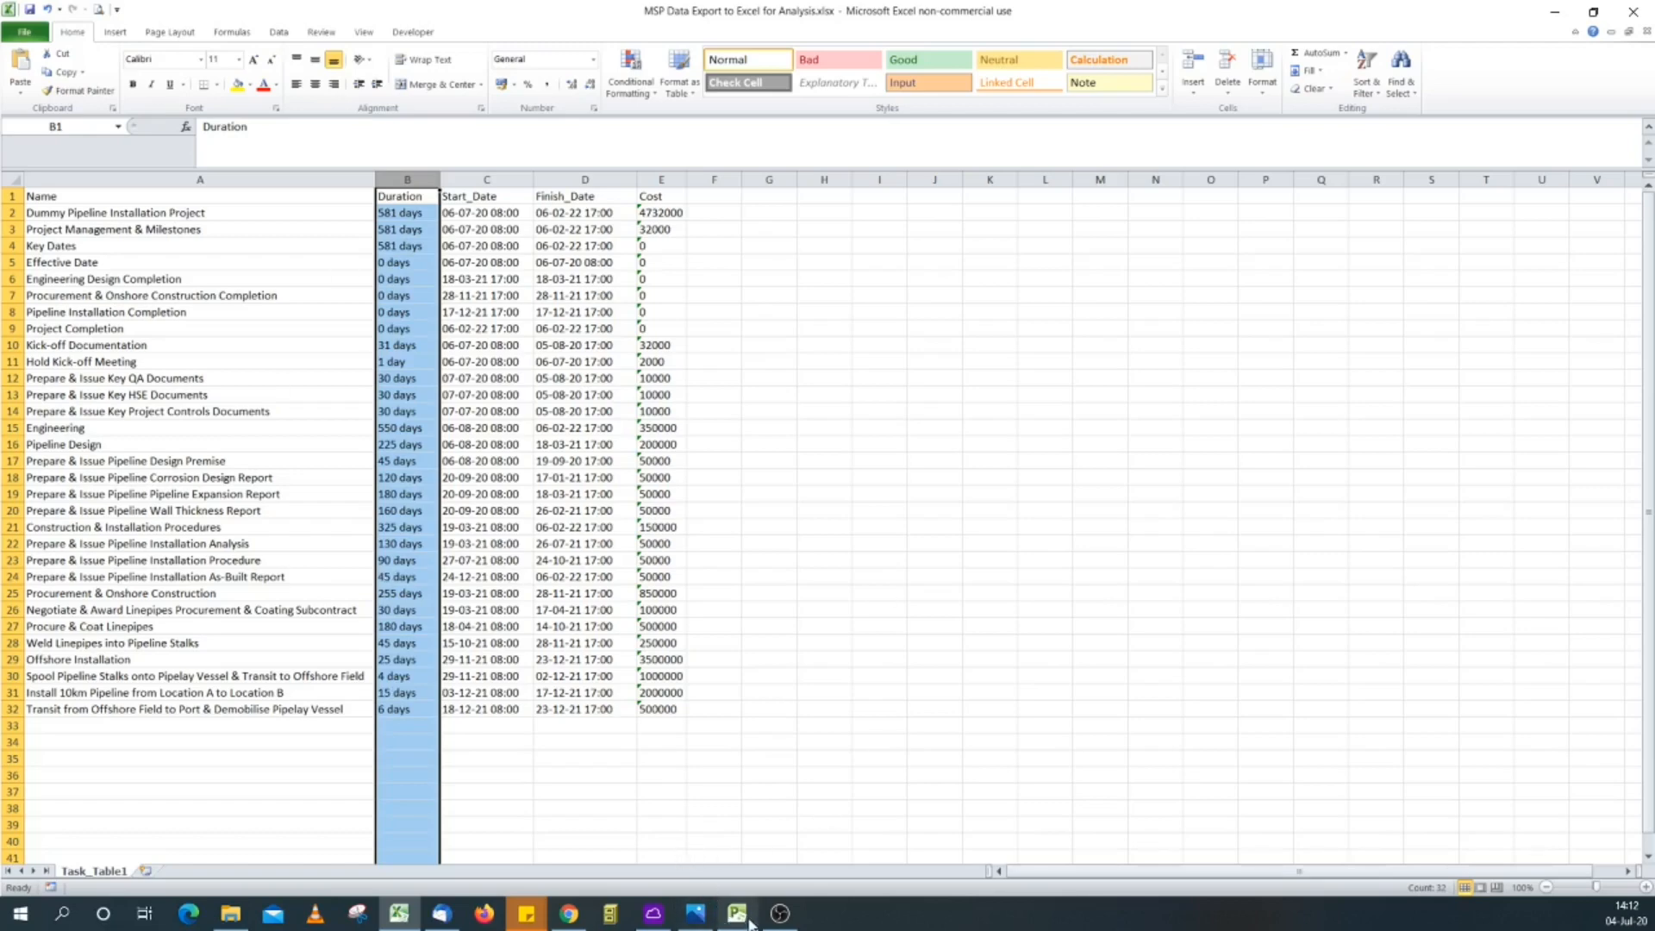
Step: Return to the schedule and insert a Number1 column after Cost
{"action": "left_click", "coordinate": [736, 913]}
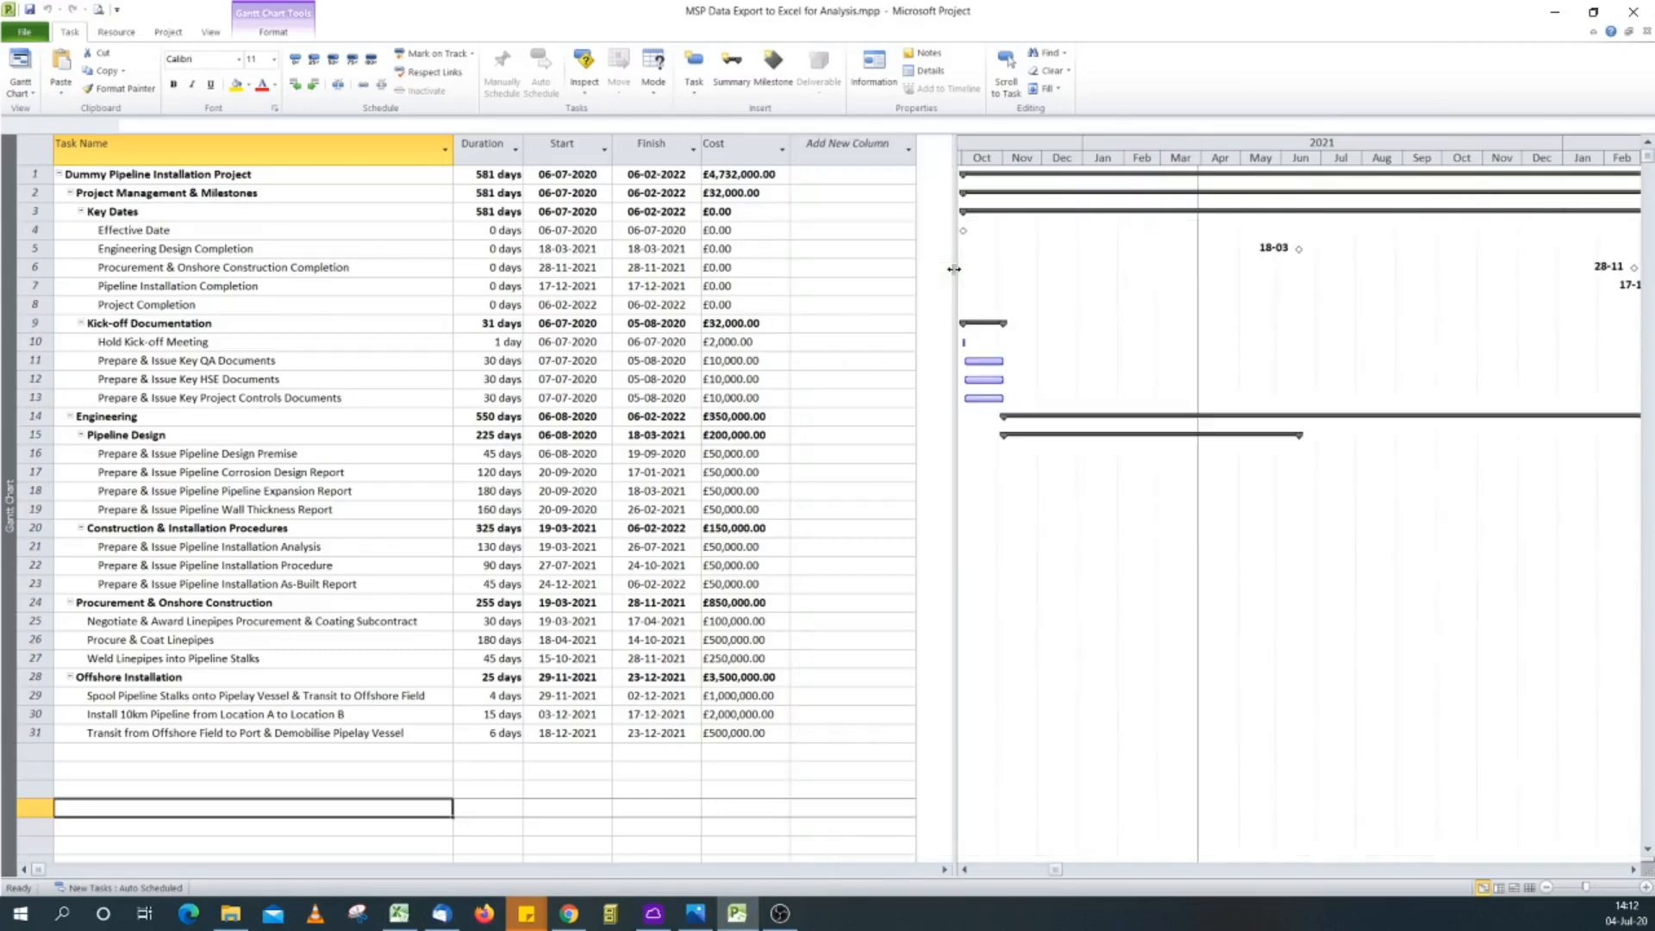
{"action": "left_click", "coordinate": [849, 143]}
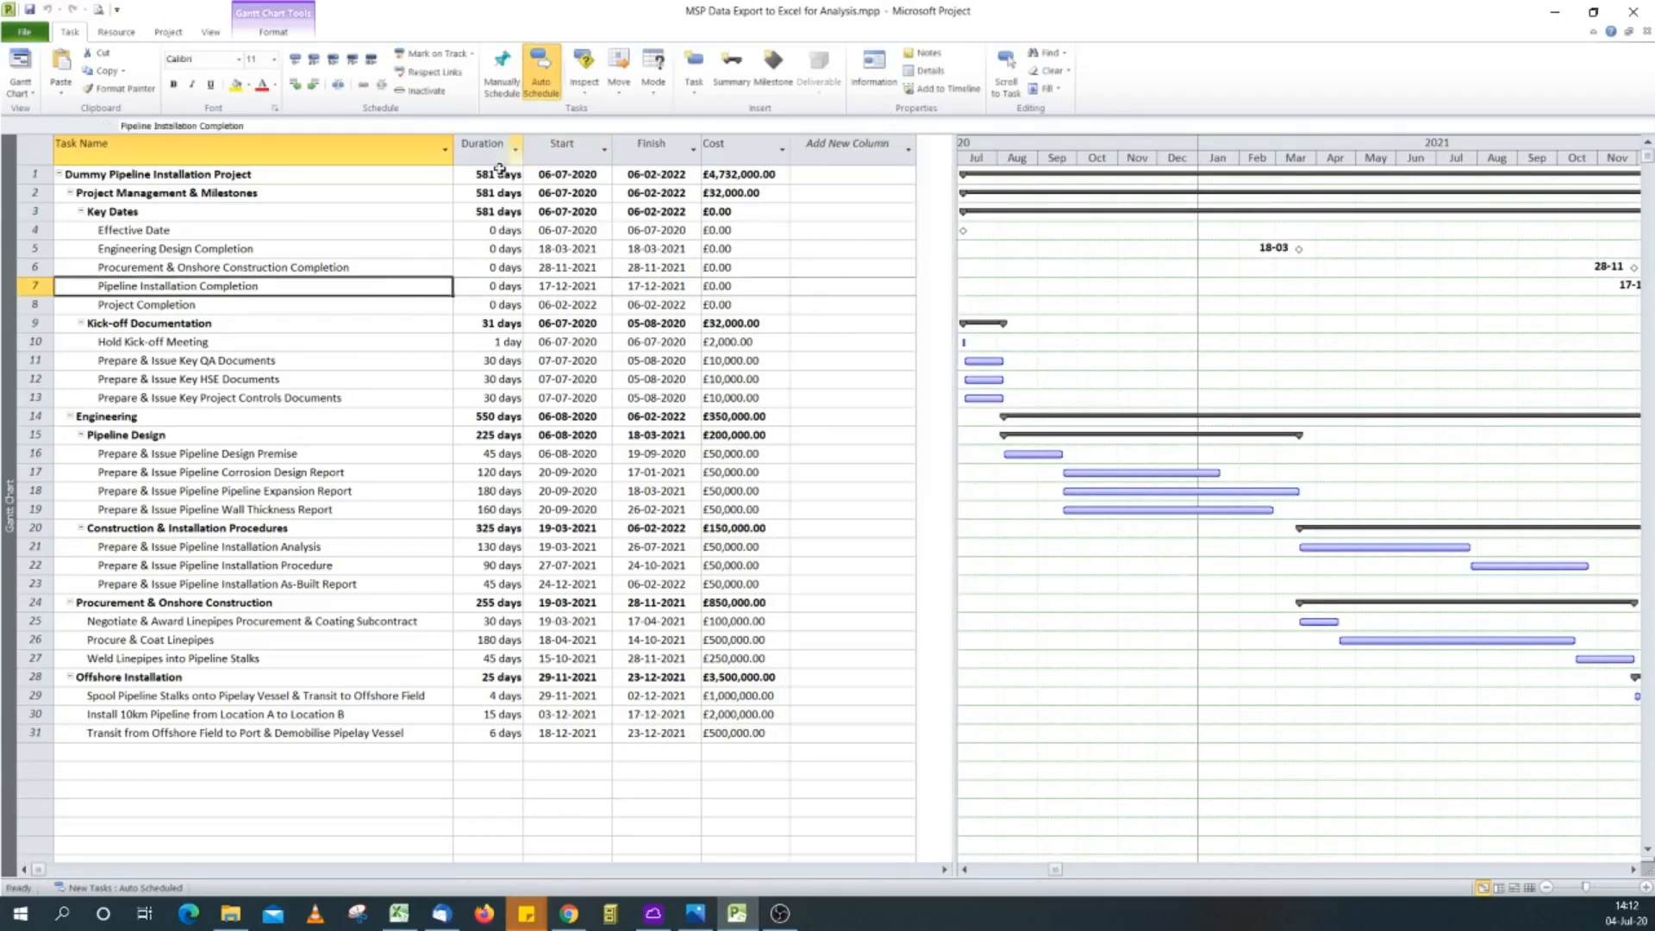
{"action": "mouse_move", "coordinate": [530, 336]}
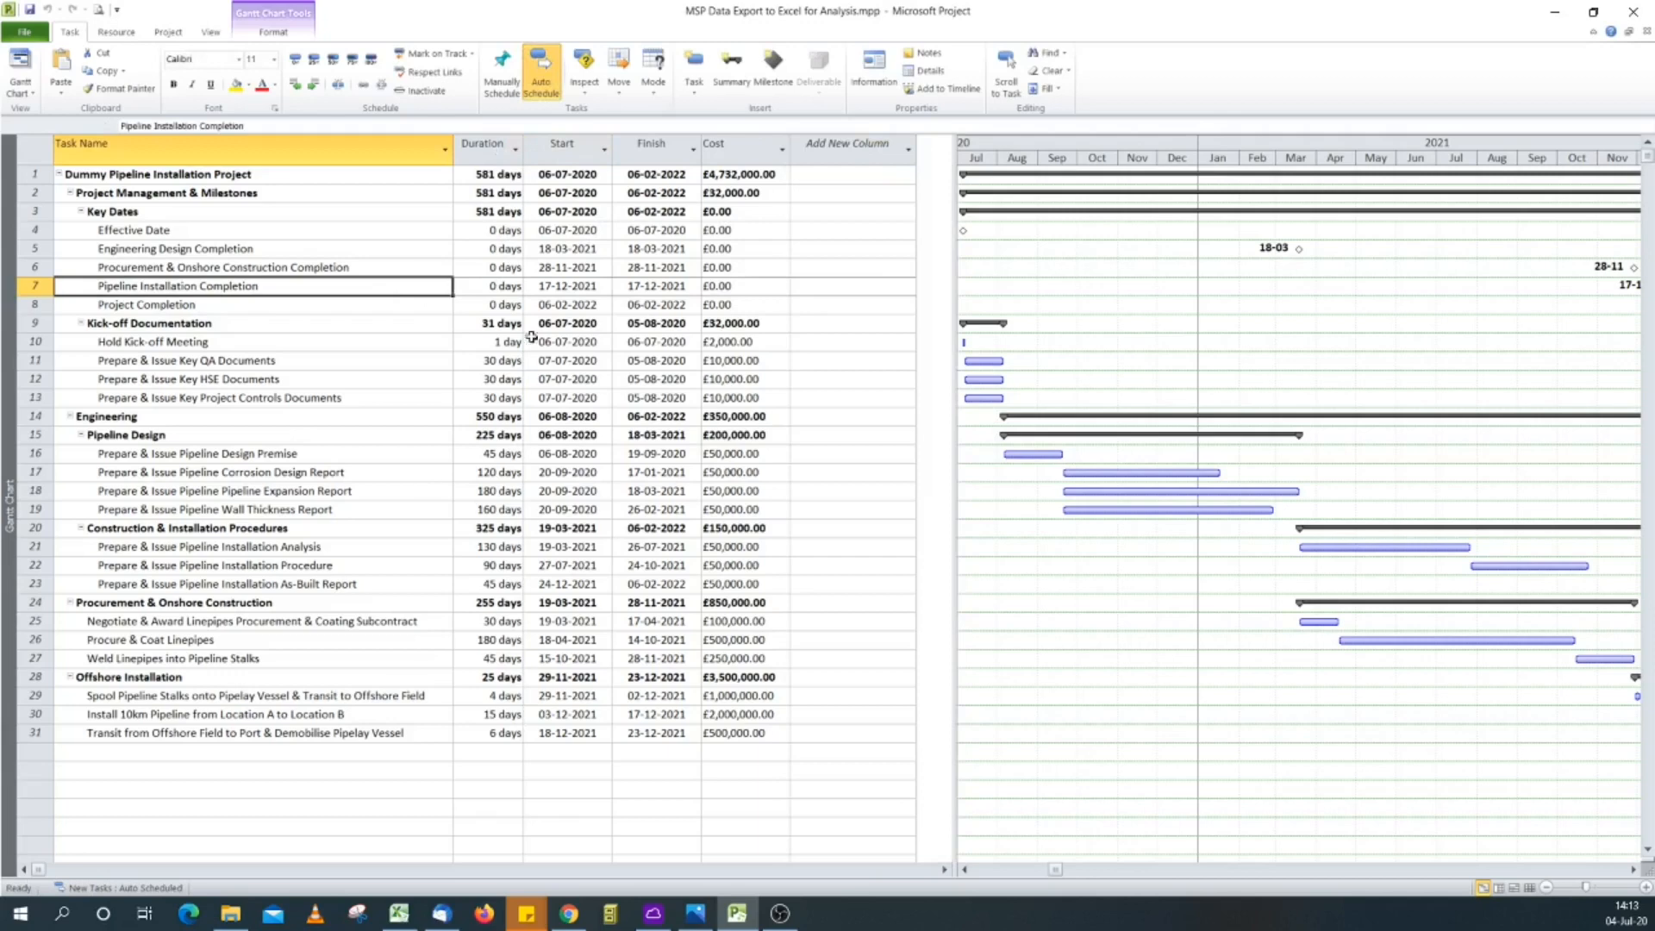
{"action": "left_click", "coordinate": [846, 143]}
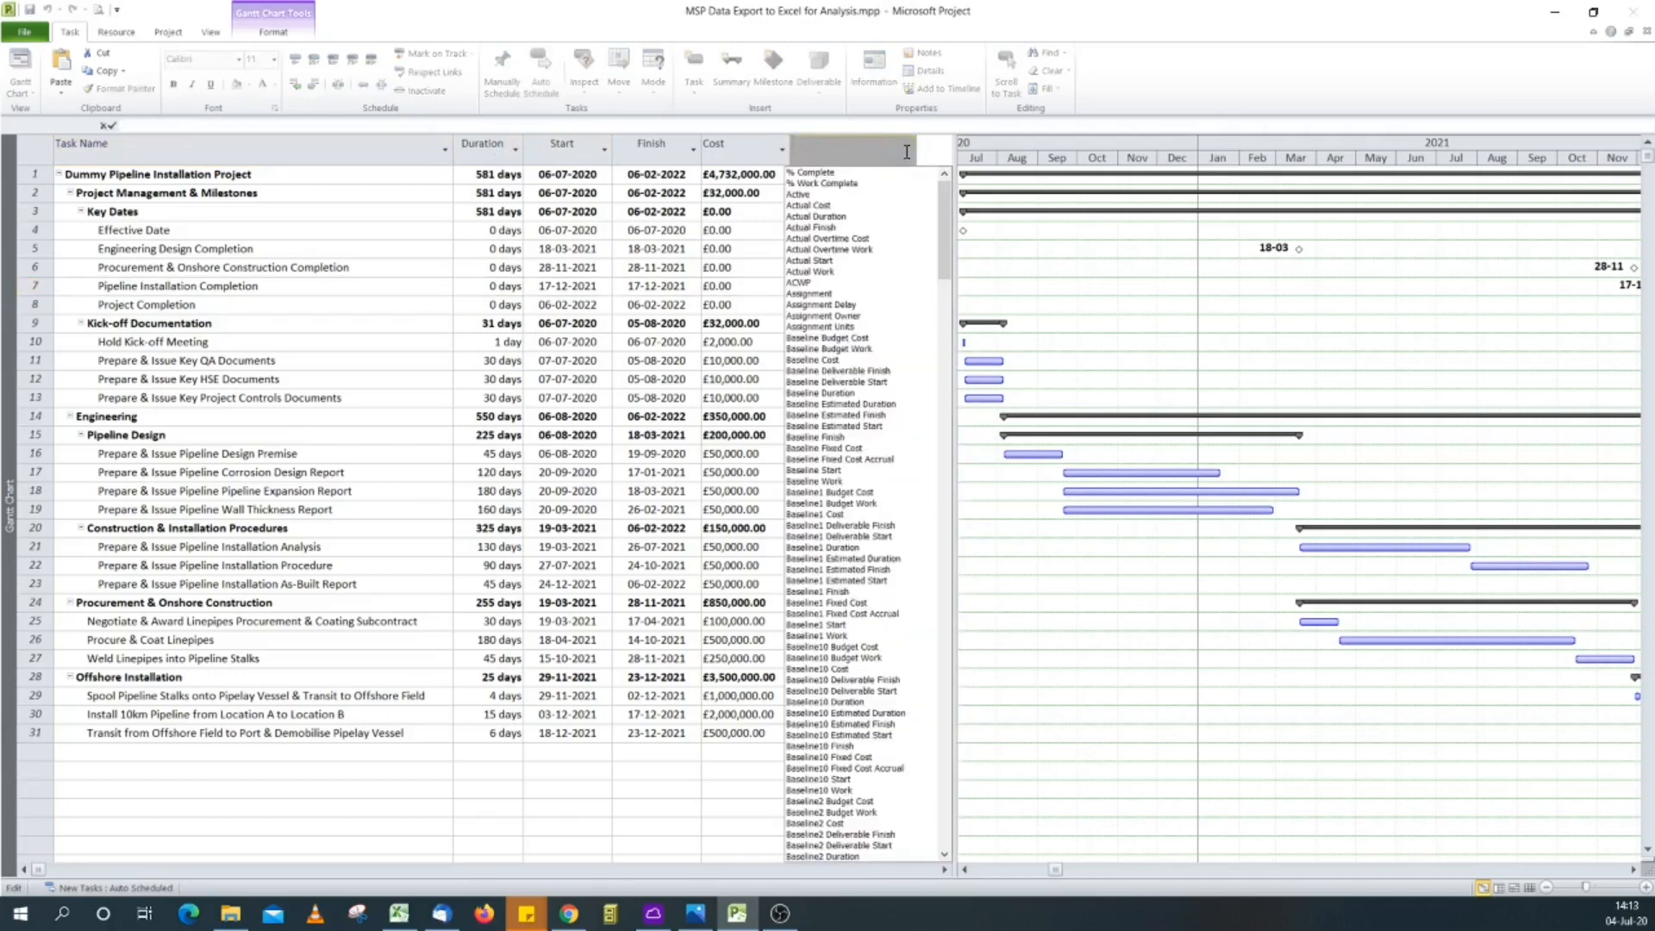
{"action": "type", "text": "number1"}
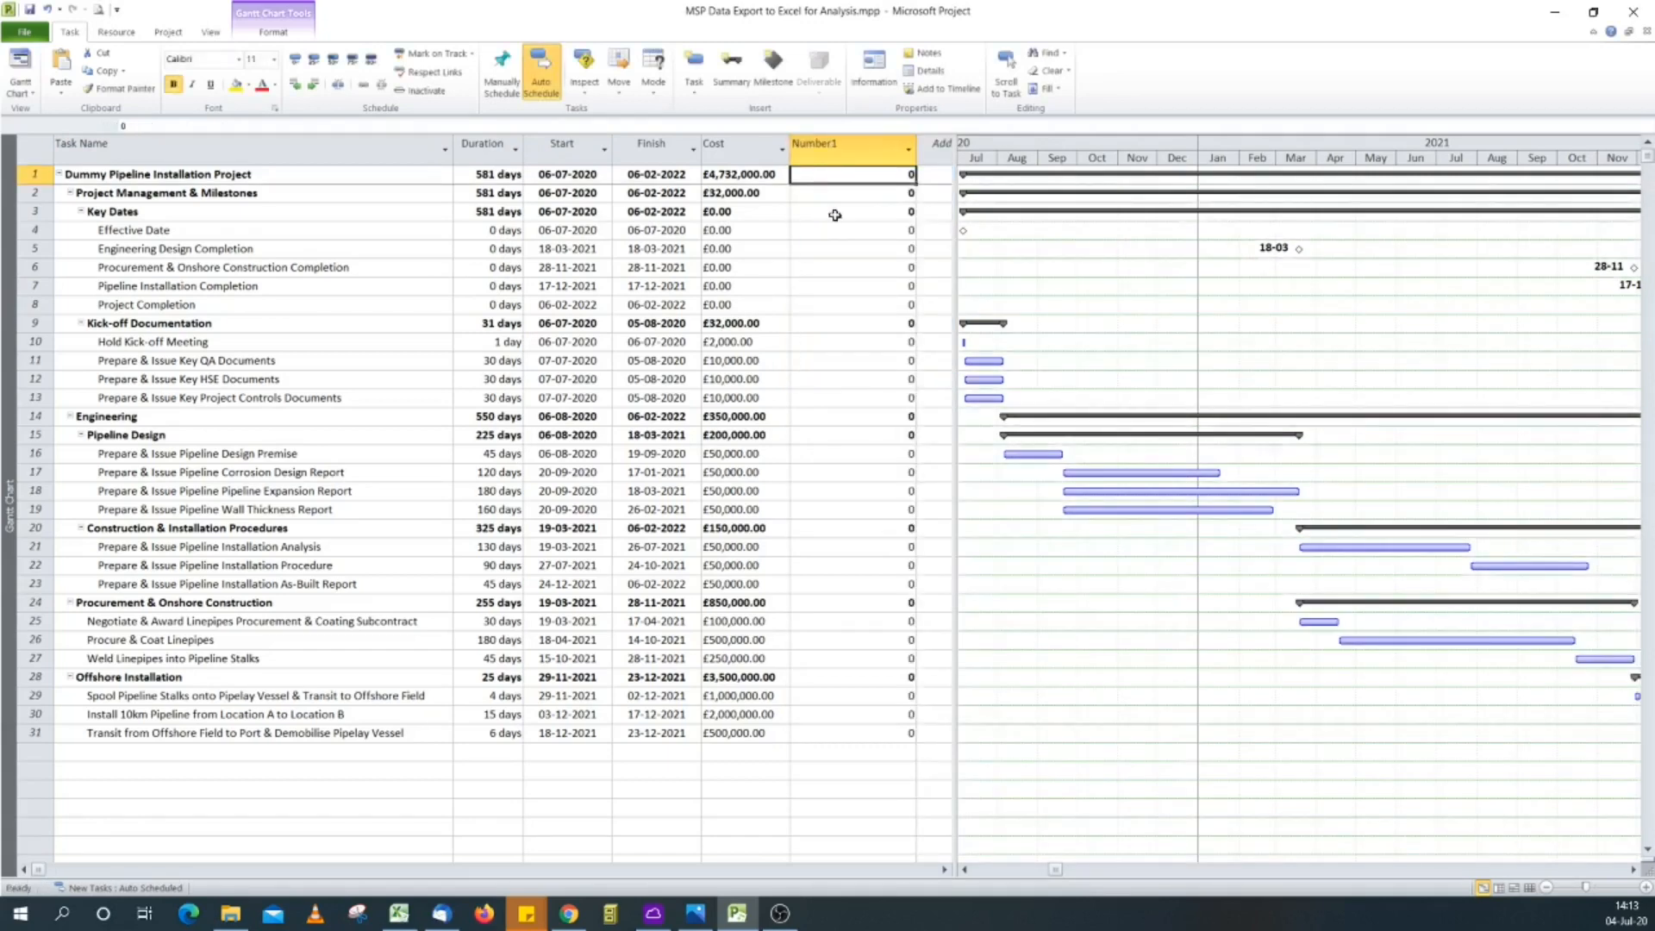
{"action": "left_click", "coordinate": [272, 31]}
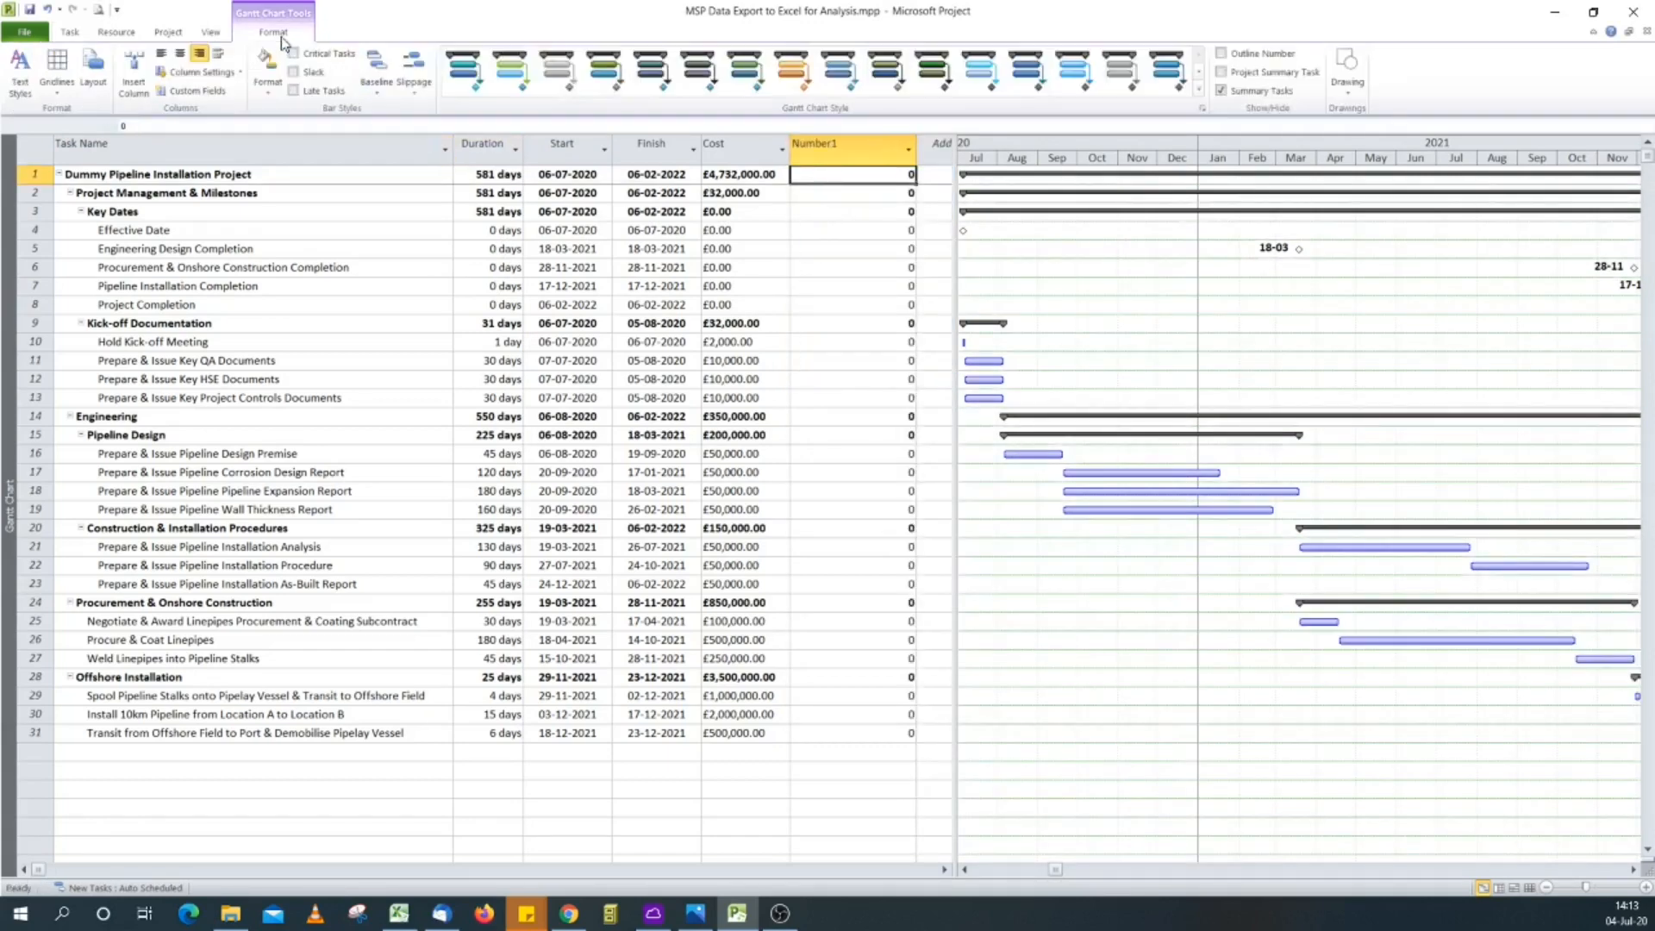
{"action": "mouse_move", "coordinate": [195, 89]}
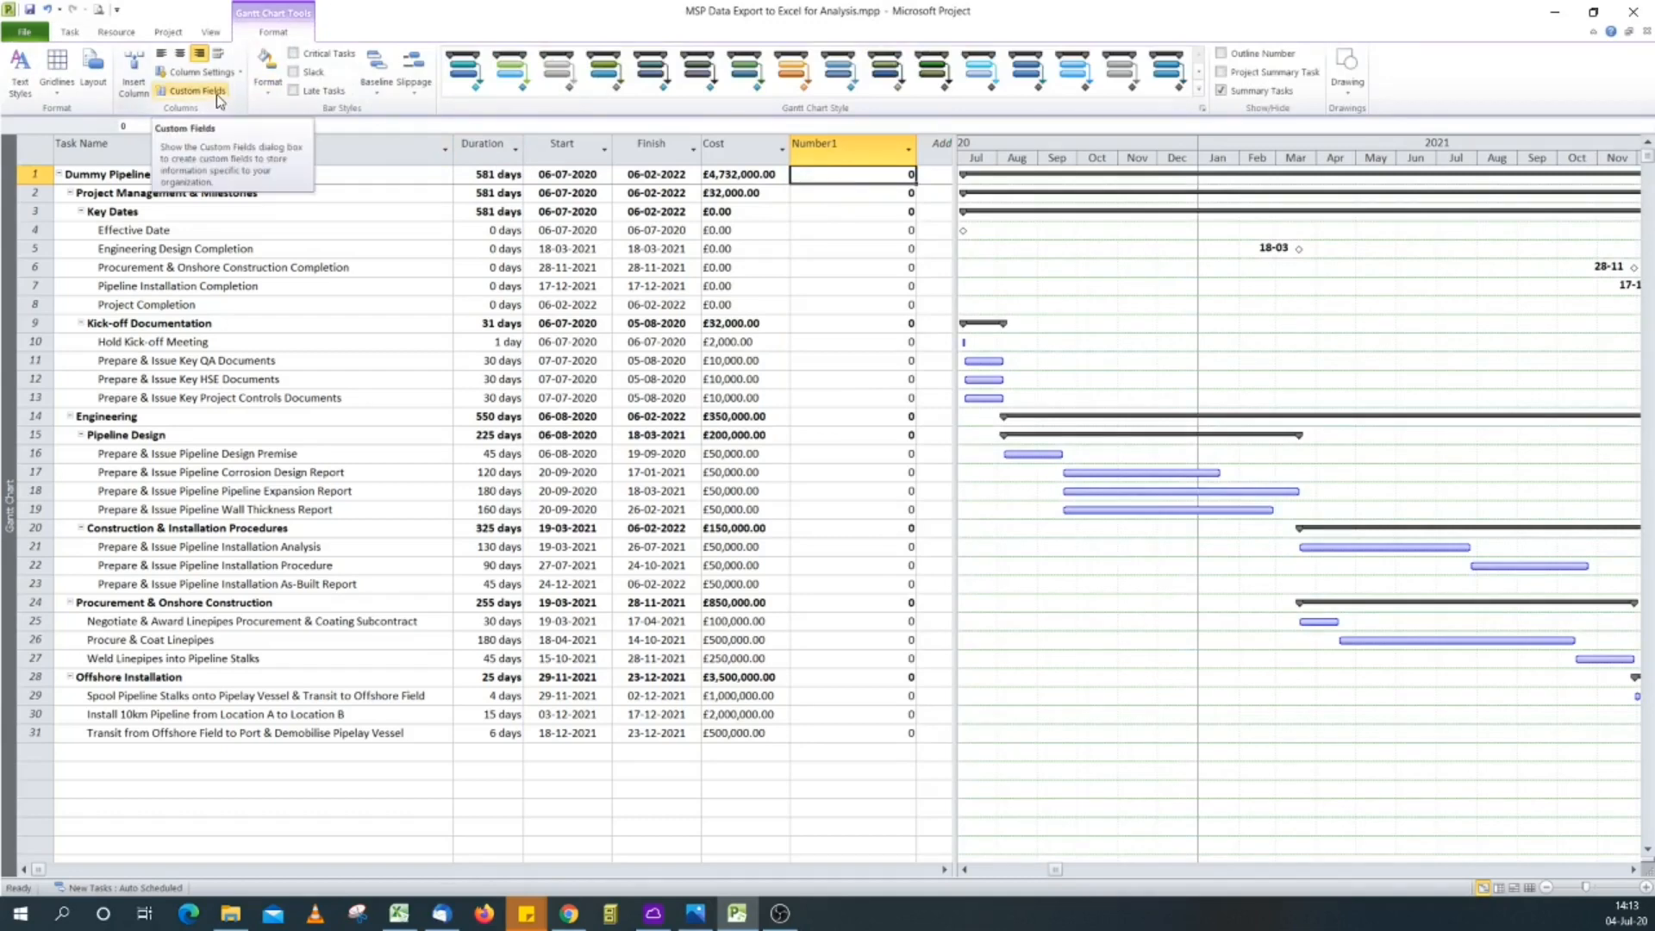
Step: Rename custom field Number1 to 'Dur (days)' and begin defining its formula
{"action": "left_click", "coordinate": [195, 92]}
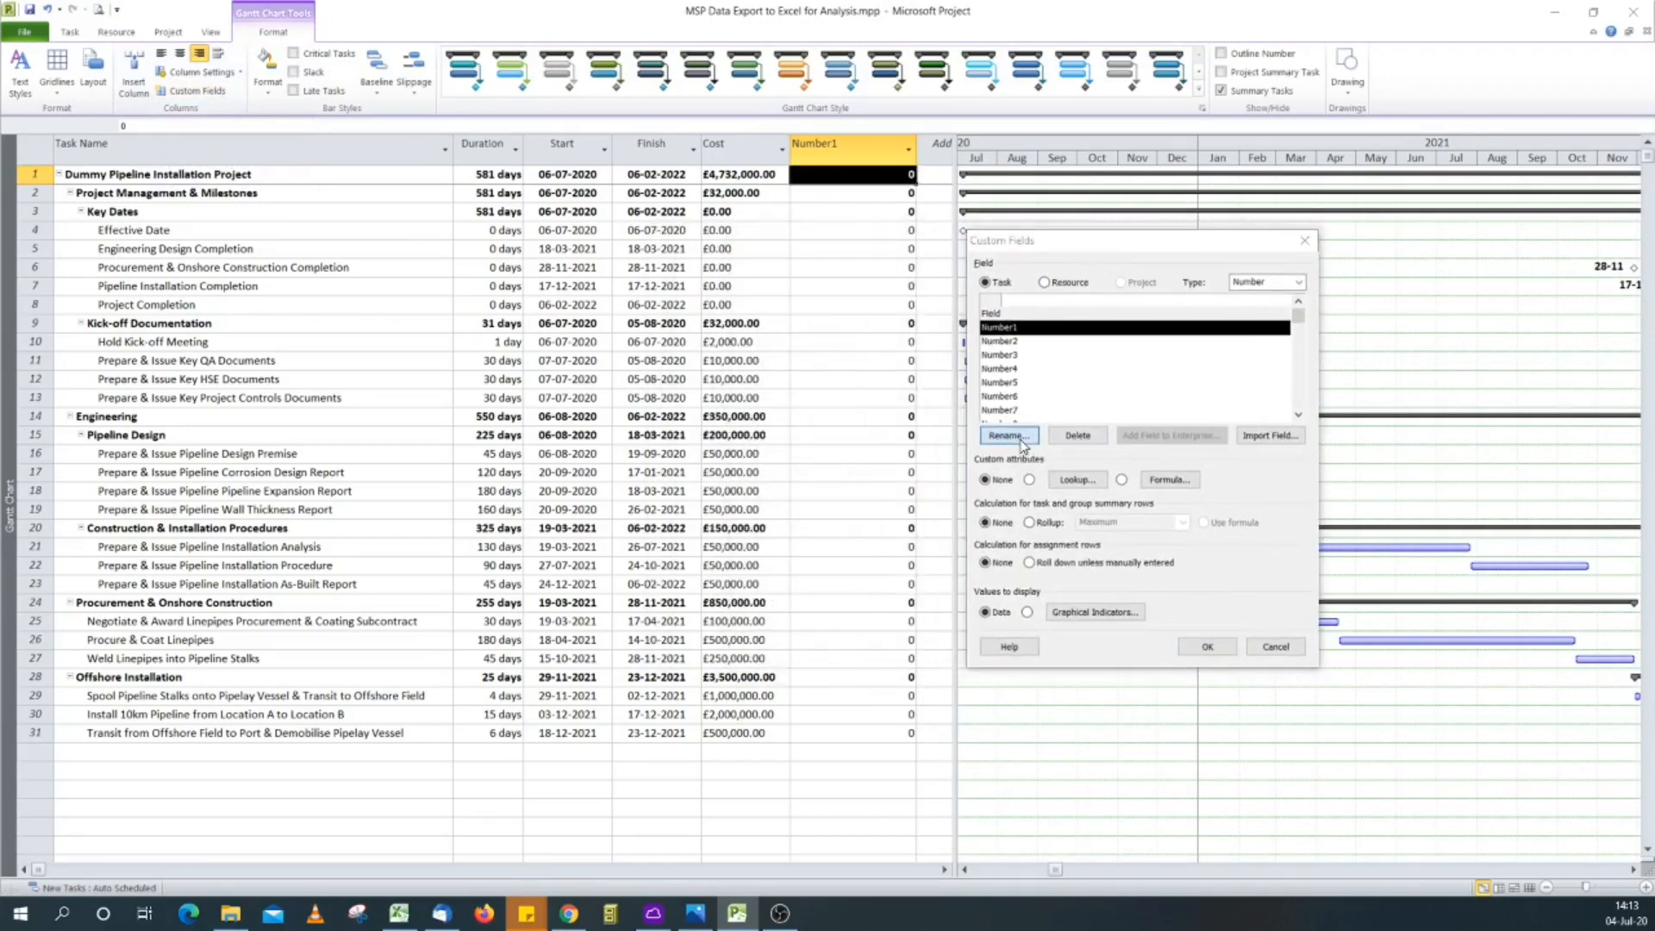
{"action": "left_click", "coordinate": [1006, 434]}
{"action": "type", "text": "Dur (days)"}
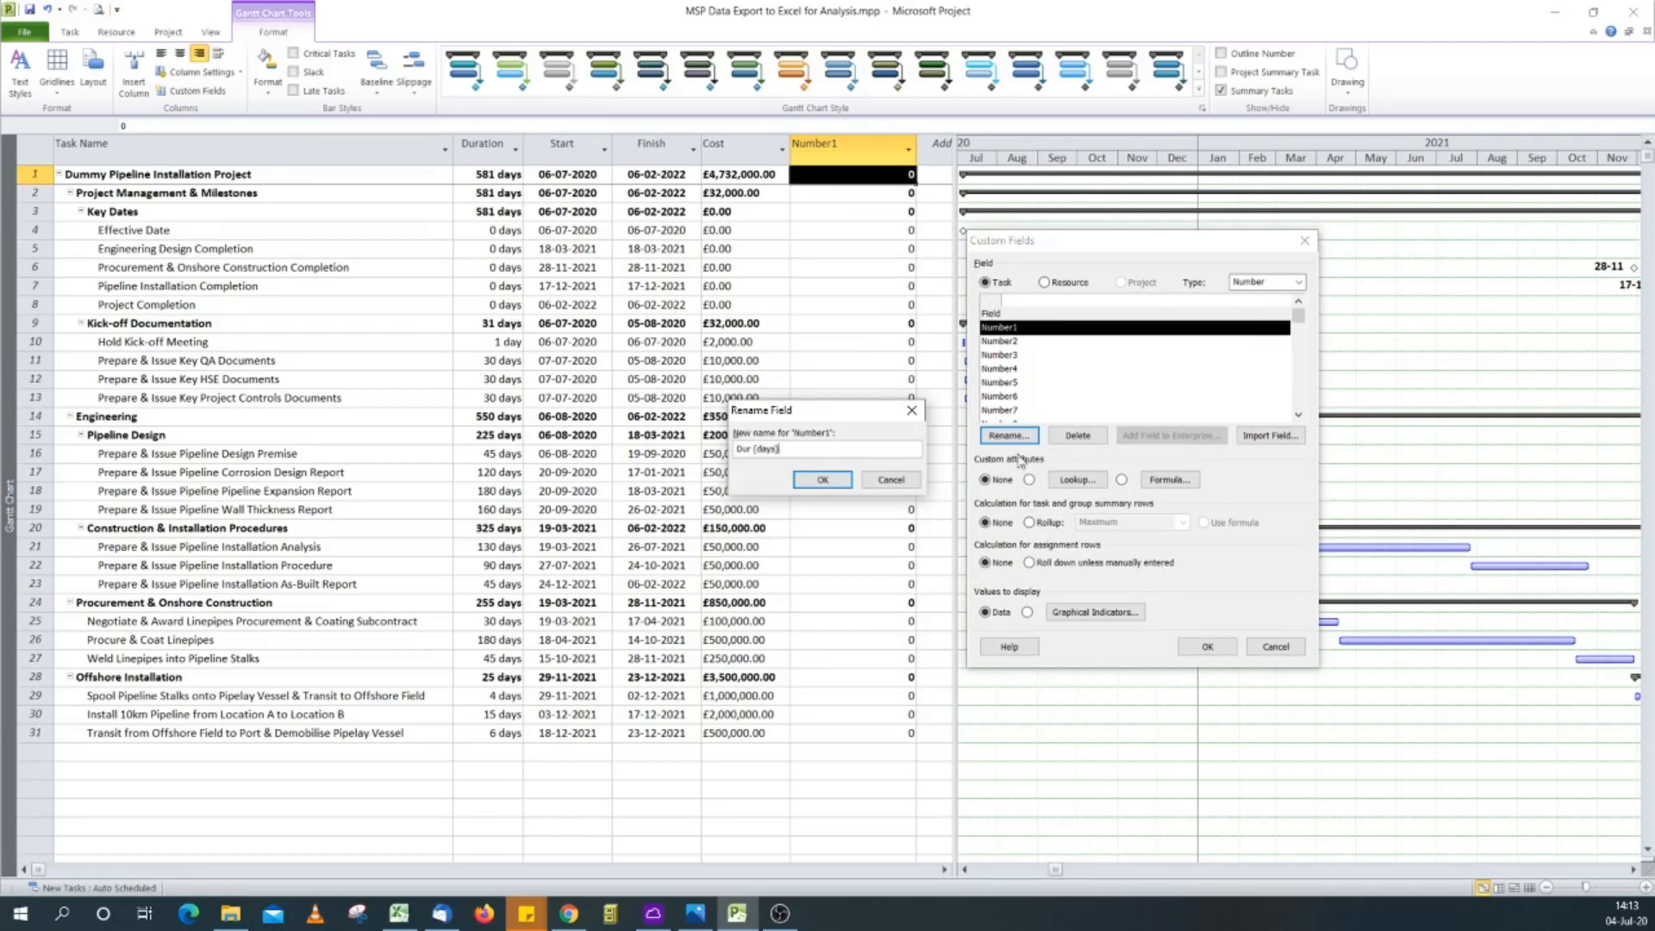
{"action": "left_click", "coordinate": [822, 479]}
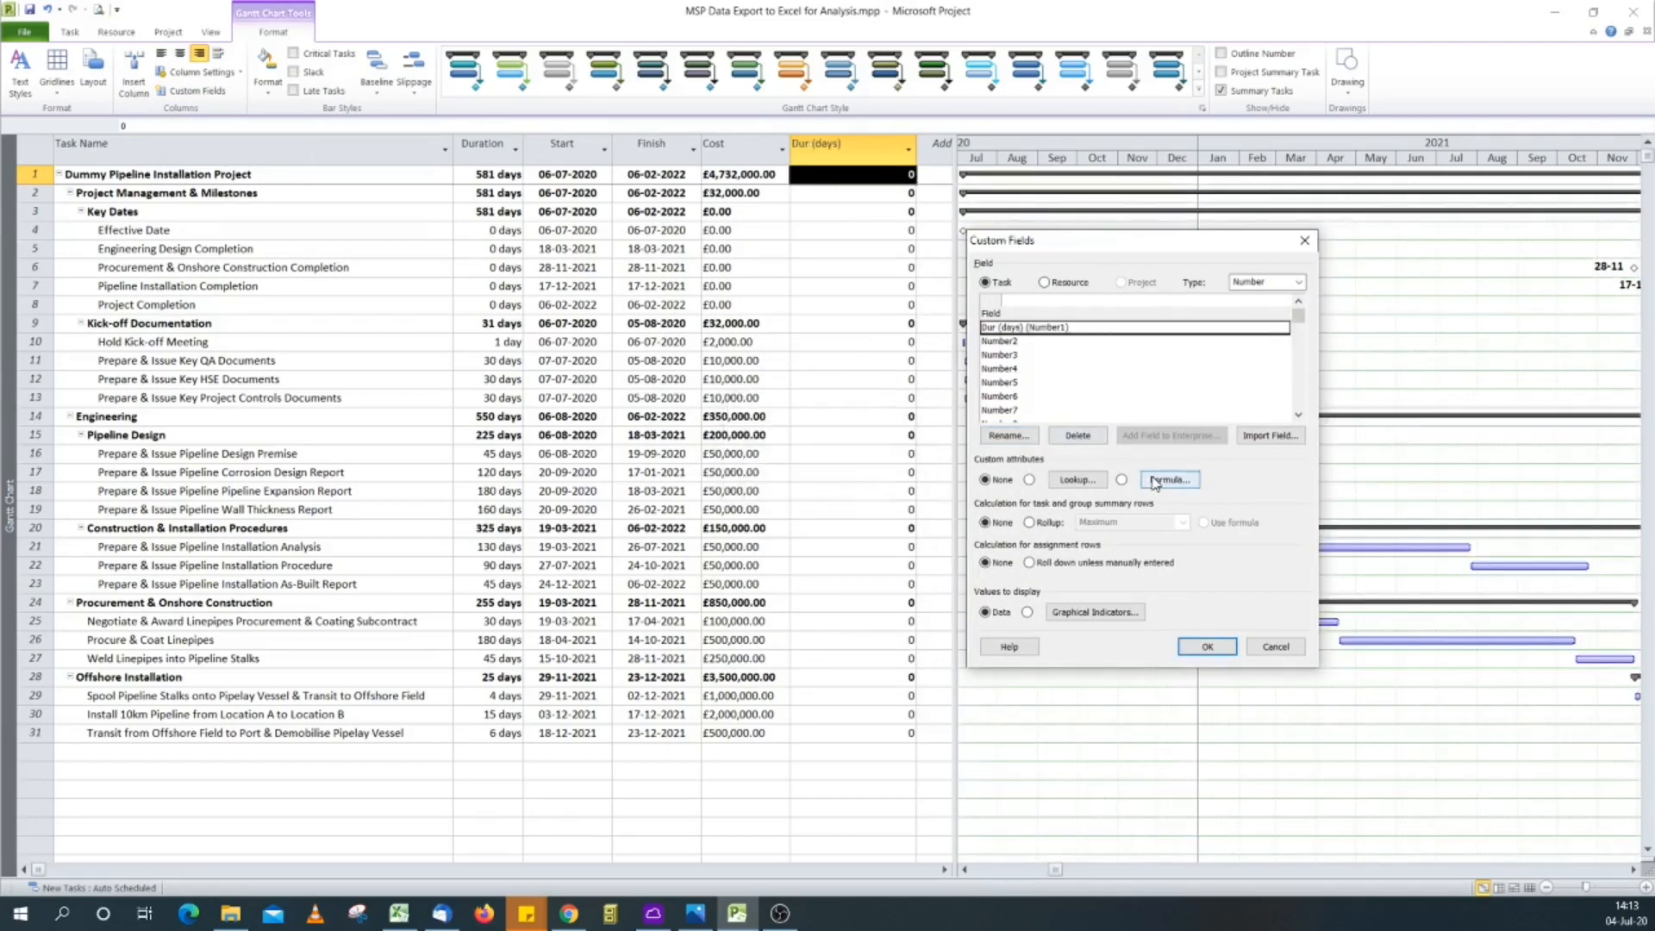
{"action": "left_click", "coordinate": [1166, 480]}
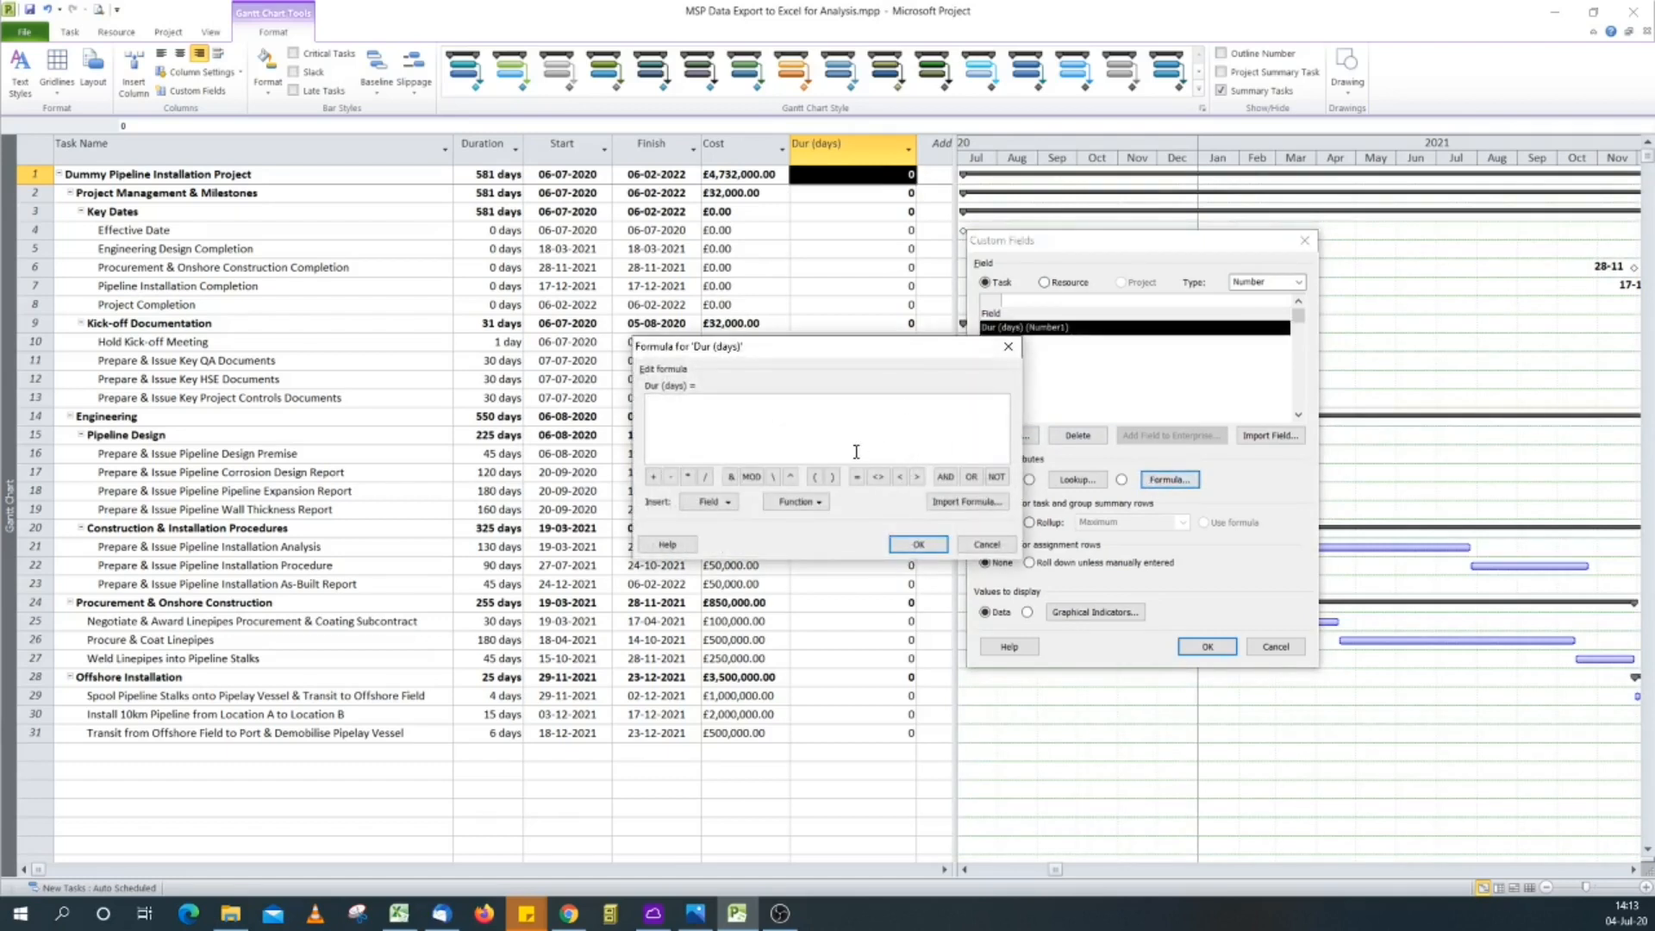
Step: Write the formula [Duration]/(8*60) for Dur (days)
{"action": "left_click", "coordinate": [708, 501]}
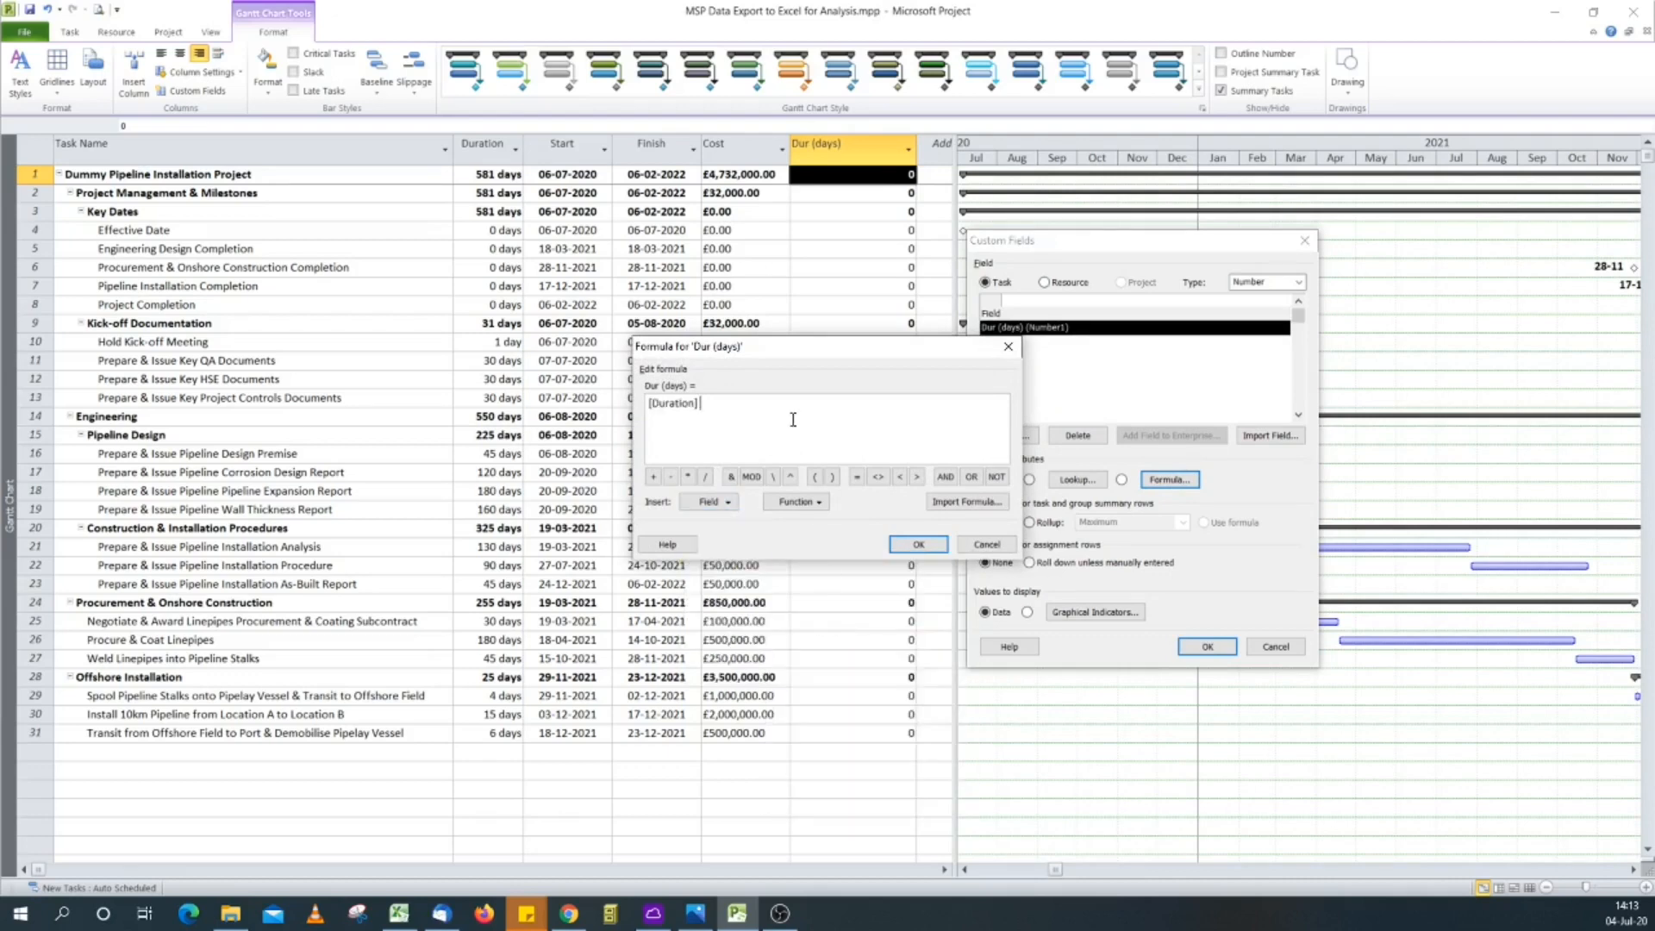
{"action": "left_click", "coordinate": [668, 476]}
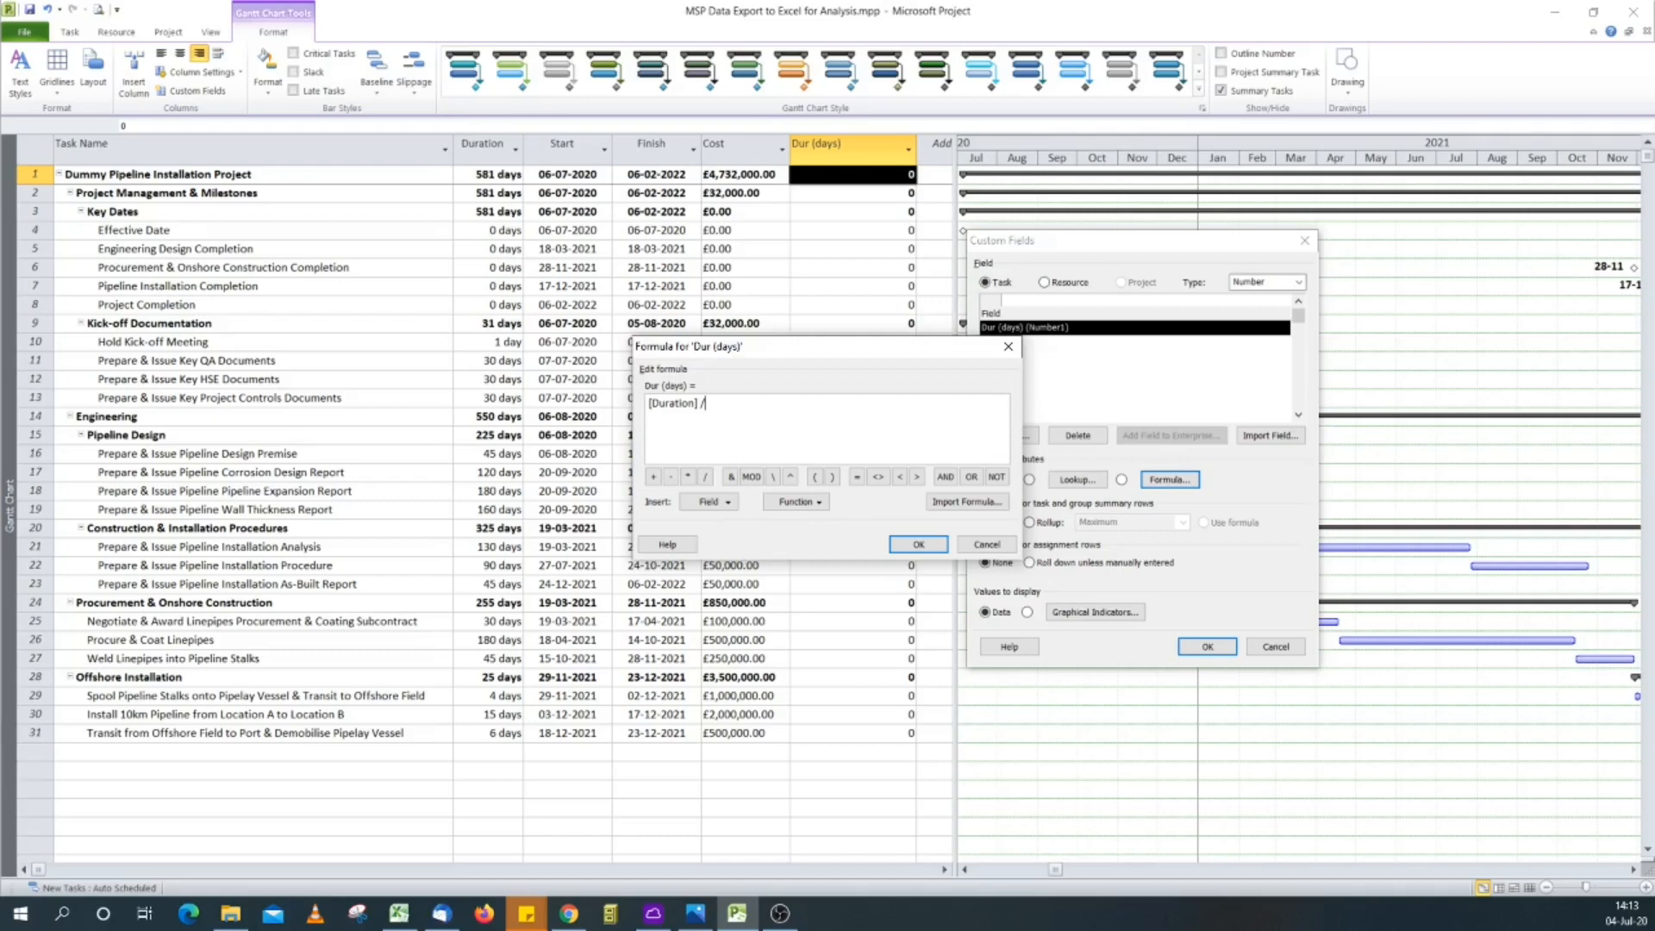
{"action": "type", "text": "(8"}
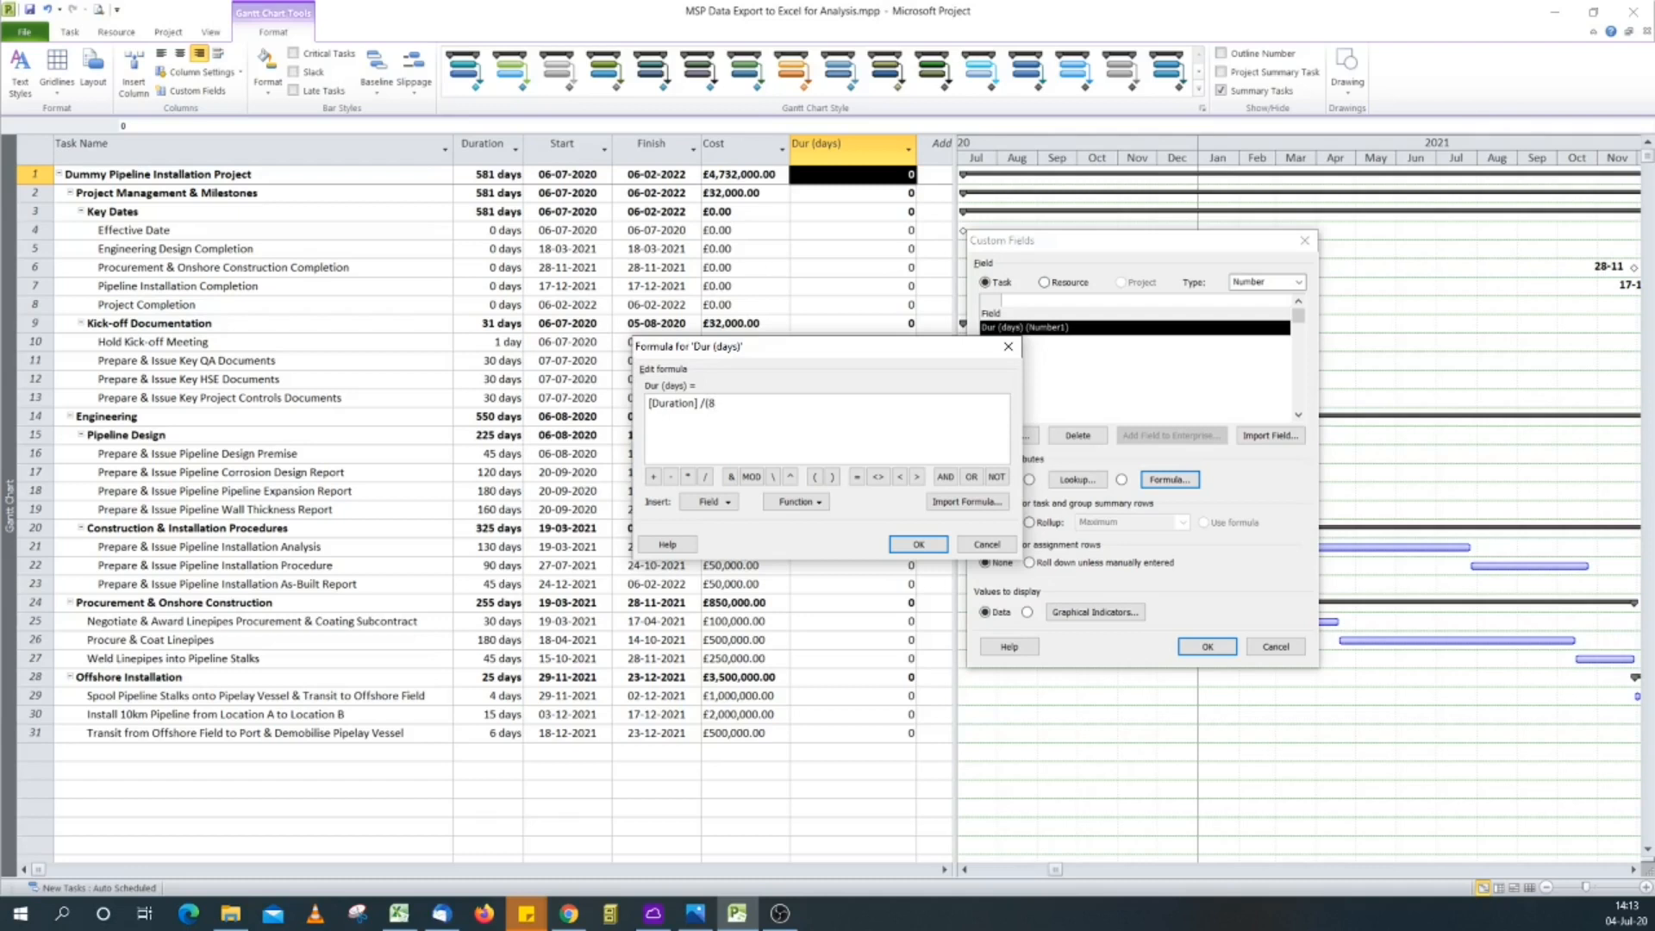
{"action": "type", "text": "*"}
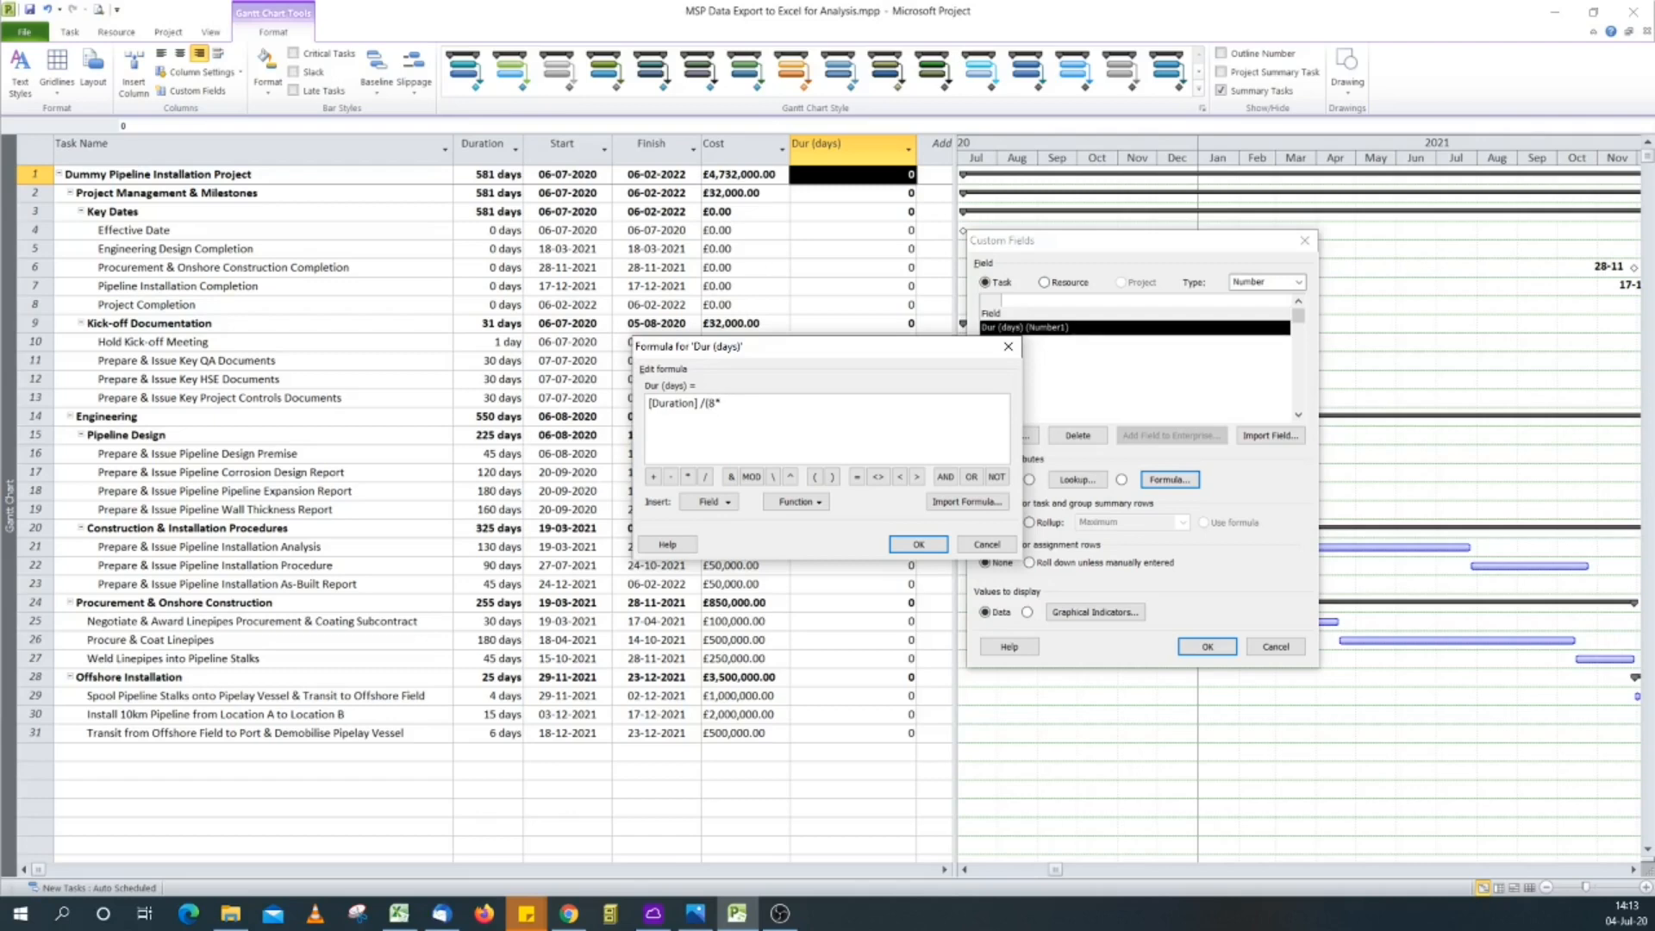
{"action": "type", "text": "60"}
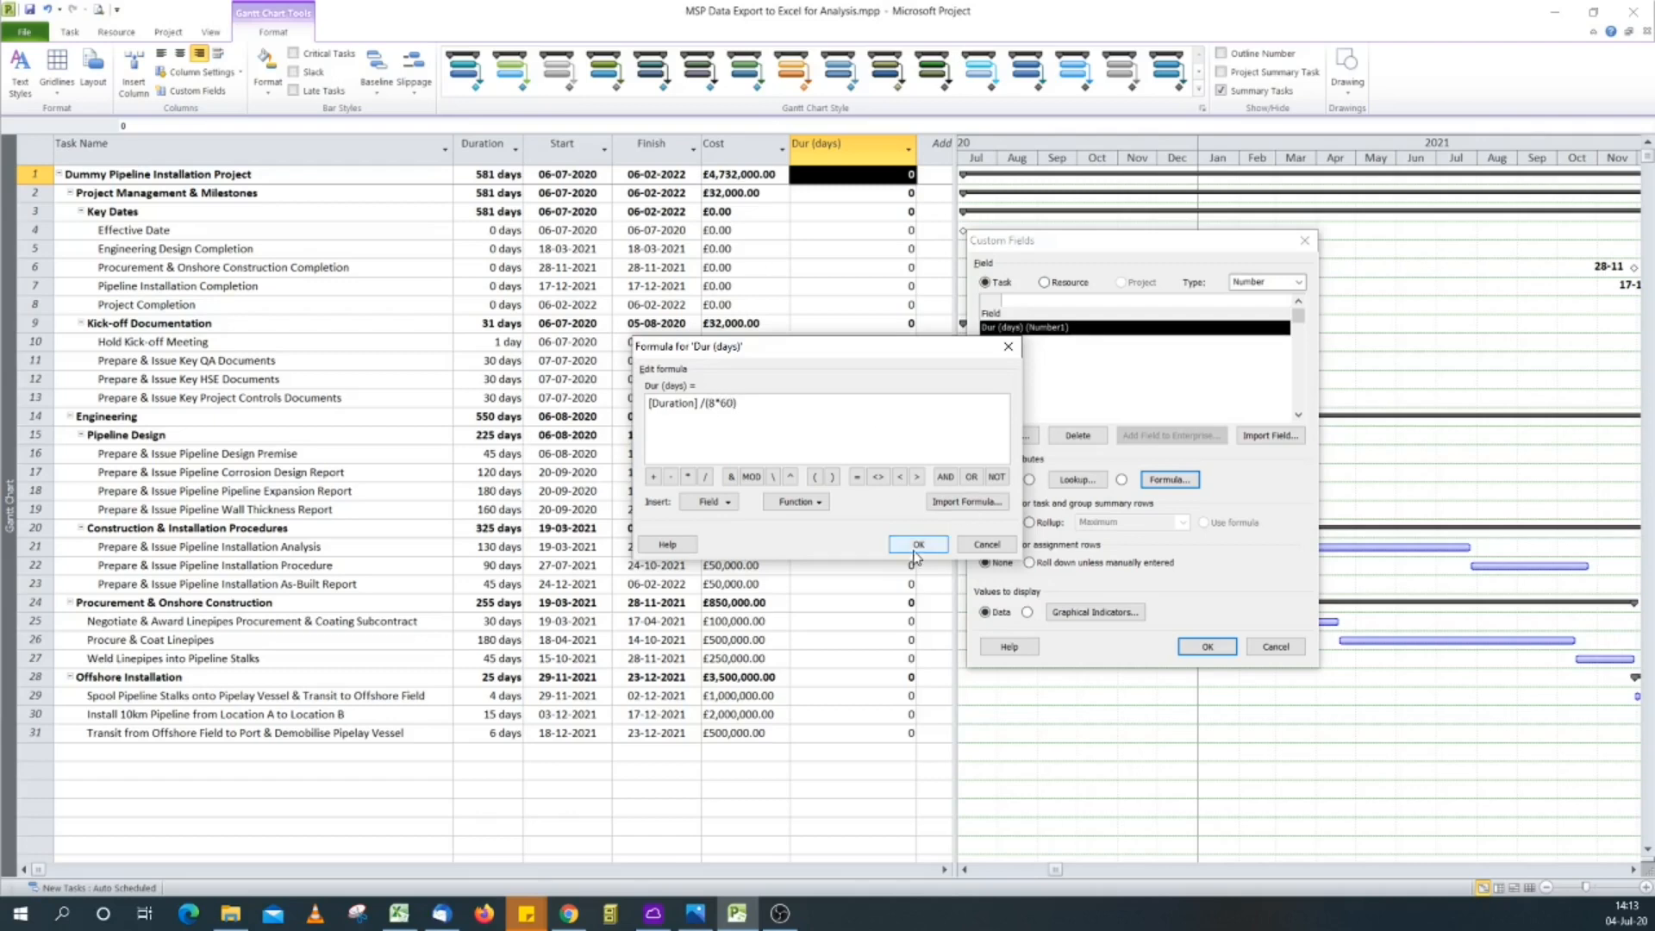
Step: Accept the formula, agree to replace existing values, and apply the custom field settings
{"action": "left_click", "coordinate": [913, 543]}
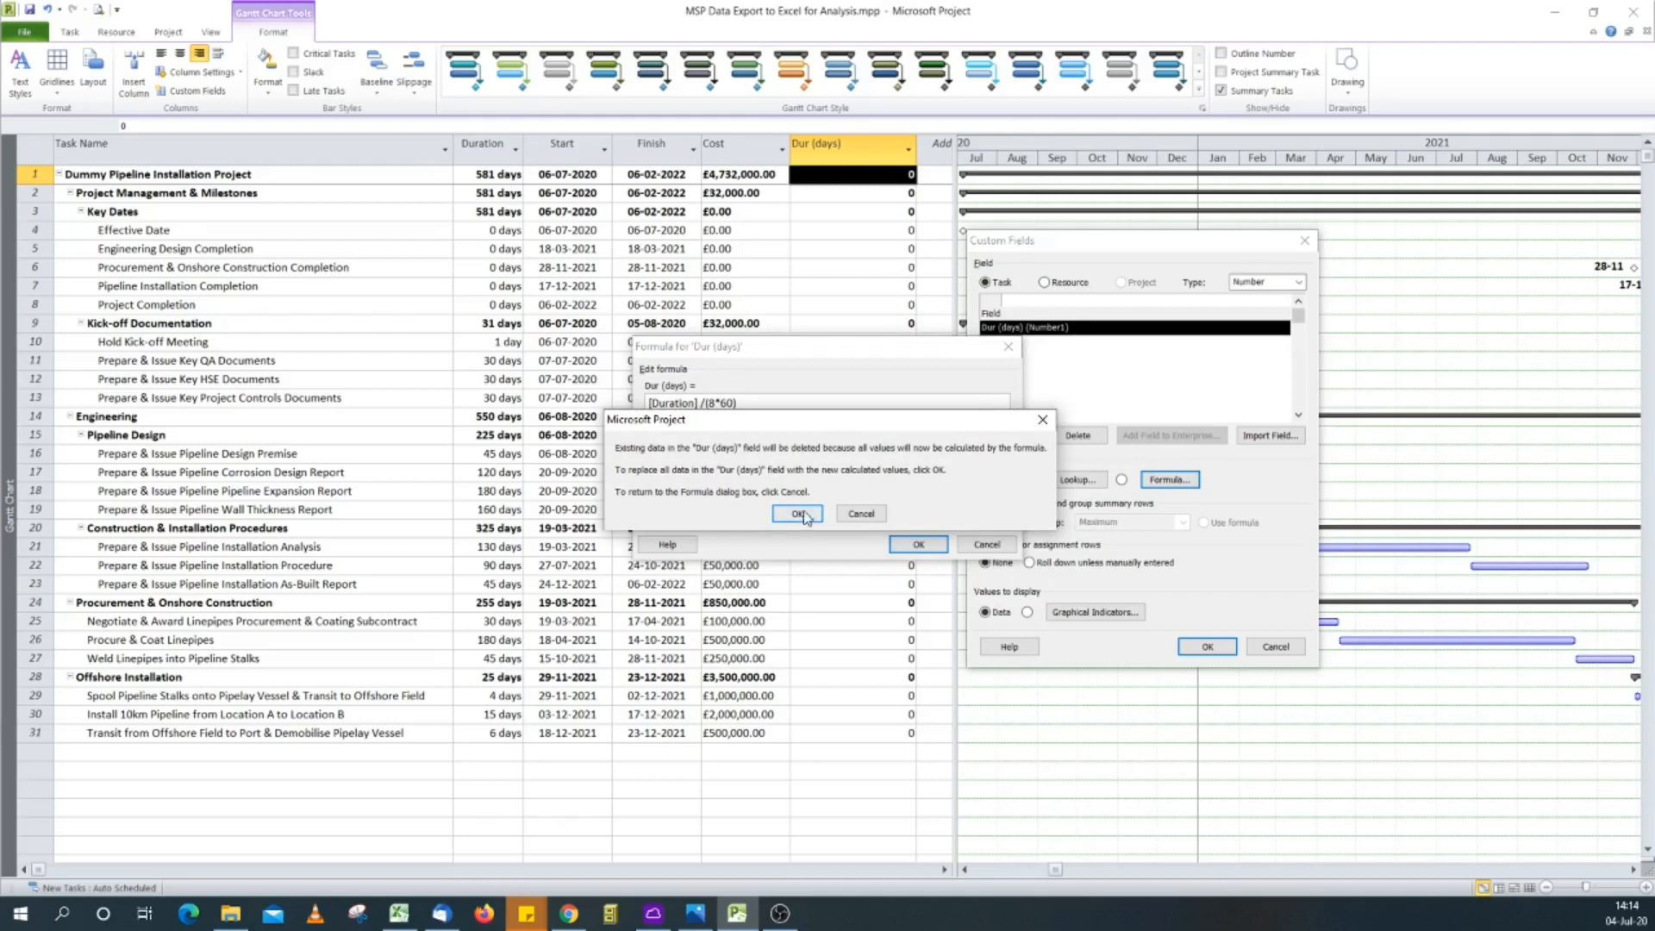
{"action": "left_click", "coordinate": [798, 513]}
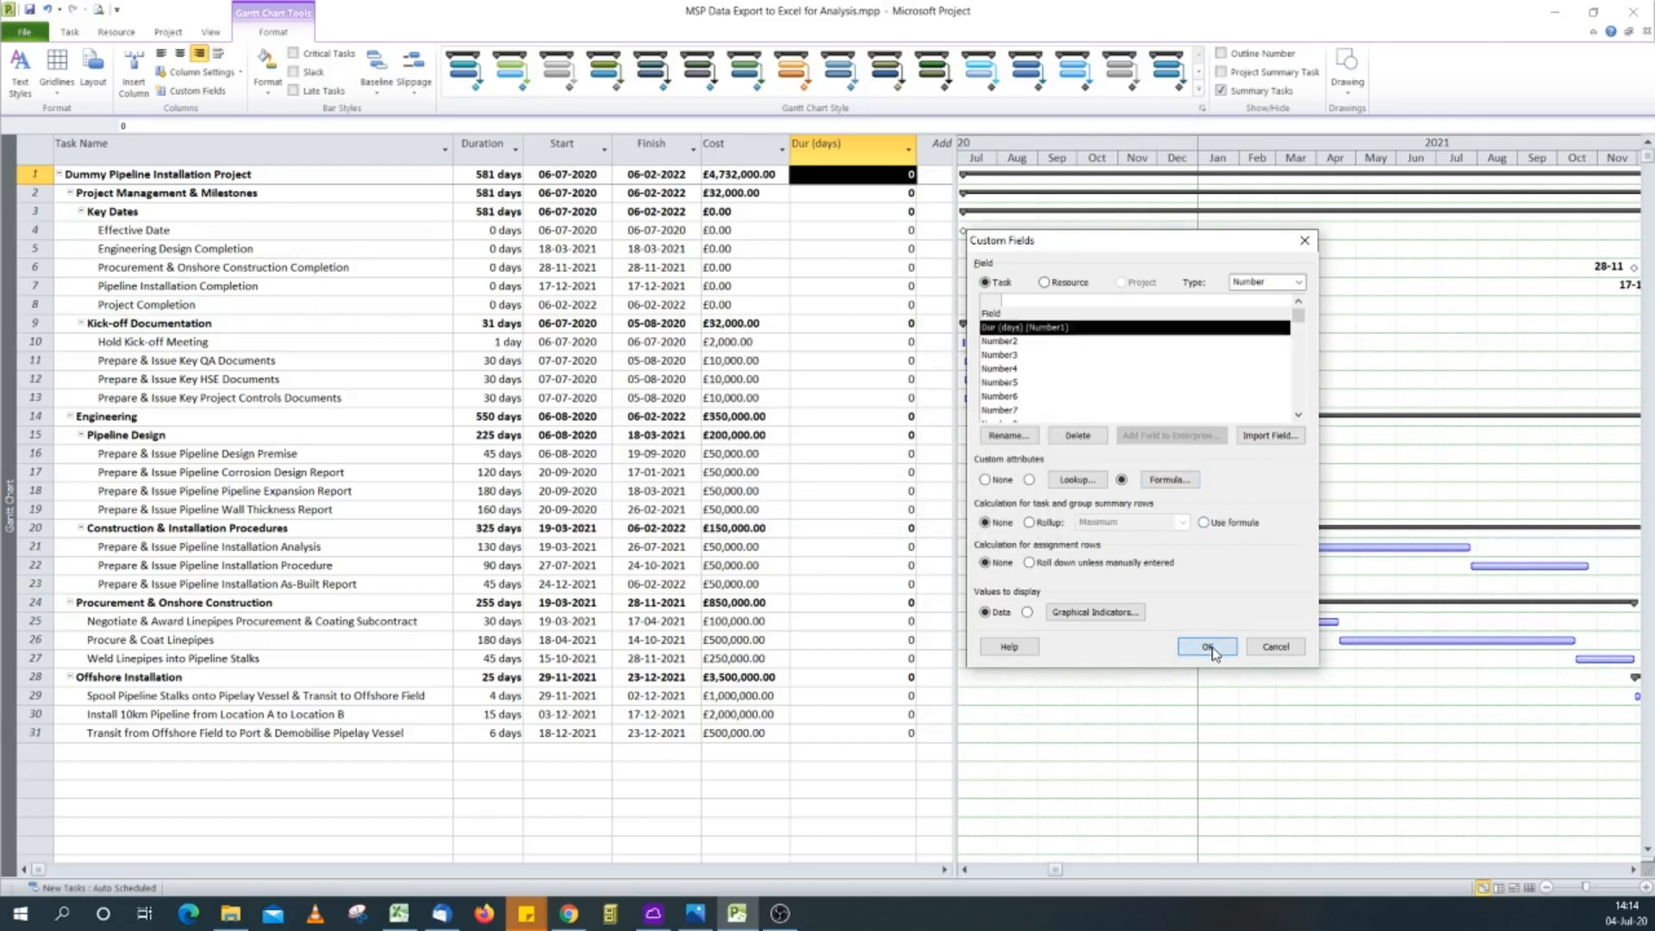
{"action": "left_click", "coordinate": [1208, 647]}
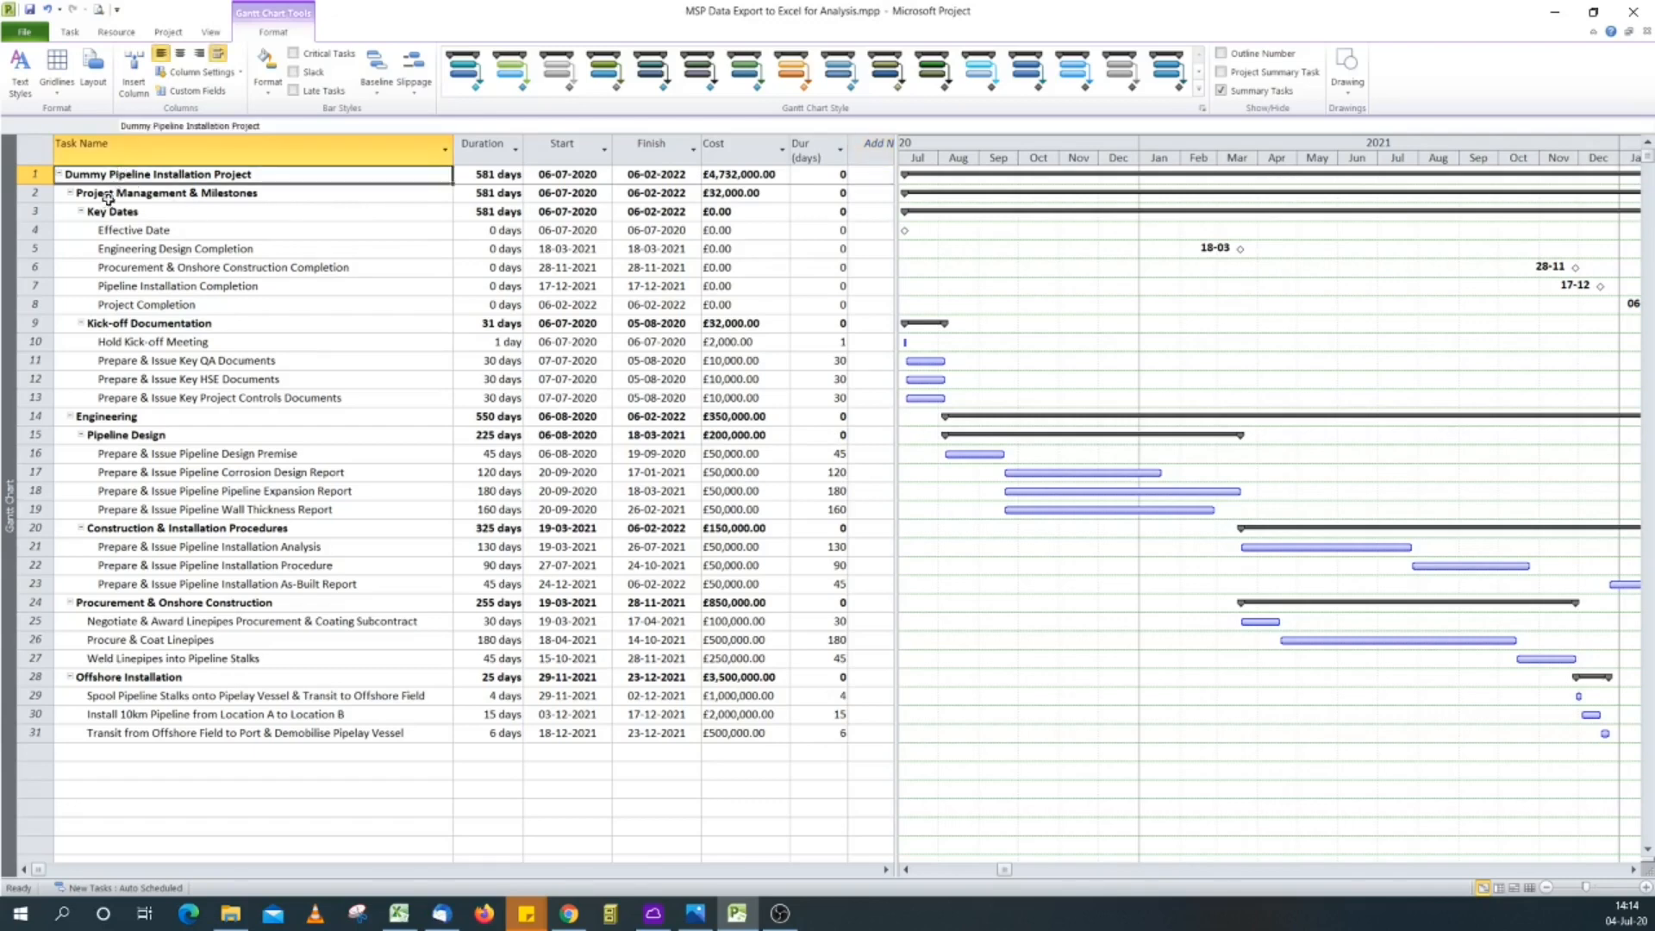
Step: Check that summary rows Kick-off Documentation, Construction & Installation Procedures and Offshore Installation read 0 days
{"action": "left_click", "coordinate": [152, 323]}
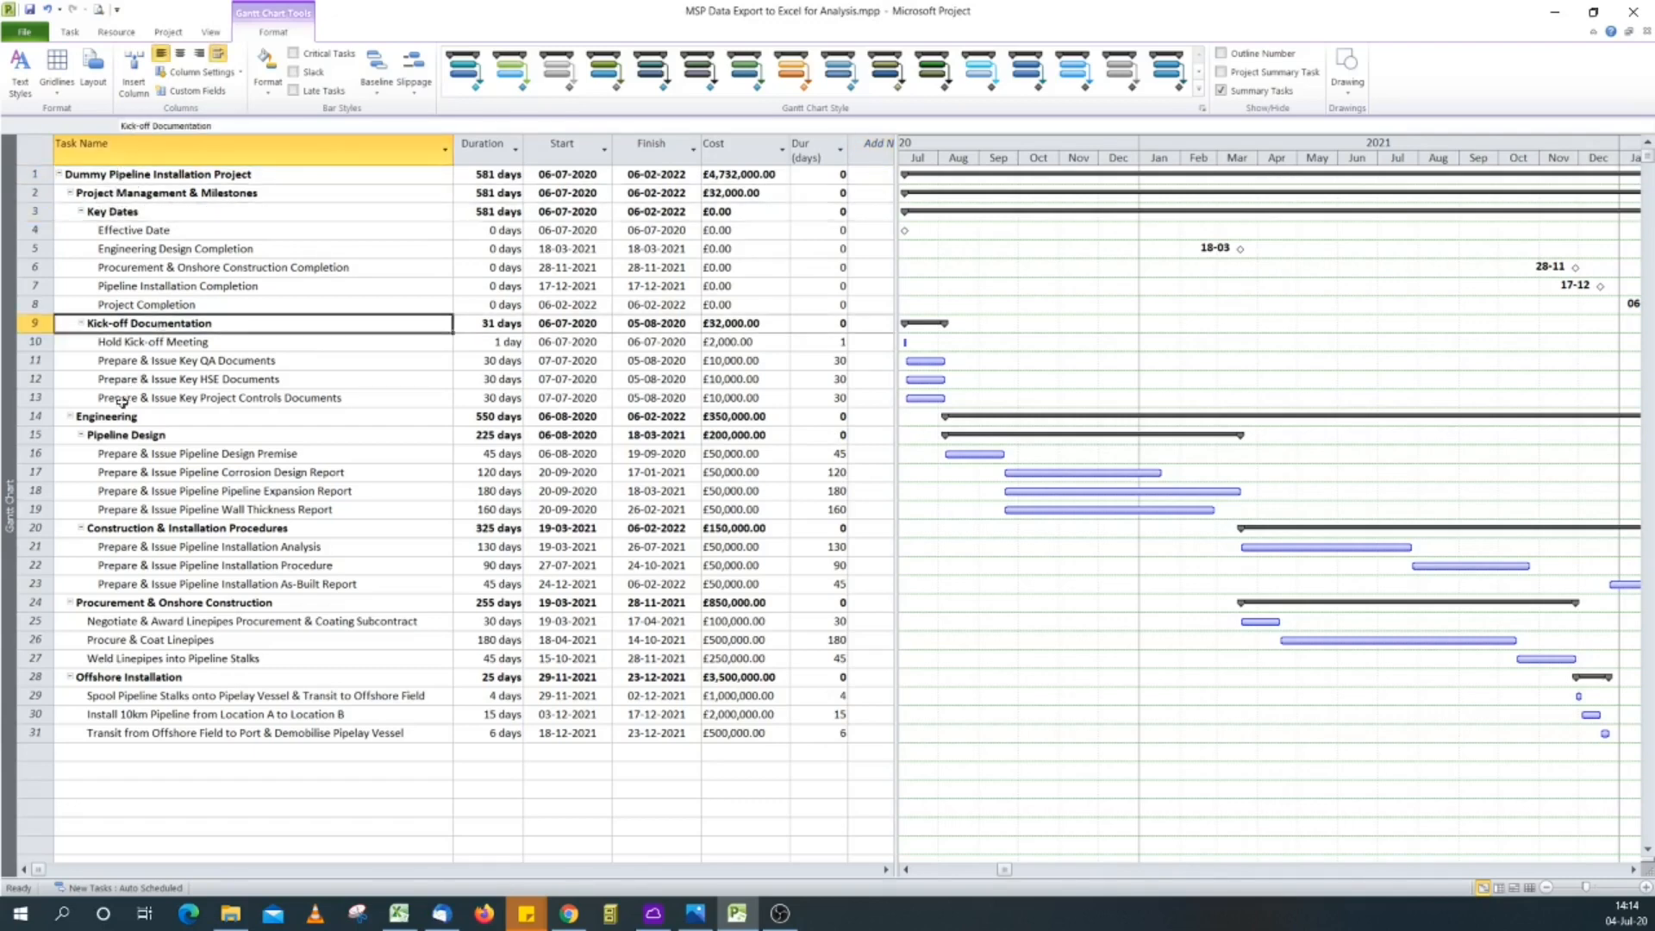
{"action": "left_click", "coordinate": [179, 528]}
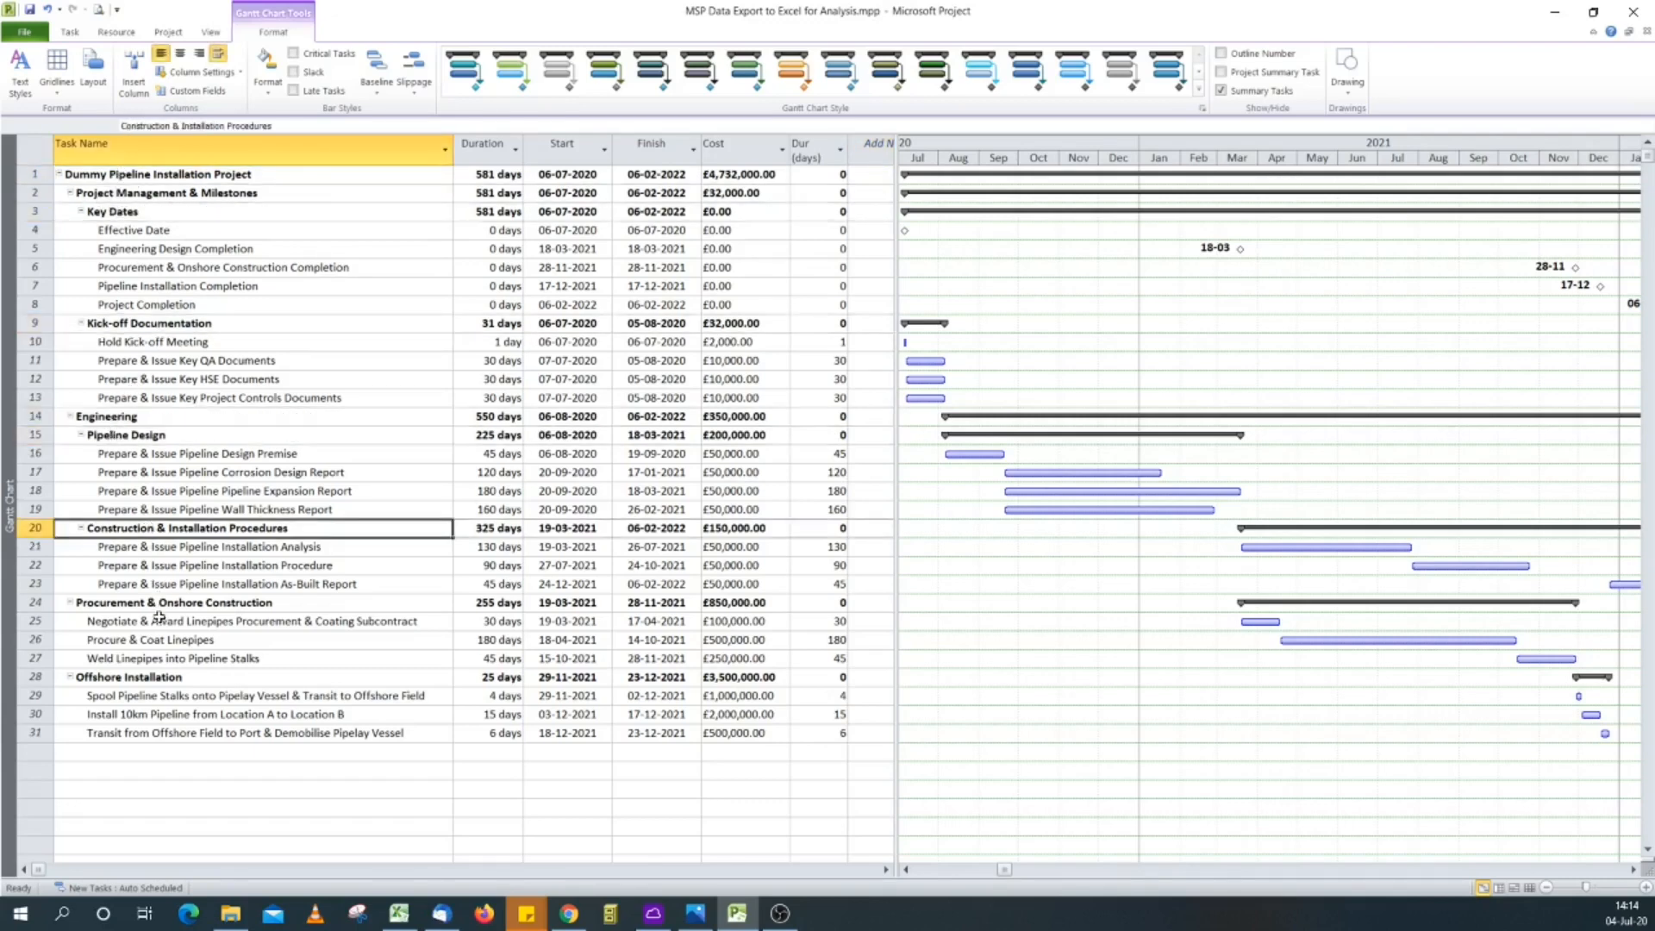
{"action": "left_click", "coordinate": [176, 602]}
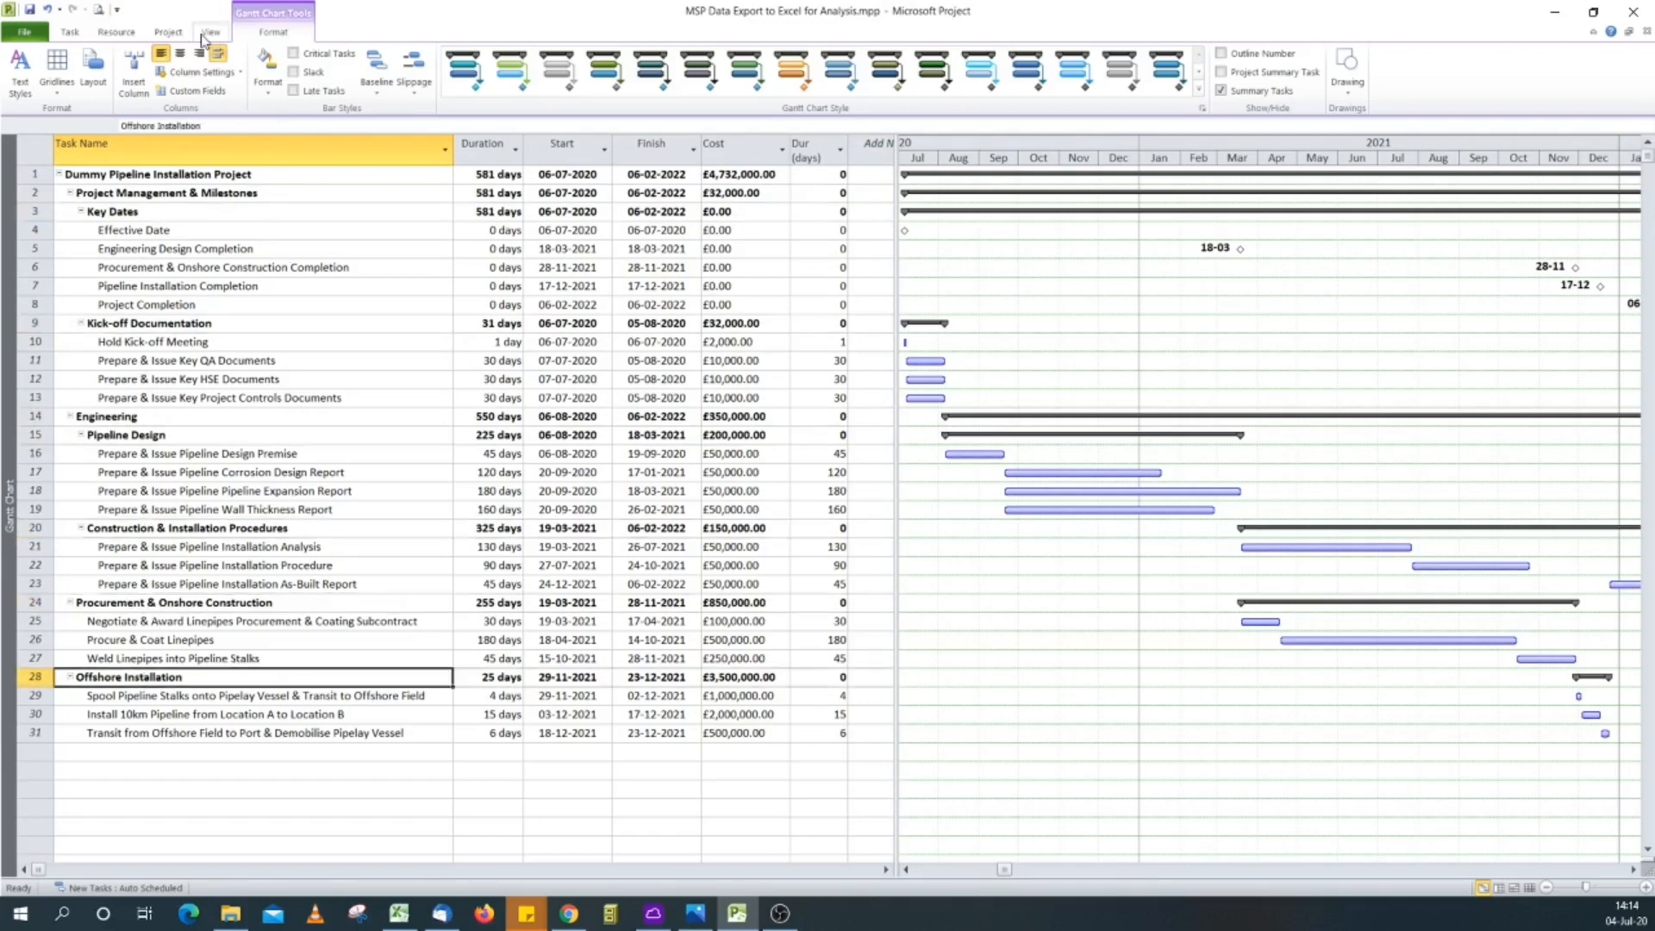
Step: Start a new task filter named 'Export to Excel'
{"action": "left_click", "coordinate": [209, 31]}
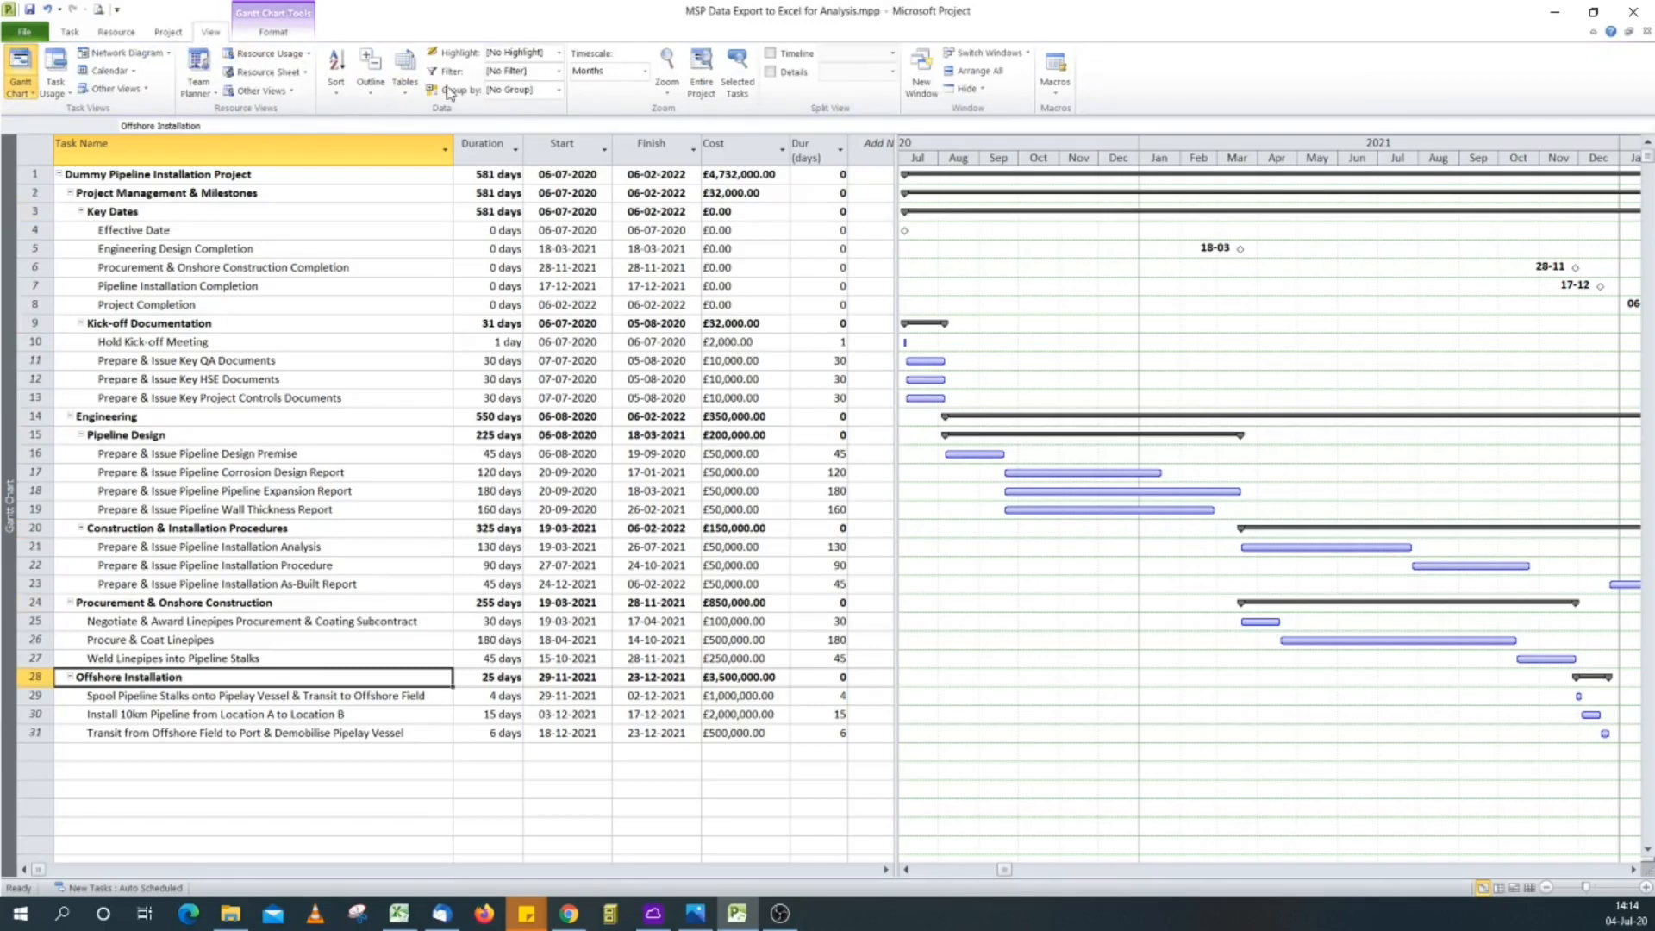
{"action": "mouse_move", "coordinate": [210, 31]}
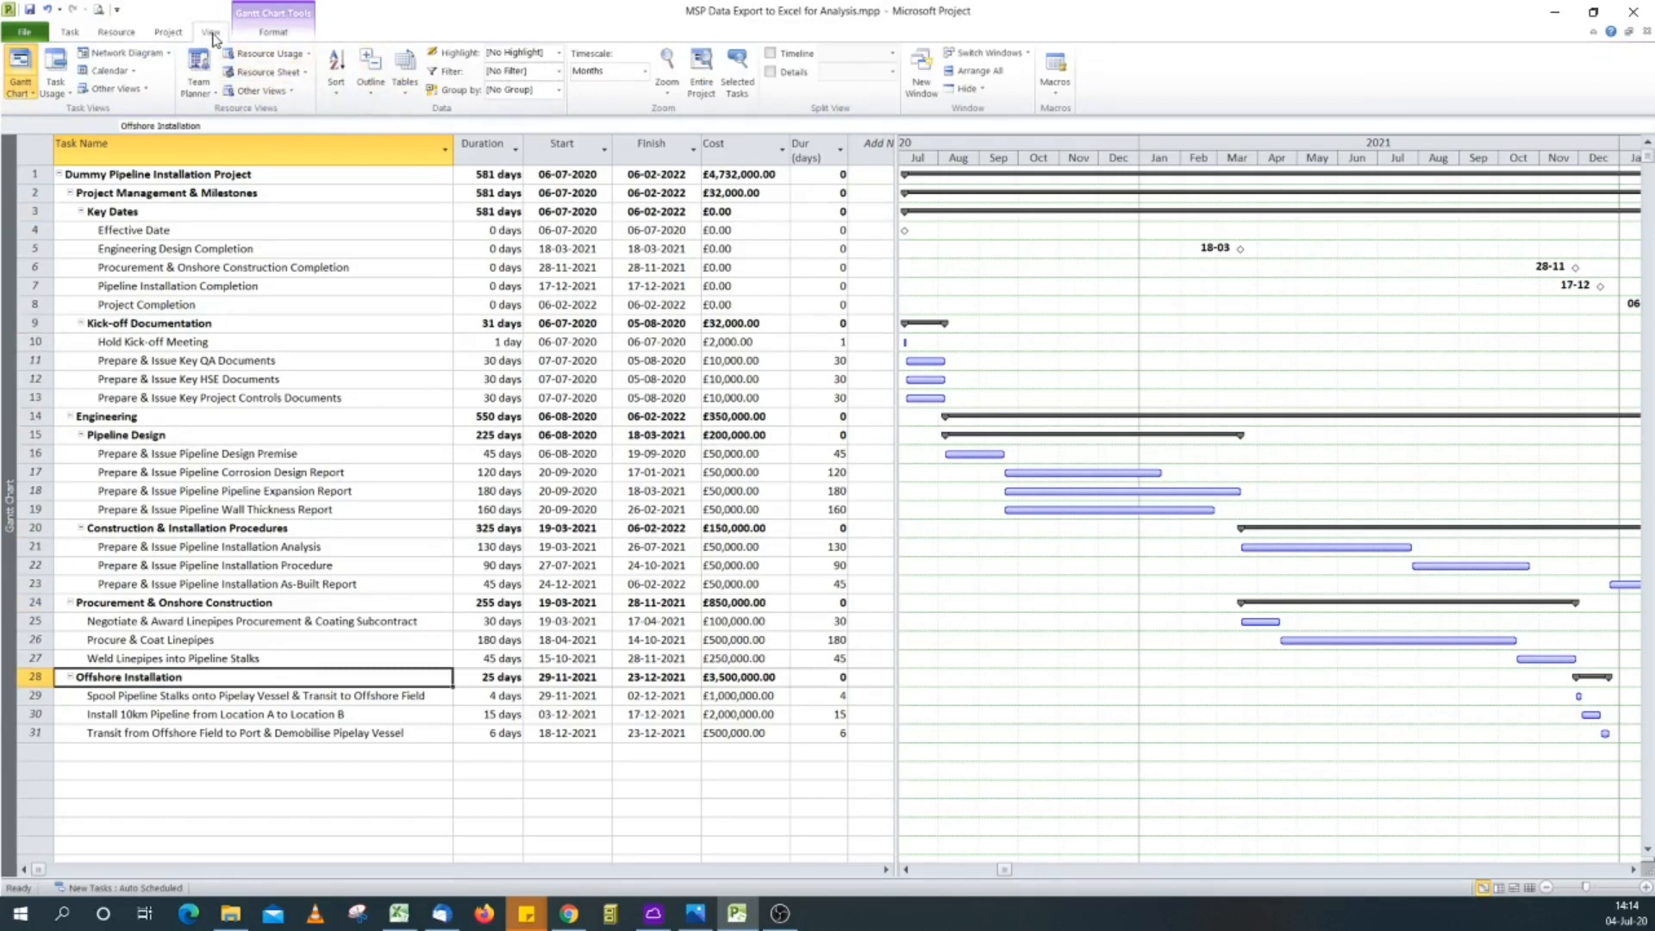
{"action": "left_click", "coordinate": [558, 70]}
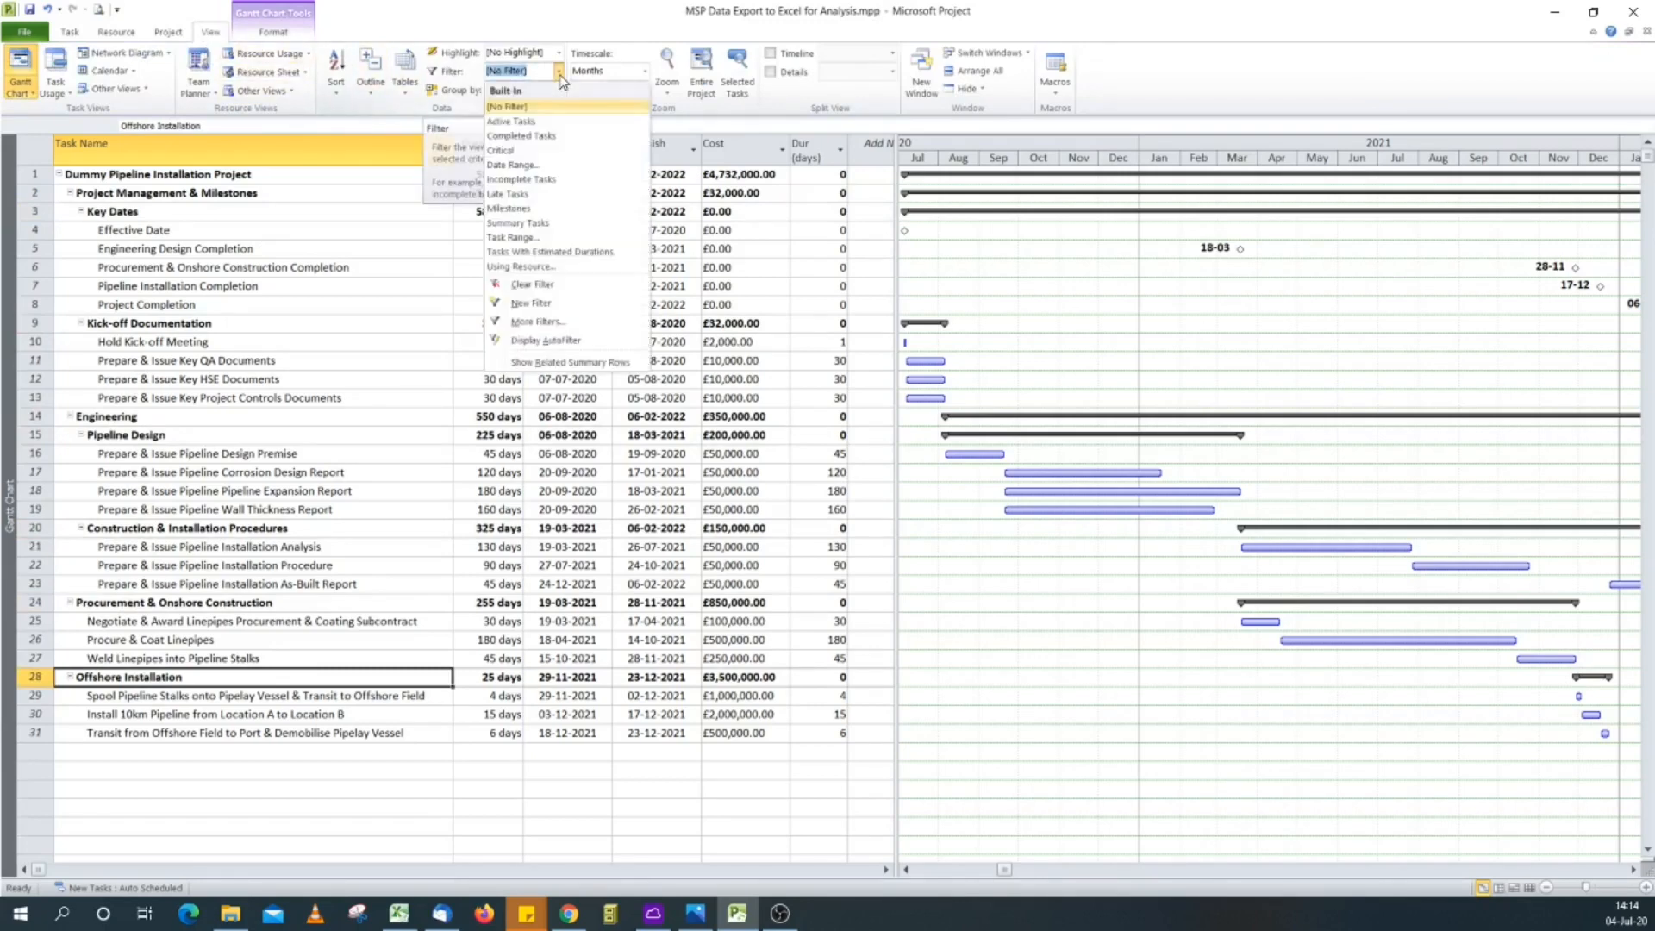
{"action": "left_click", "coordinate": [529, 303]}
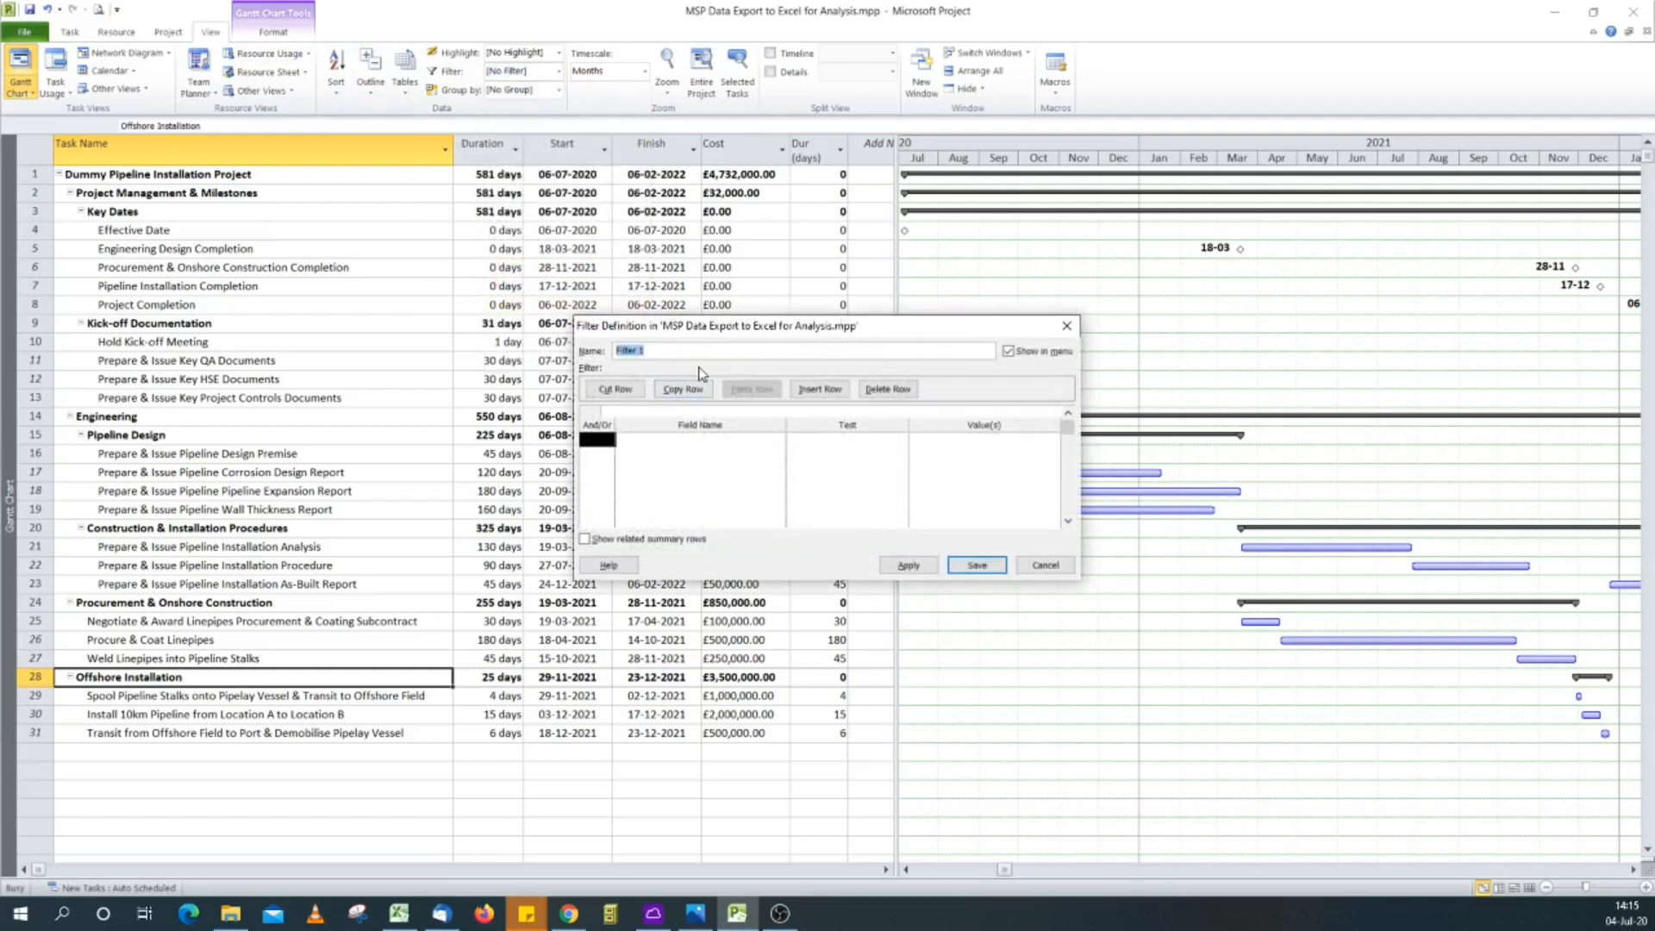
{"action": "mouse_move", "coordinate": [556, 331]}
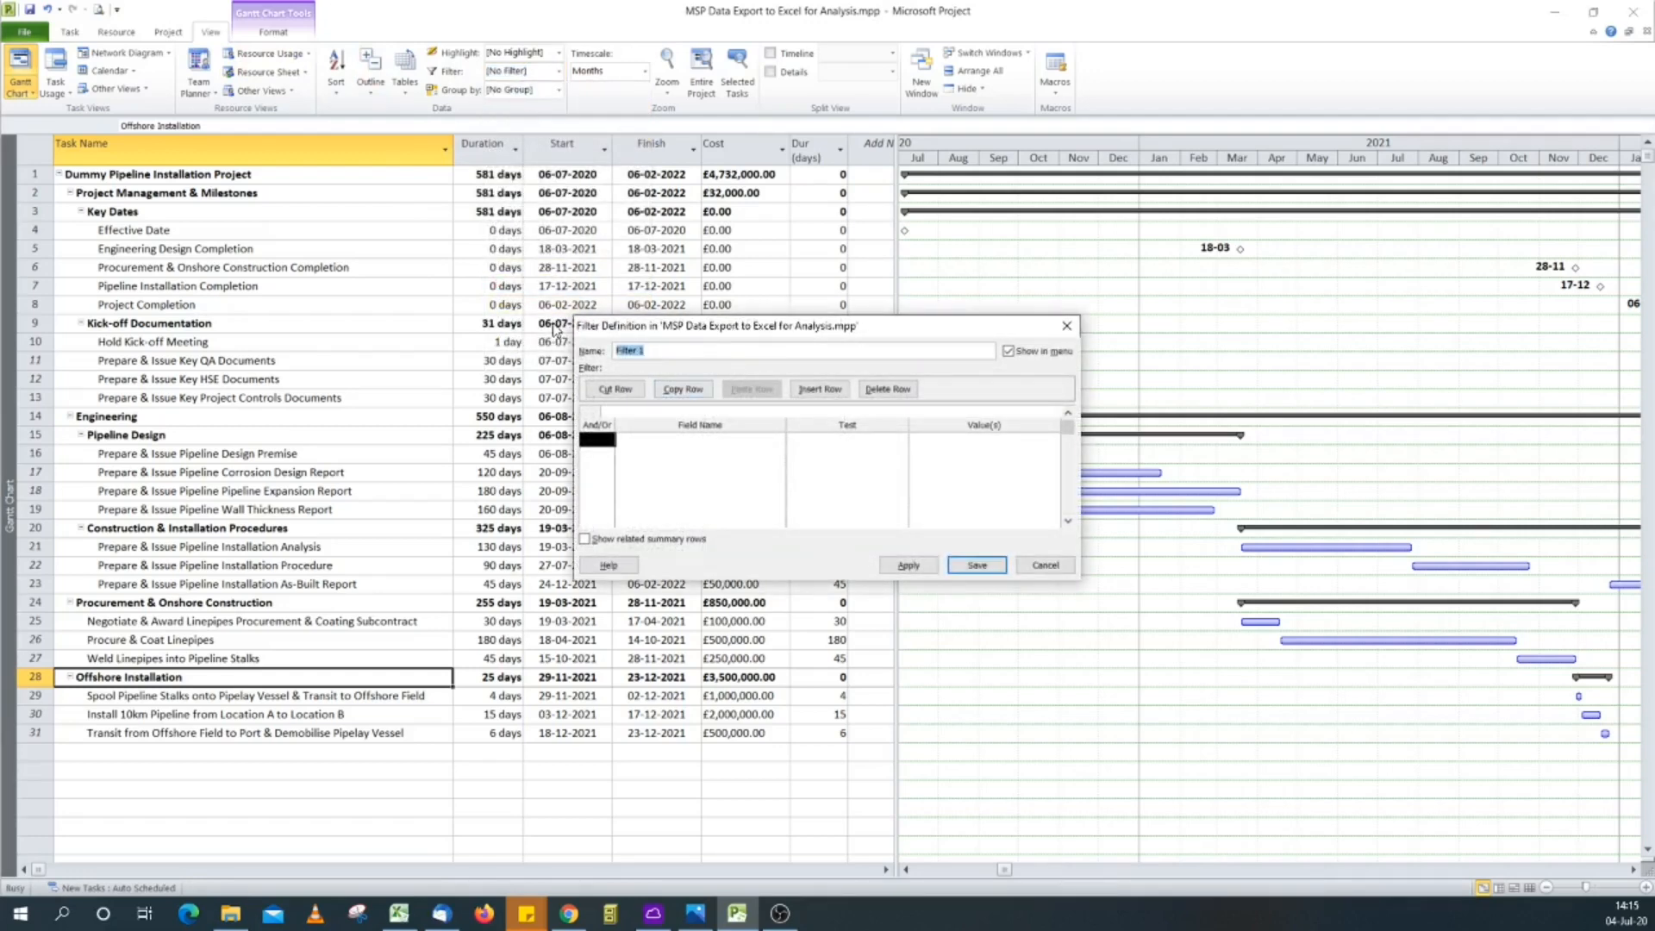
{"action": "type", "text": "Export to"}
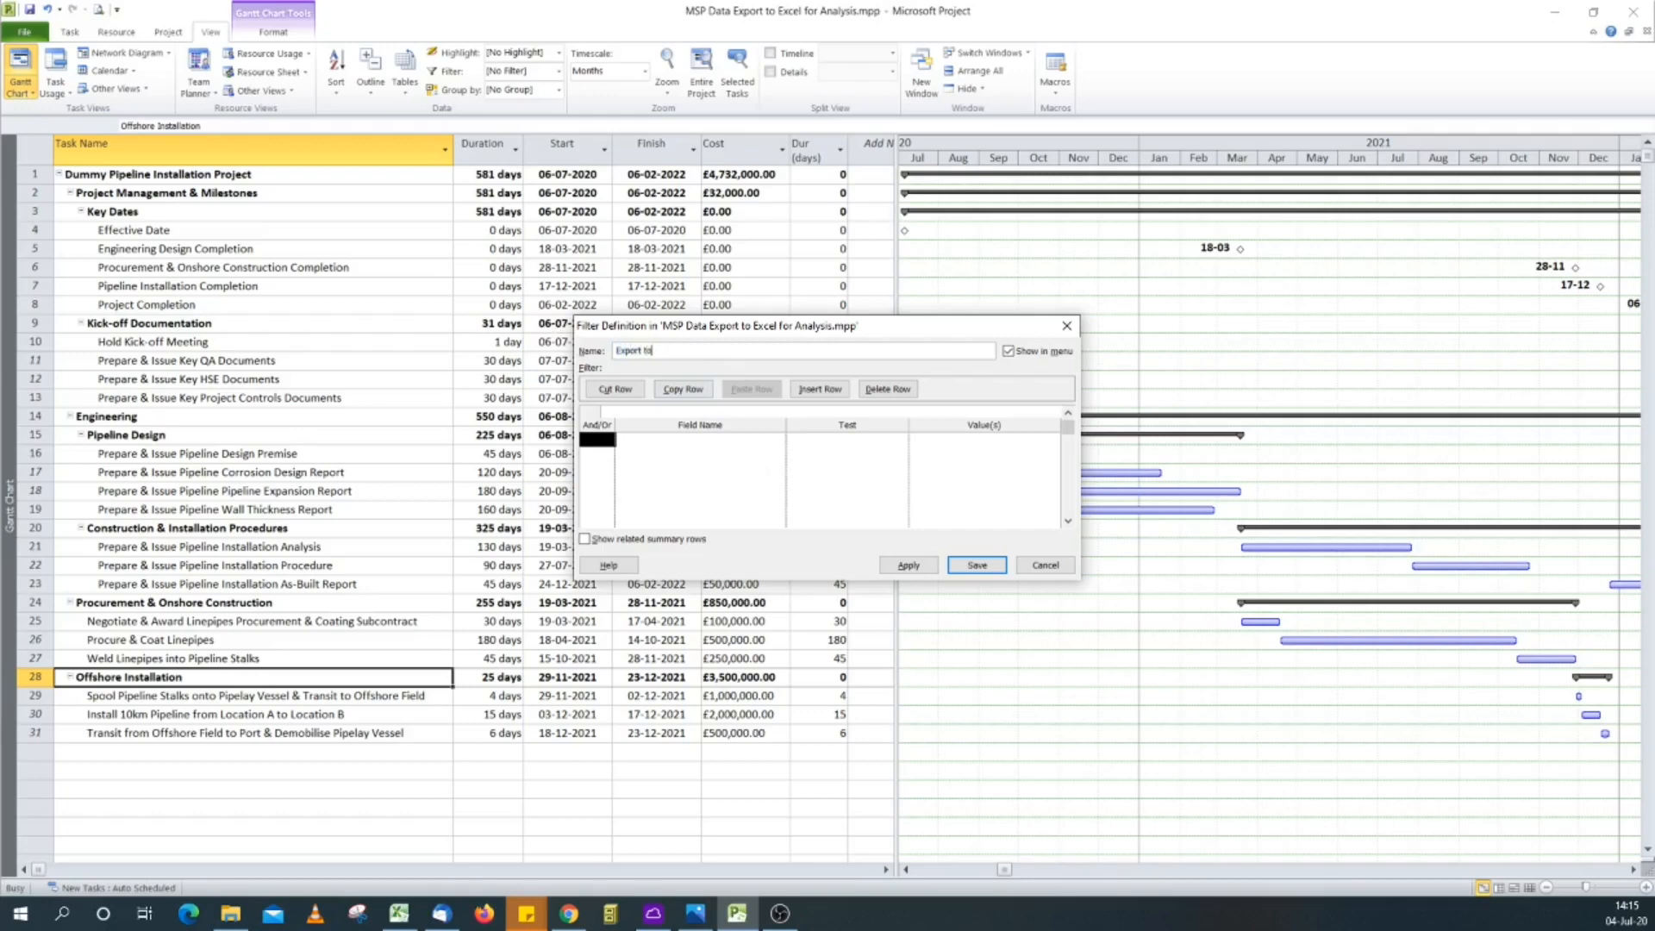
{"action": "type", "text": "Excel"}
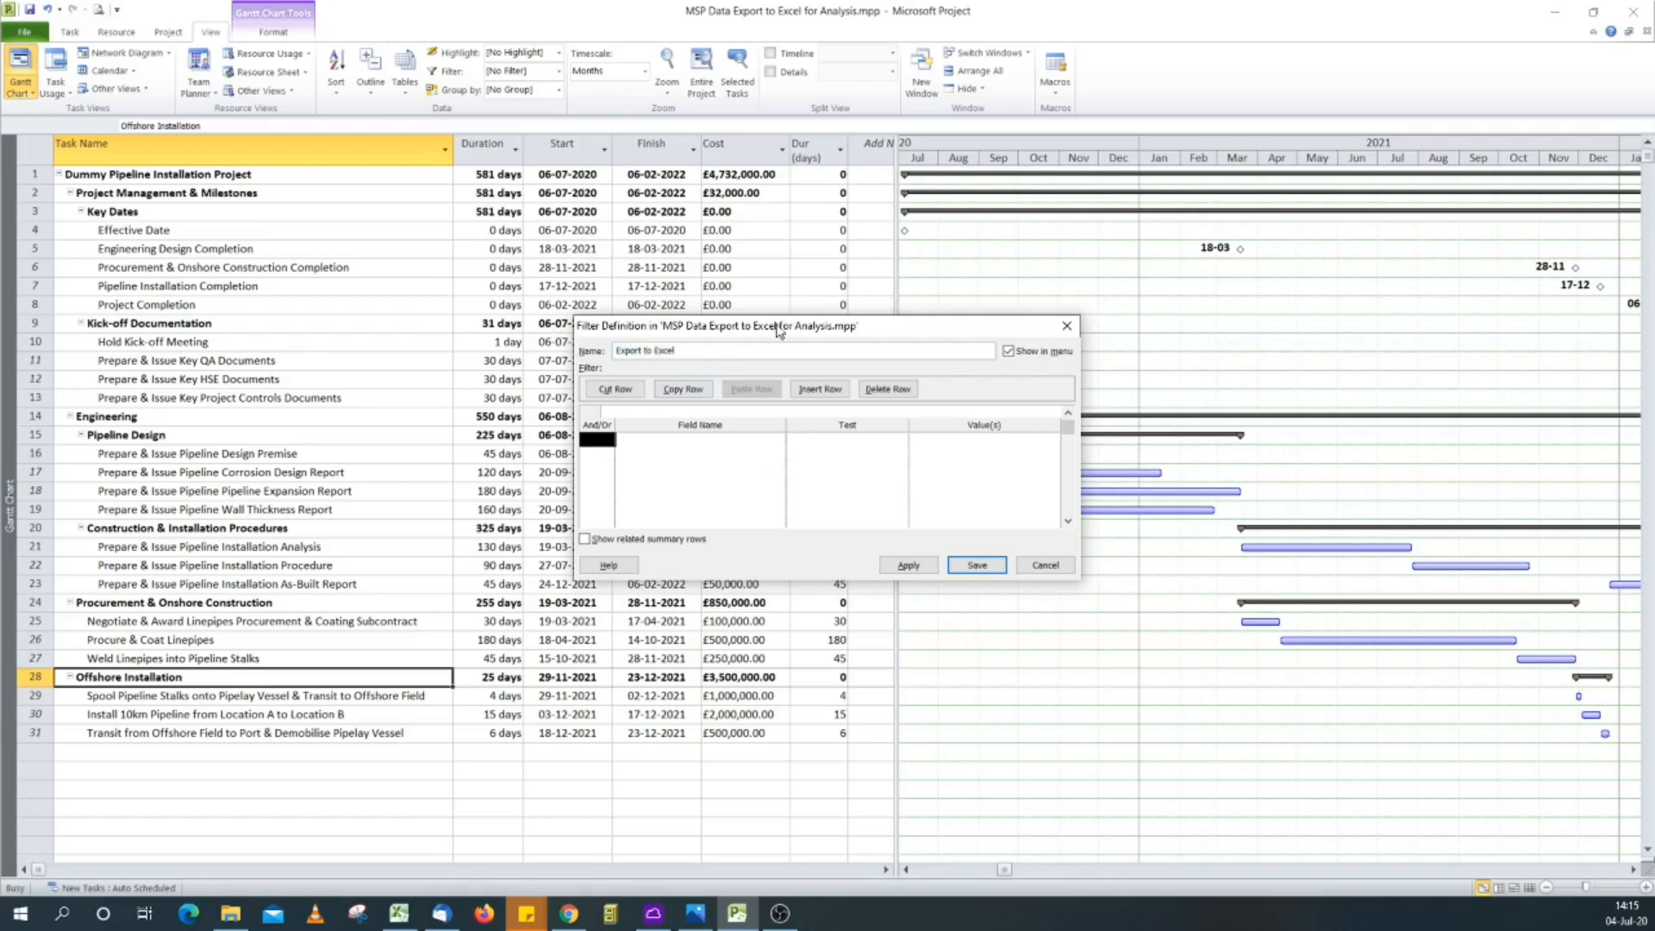
{"action": "mouse_move", "coordinate": [1050, 388]}
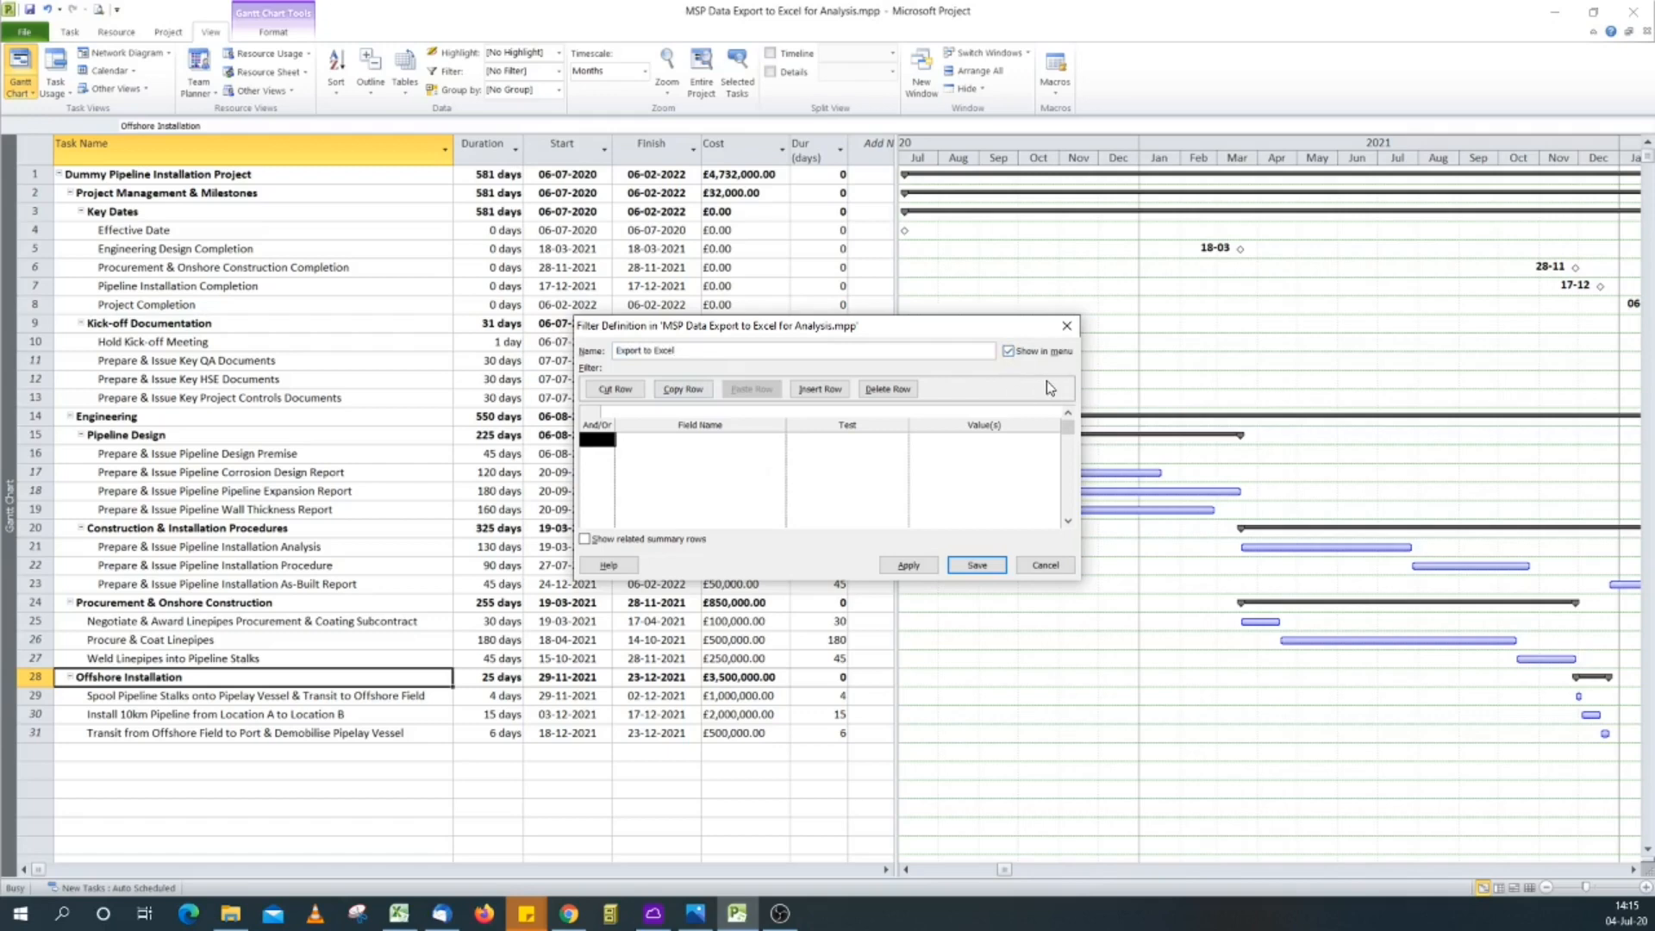
{"action": "mouse_move", "coordinate": [667, 441]}
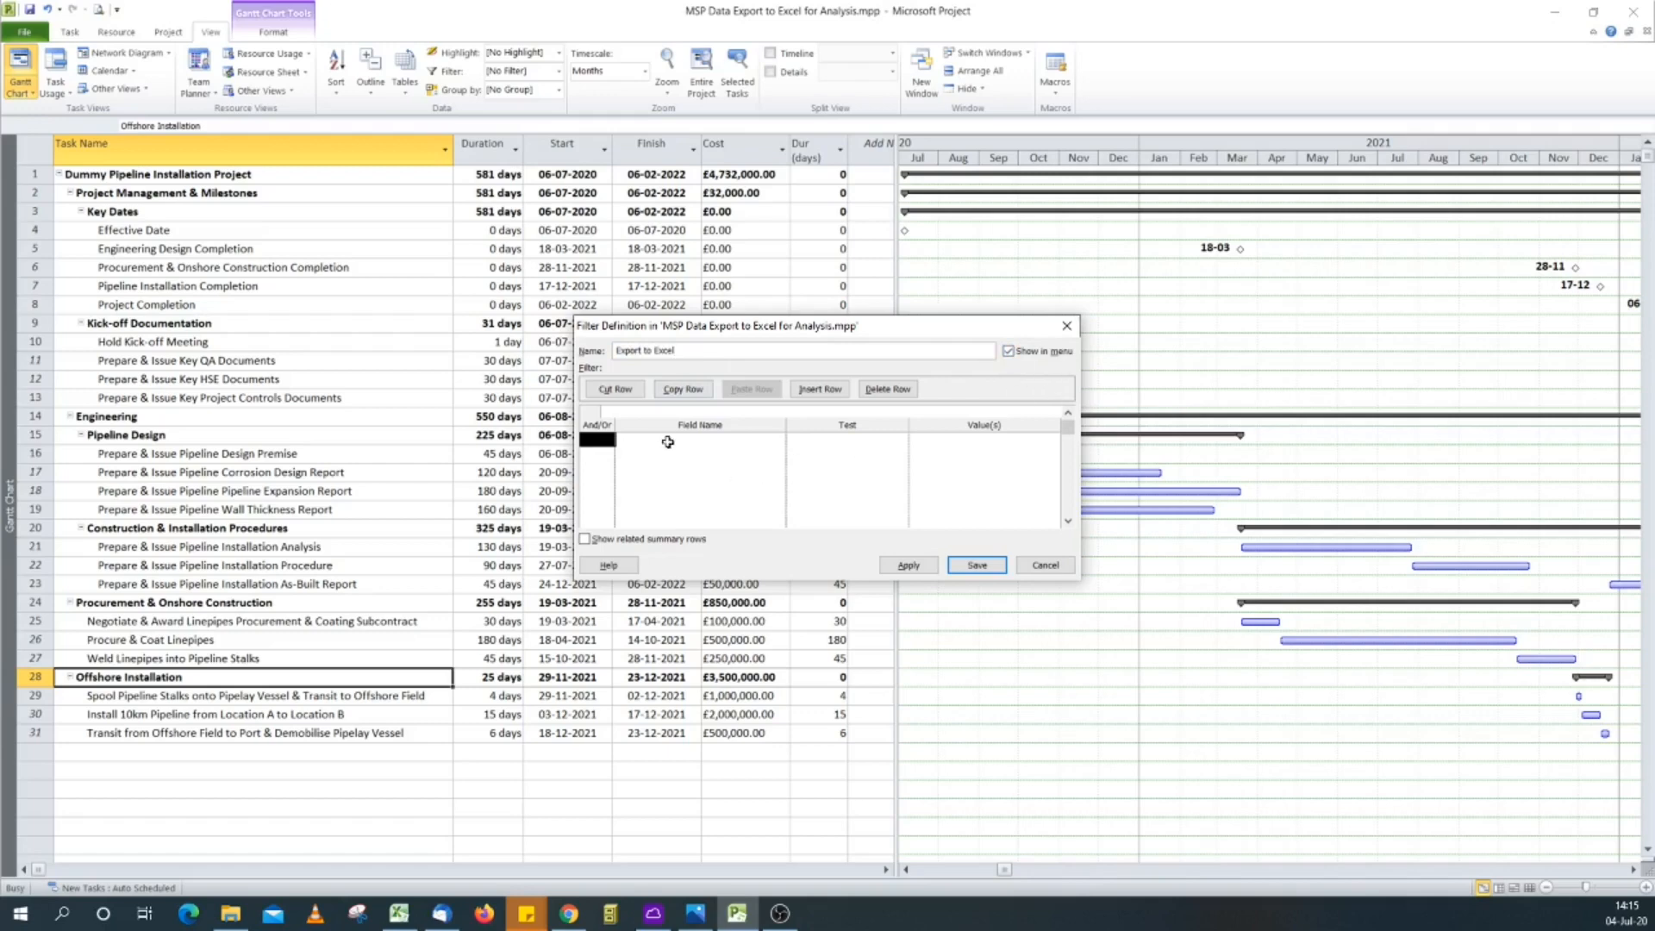
Step: Set the criterion Summary equals No and save the filter
{"action": "left_click", "coordinate": [696, 439]}
{"action": "type", "text": "Sum"}
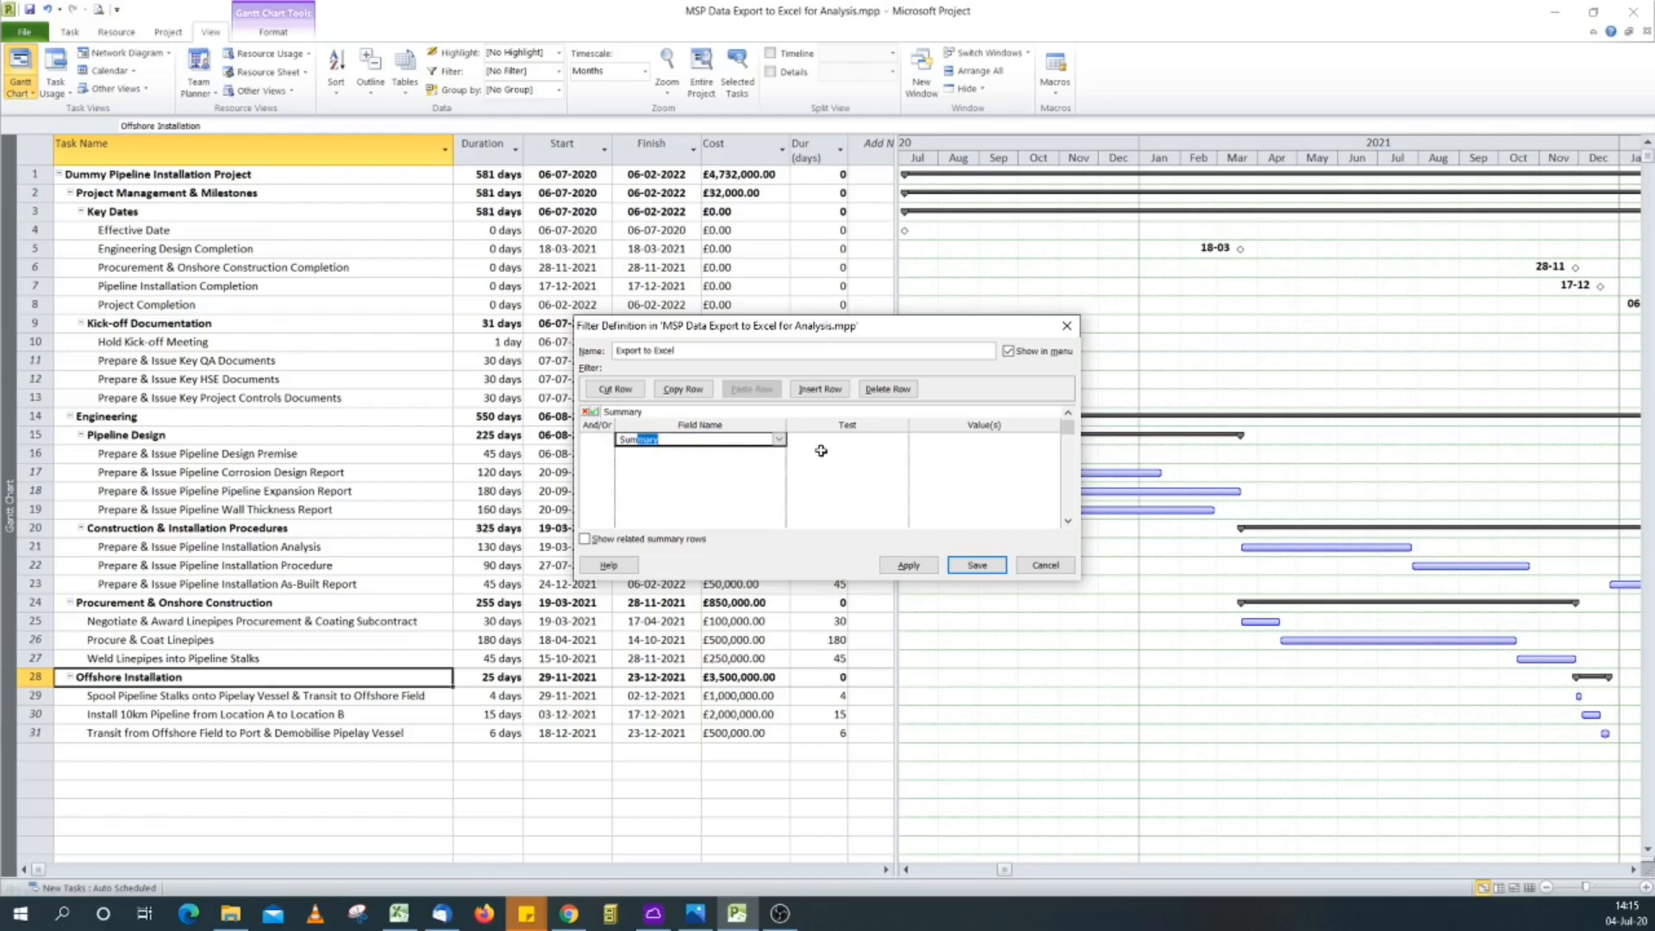
{"action": "left_click", "coordinate": [900, 437]}
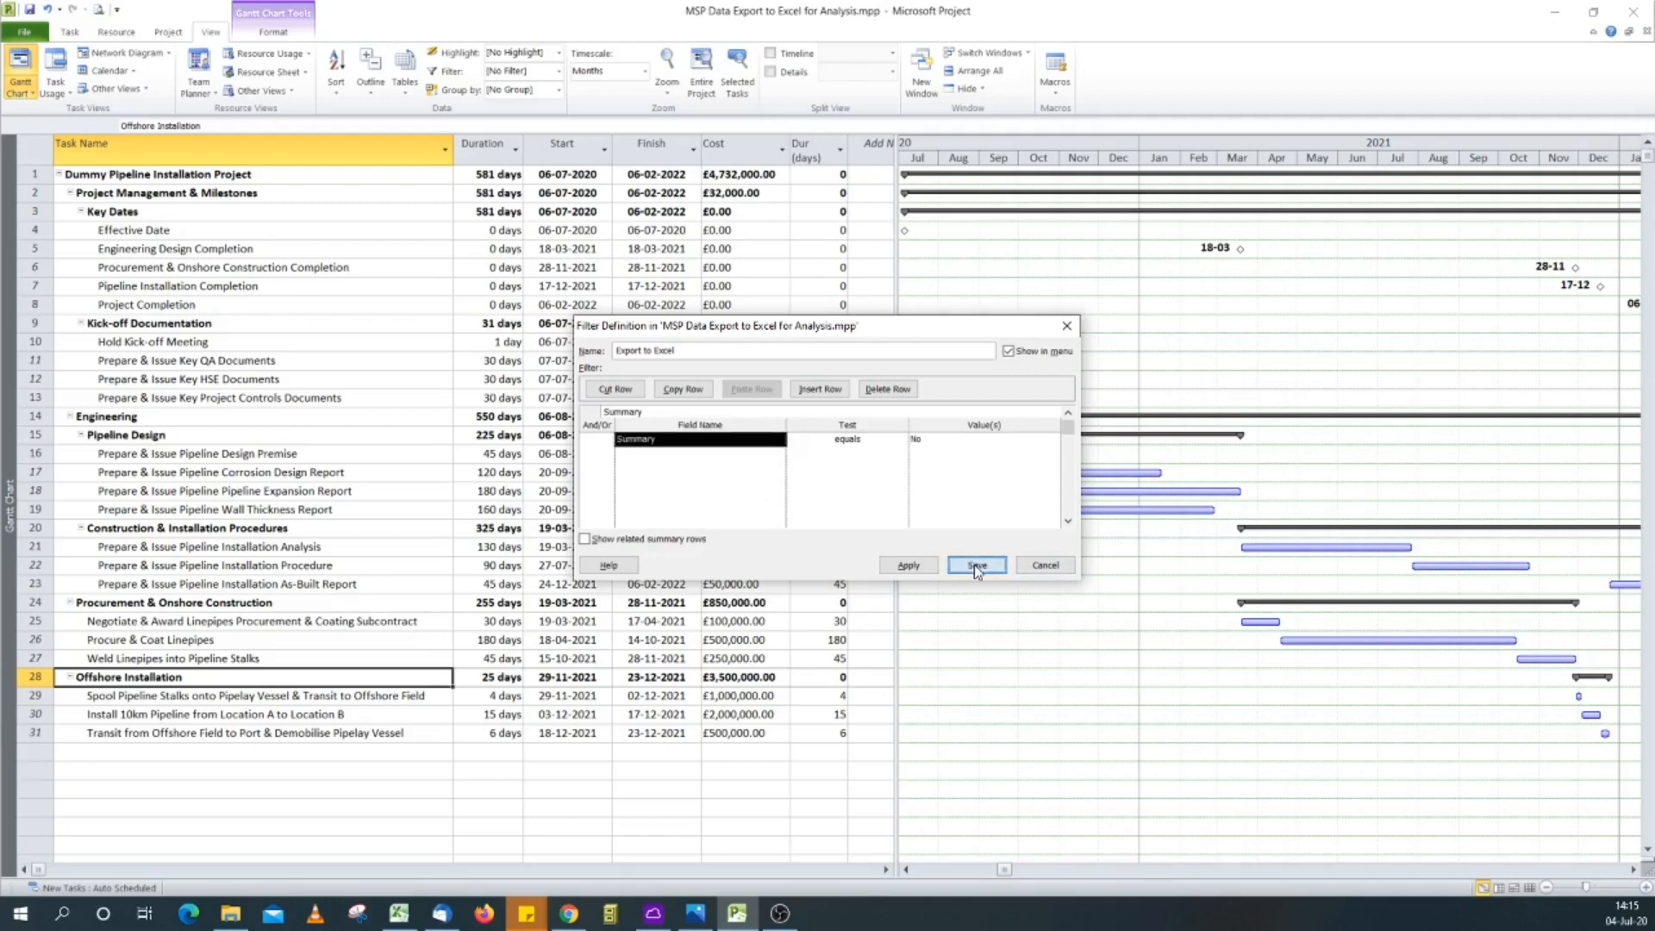
{"action": "left_click", "coordinate": [976, 565]}
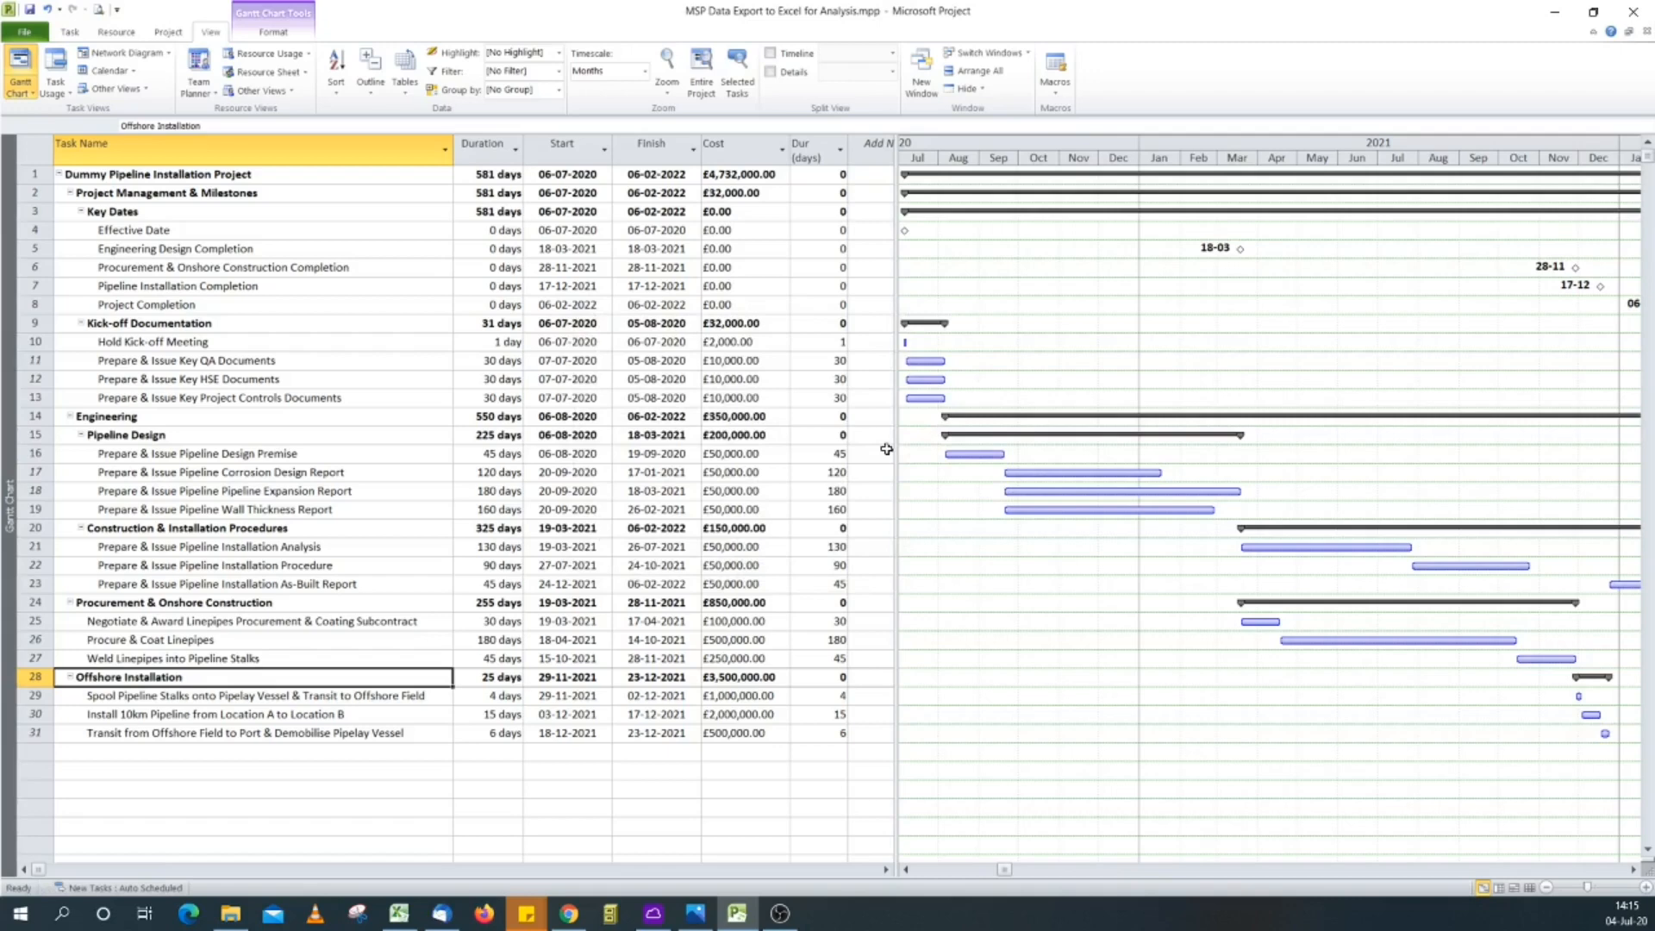
Step: Confirm 'Export to Excel' appears in the filter list, then go to the file information page
{"action": "left_click", "coordinate": [517, 71]}
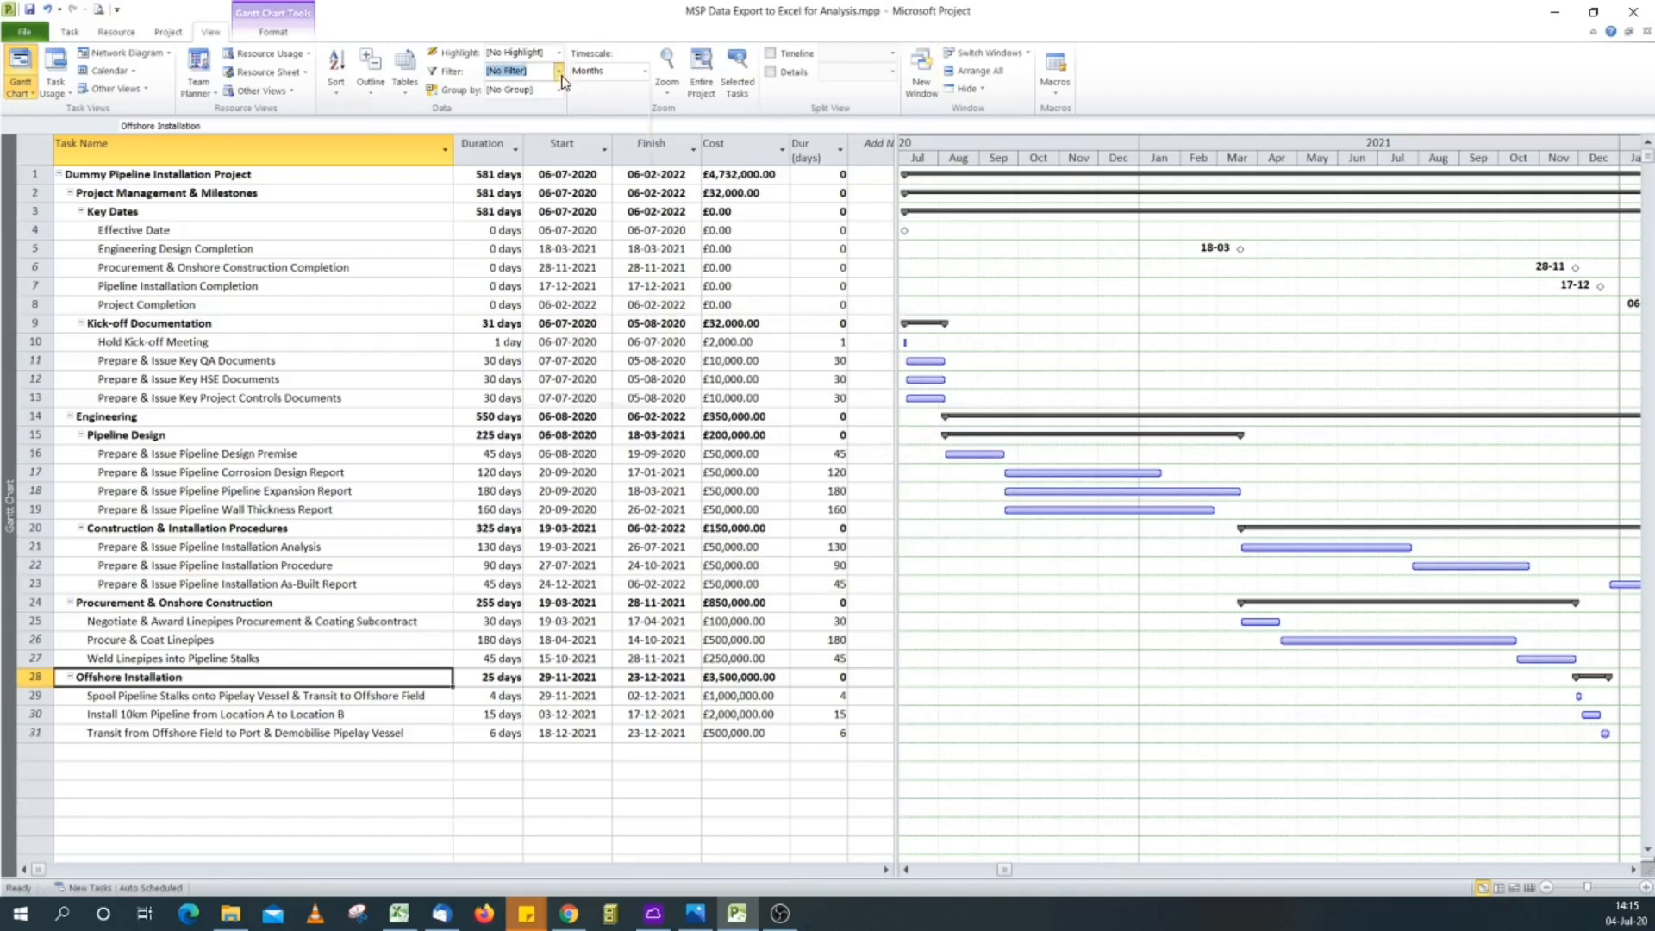
{"action": "left_click", "coordinate": [558, 71]}
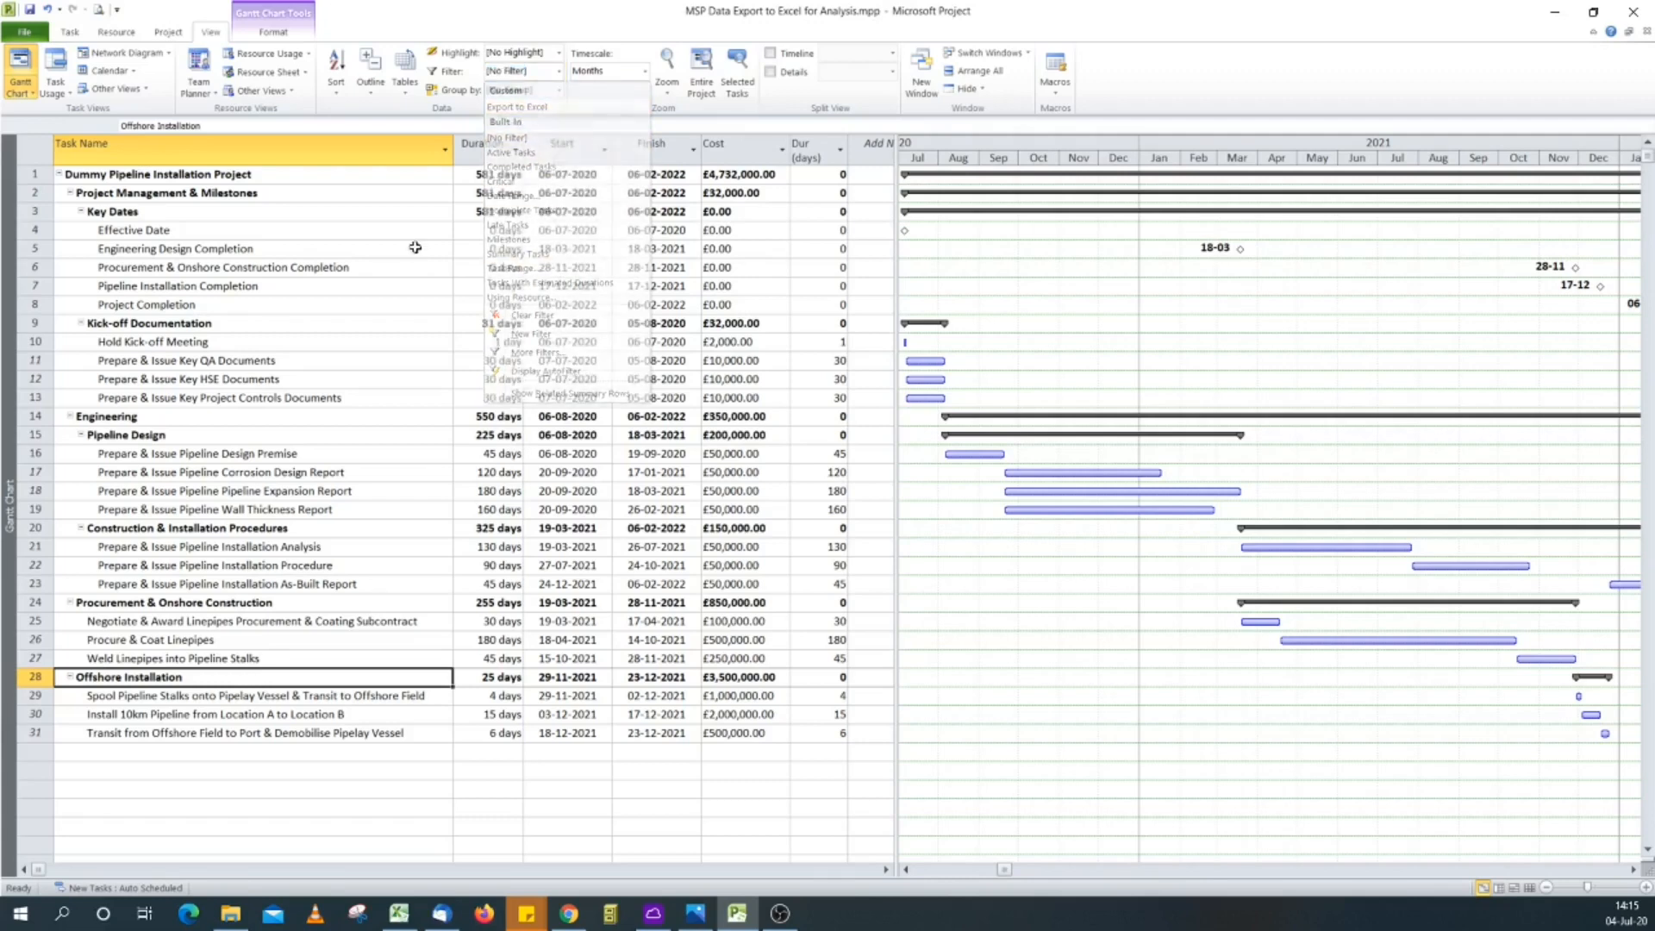
{"action": "left_click", "coordinate": [24, 31]}
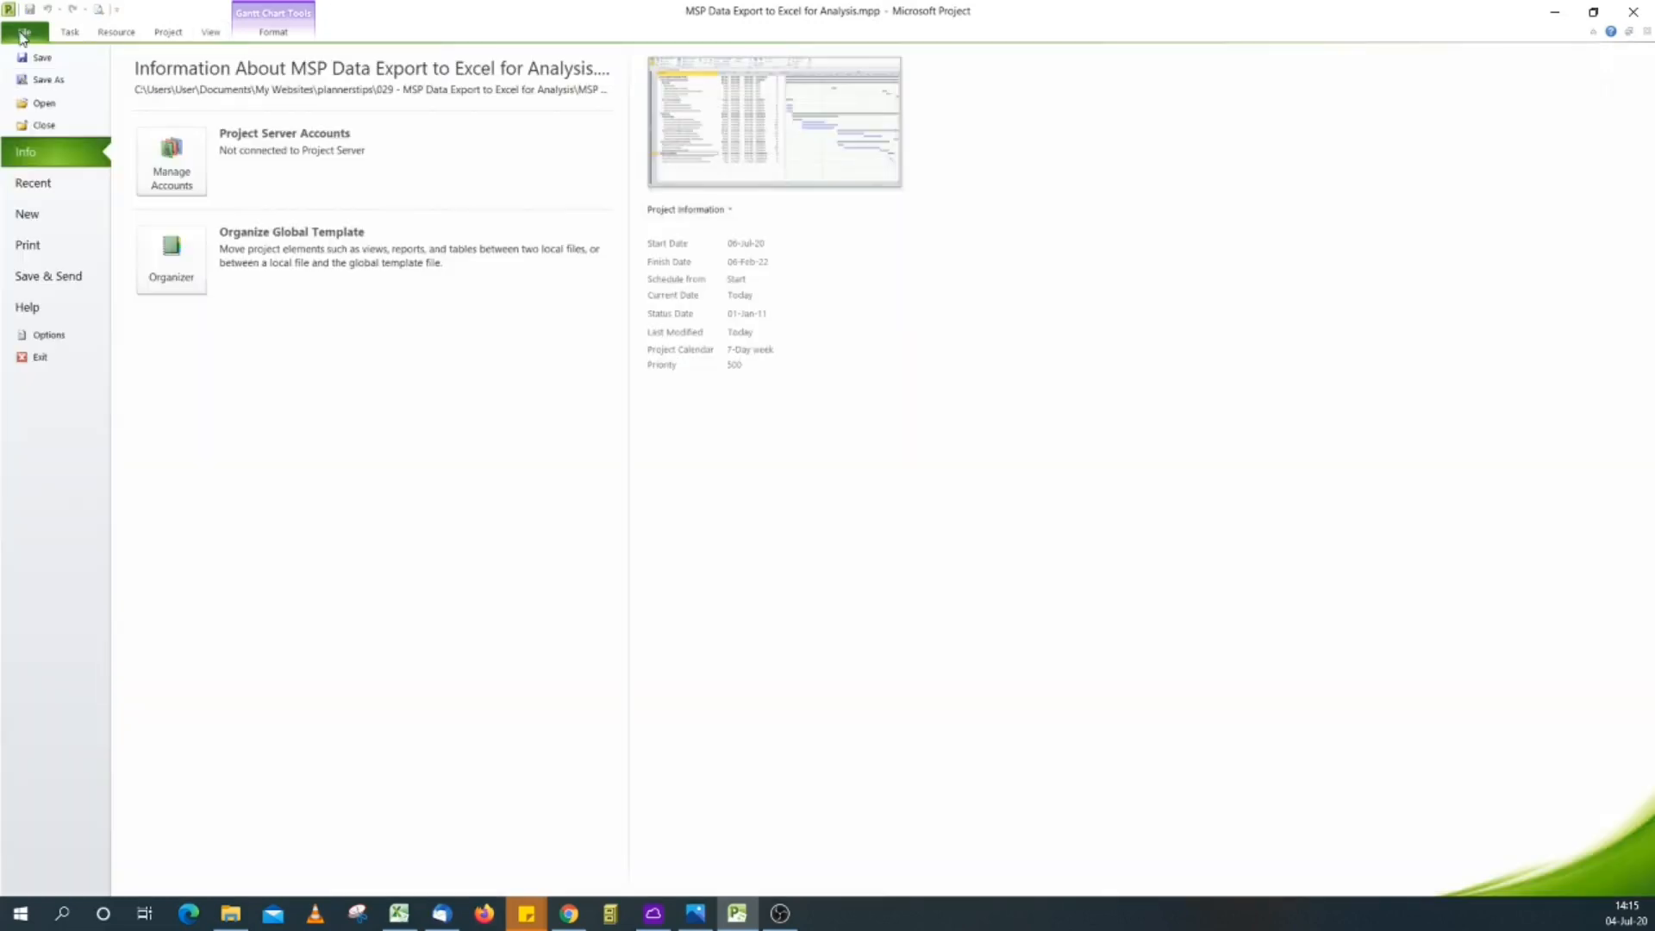
Step: Save the project as Excel workbook 'MSP Data Export to Excel for Analysis2.xlsx', launching the Export Wizard
{"action": "left_click", "coordinate": [23, 31]}
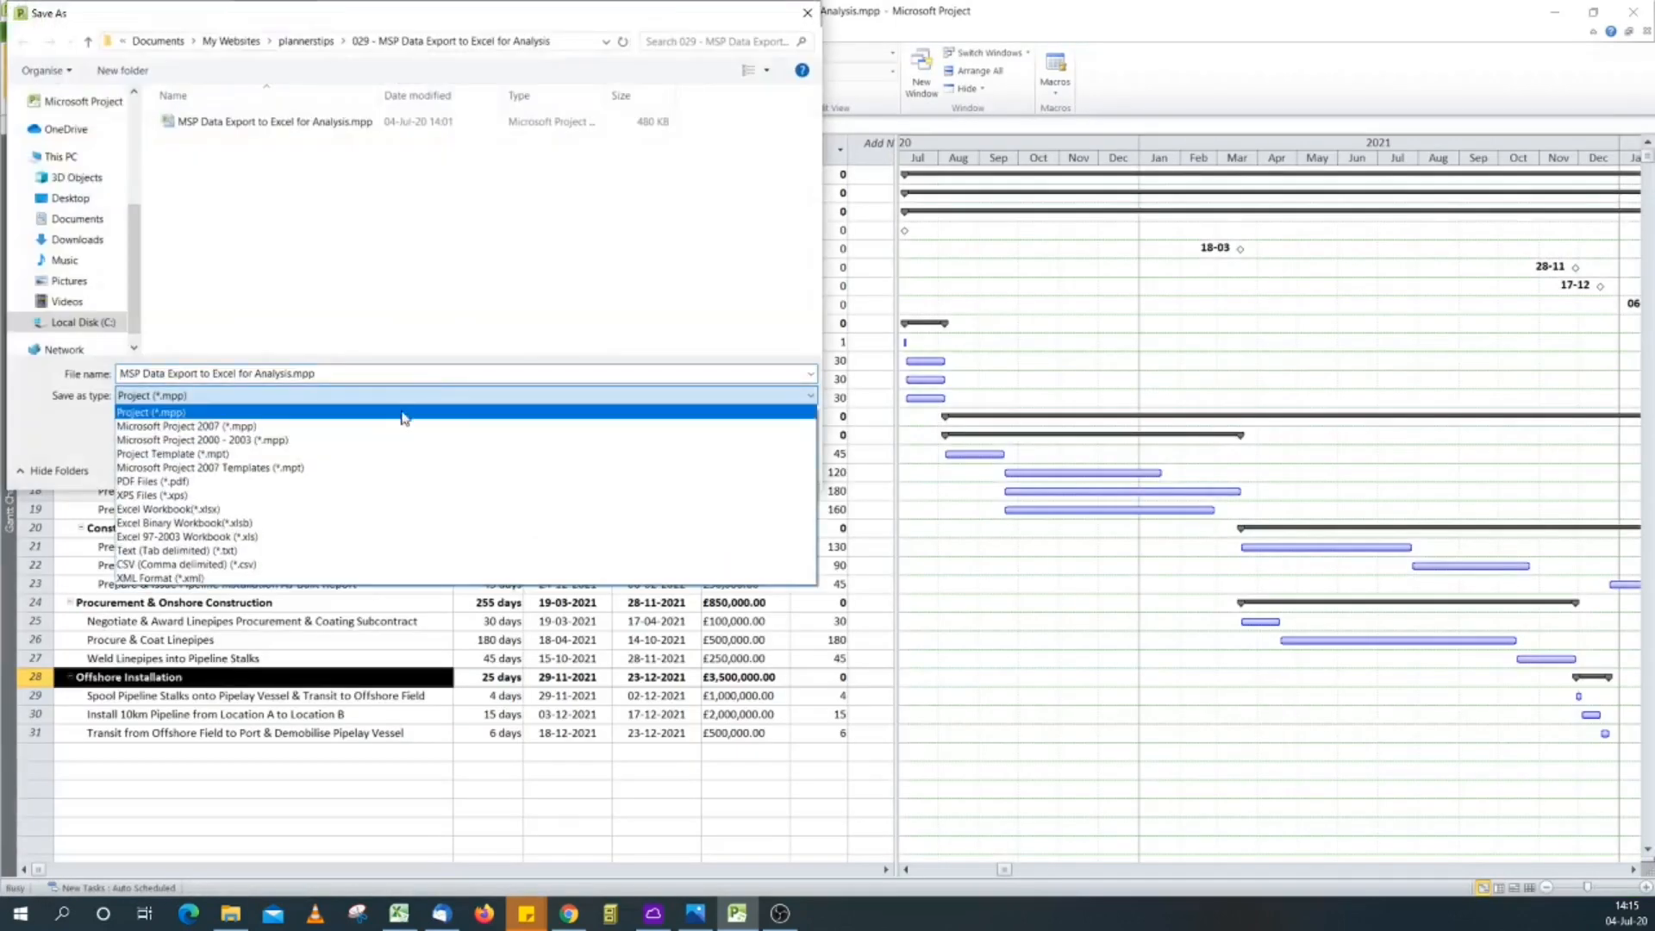
{"action": "mouse_move", "coordinate": [385, 467]}
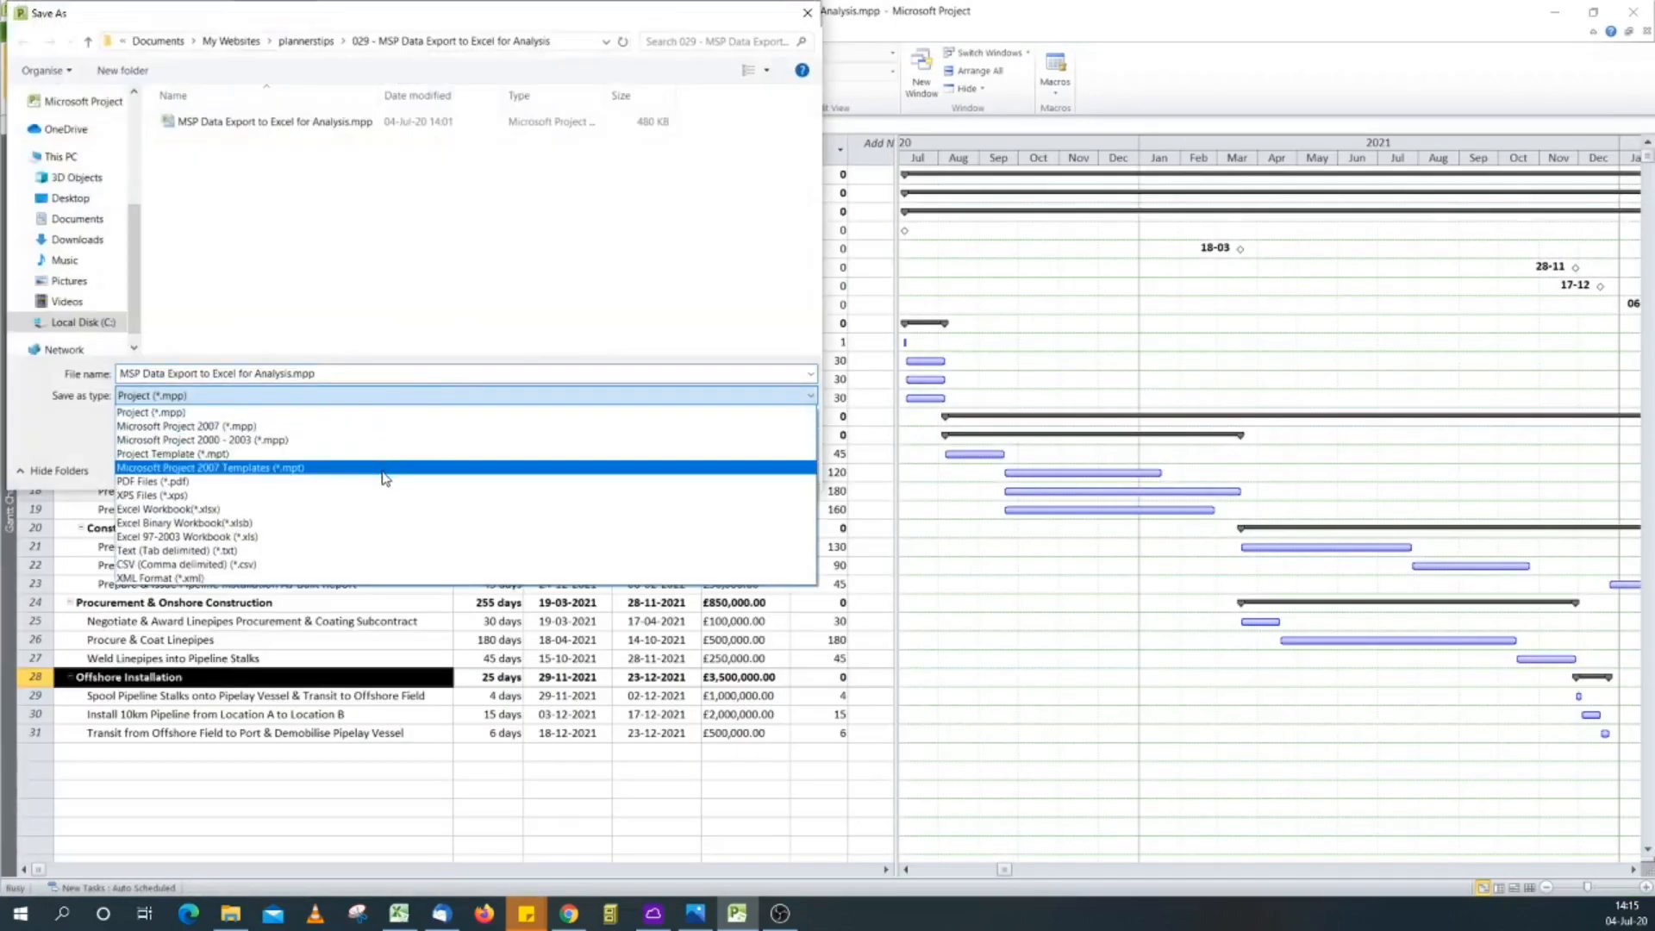
{"action": "left_click", "coordinate": [169, 507]}
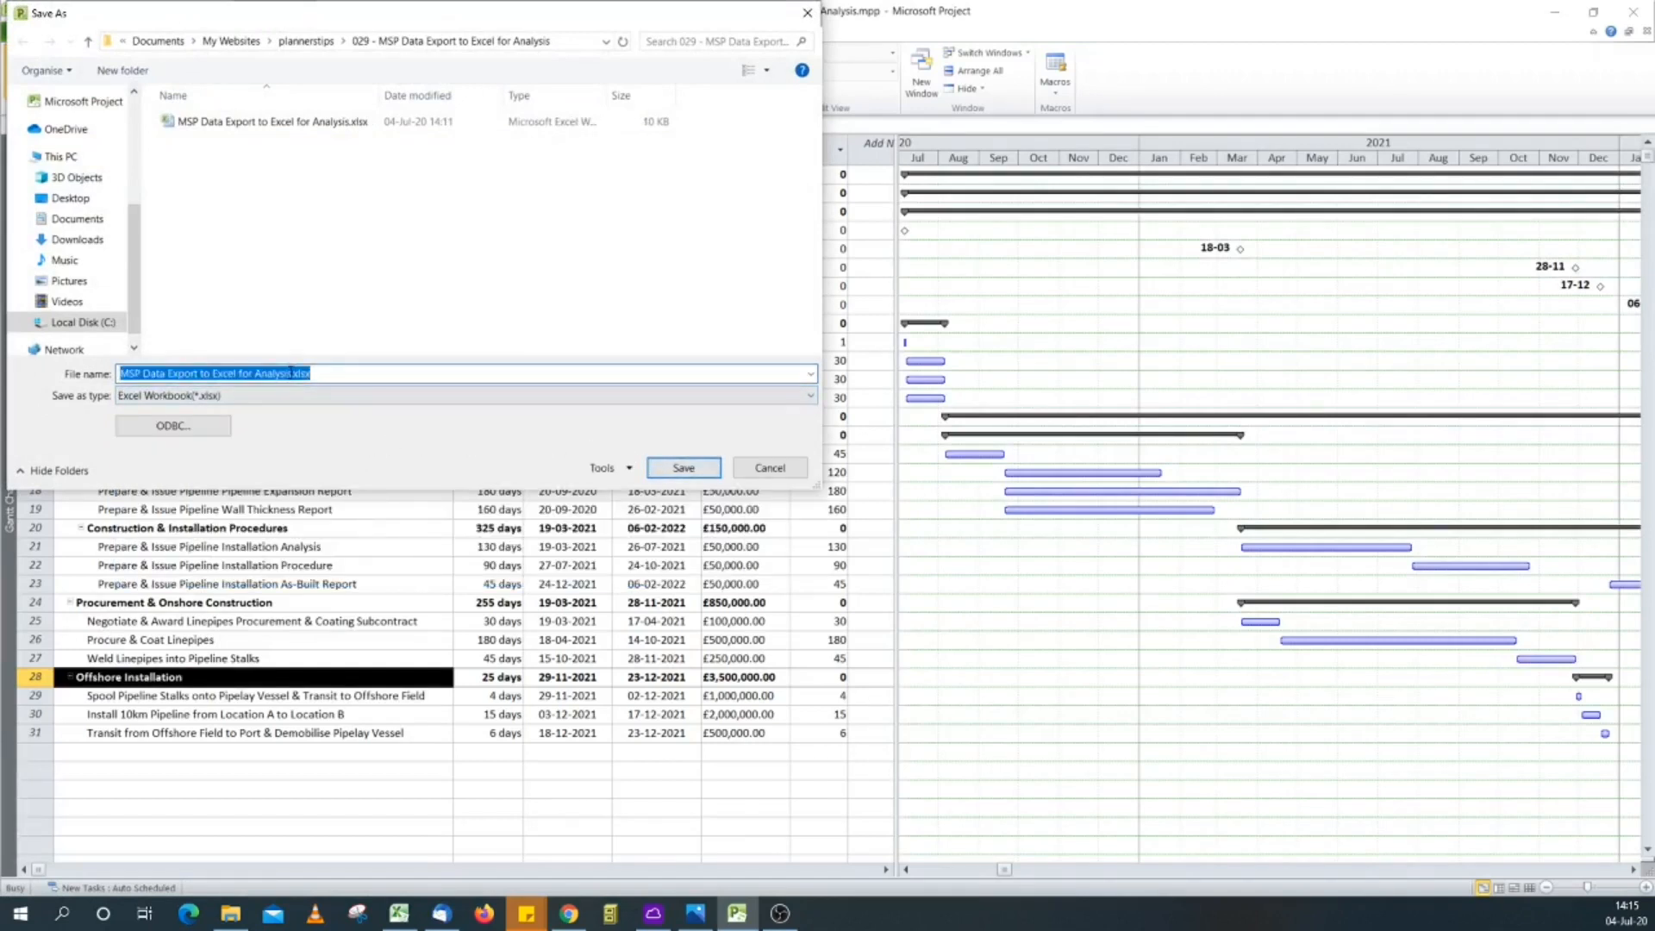
{"action": "left_click", "coordinate": [340, 377]}
{"action": "type", "text": "2"}
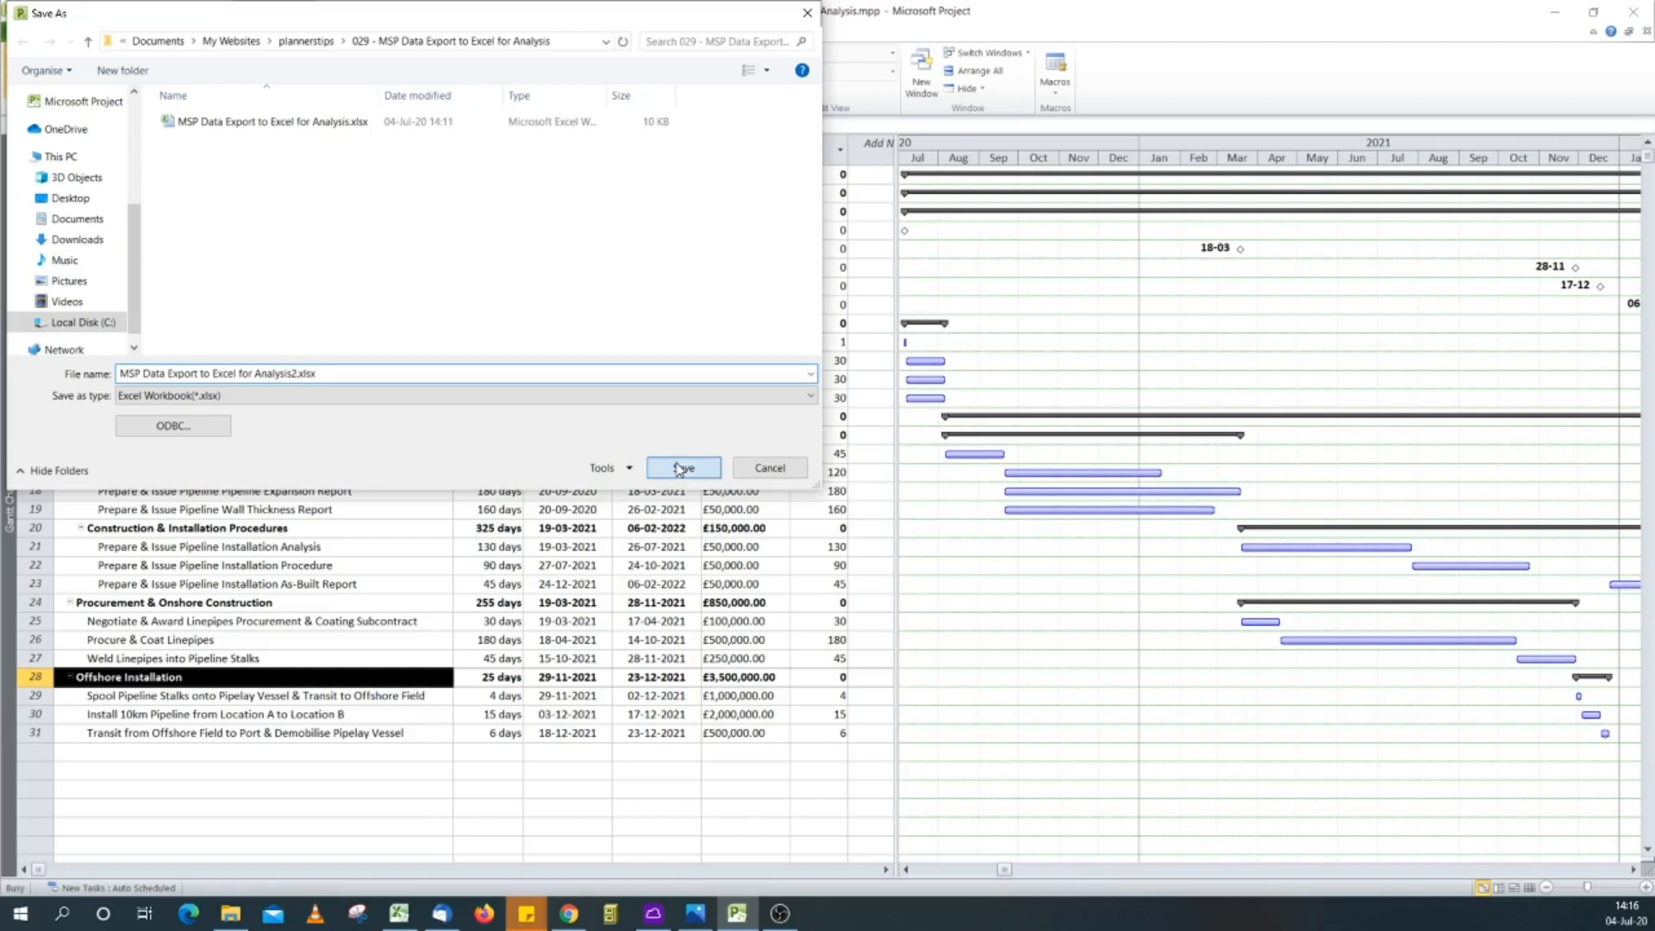
{"action": "left_click", "coordinate": [682, 467]}
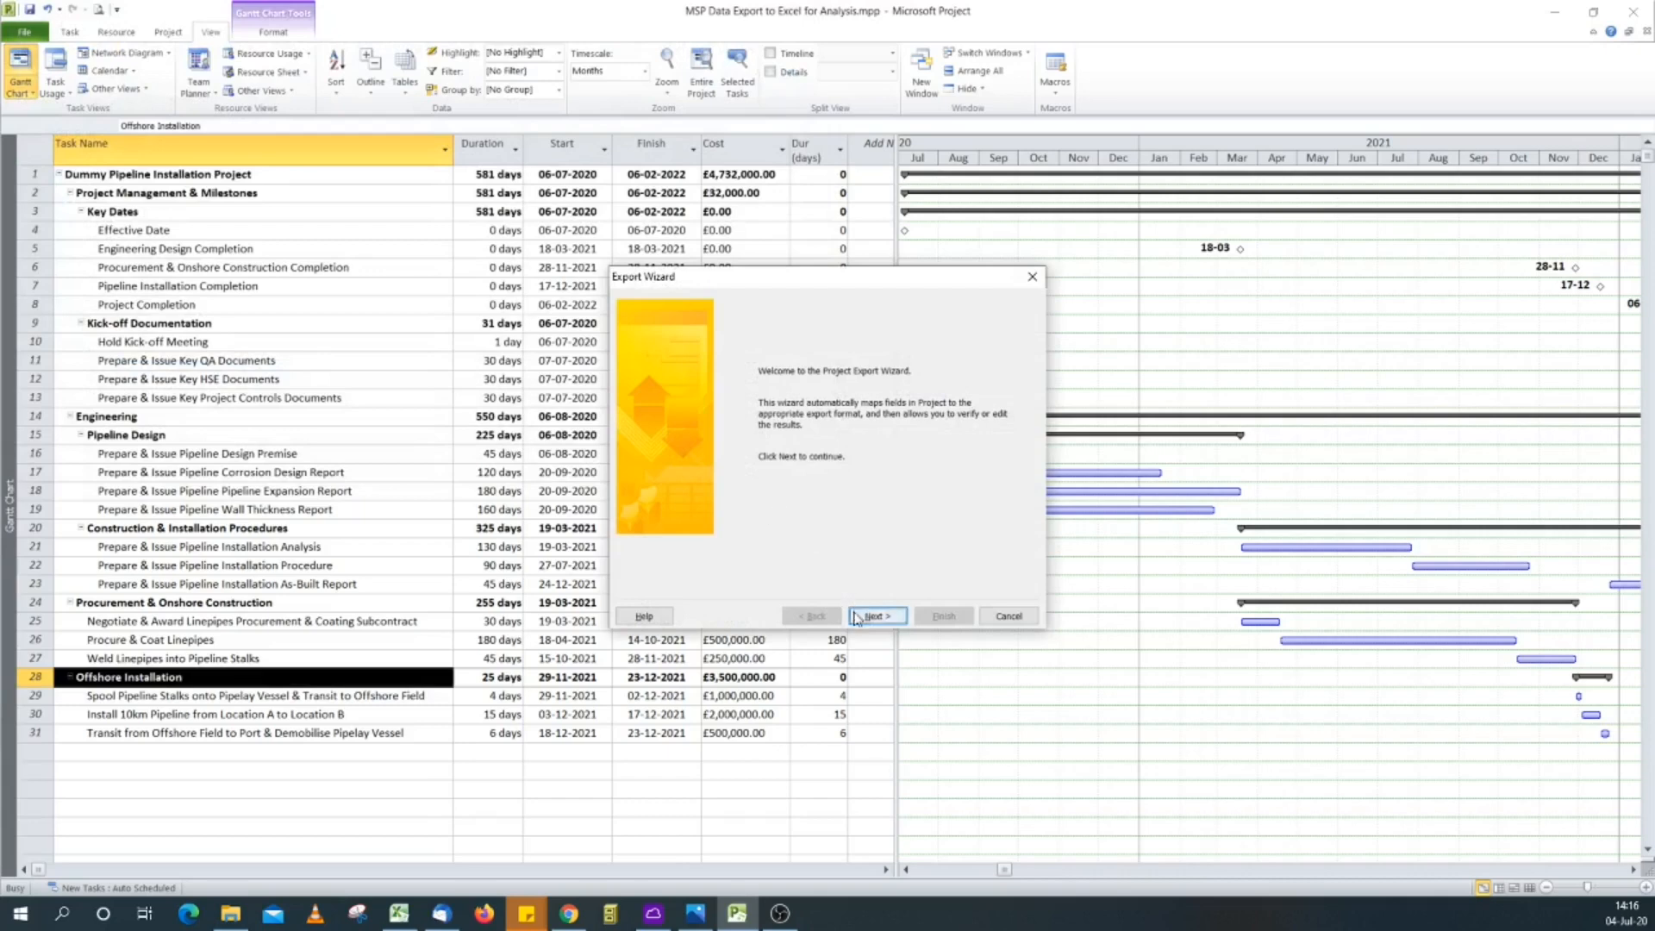
Step: Choose Selected Data with a new export map that includes task information
{"action": "left_click", "coordinate": [876, 616]}
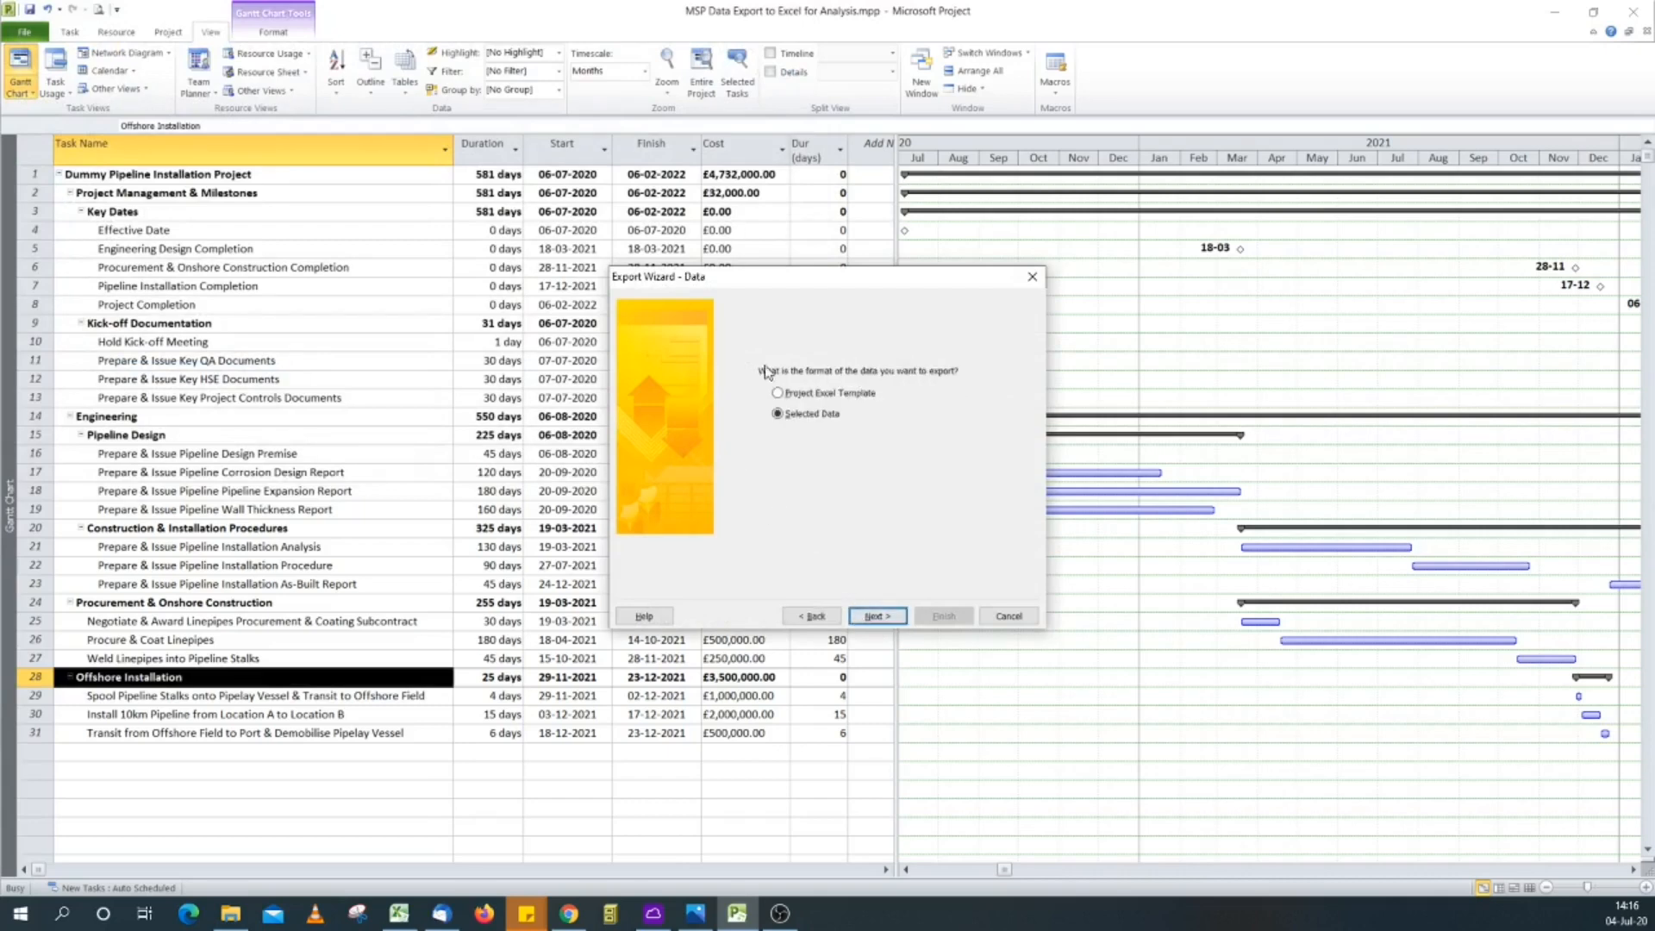
{"action": "left_click", "coordinate": [875, 616]}
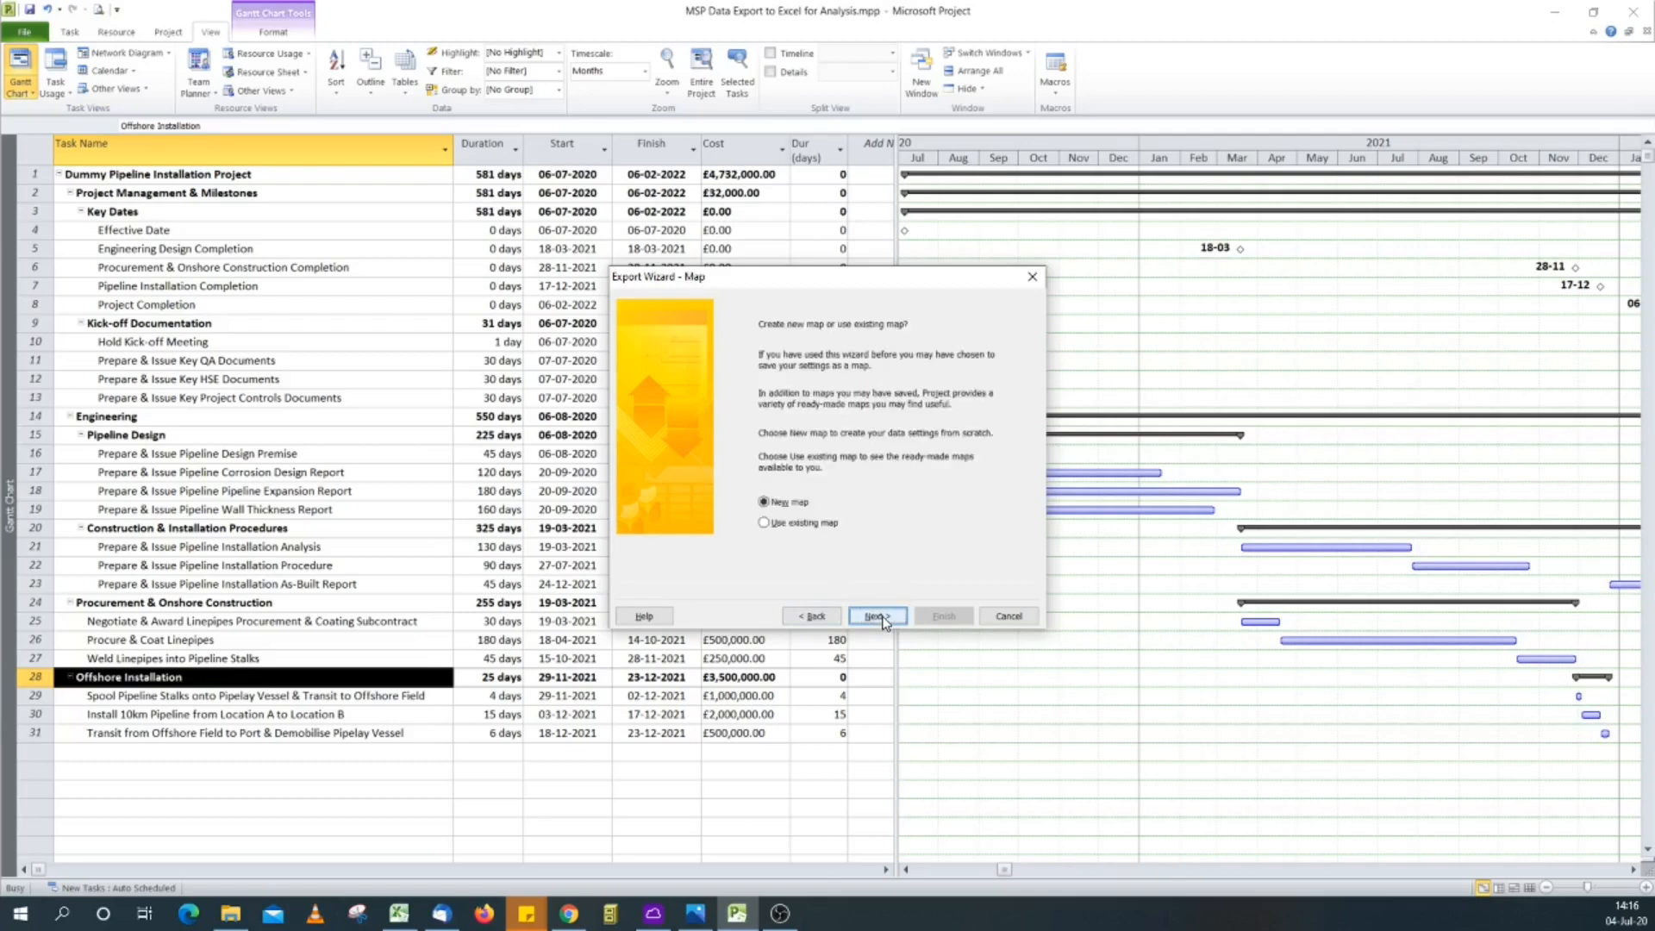
{"action": "left_click", "coordinate": [876, 615]}
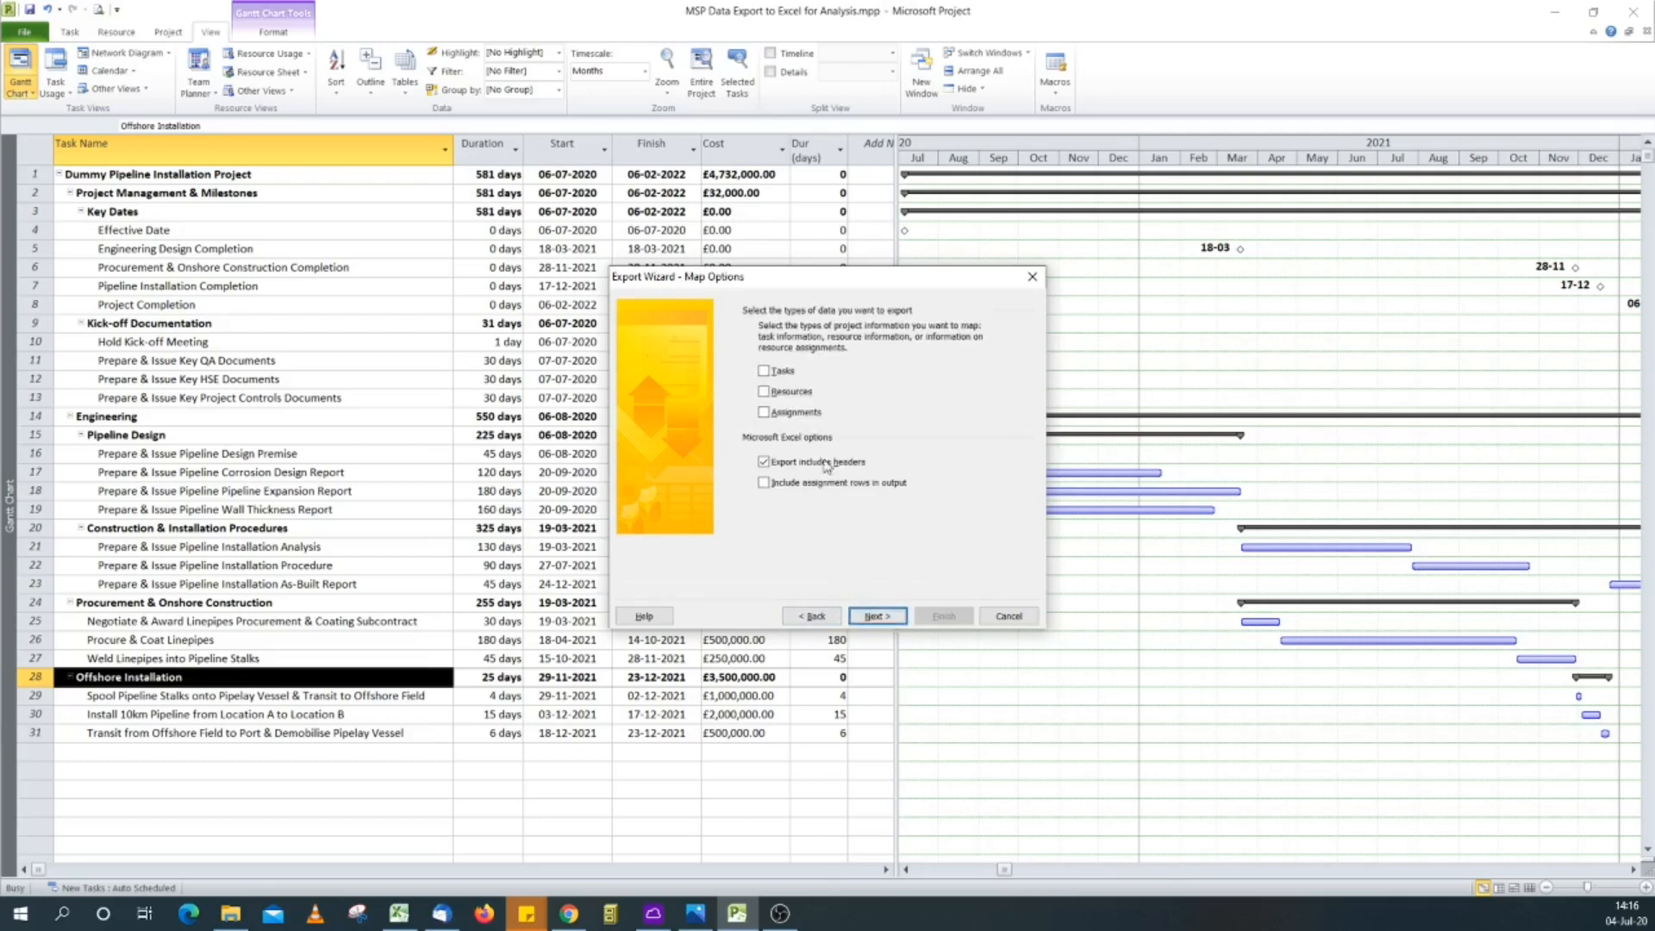
{"action": "left_click", "coordinate": [764, 371]}
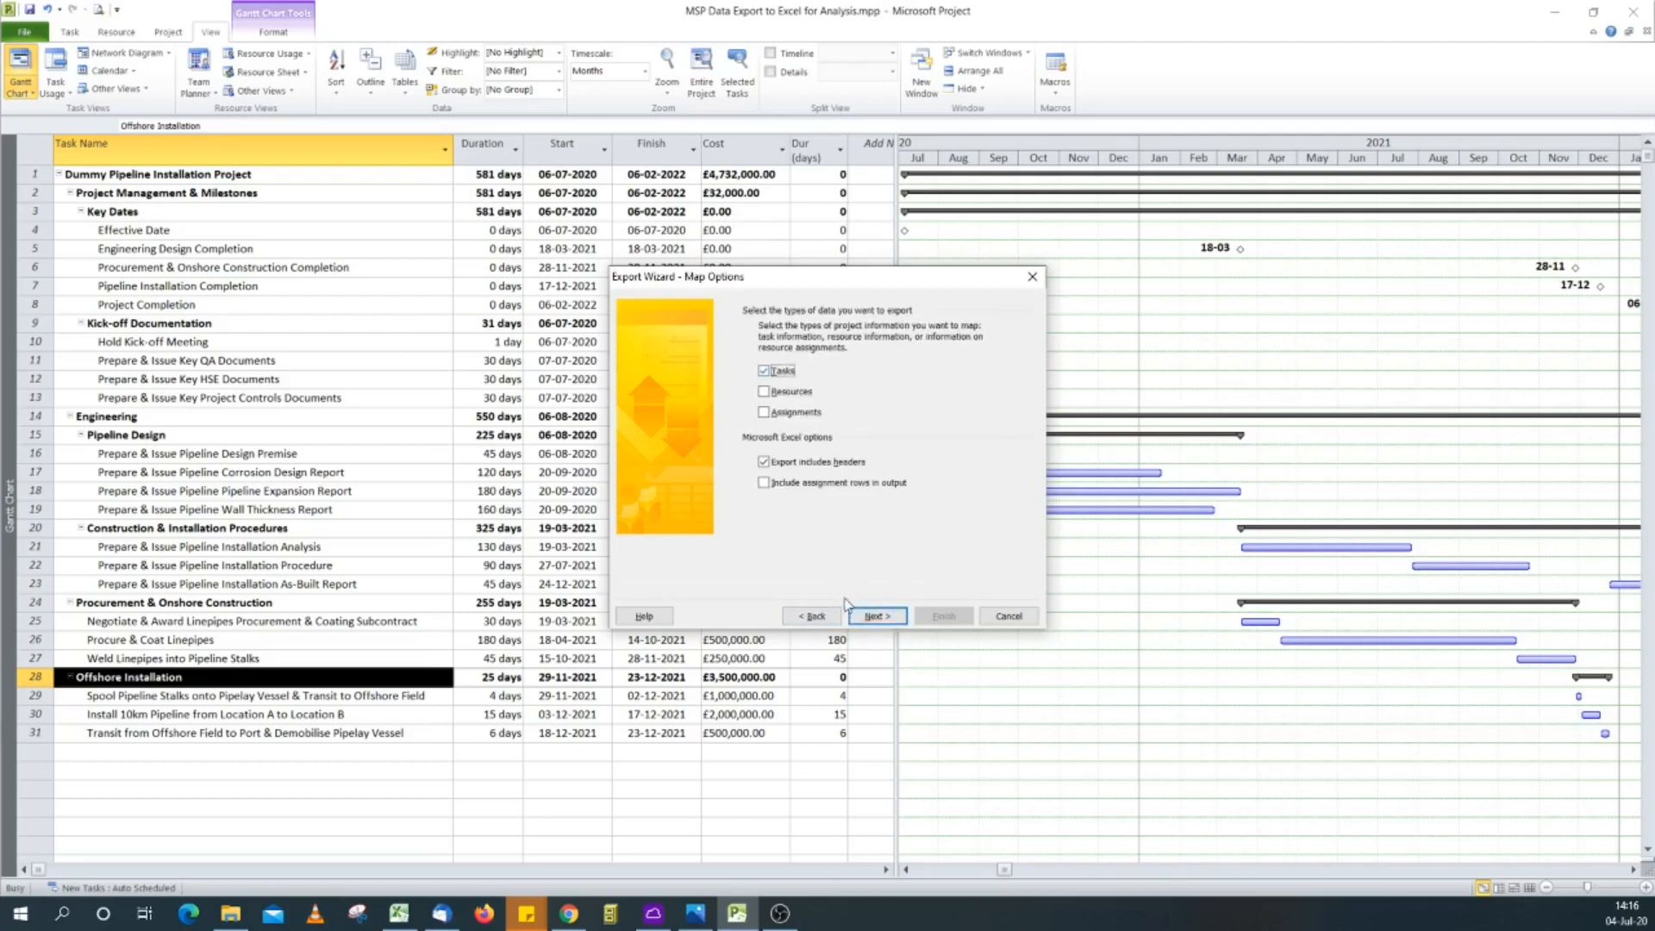
{"action": "left_click", "coordinate": [876, 615]}
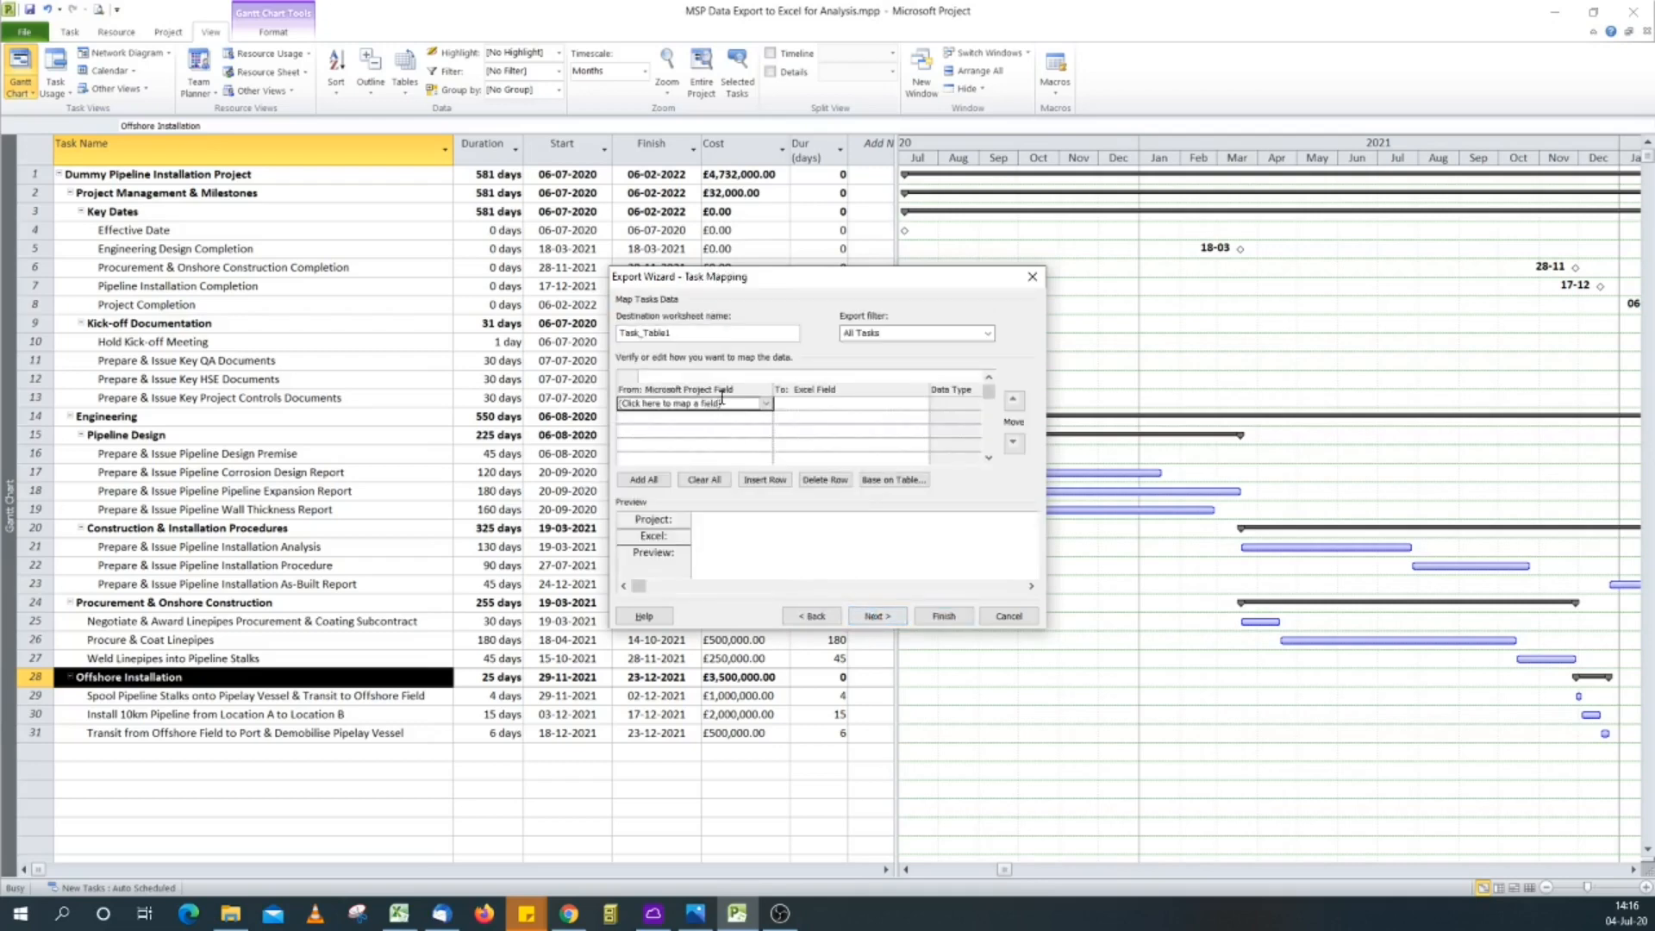
Step: Map the task fields Name, Dur (days), Start, Finish and Cost for export
{"action": "left_click", "coordinate": [691, 403]}
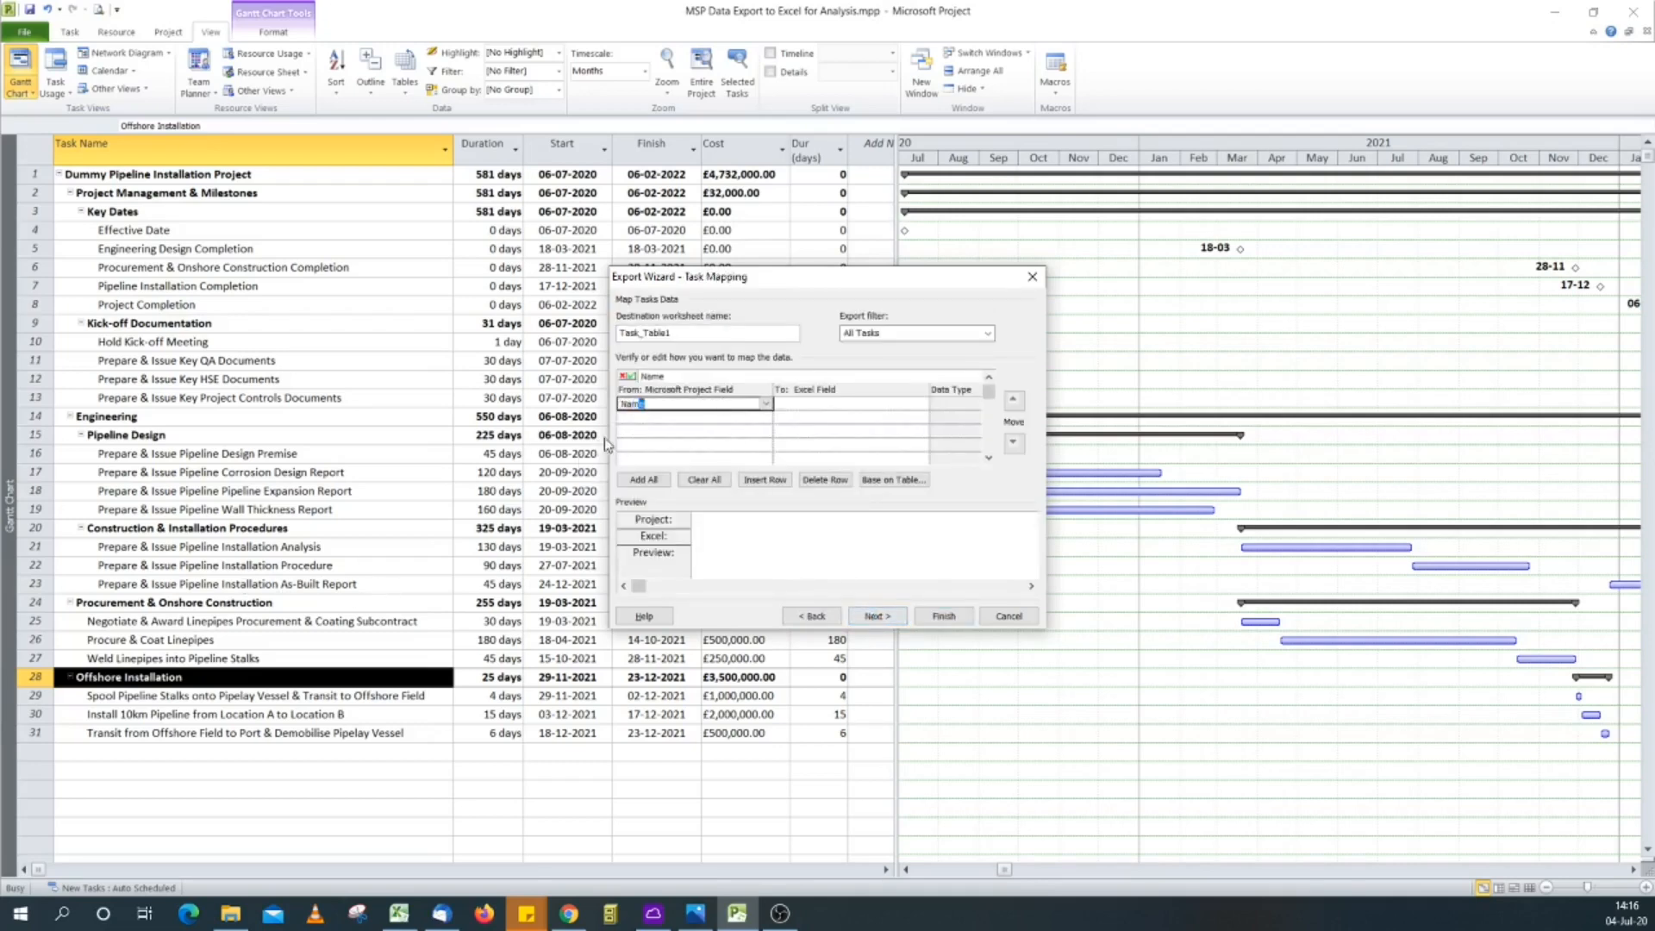
{"action": "left_click", "coordinate": [643, 479]}
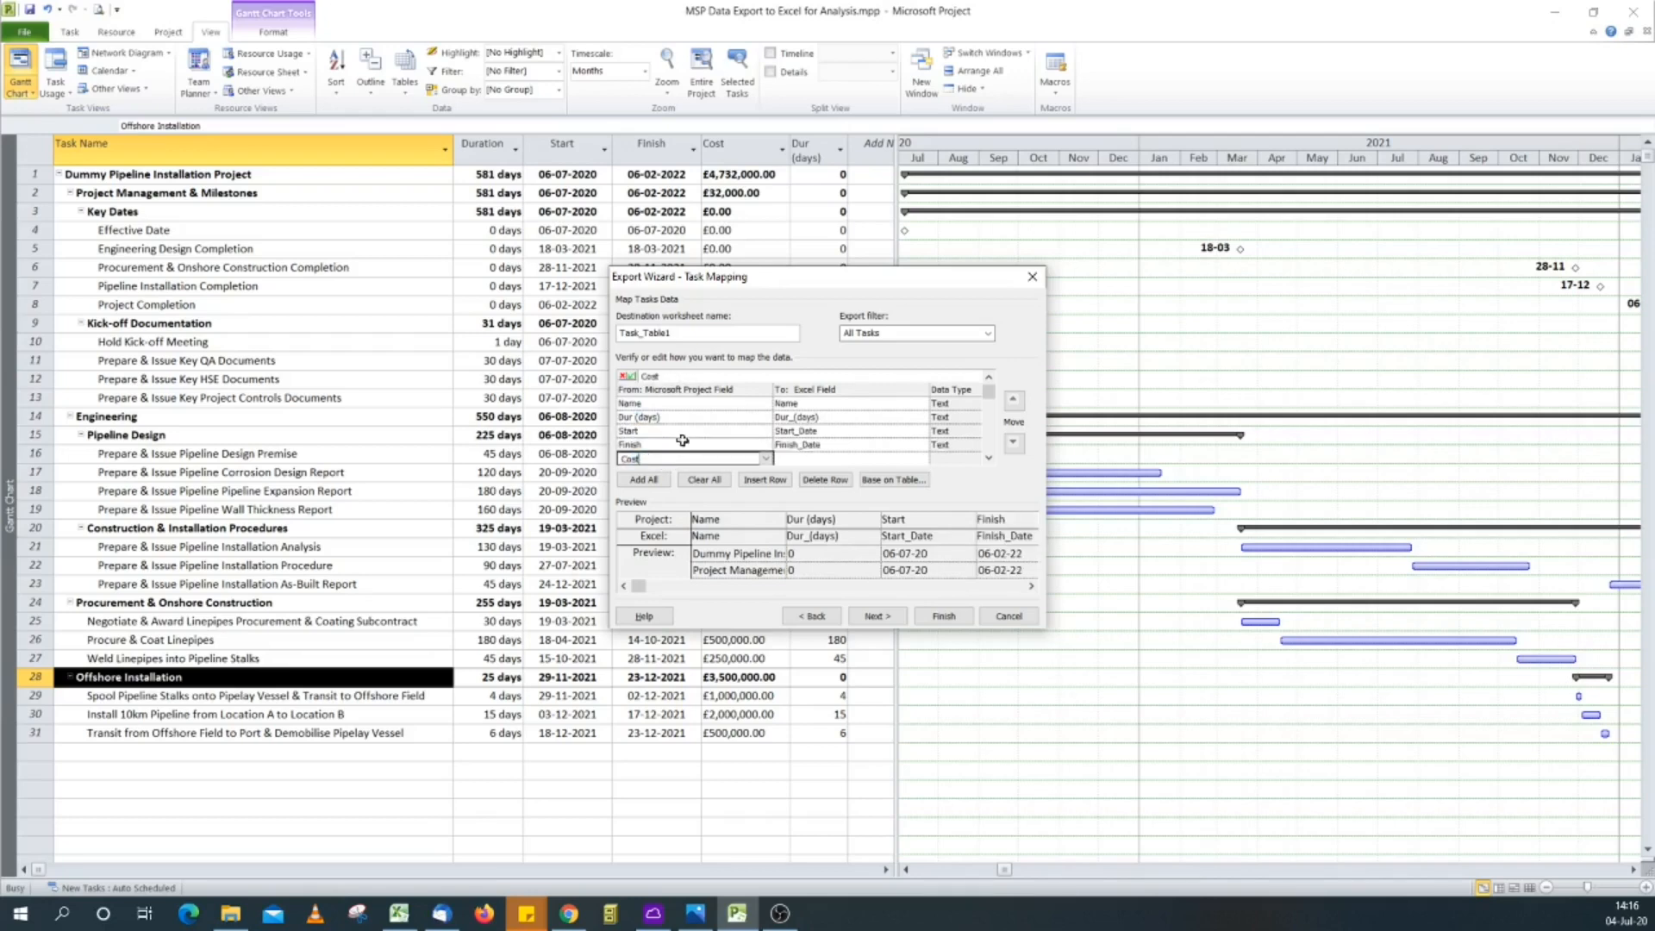
{"action": "left_click", "coordinate": [686, 443]}
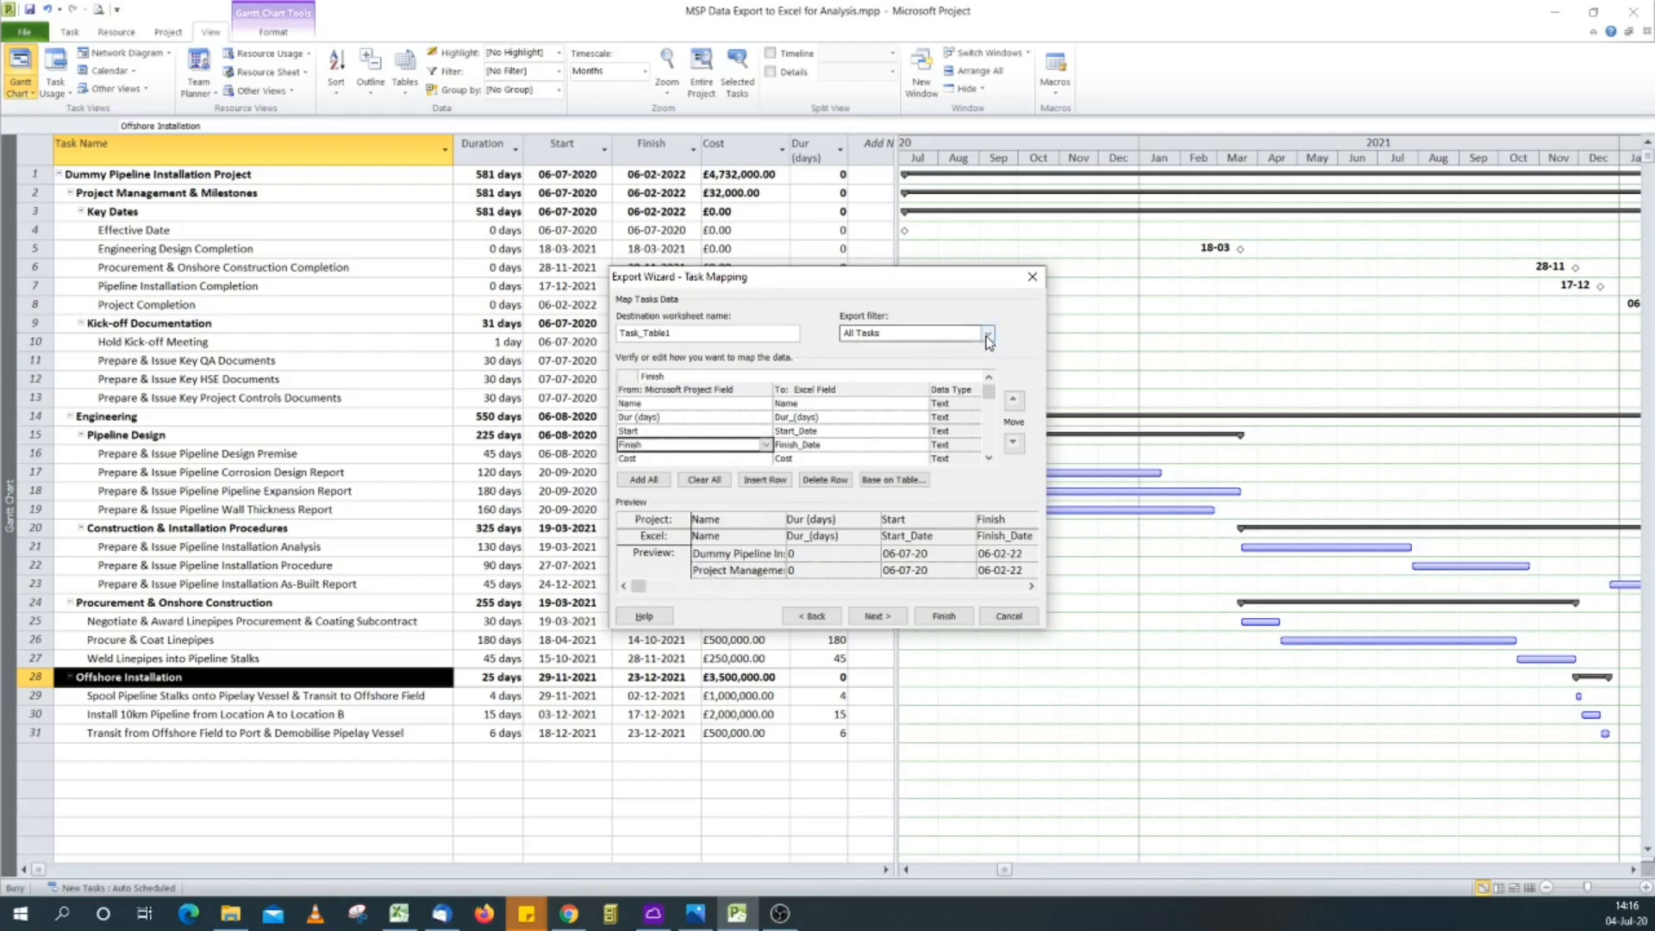
Step: Apply the Export to Excel filter to the exported tasks and continue to the final wizard page
{"action": "left_click", "coordinate": [986, 332]}
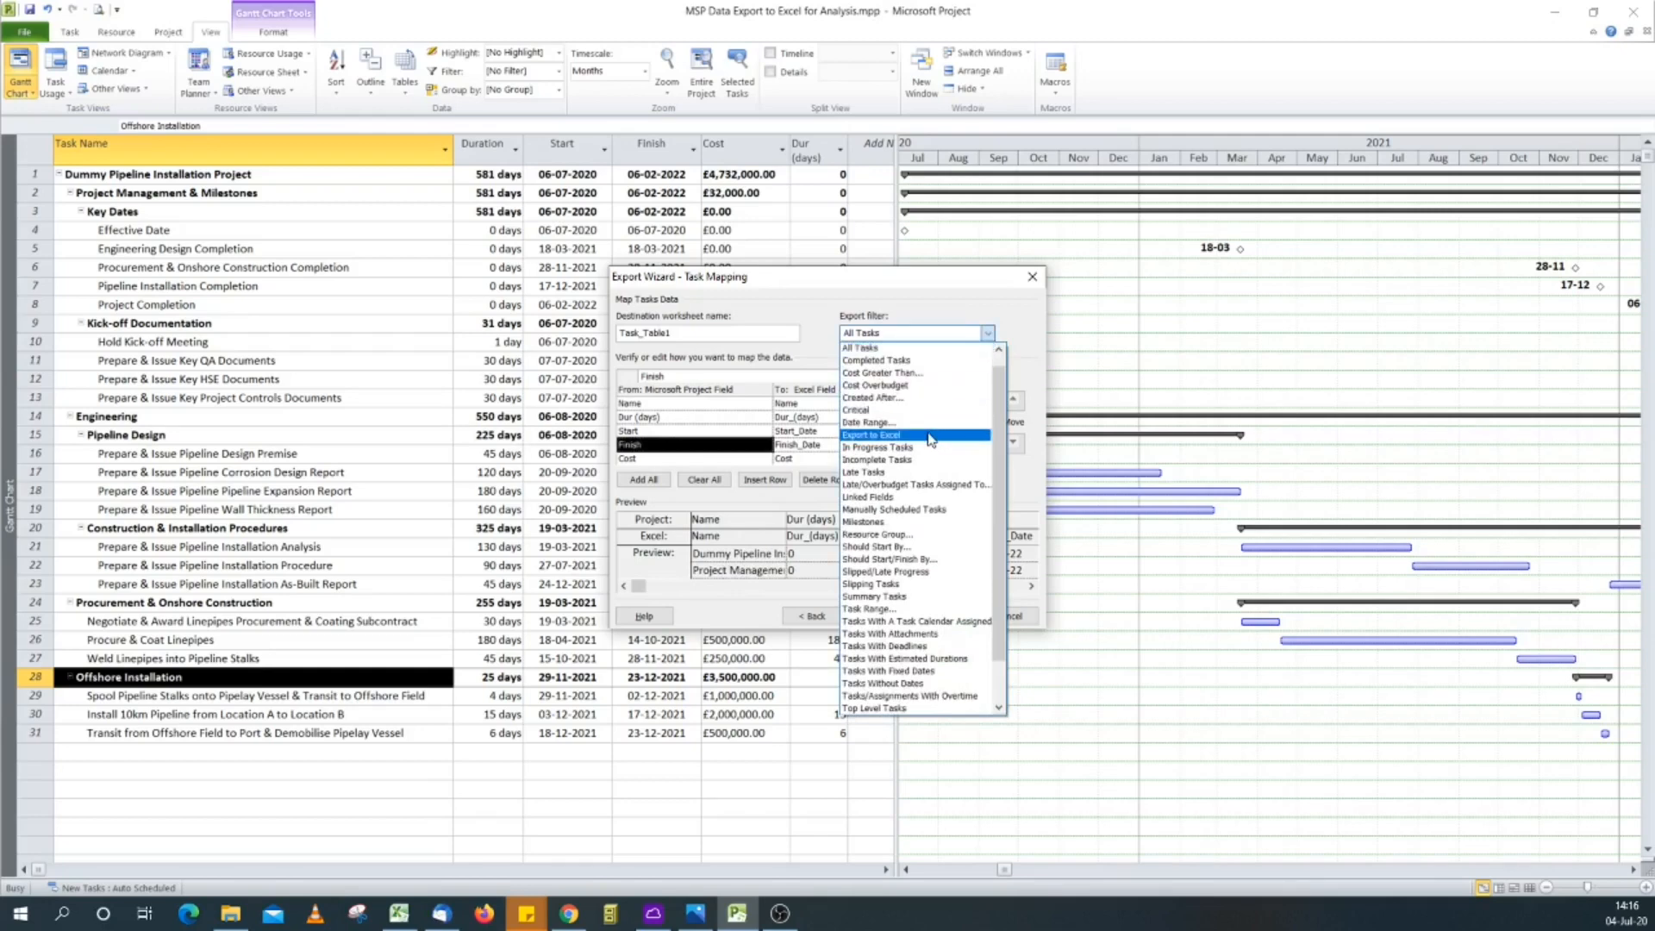
{"action": "left_click", "coordinate": [872, 435]}
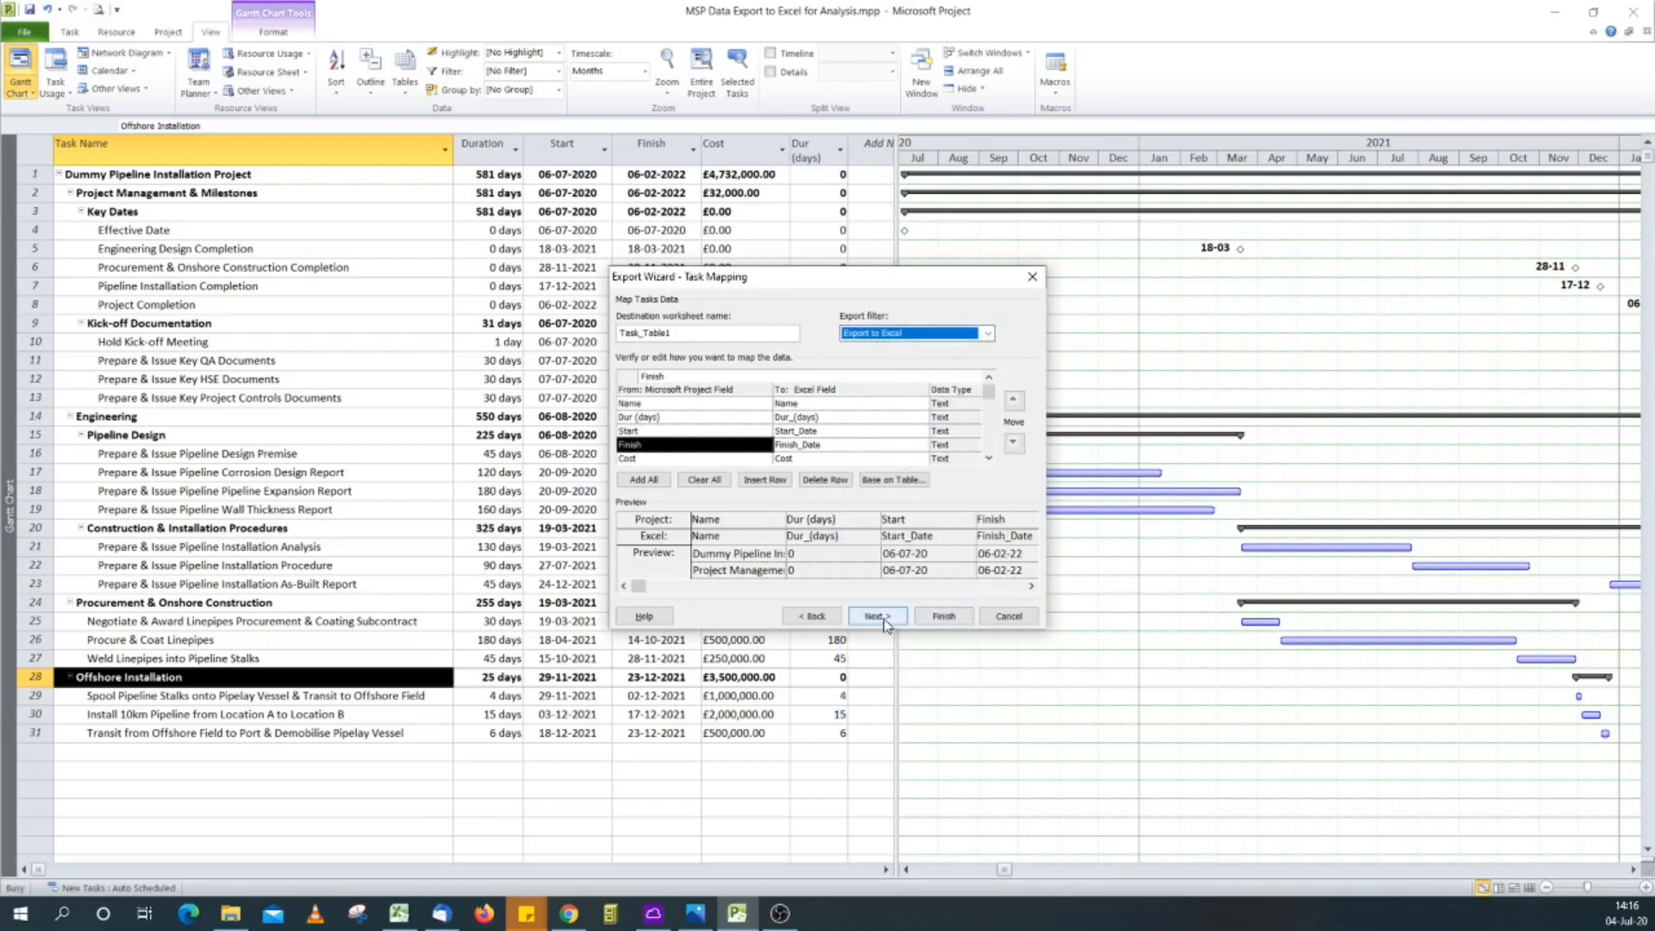
{"action": "left_click", "coordinate": [876, 615]}
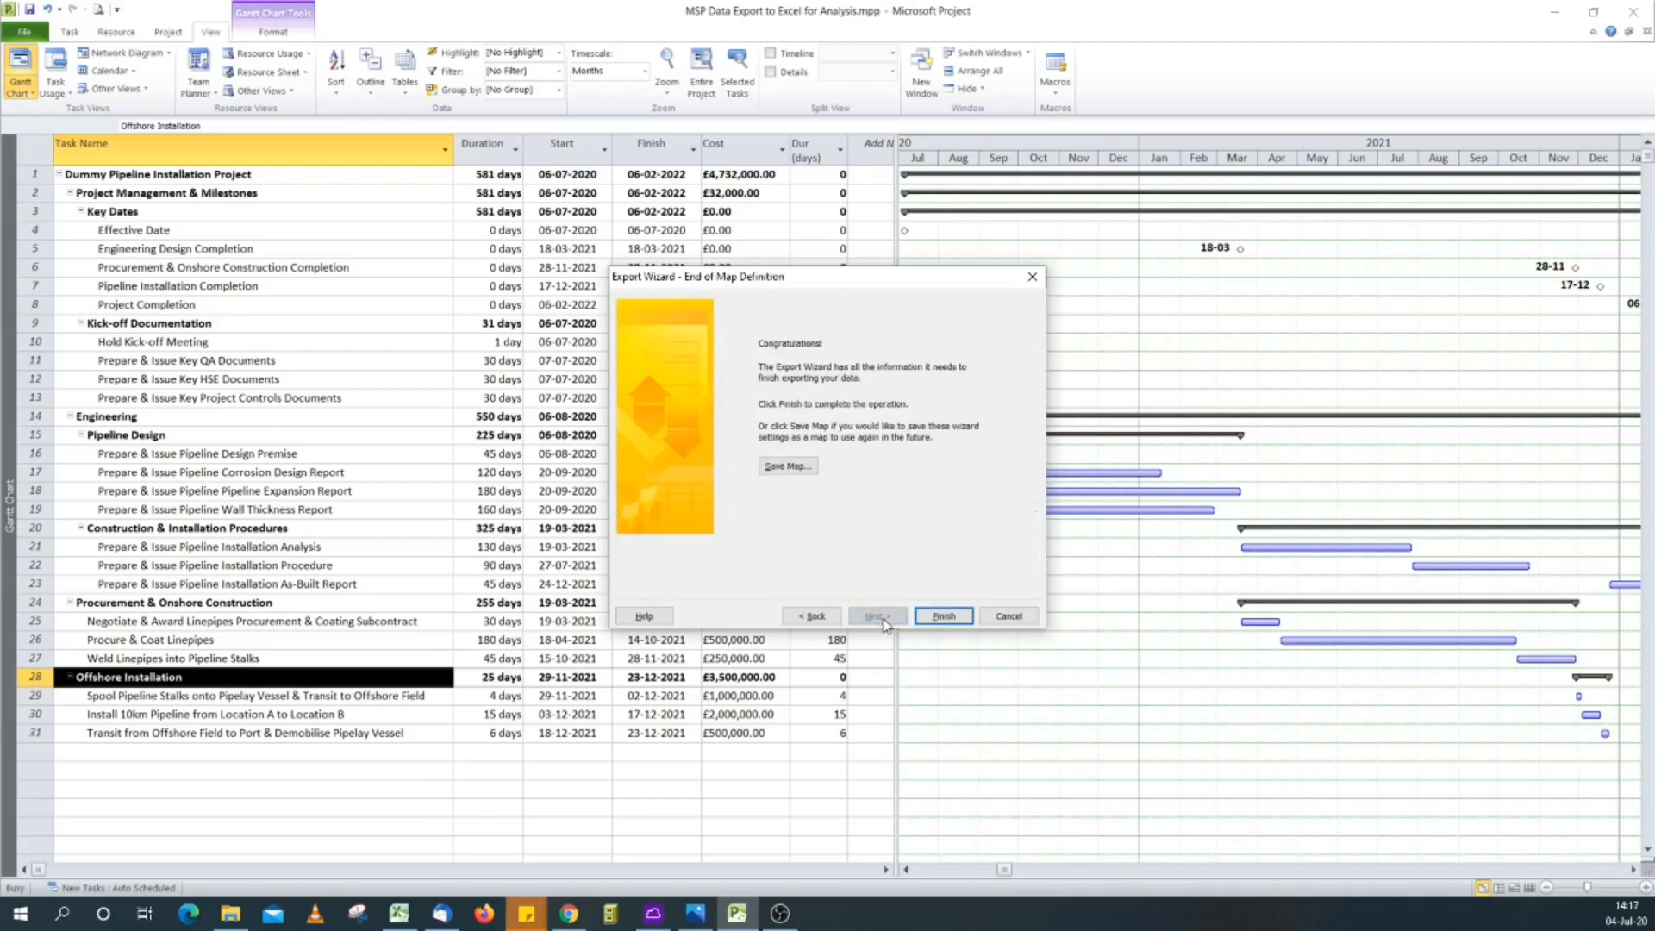
{"action": "mouse_move", "coordinate": [831, 464]}
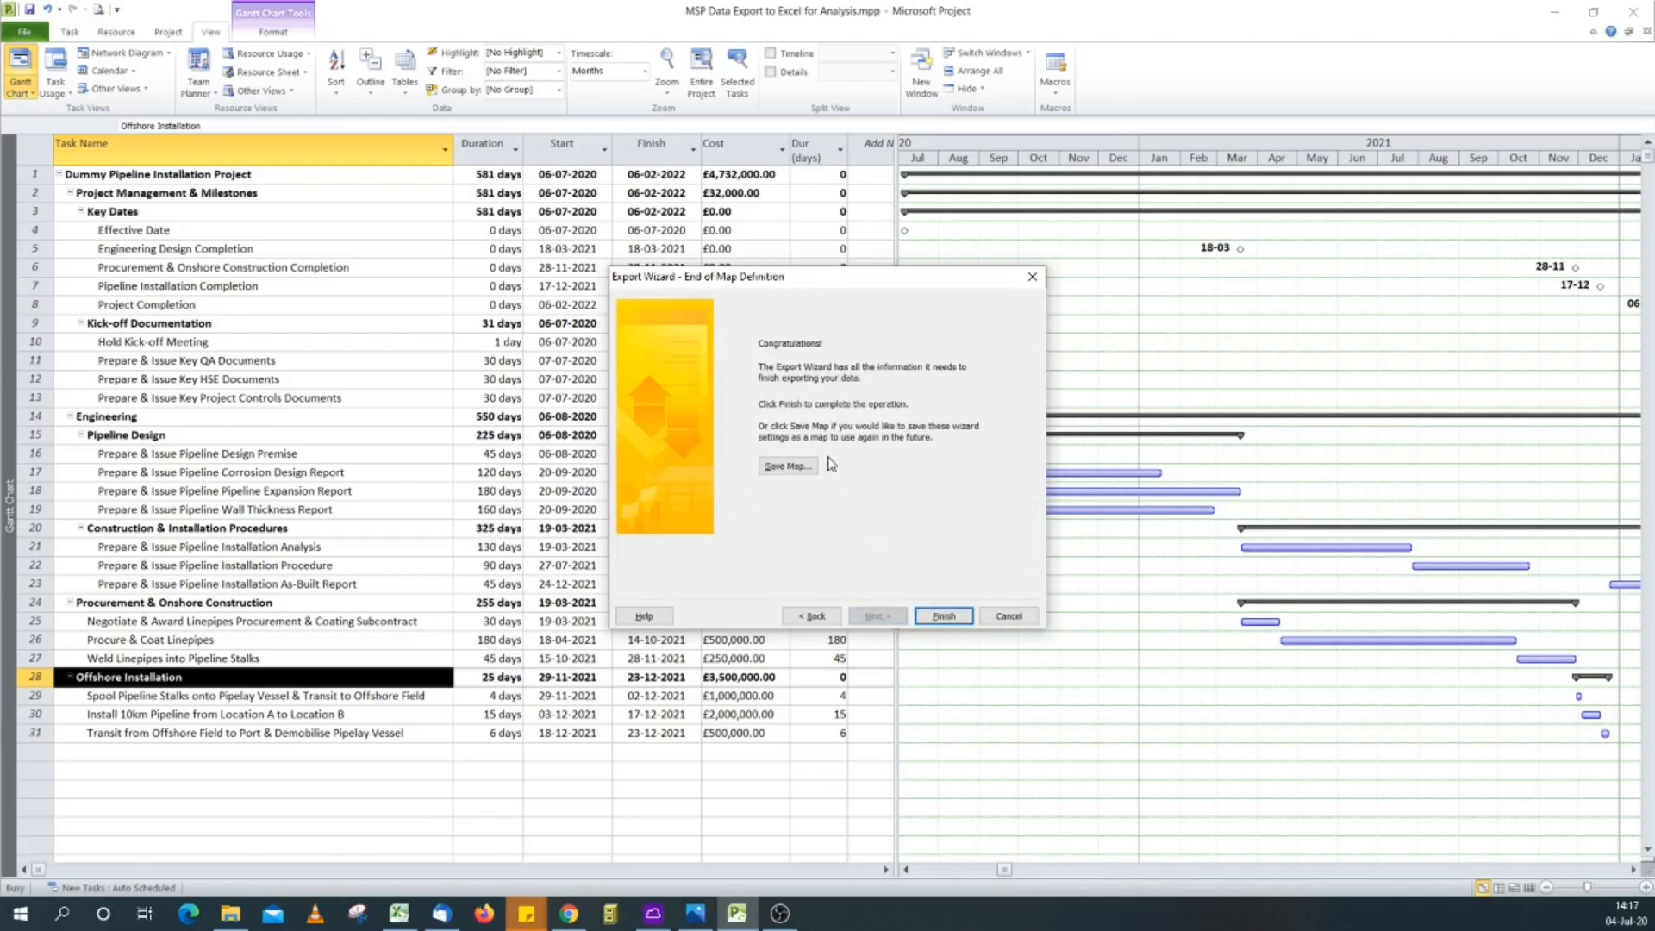
{"action": "mouse_move", "coordinate": [774, 493]}
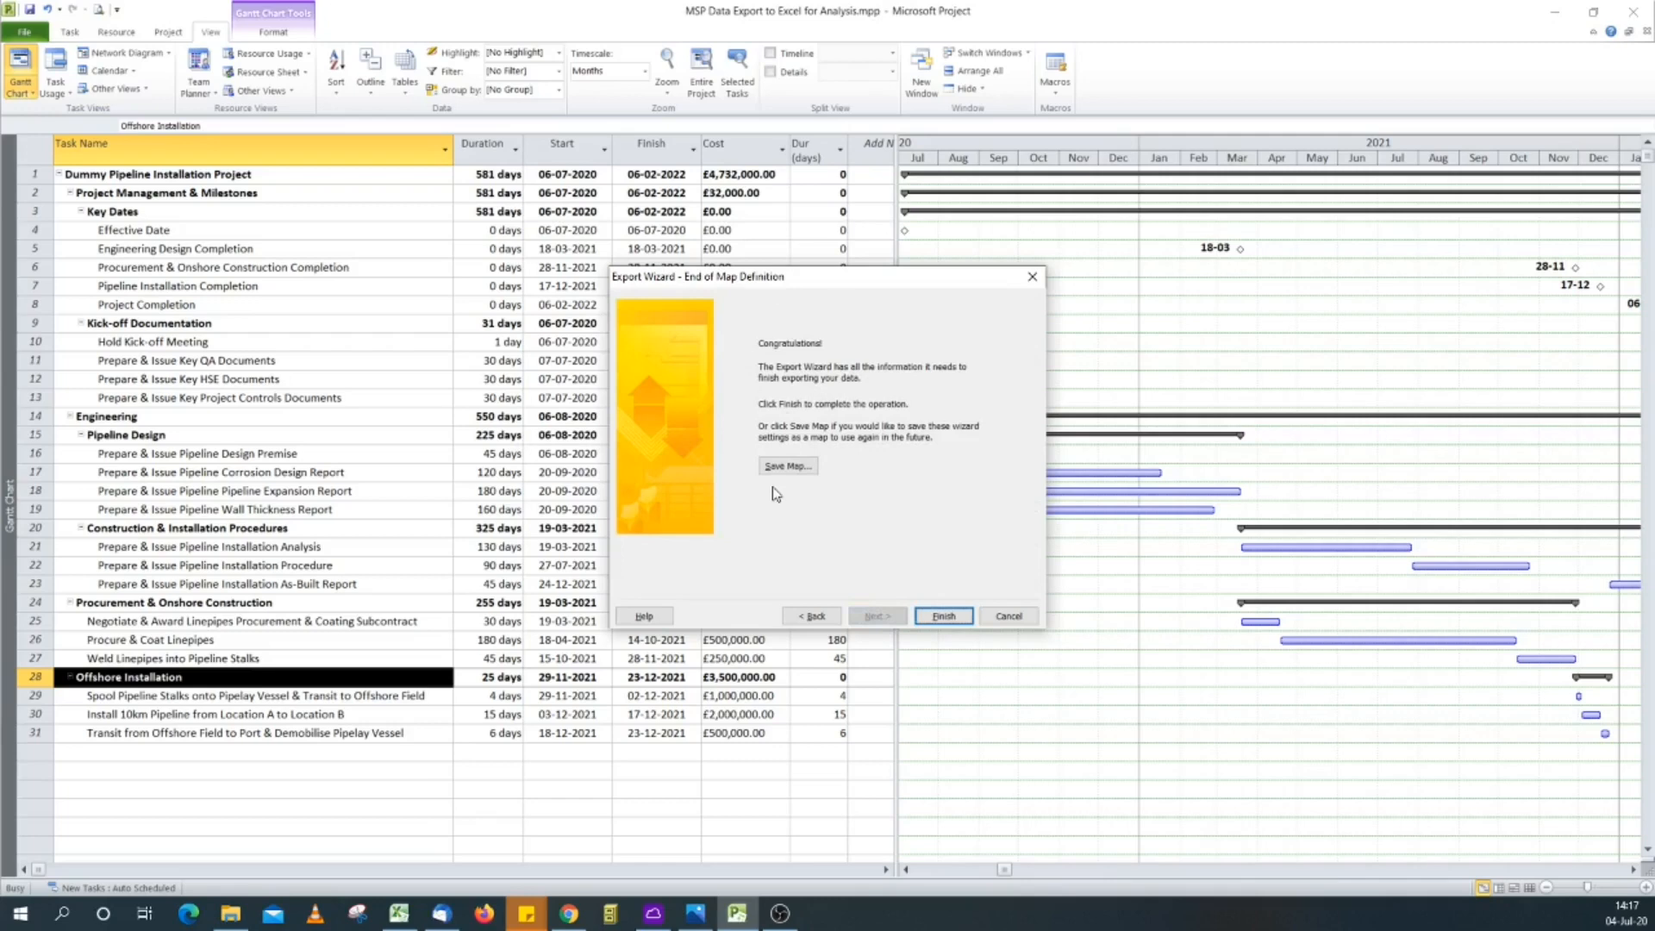
{"action": "mouse_move", "coordinate": [876, 476]}
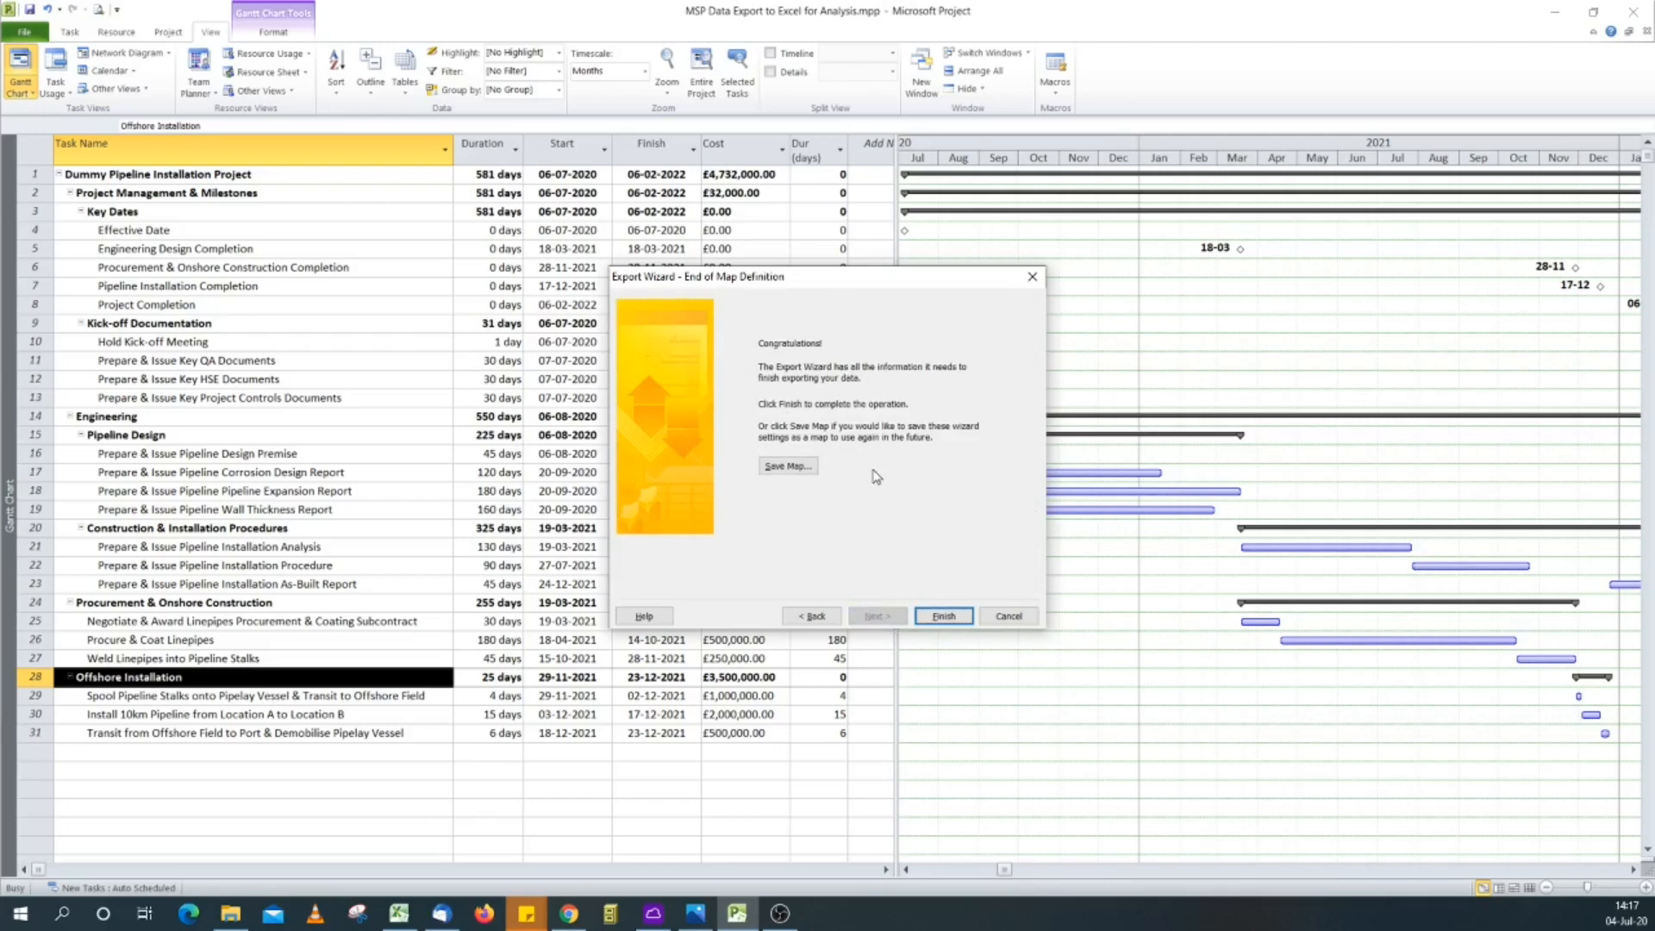
{"action": "mouse_move", "coordinate": [939, 615]}
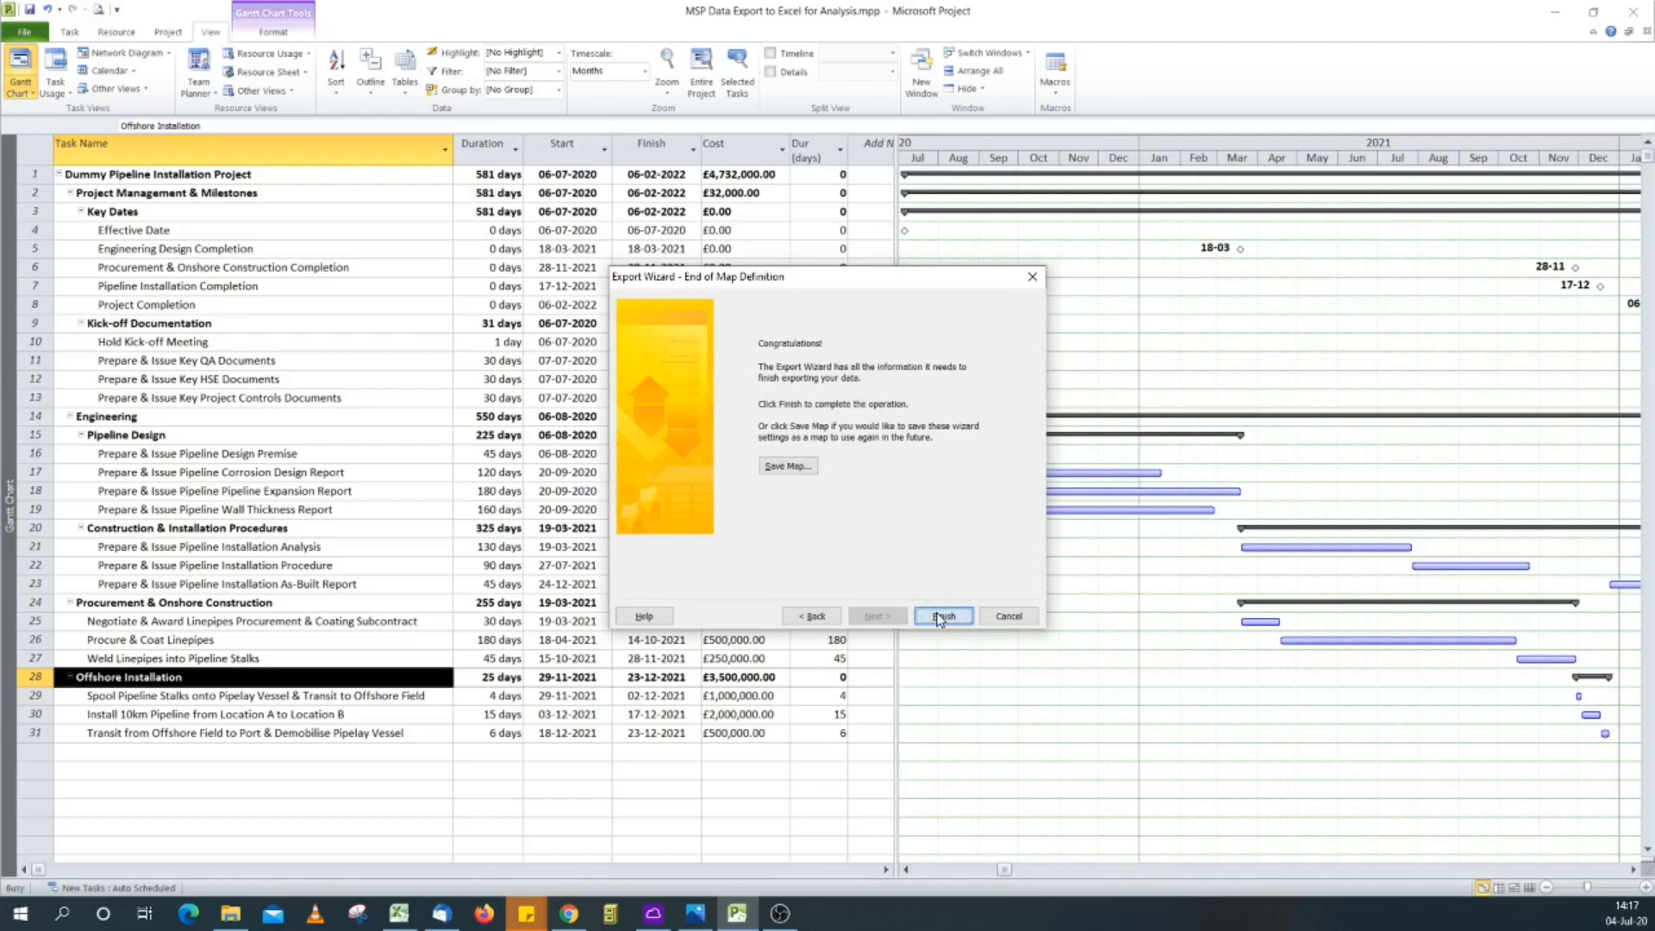
Step: Finish the map definition so the filtered tasks are written to the new workbook
{"action": "left_click", "coordinate": [941, 617]}
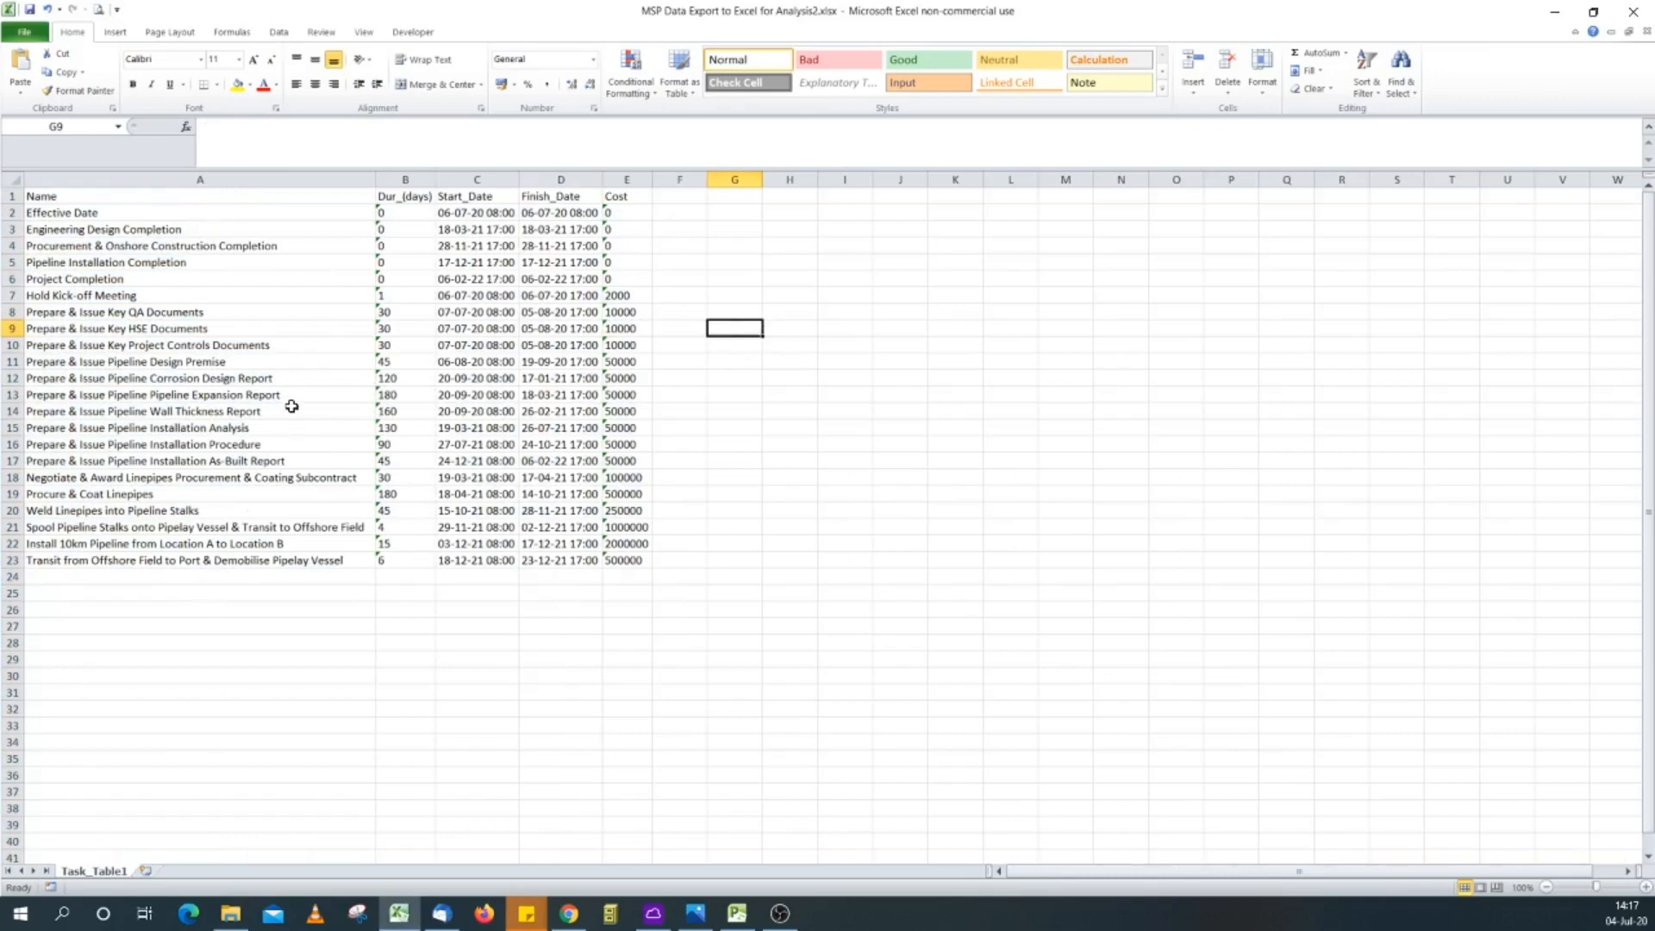
{"action": "left_click", "coordinate": [403, 178]}
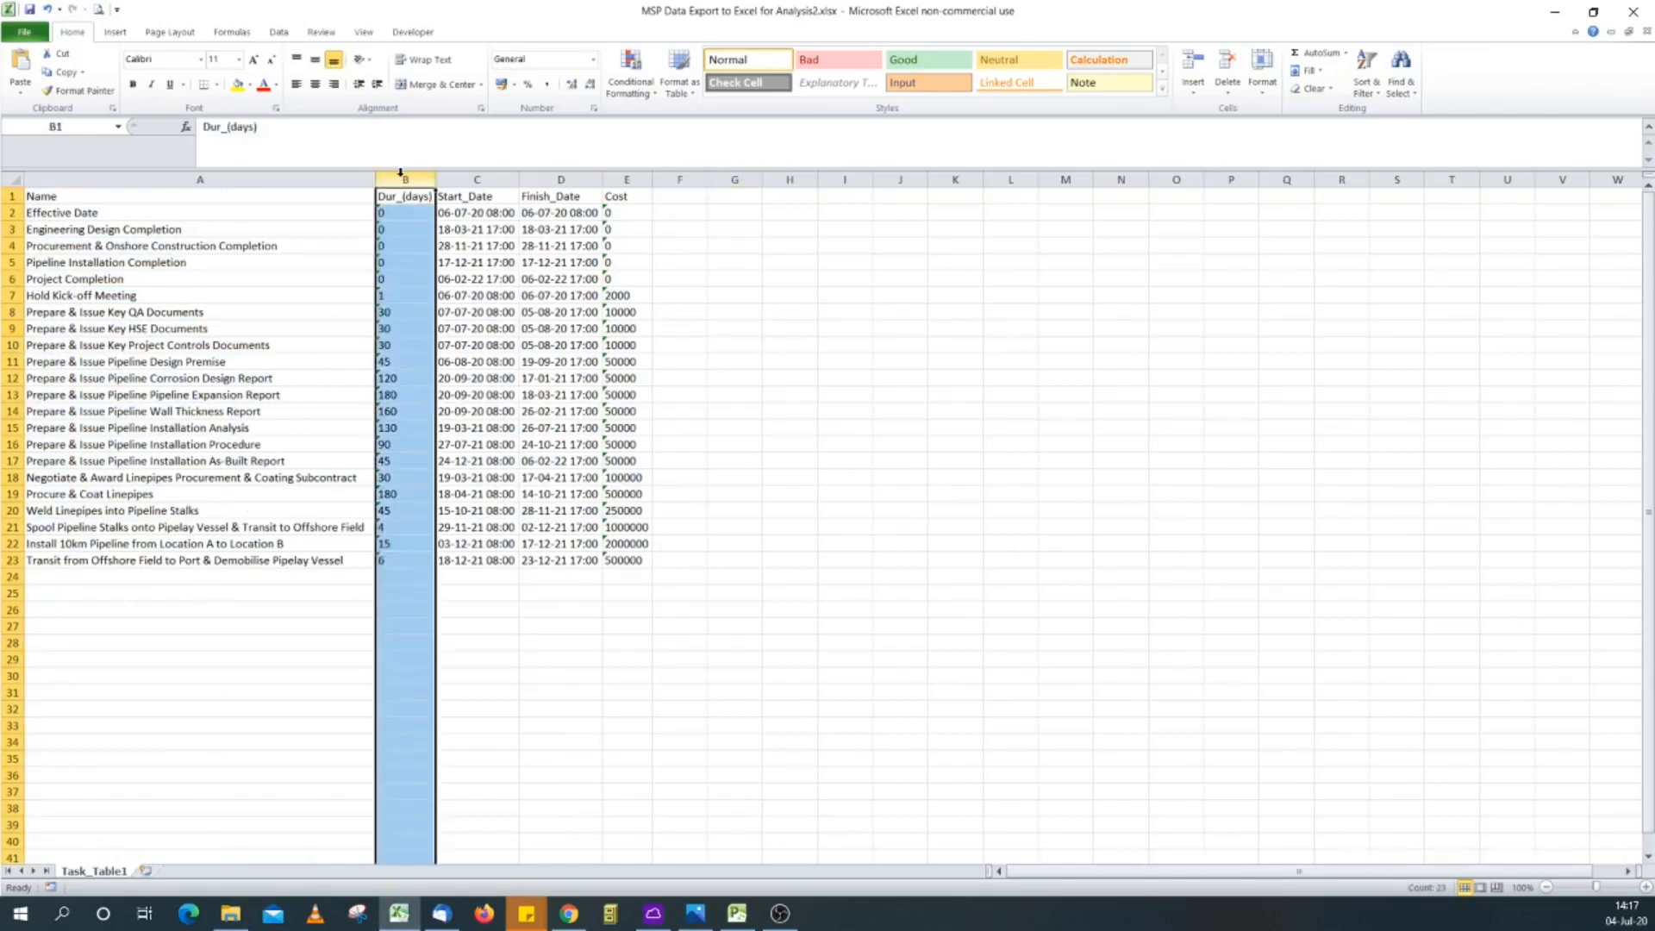
{"action": "left_click", "coordinate": [476, 177]}
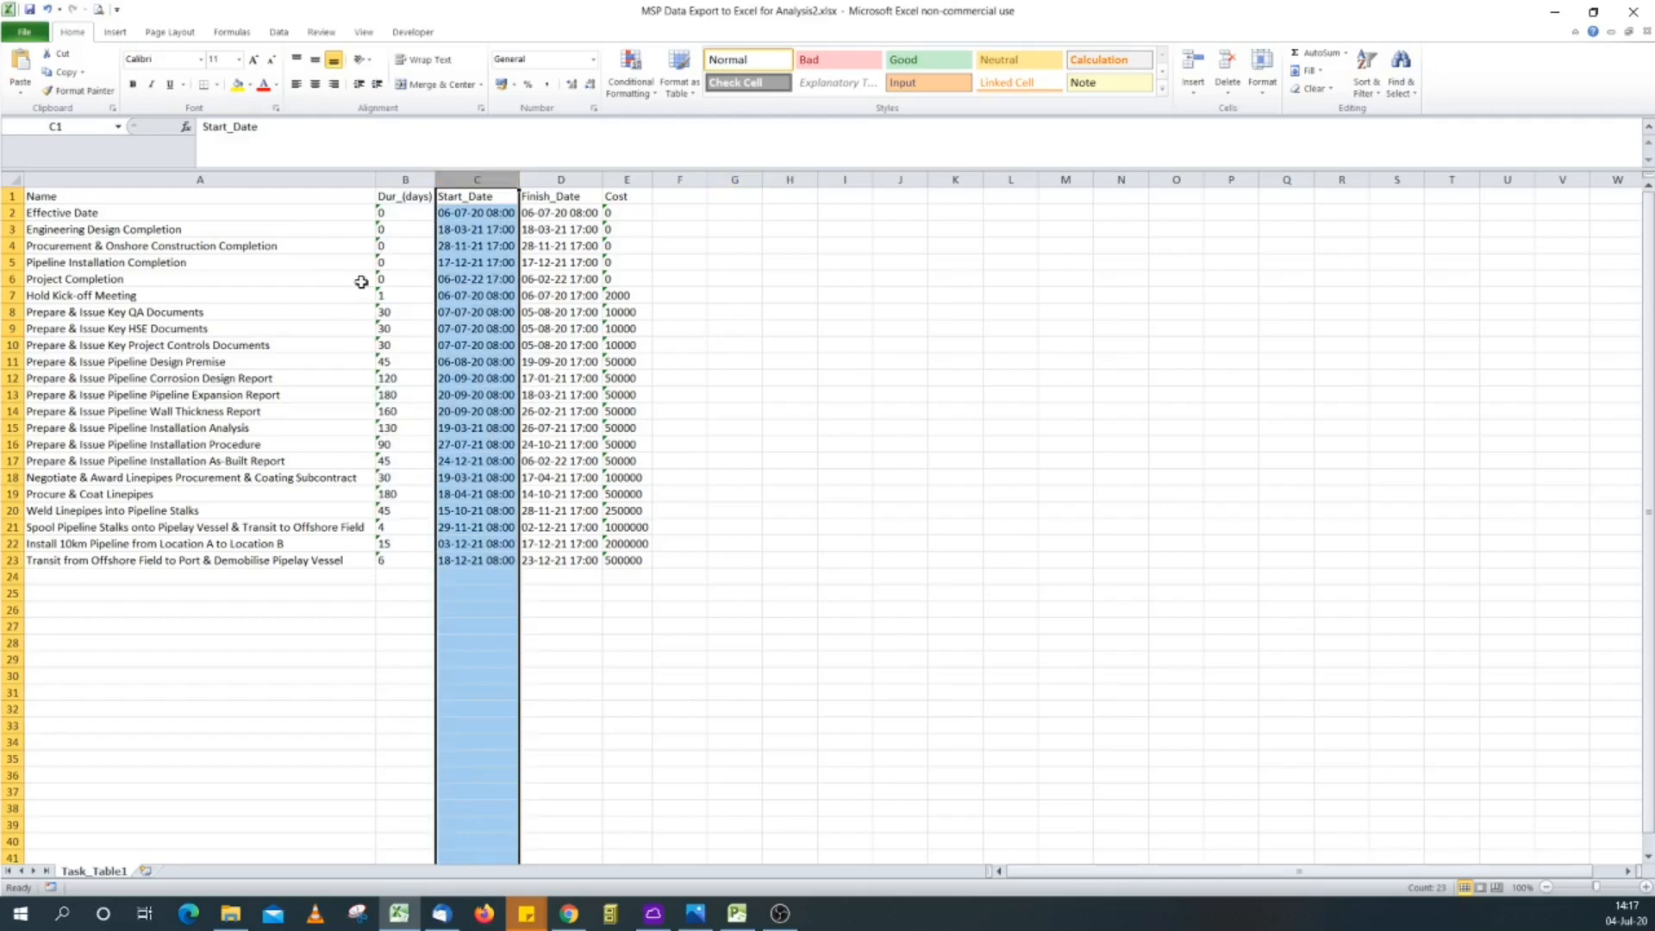
{"action": "mouse_move", "coordinate": [610, 428]}
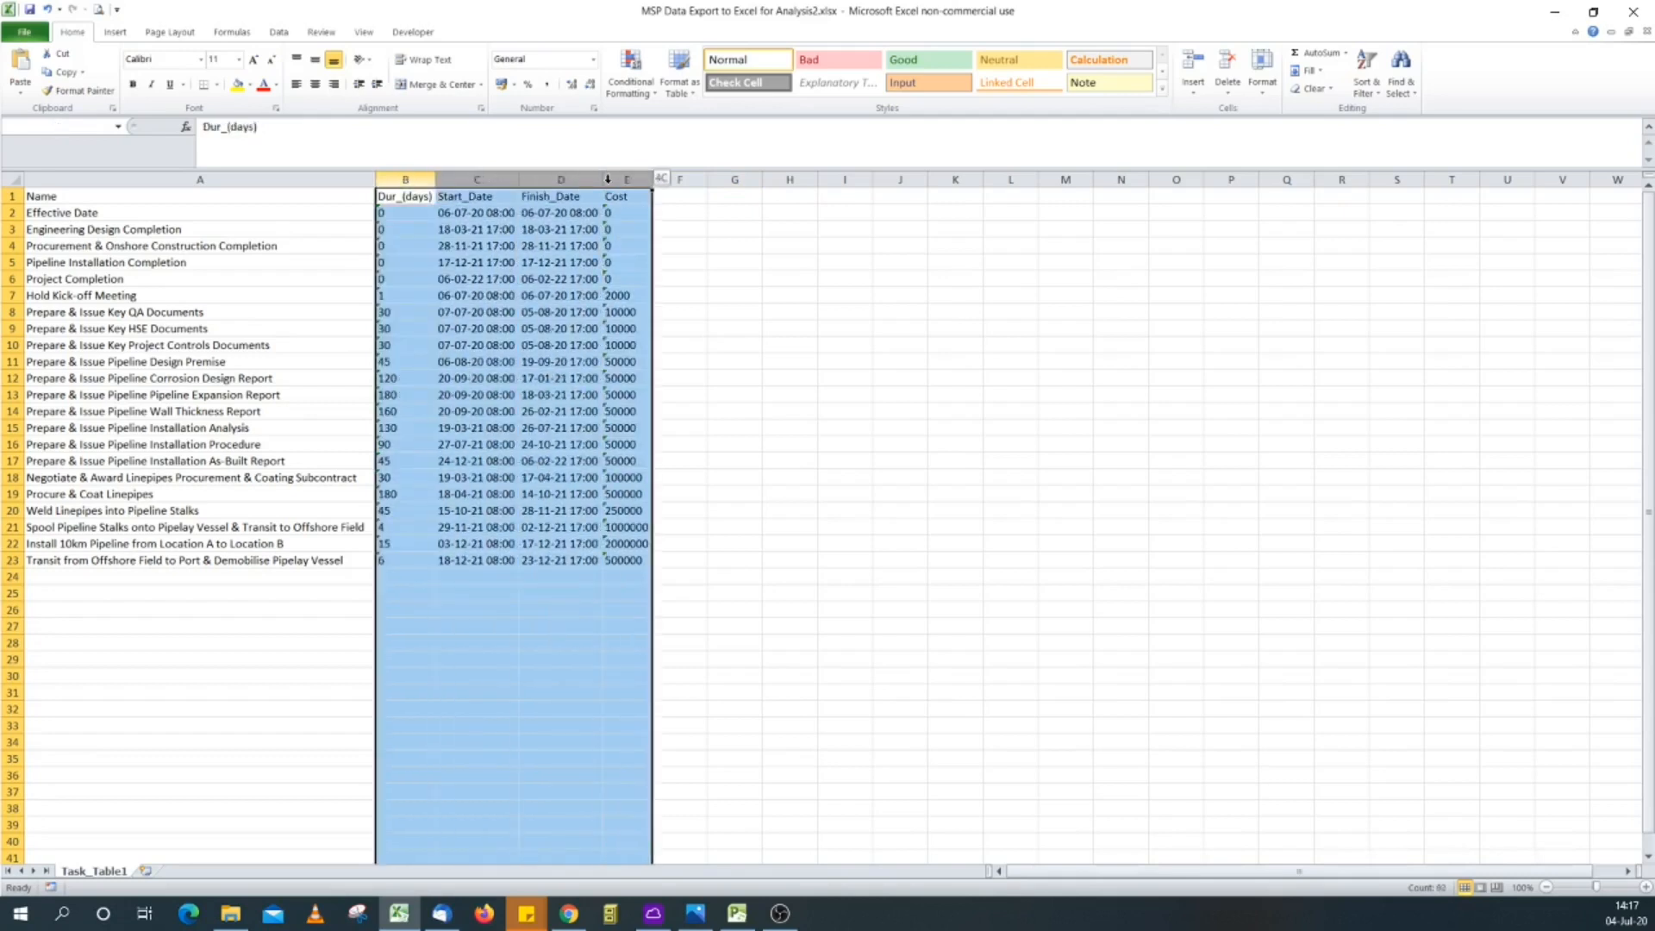
{"action": "left_click", "coordinate": [405, 195]}
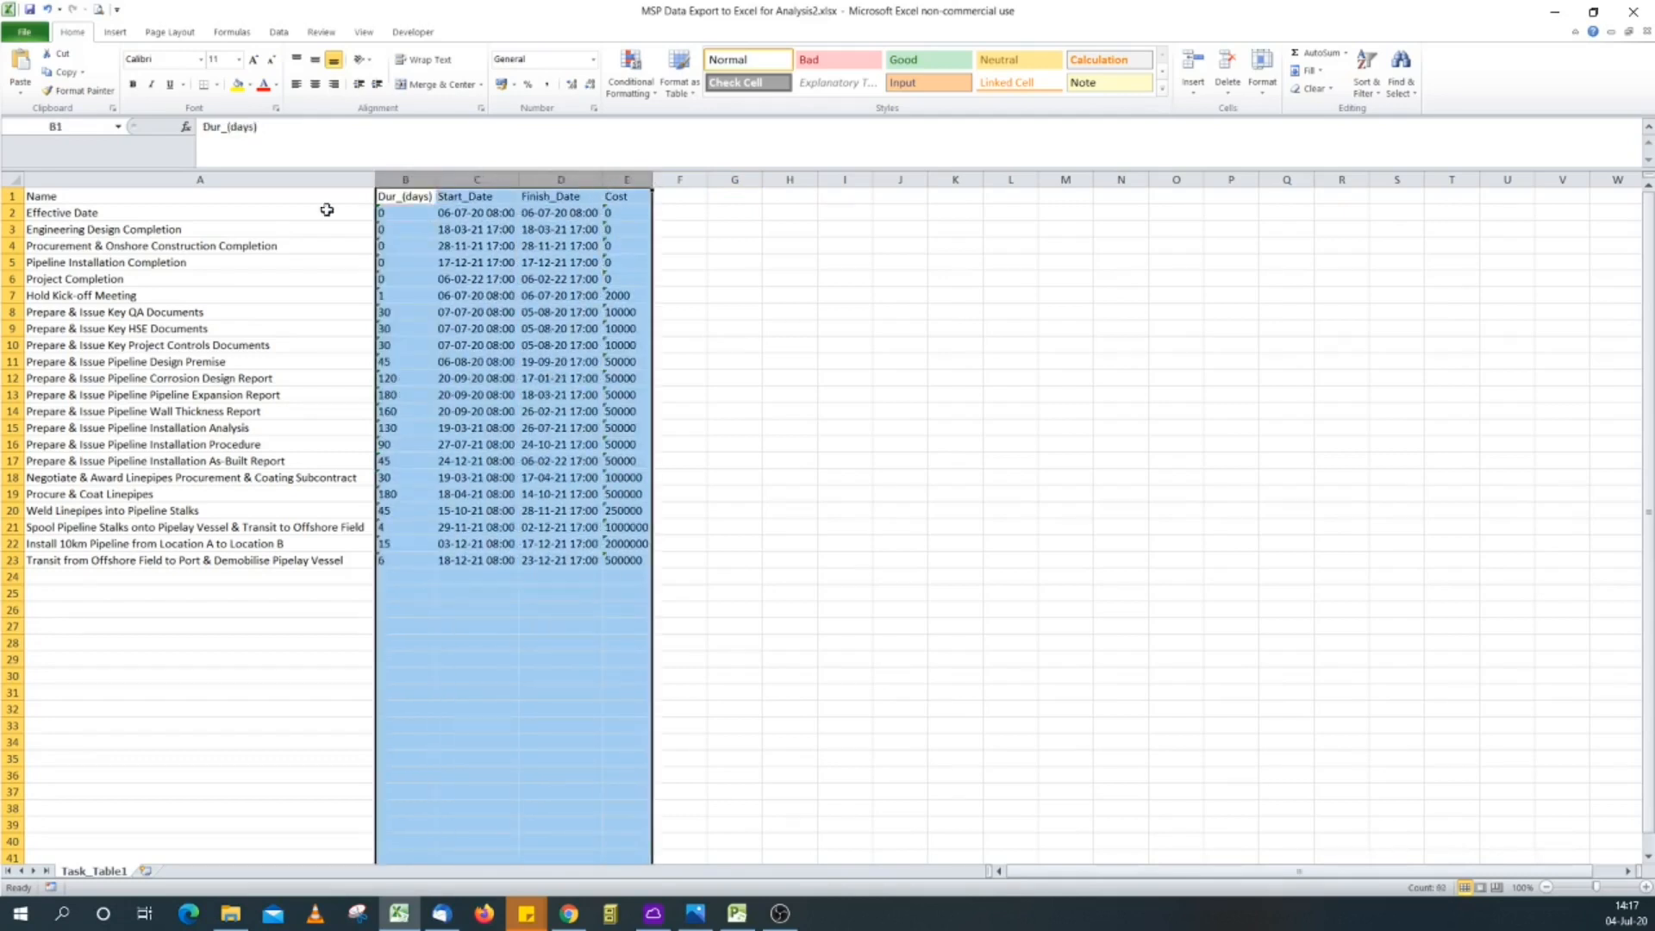
{"action": "left_click", "coordinate": [198, 196]}
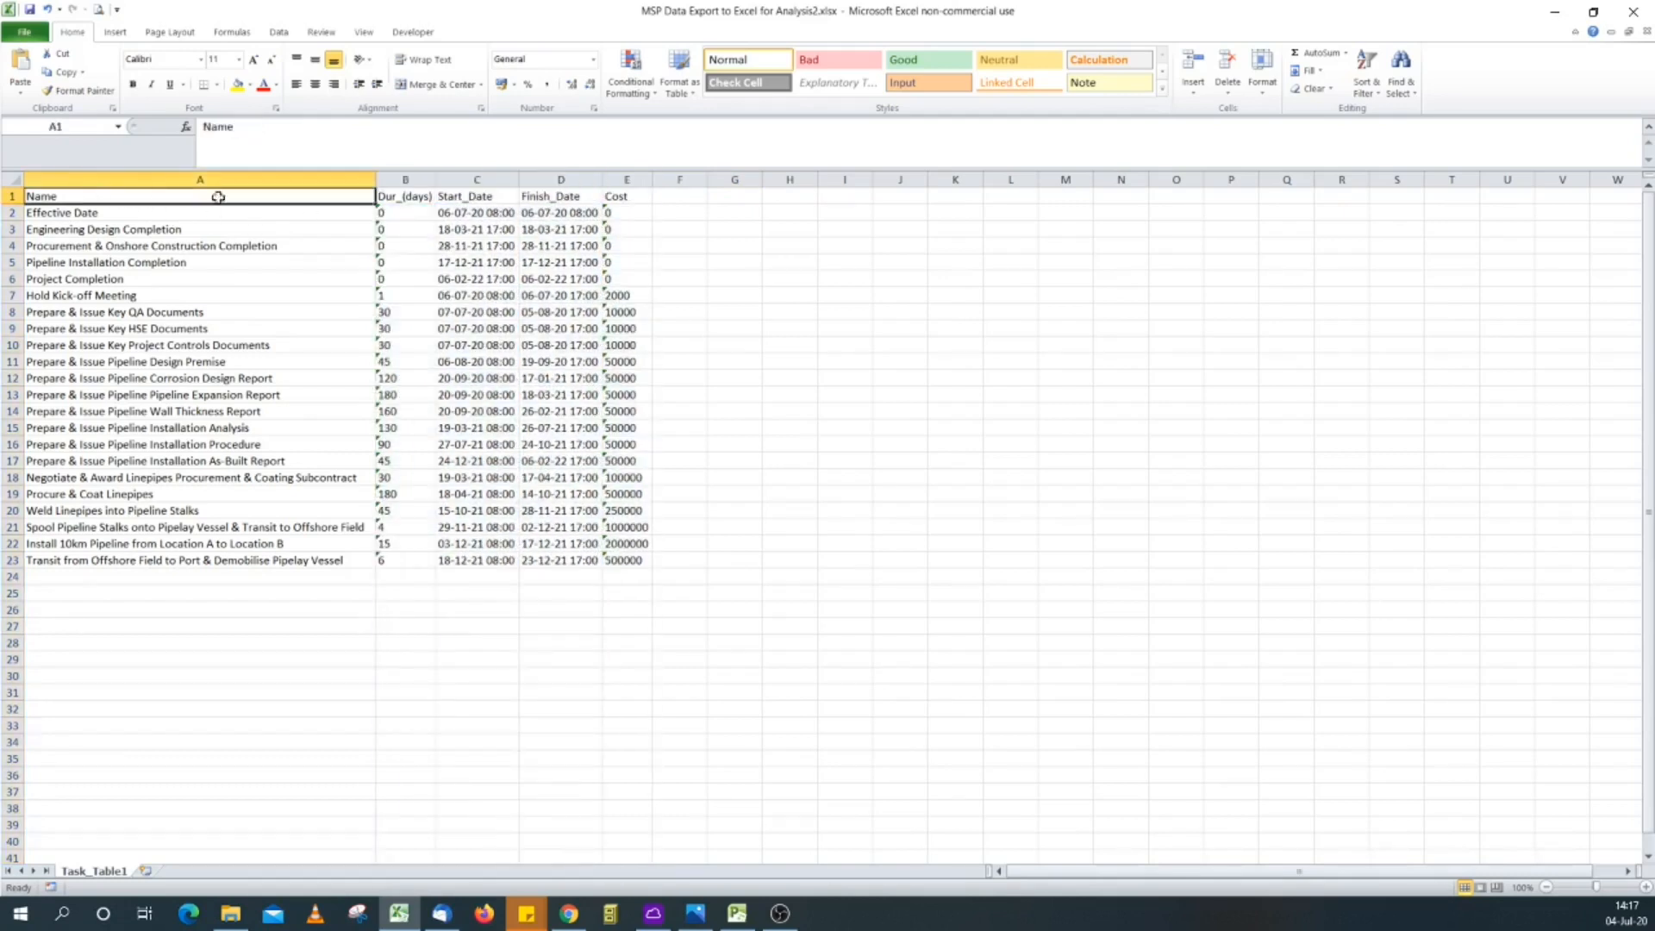
{"action": "left_click_drag", "start_coordinate": [199, 194], "coordinate": [626, 558]}
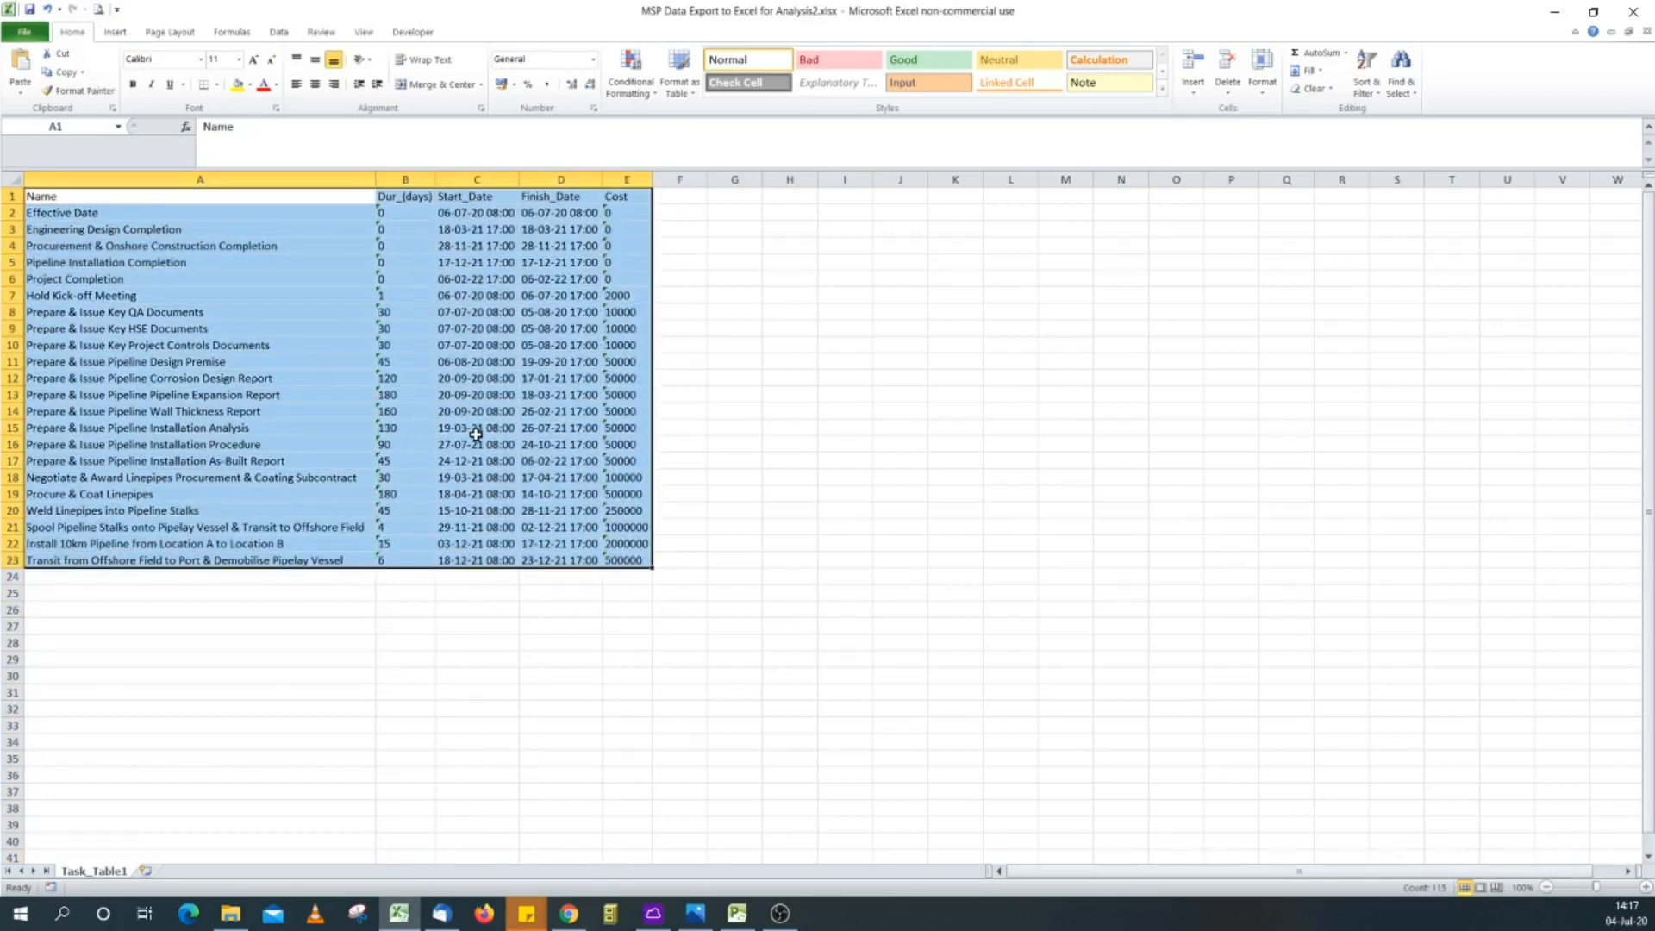
{"action": "mouse_move", "coordinate": [467, 359]}
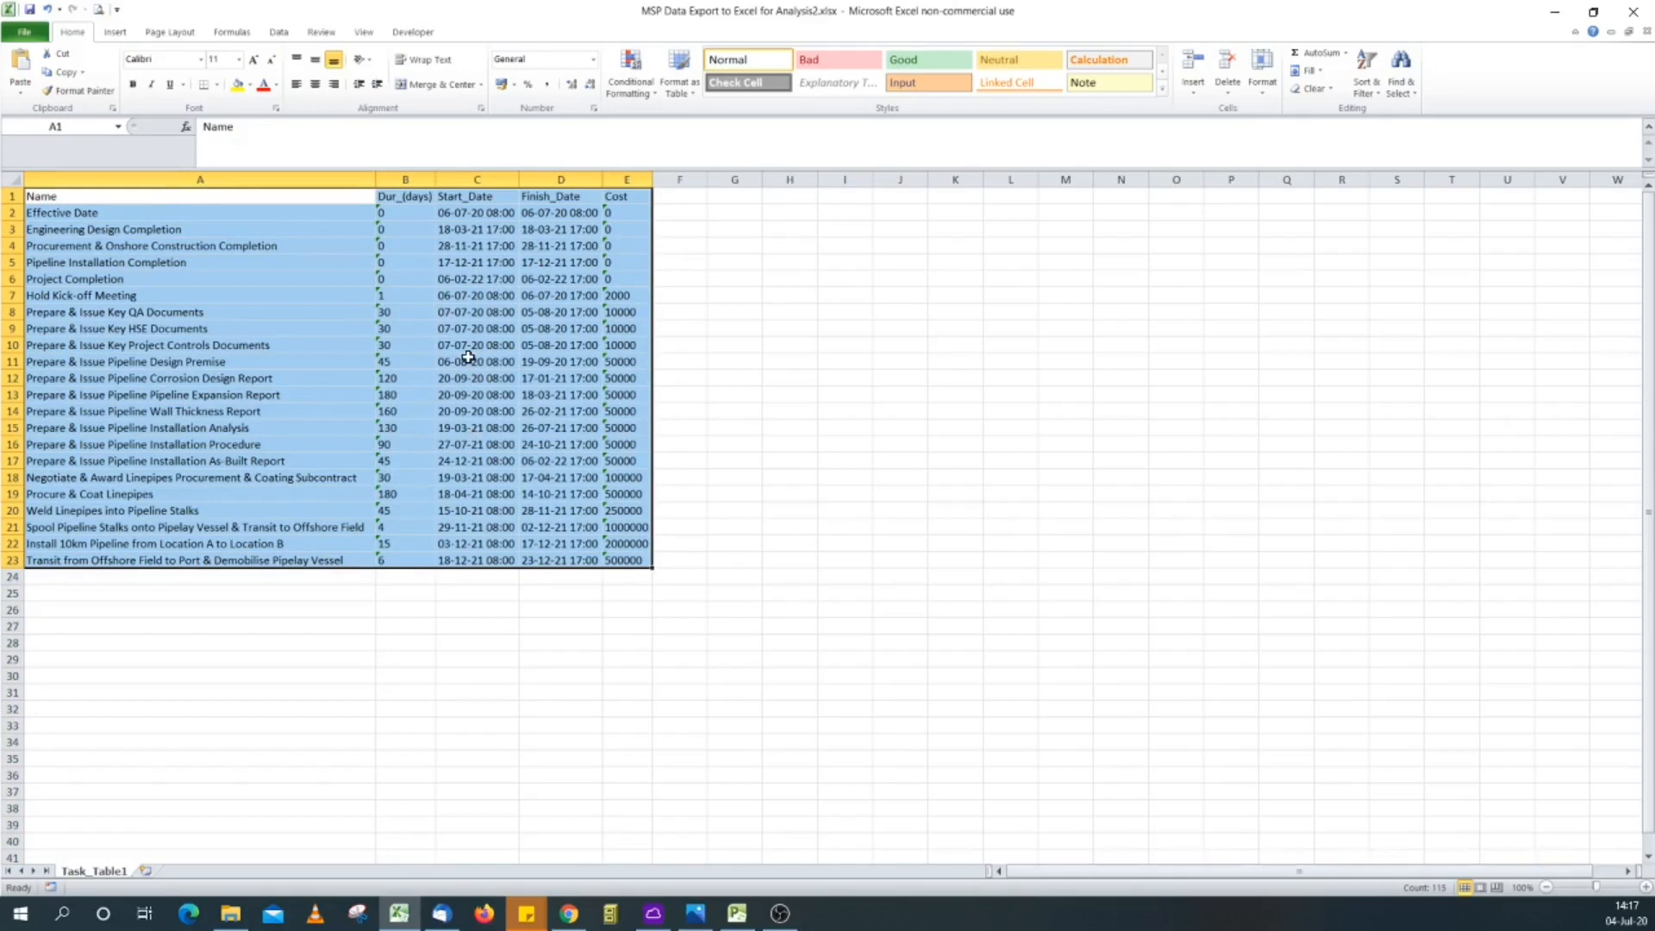
{"action": "left_click", "coordinate": [404, 178]}
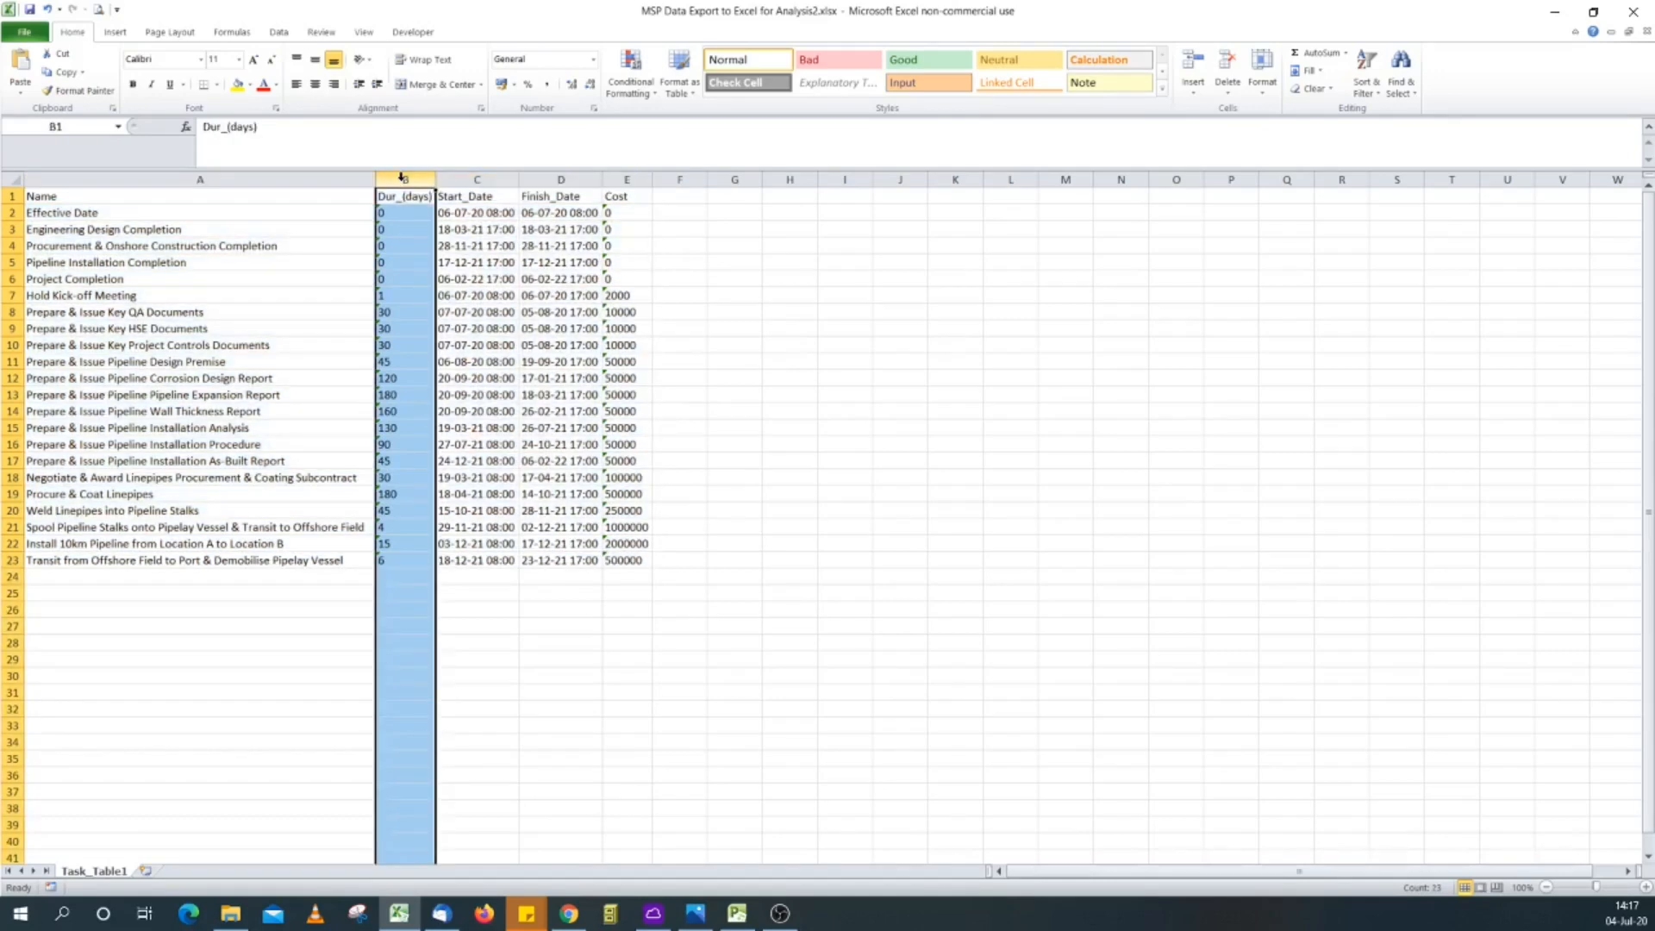
{"action": "left_click", "coordinate": [476, 179]}
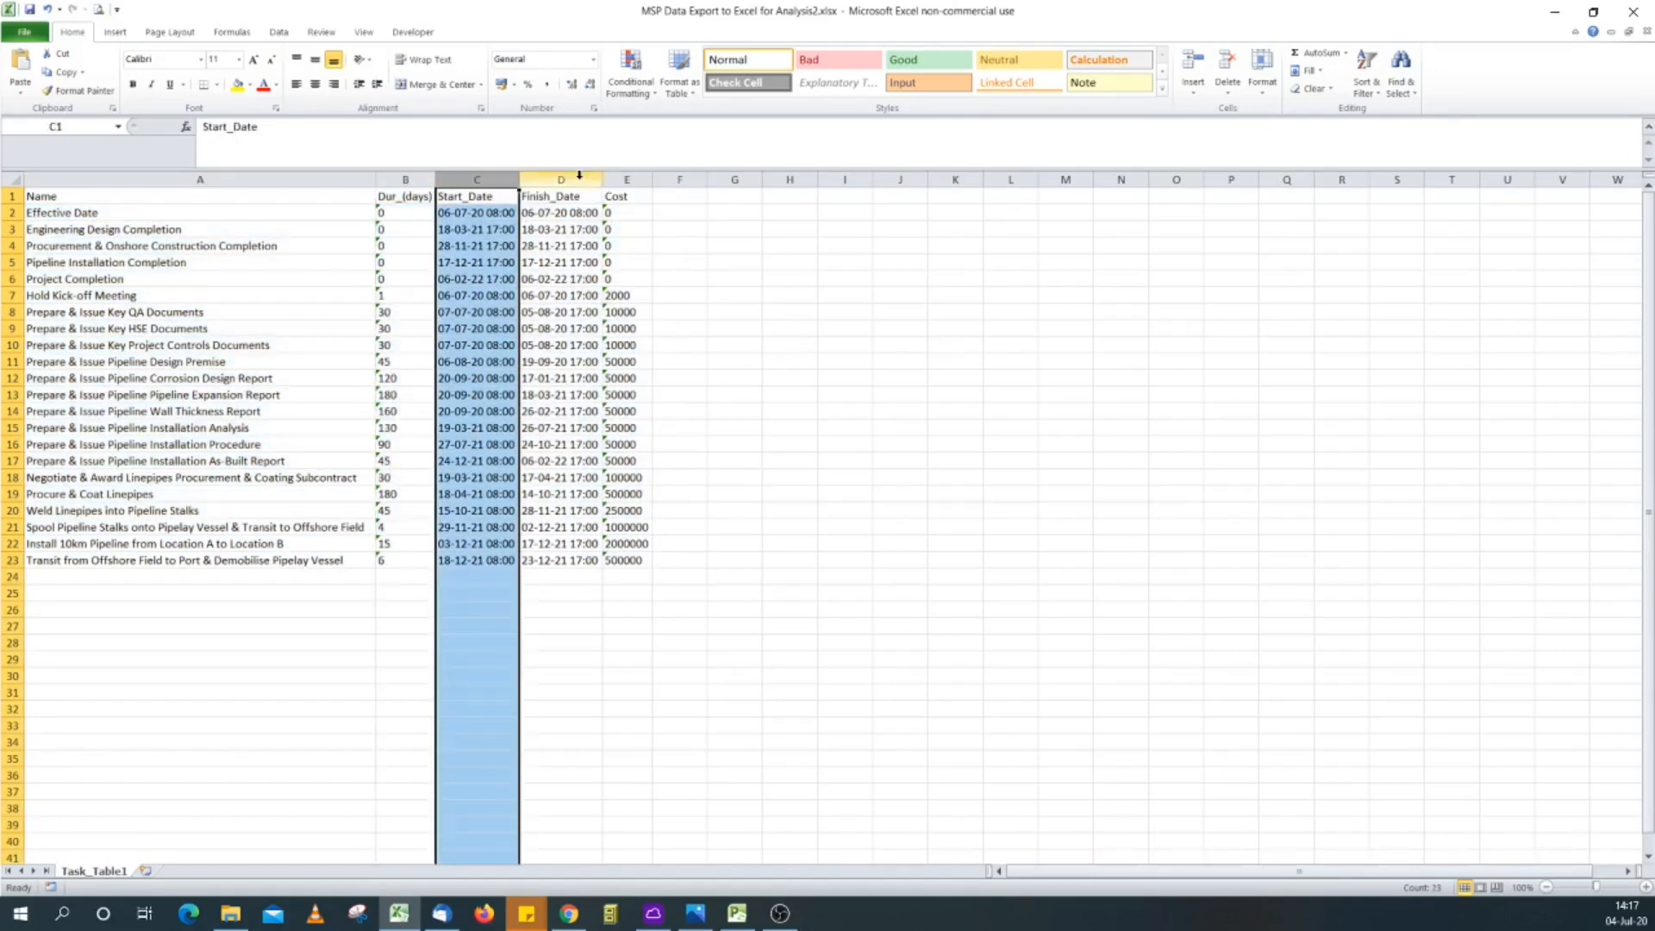
{"action": "left_click", "coordinate": [626, 177]}
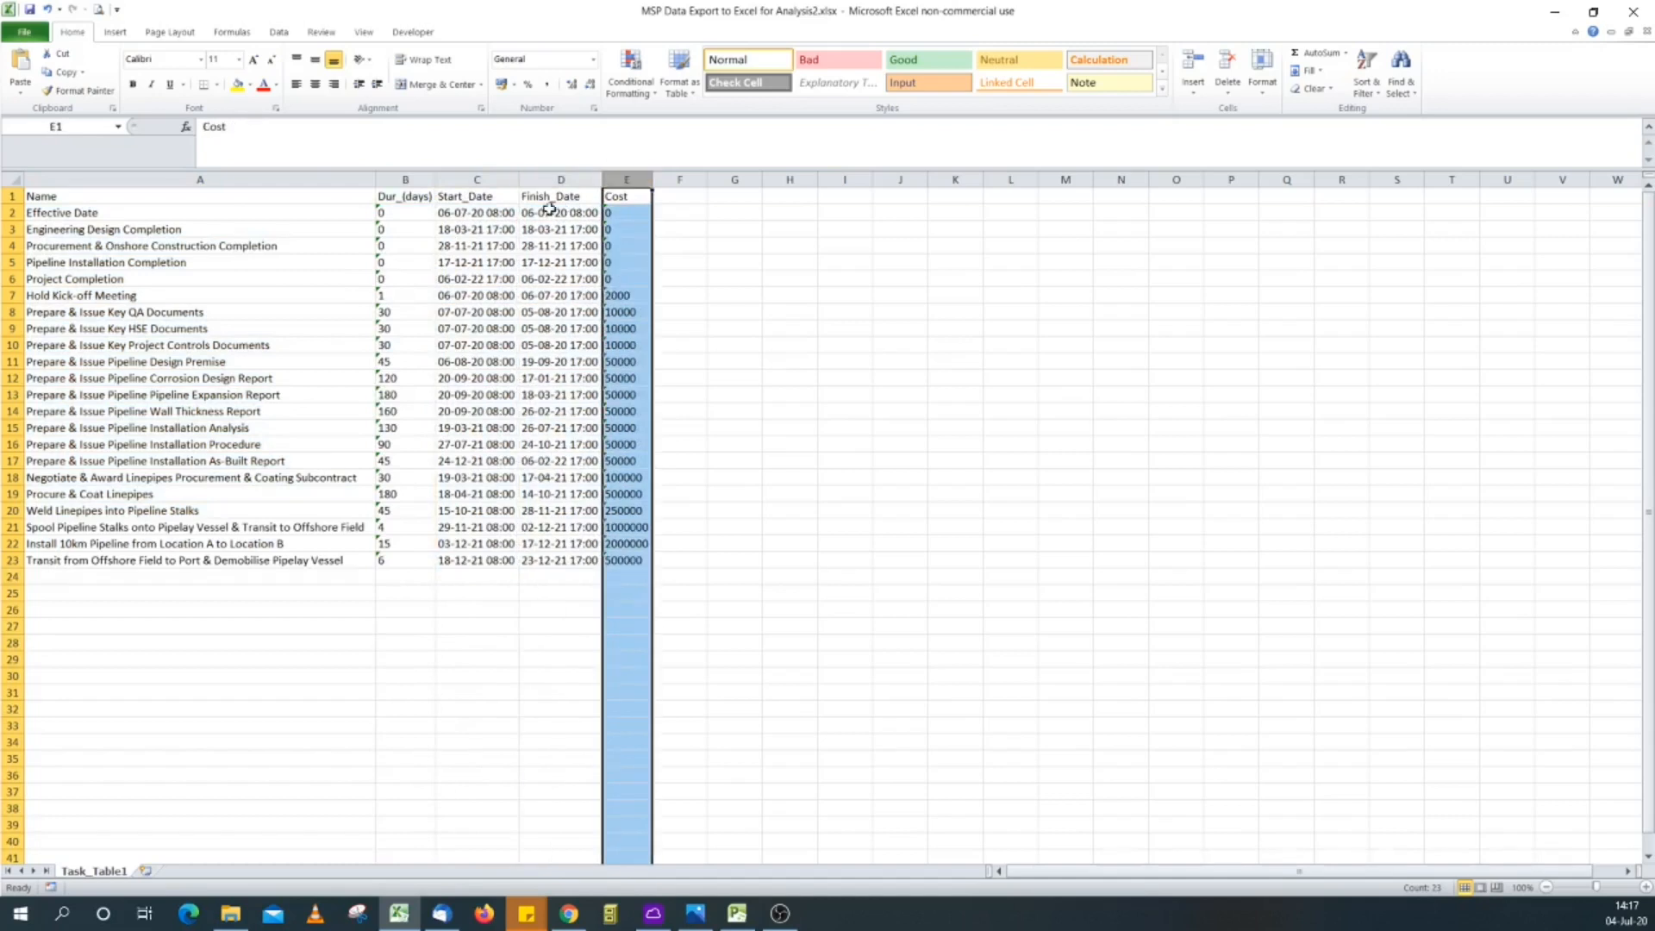
{"action": "left_click", "coordinate": [278, 31]}
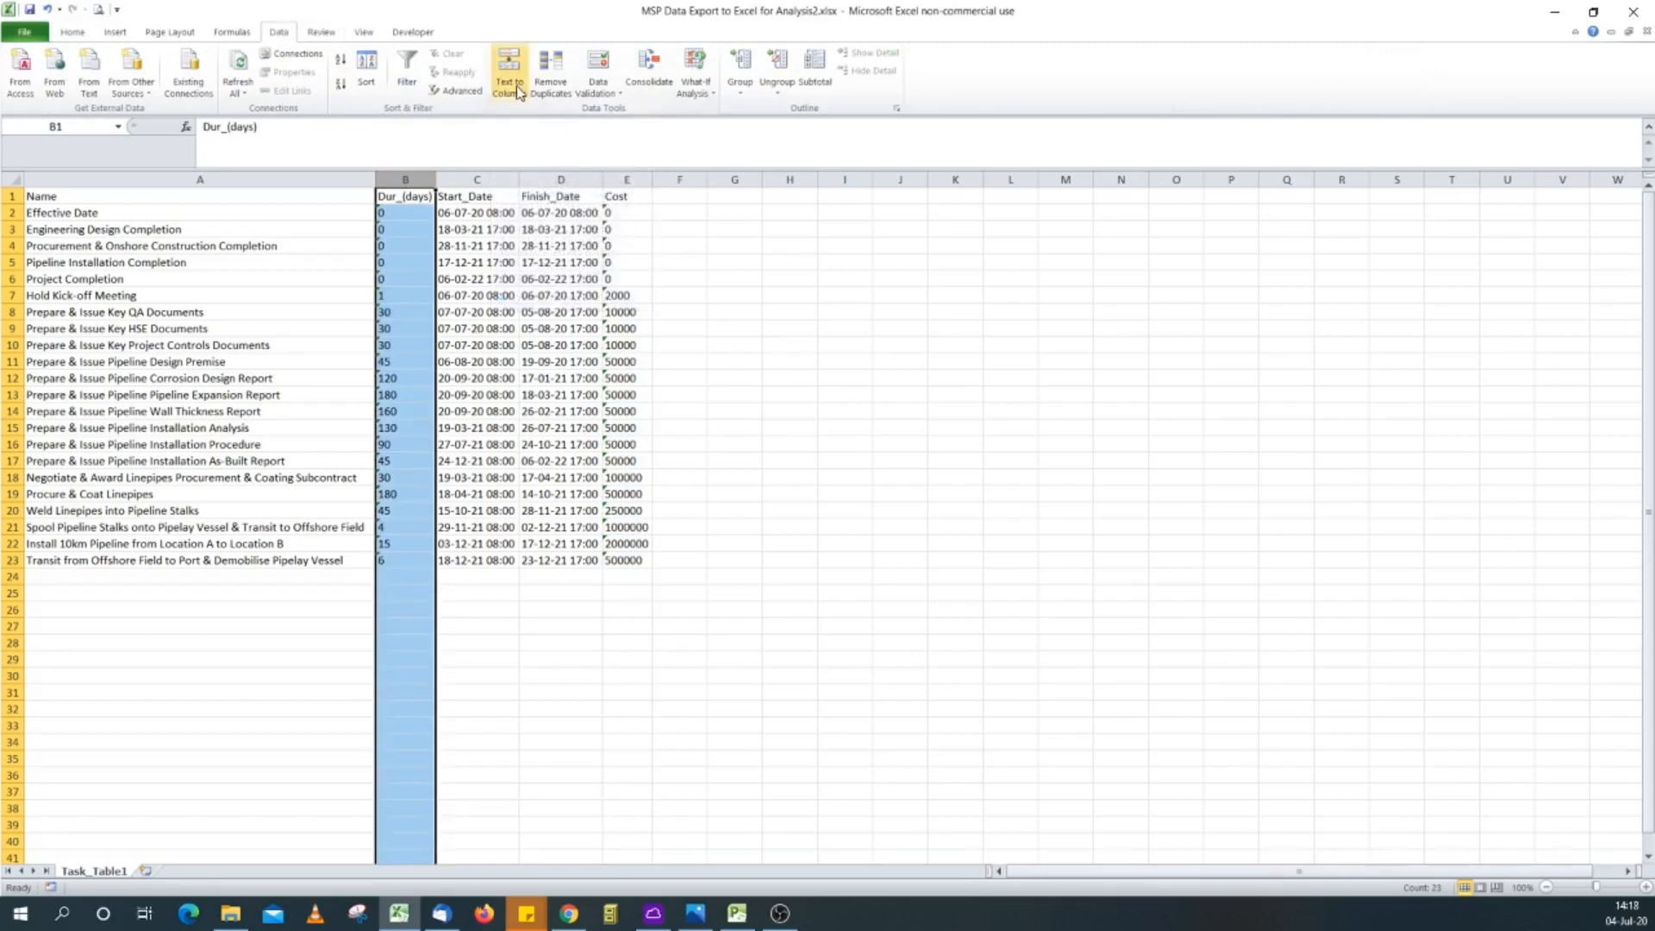
Step: Convert the duration, Start_Date, Finish_Date and Cost columns to real numbers via Text to Columns
{"action": "left_click", "coordinate": [508, 71]}
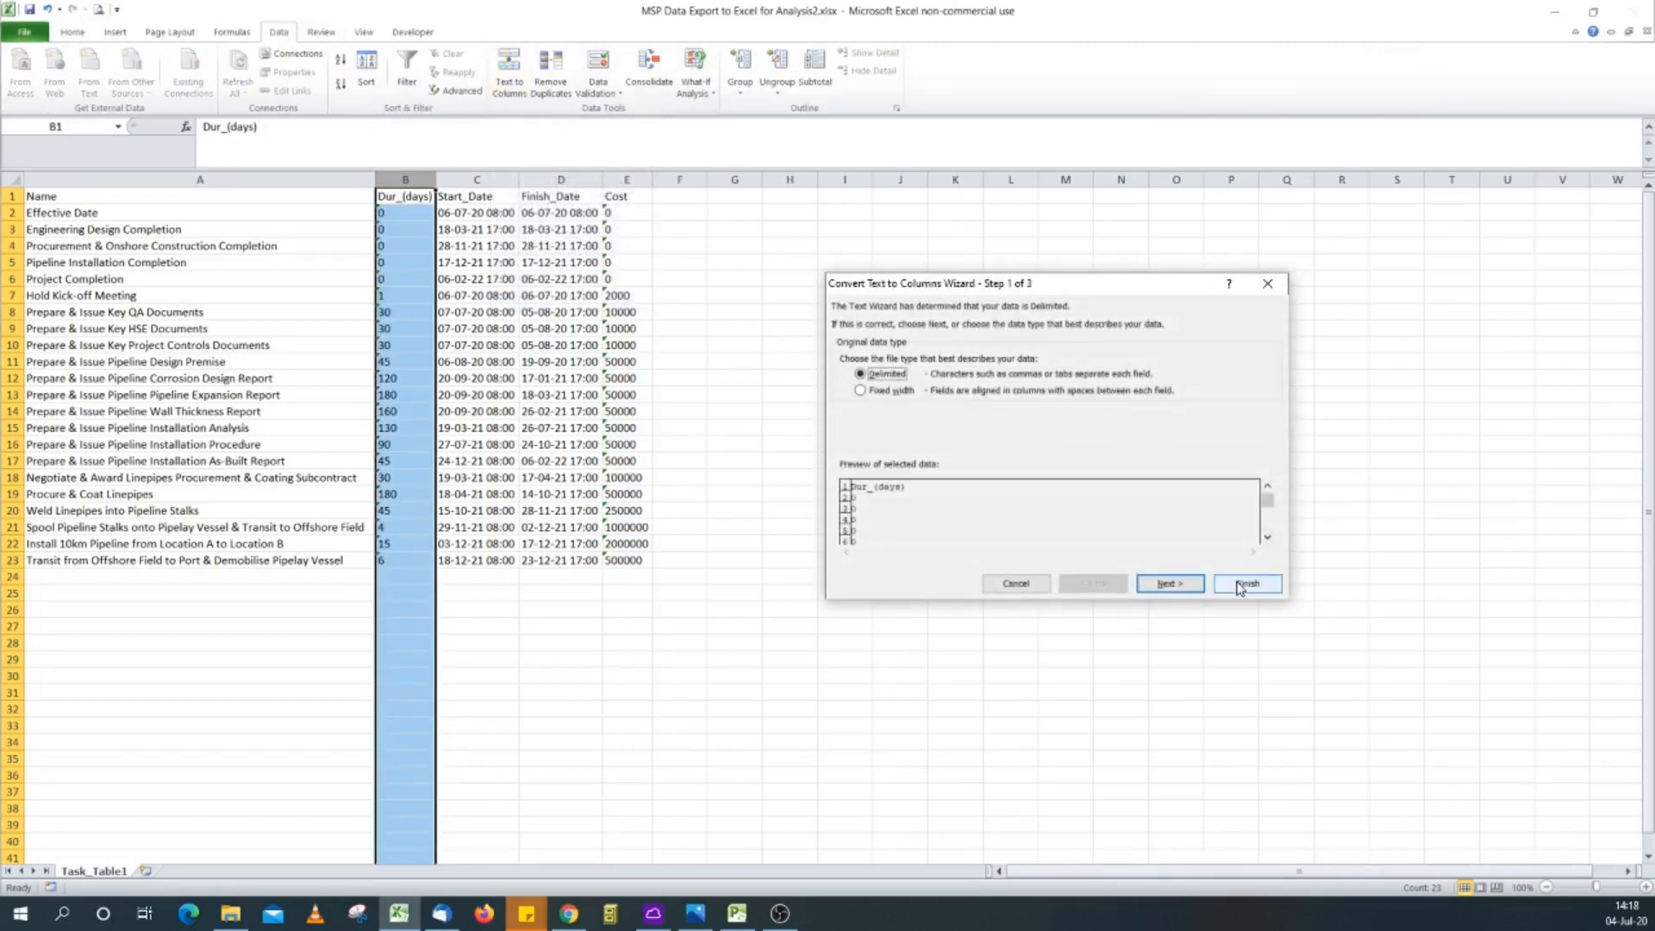
{"action": "left_click", "coordinate": [1244, 585]}
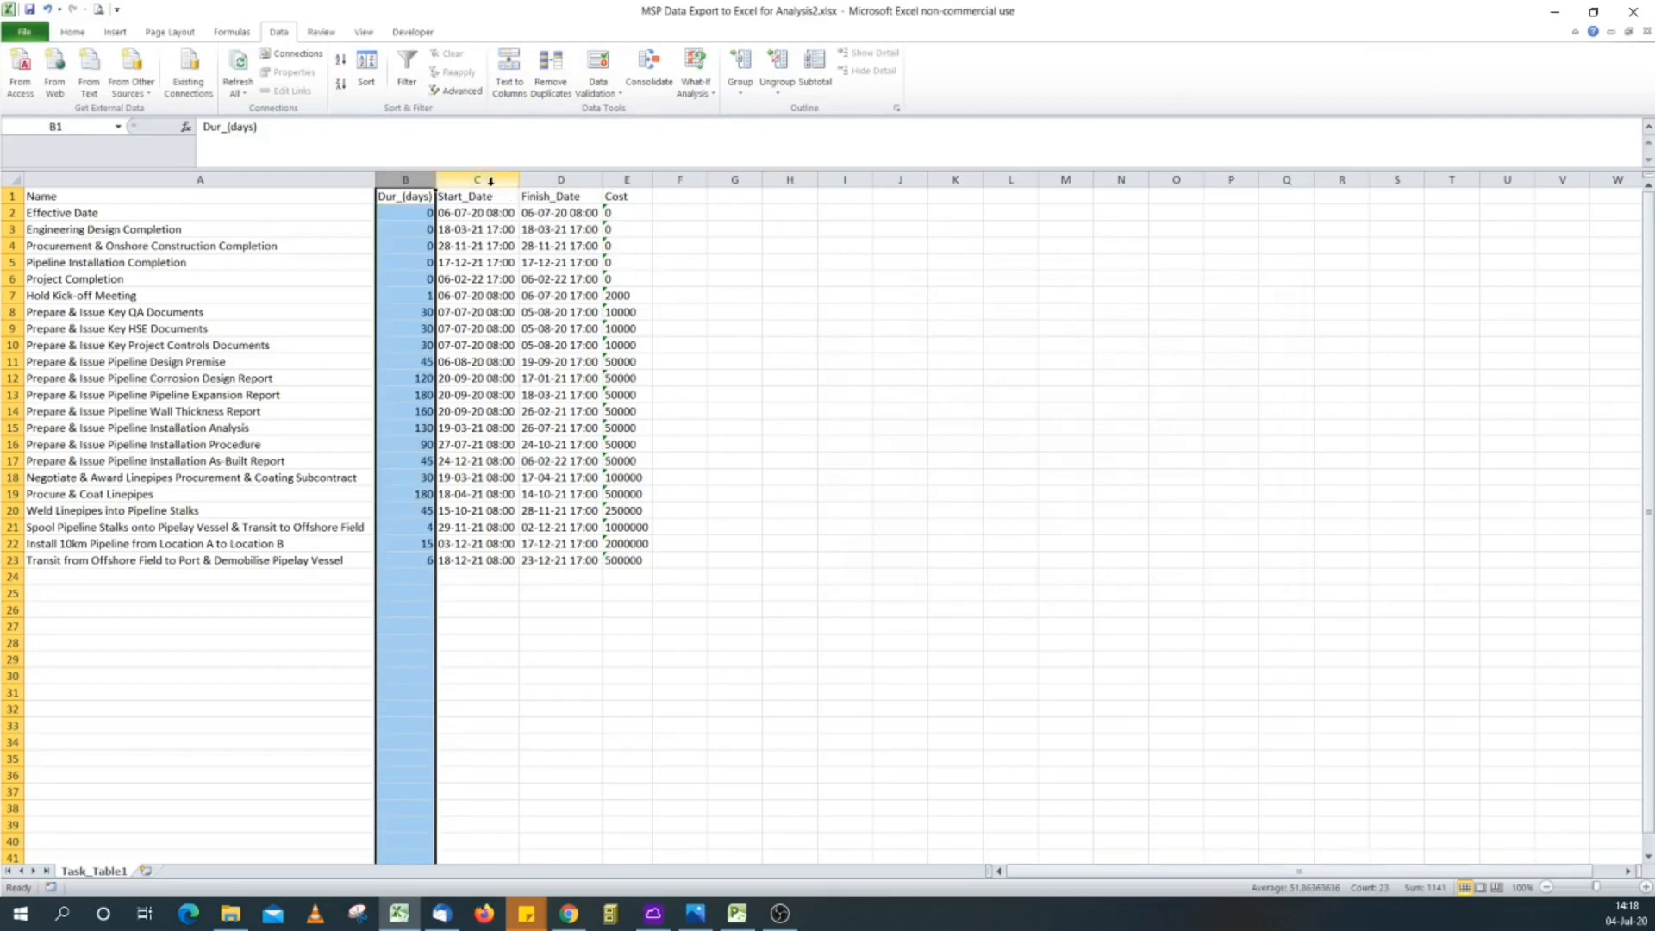
{"action": "left_click", "coordinate": [507, 71]}
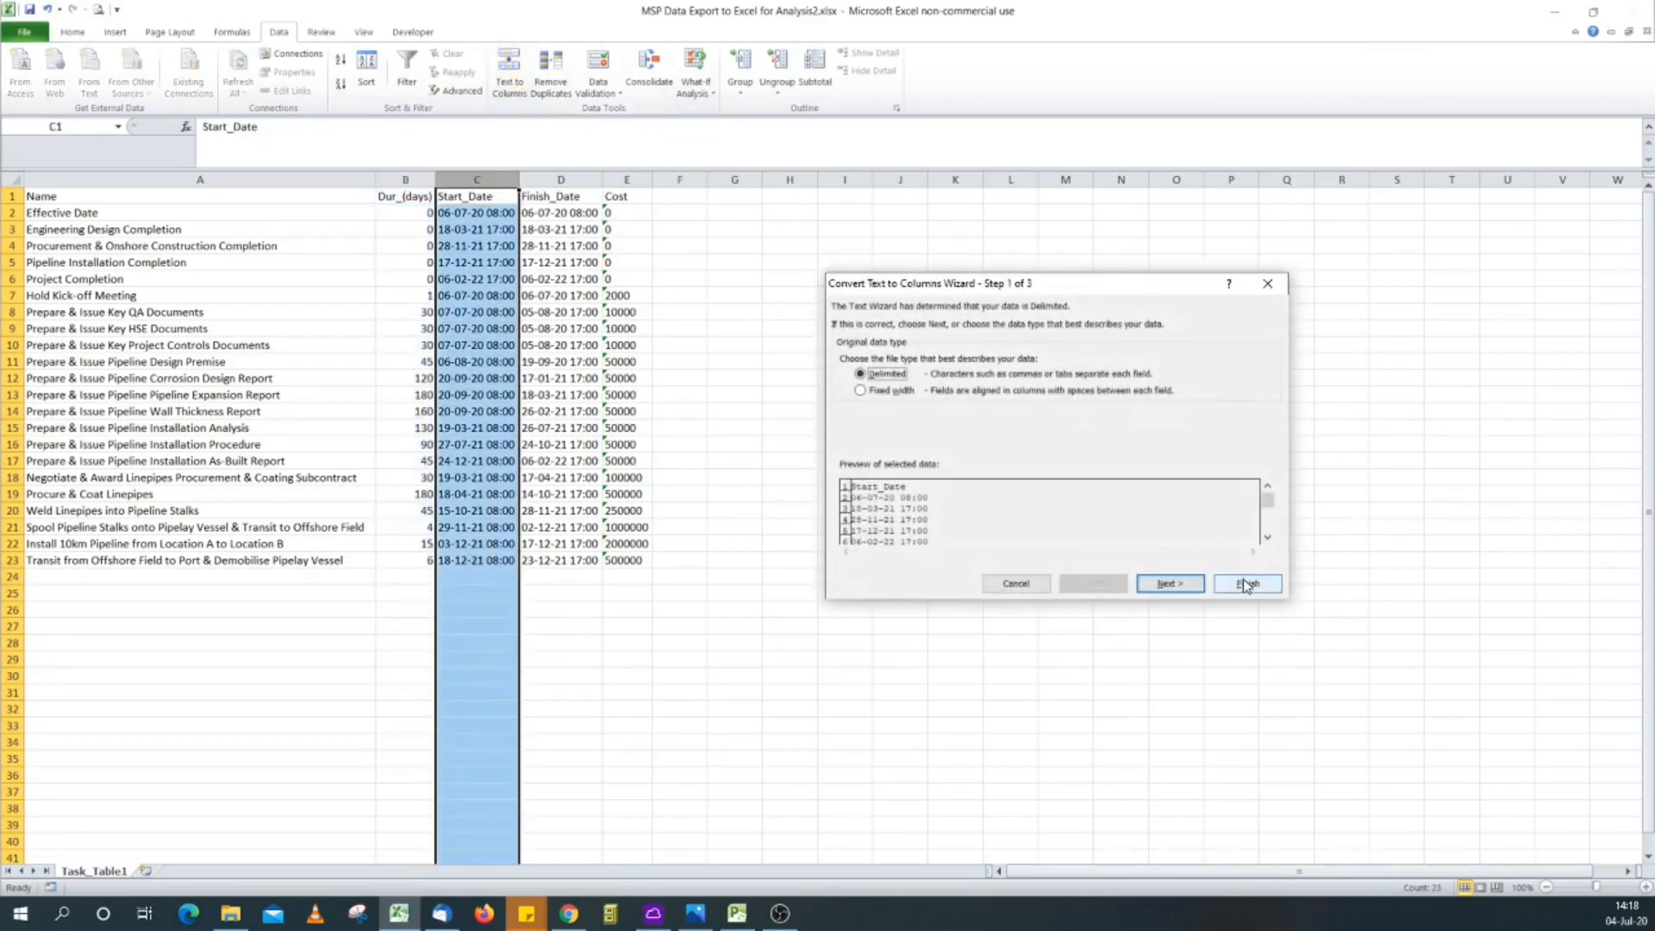
{"action": "left_click", "coordinate": [1246, 585]}
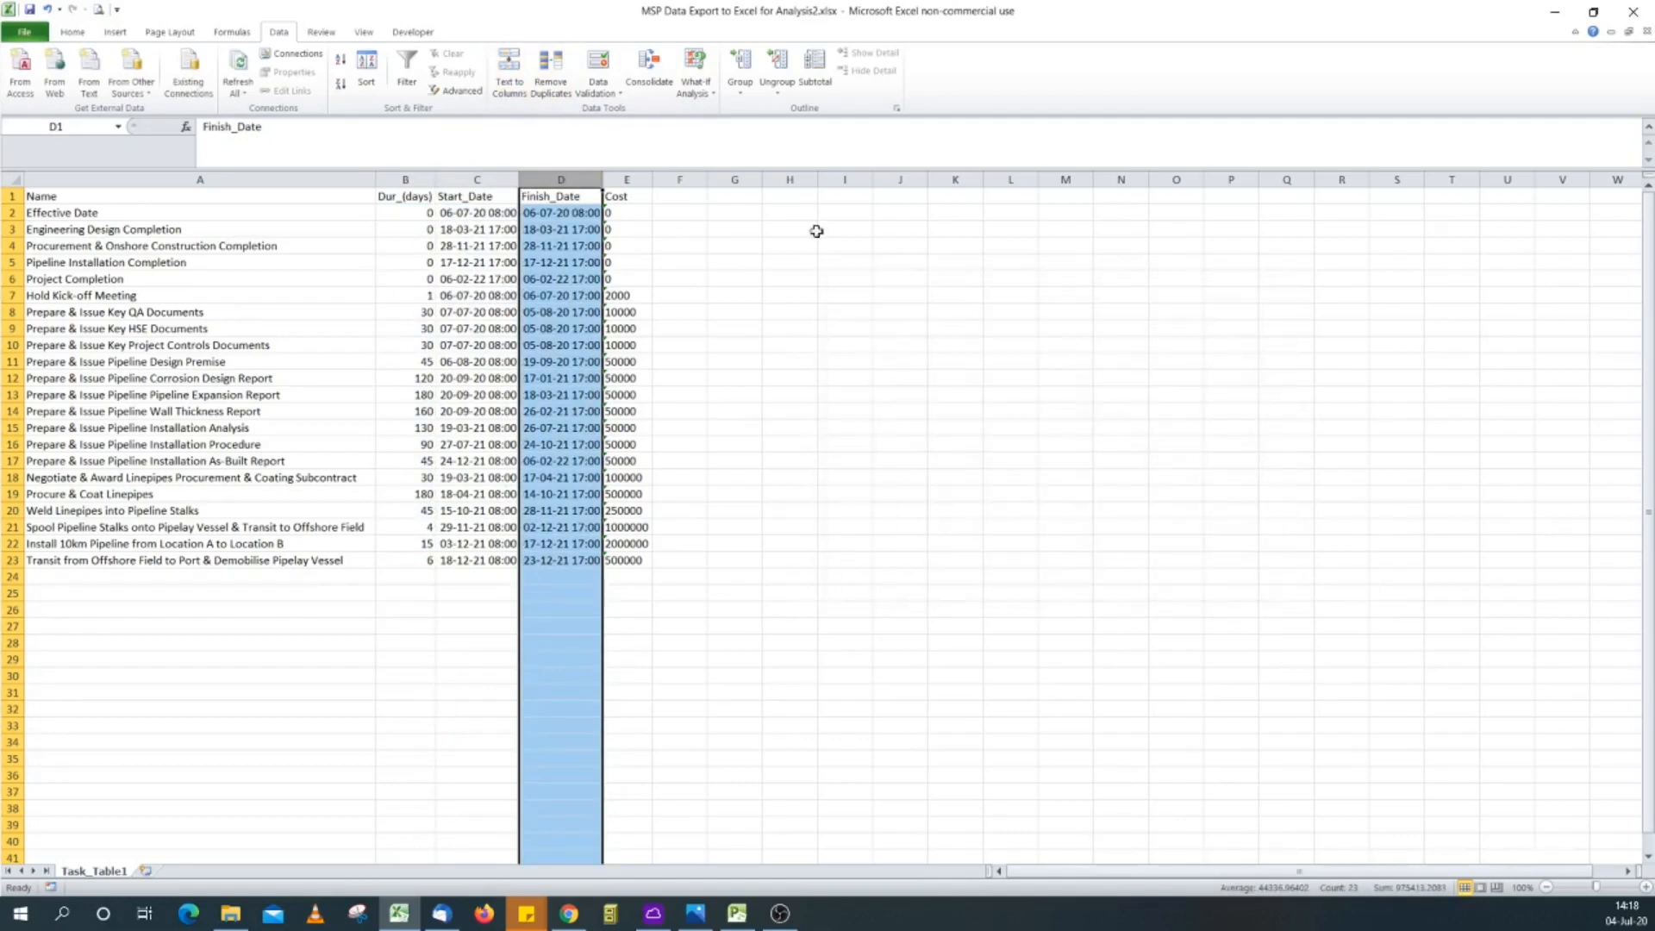
{"action": "left_click", "coordinate": [507, 70]}
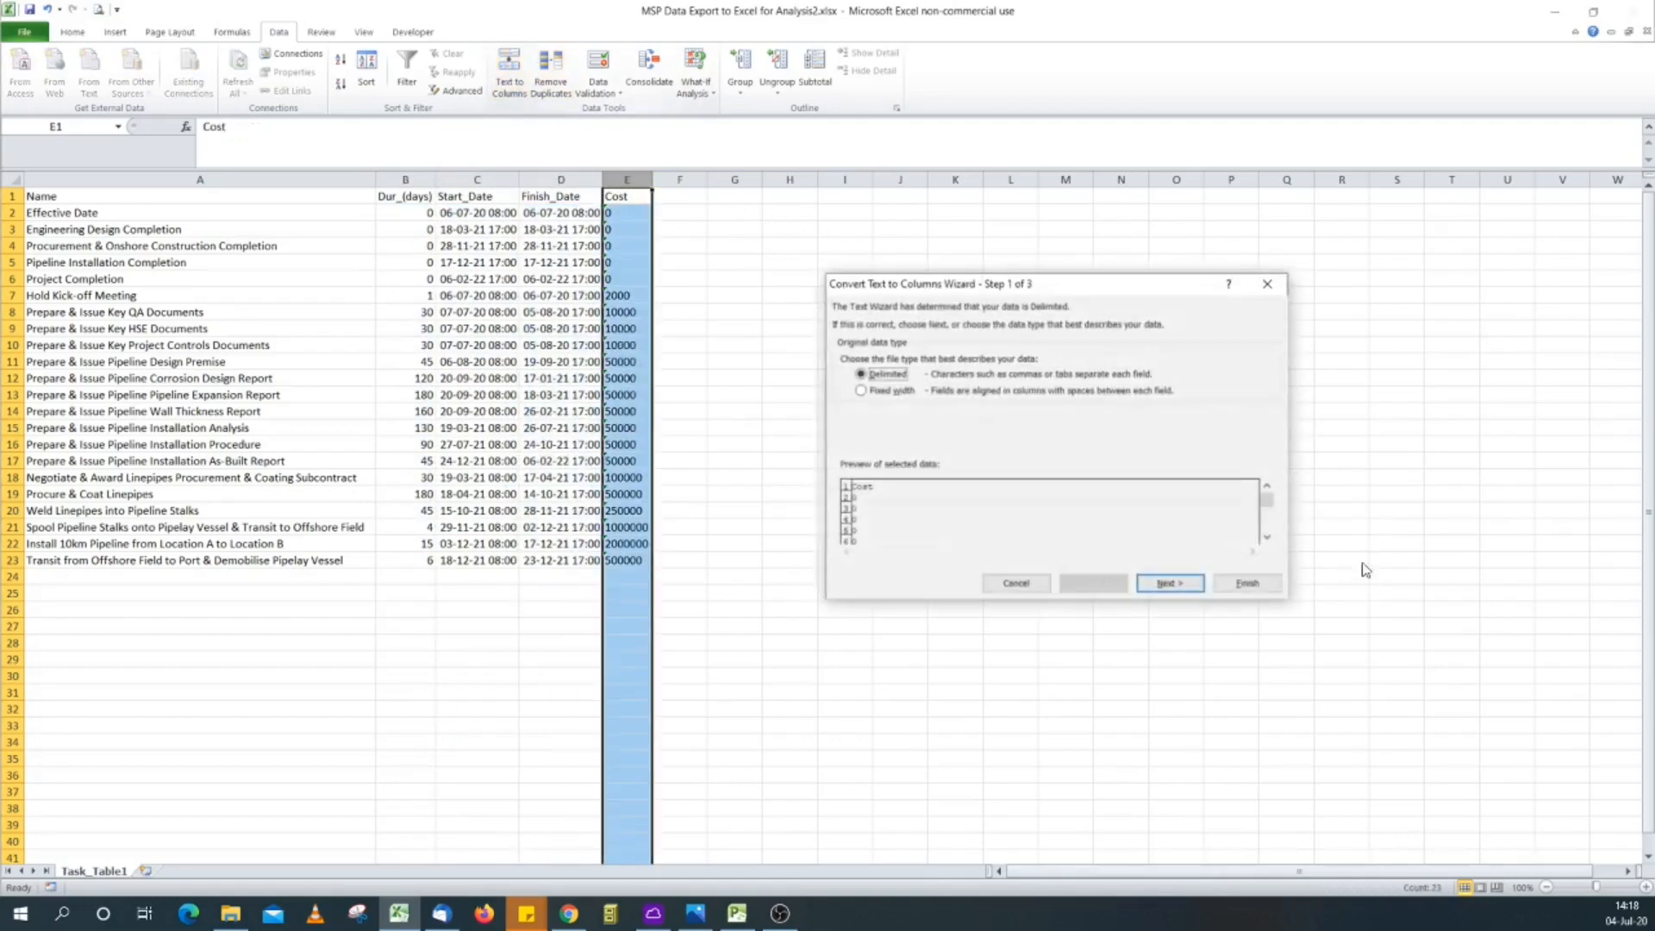
{"action": "left_click", "coordinate": [1244, 582]}
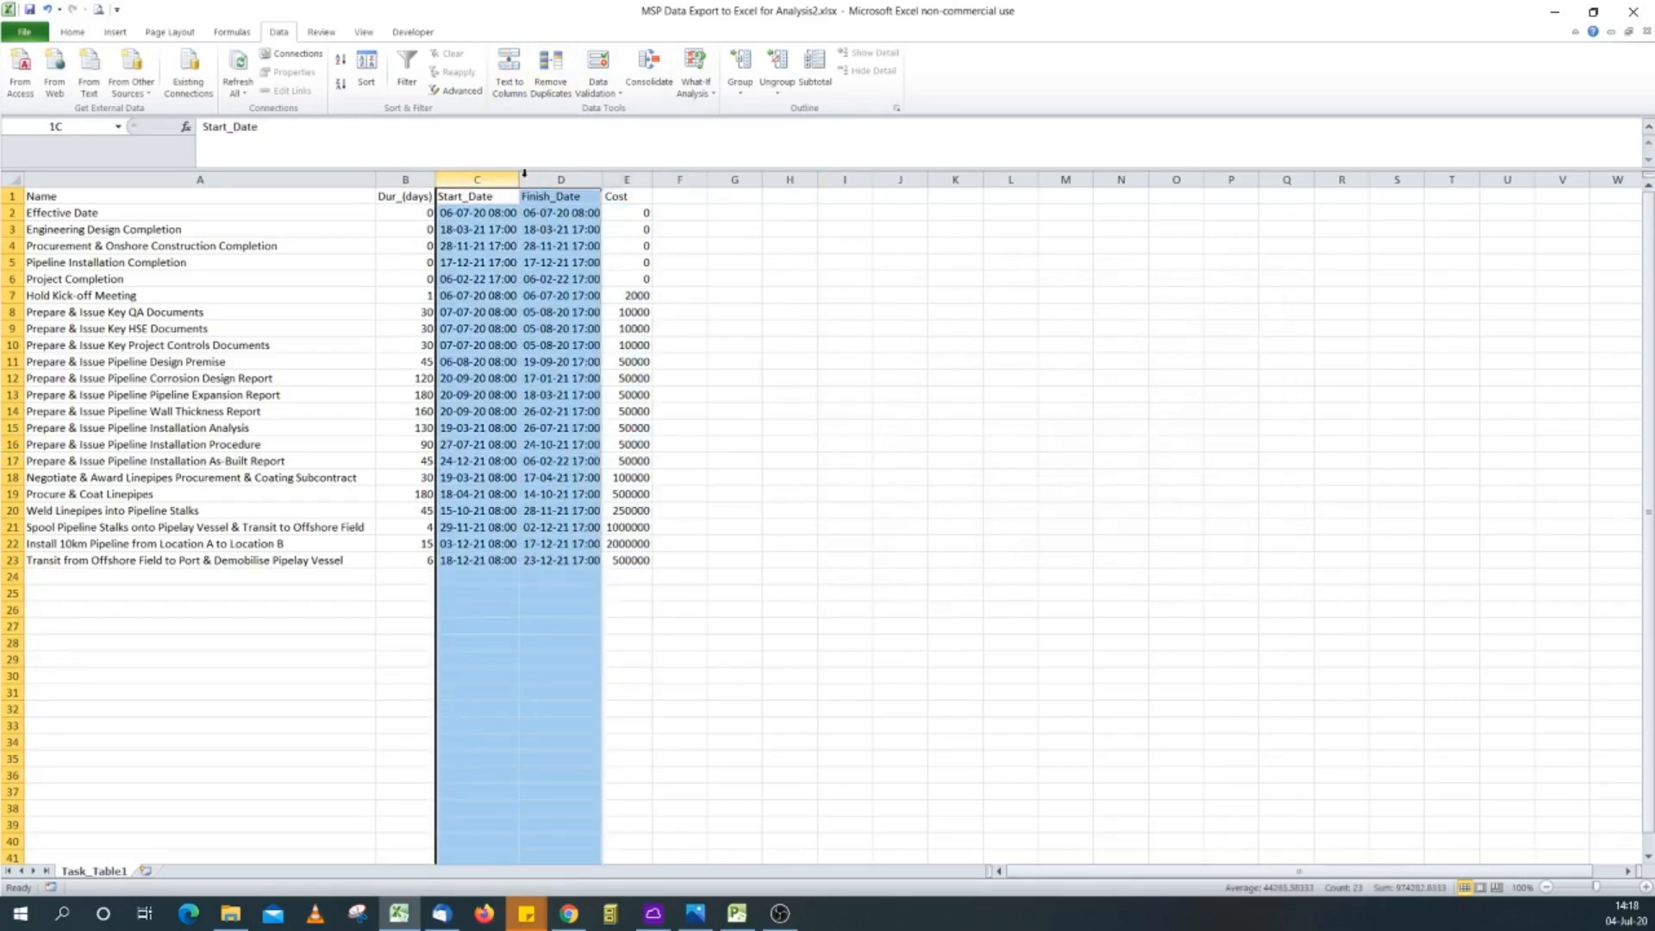
Step: Format columns C:D with the custom dd-mmm-yy date format
{"action": "right_click", "coordinate": [560, 179]}
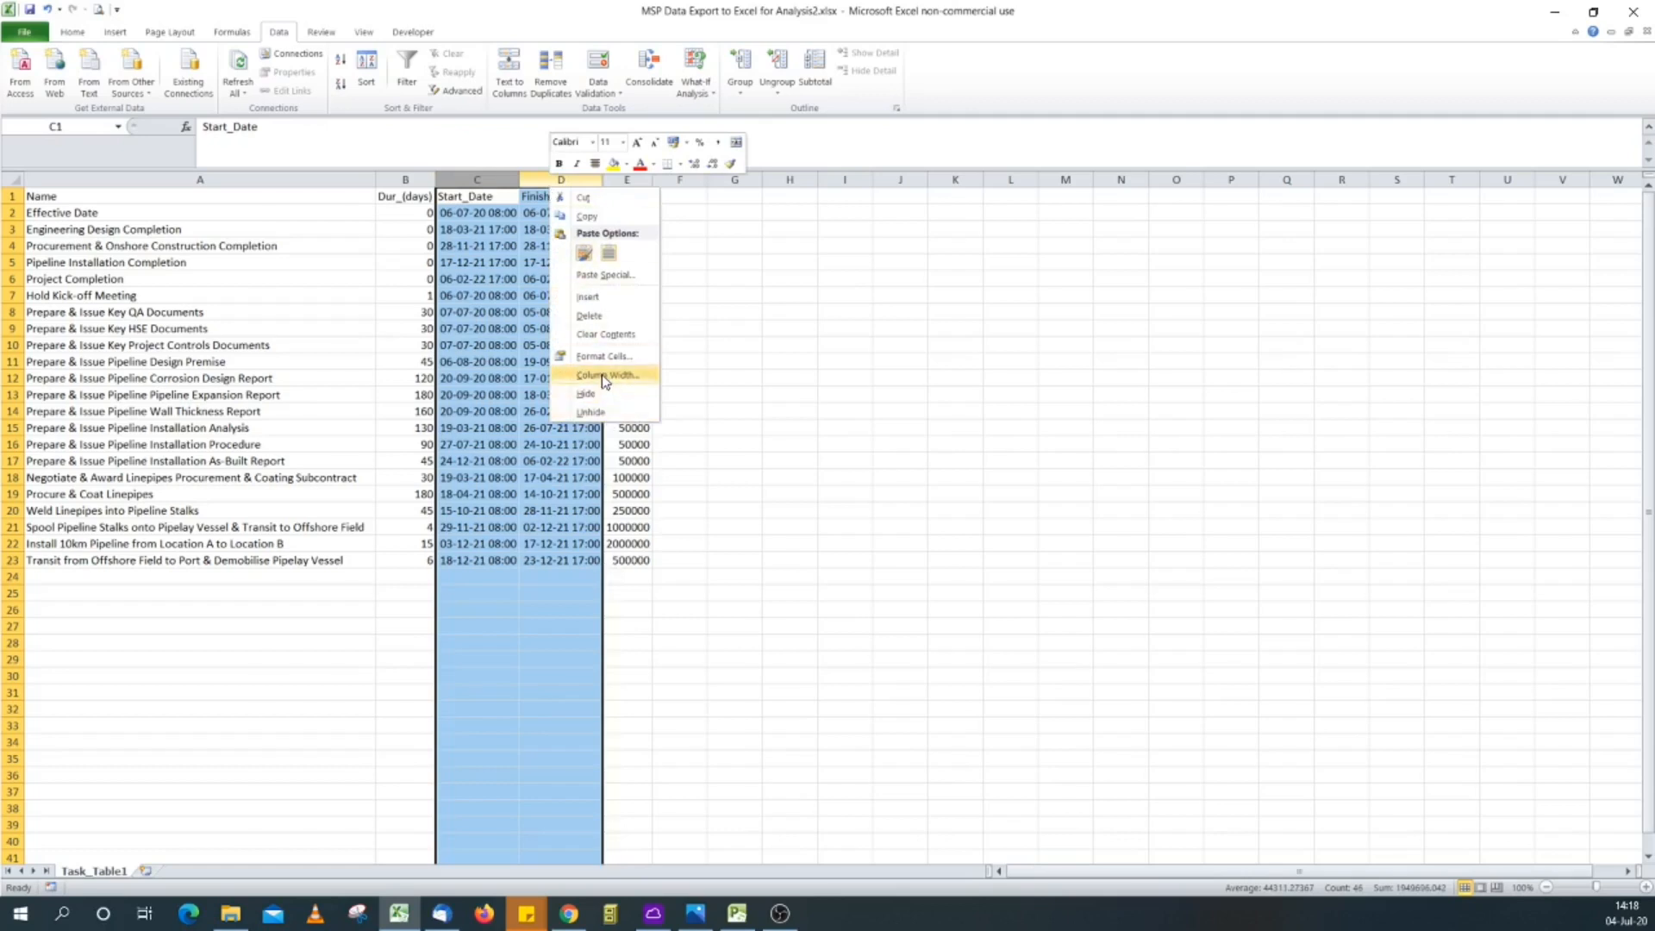
{"action": "left_click", "coordinate": [604, 355]}
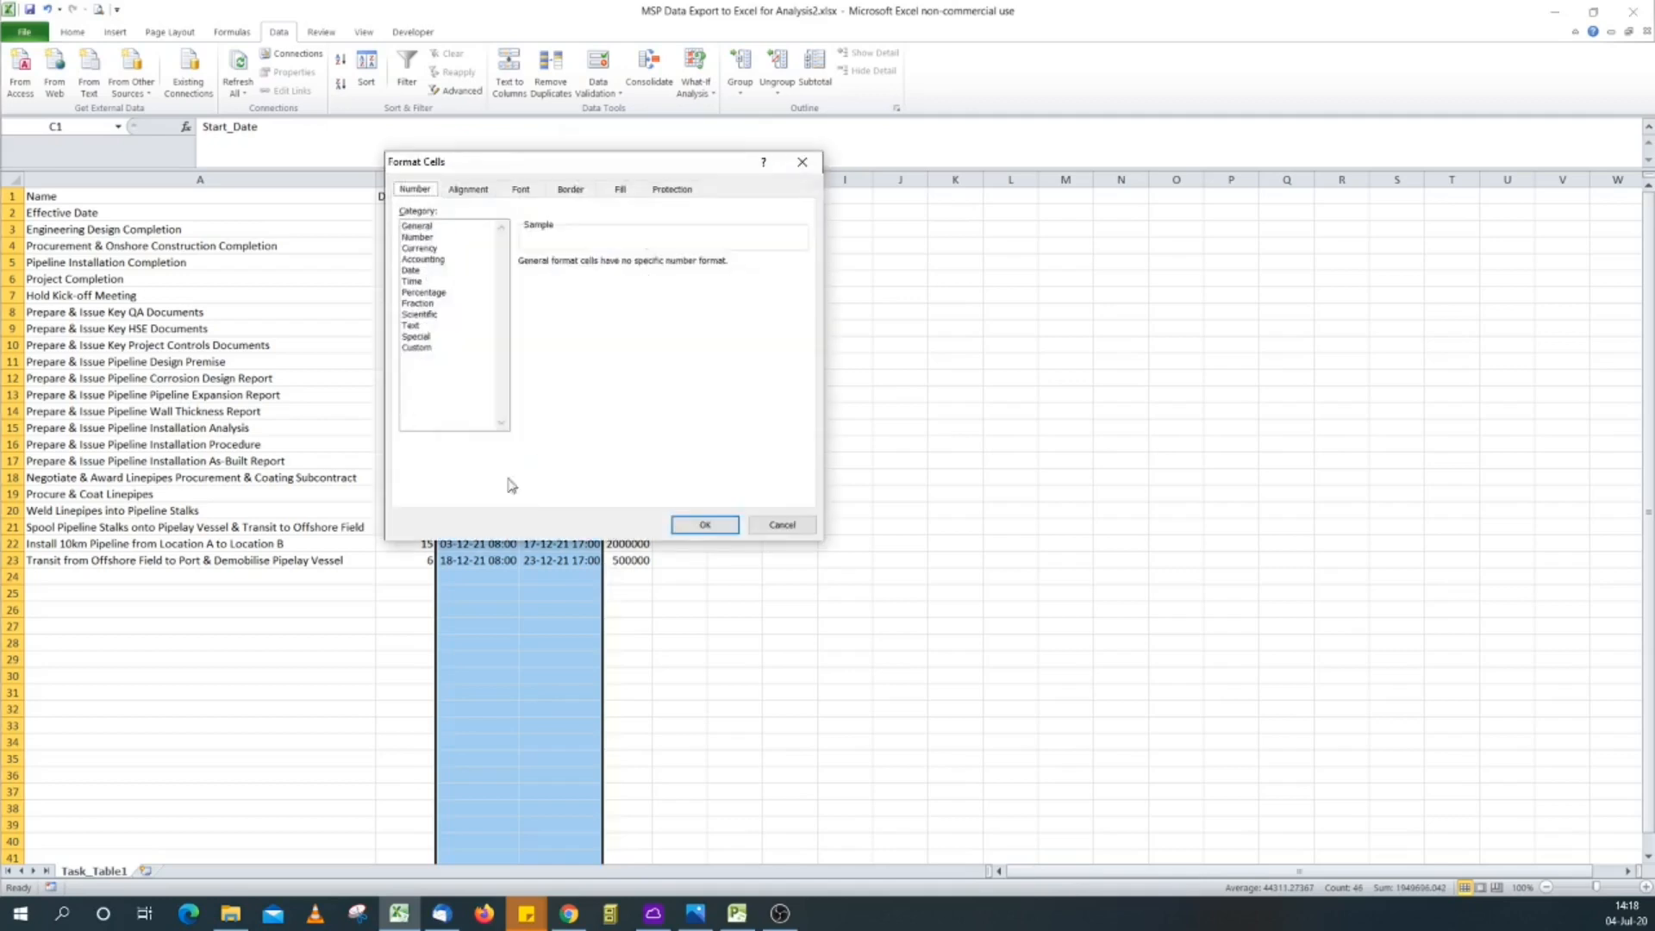
{"action": "left_click", "coordinate": [417, 347]}
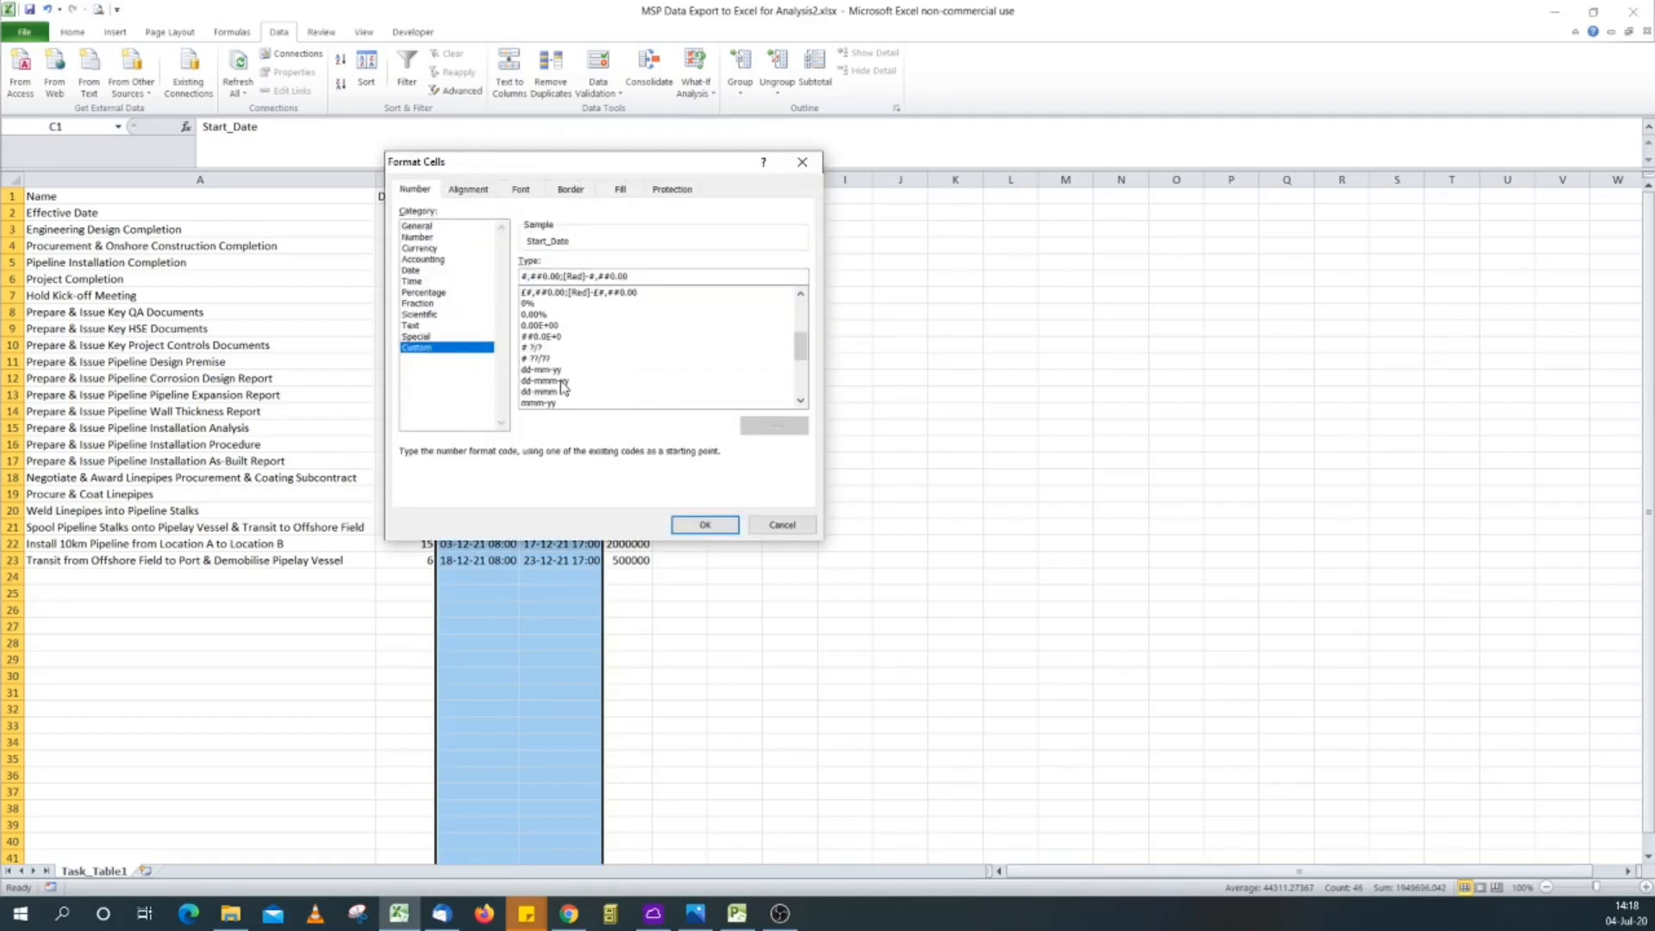
{"action": "left_click", "coordinate": [543, 381]}
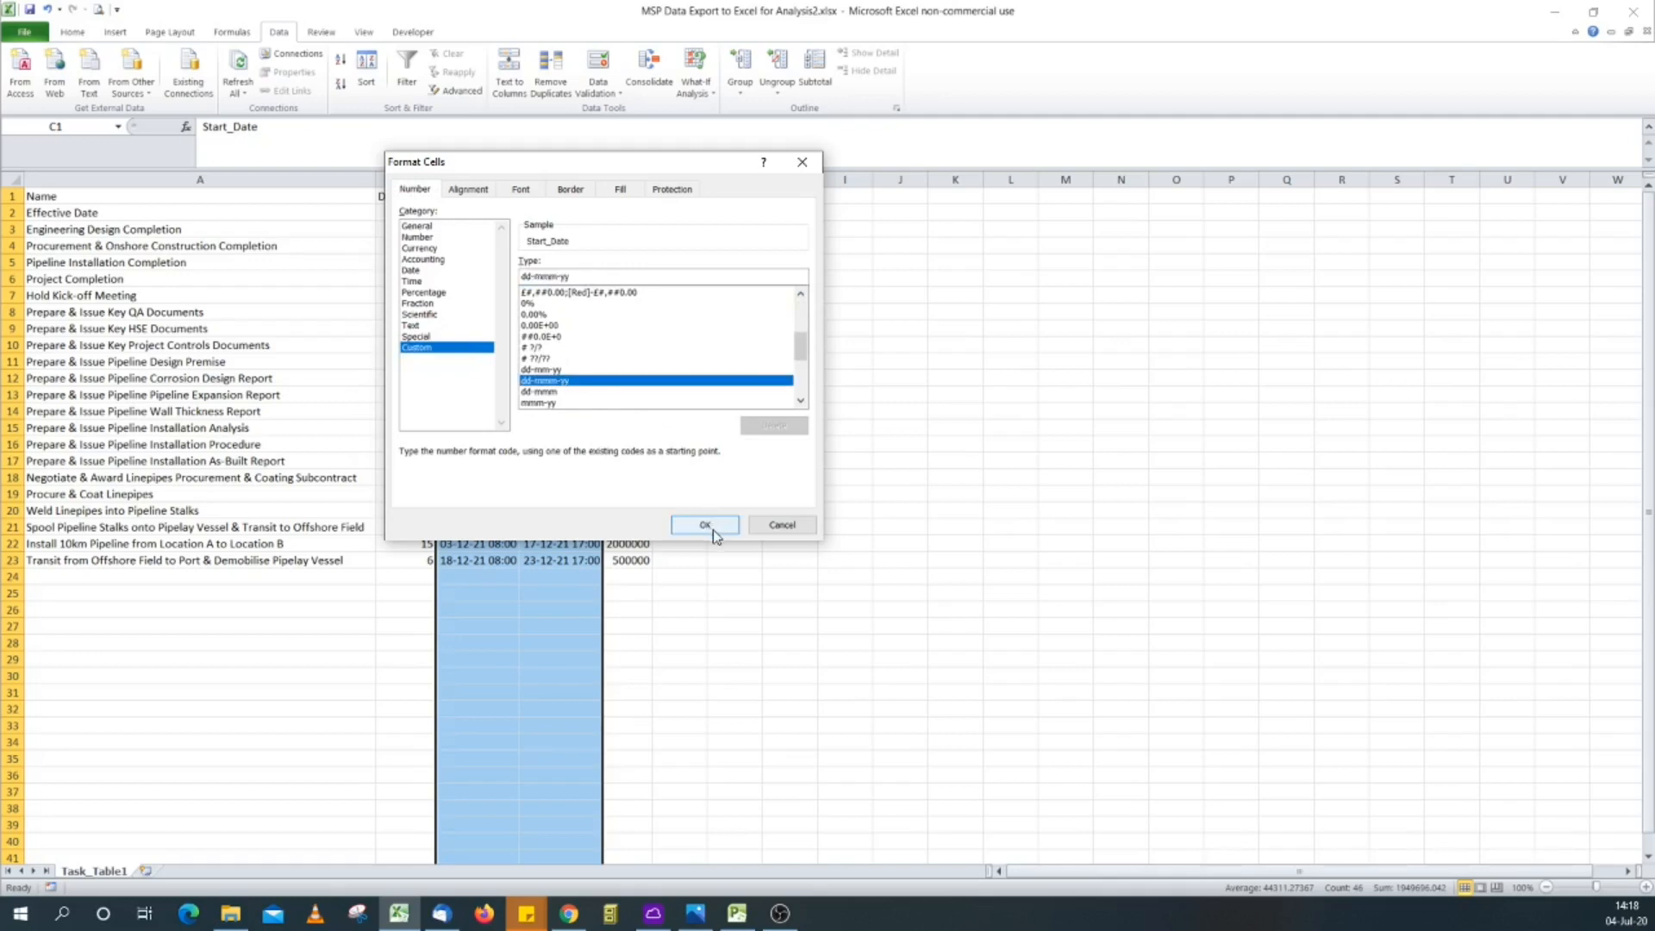
{"action": "left_click", "coordinate": [703, 524]}
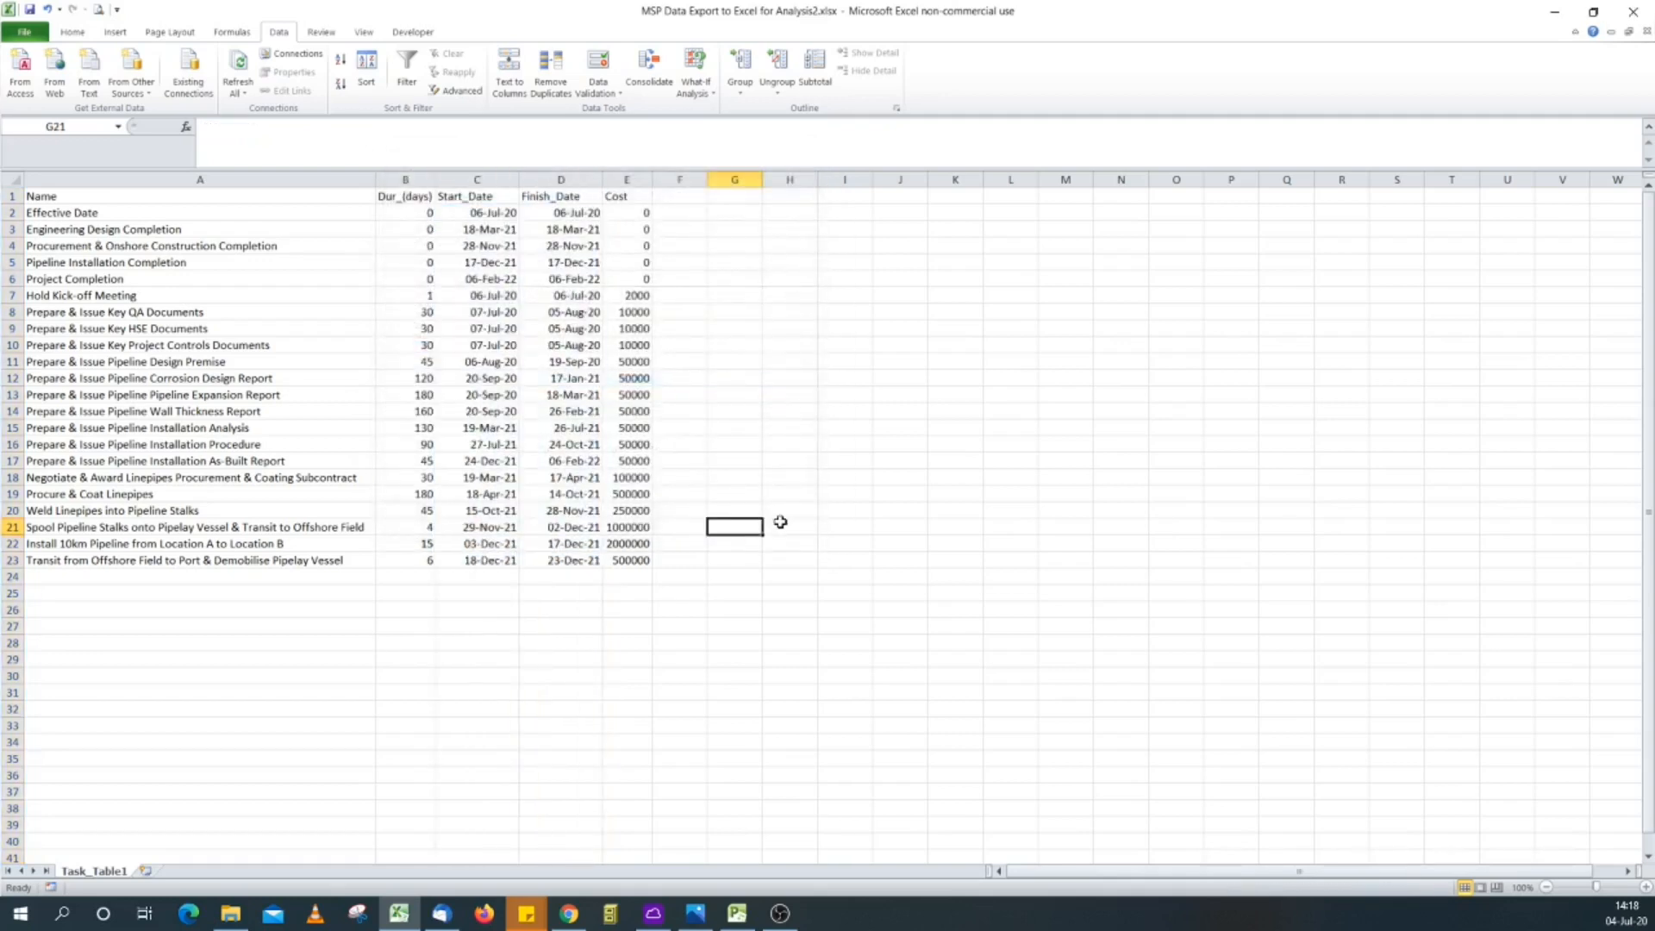